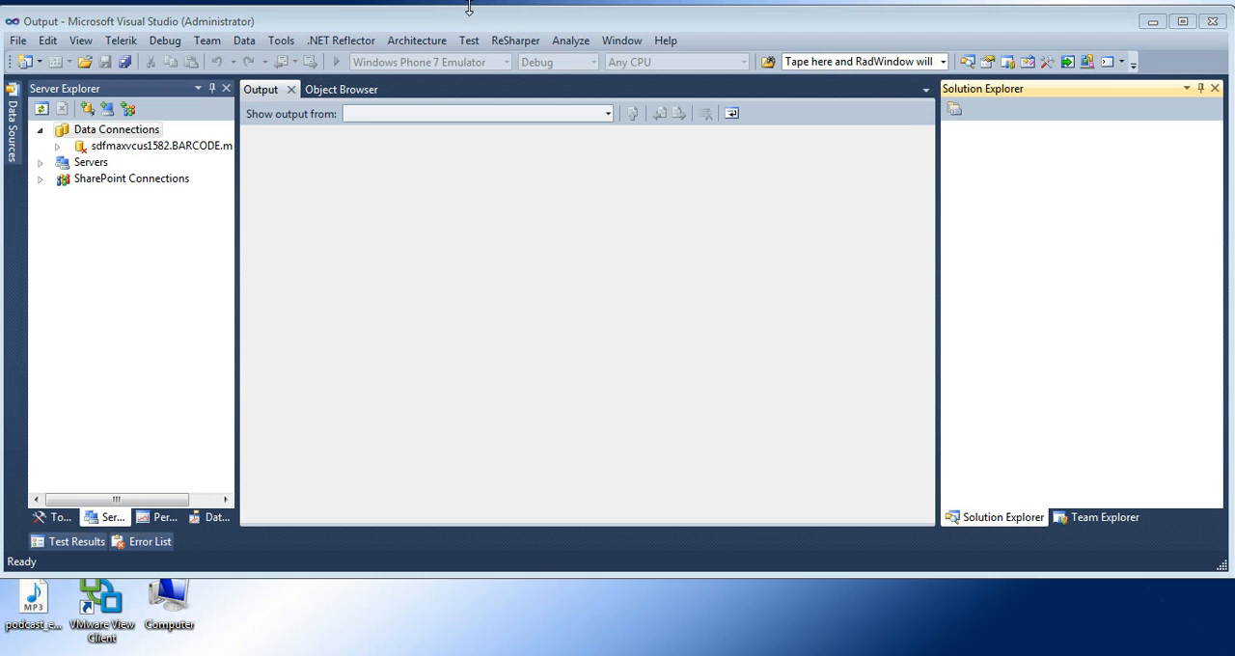
{"action": "mouse_move", "coordinate": [461, 27]}
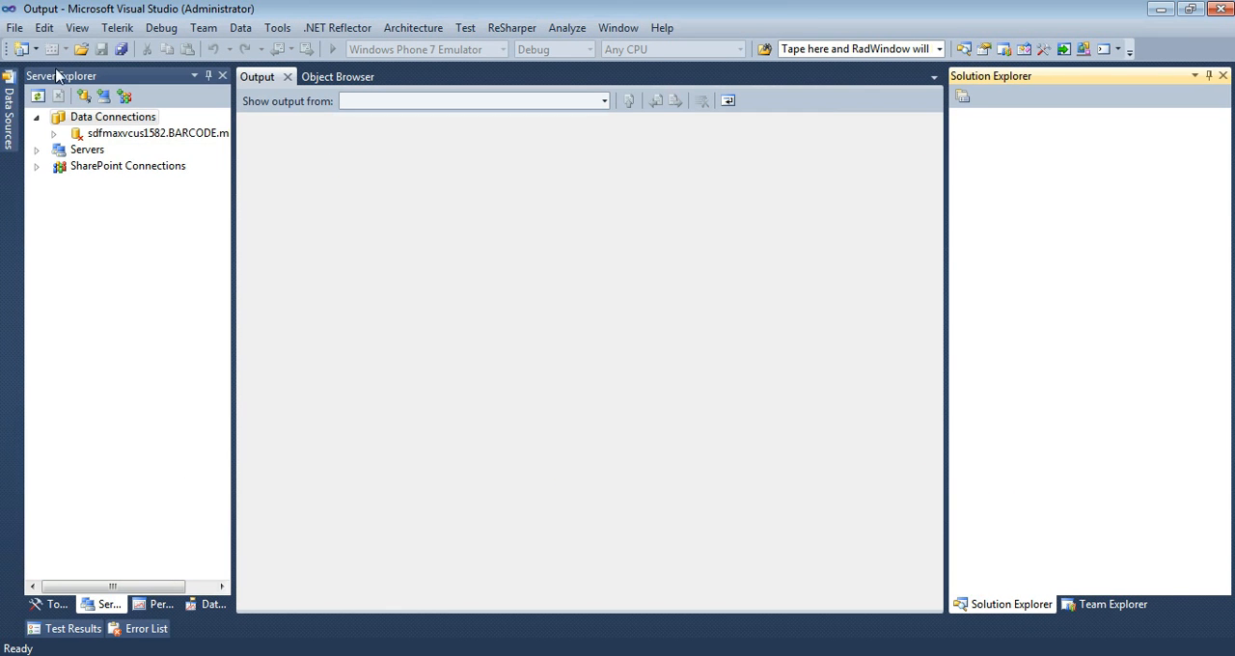
- Create a new ASP.NET Empty Web Application project named SLShowODataP1 via File > New > Project
{"action": "left_click", "coordinate": [15, 27]}
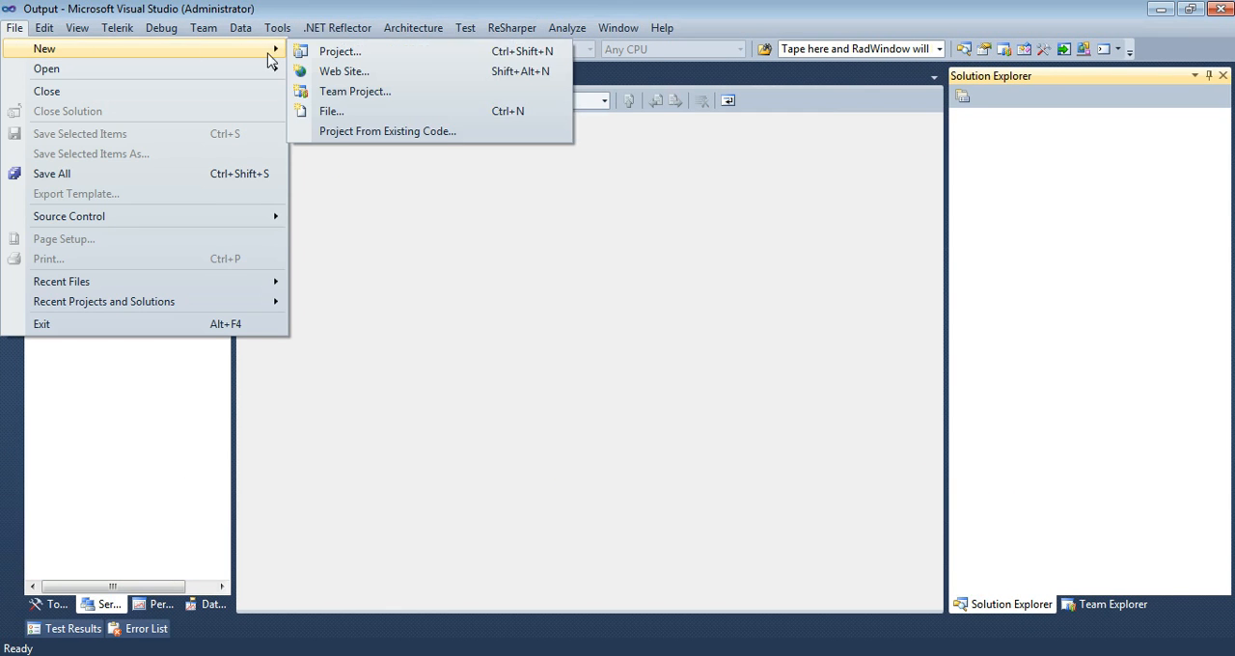
{"action": "left_click", "coordinate": [340, 50]}
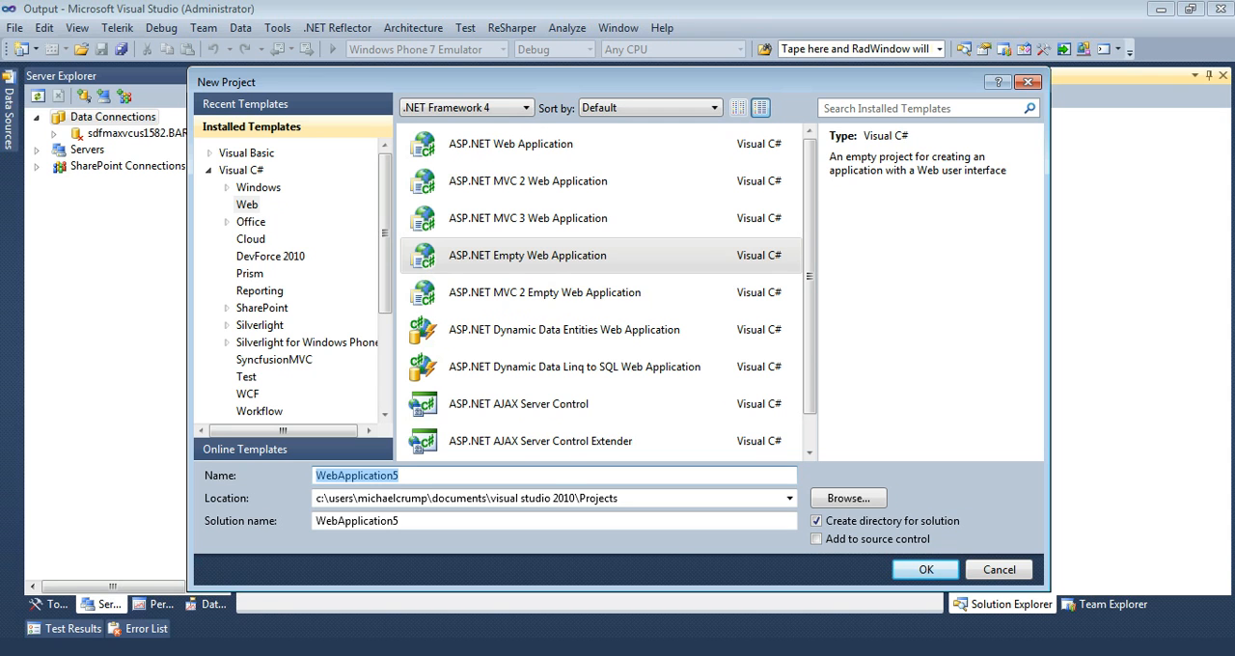
{"action": "type", "text": "SLShowO"}
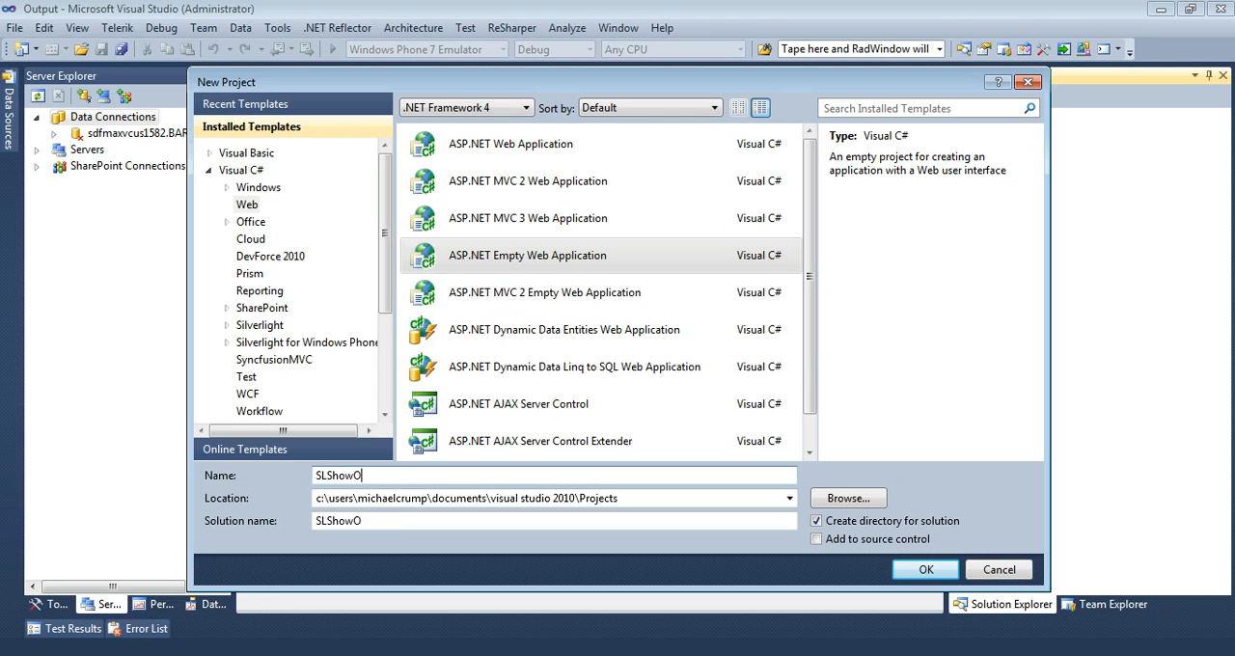
{"action": "type", "text": "DataS"}
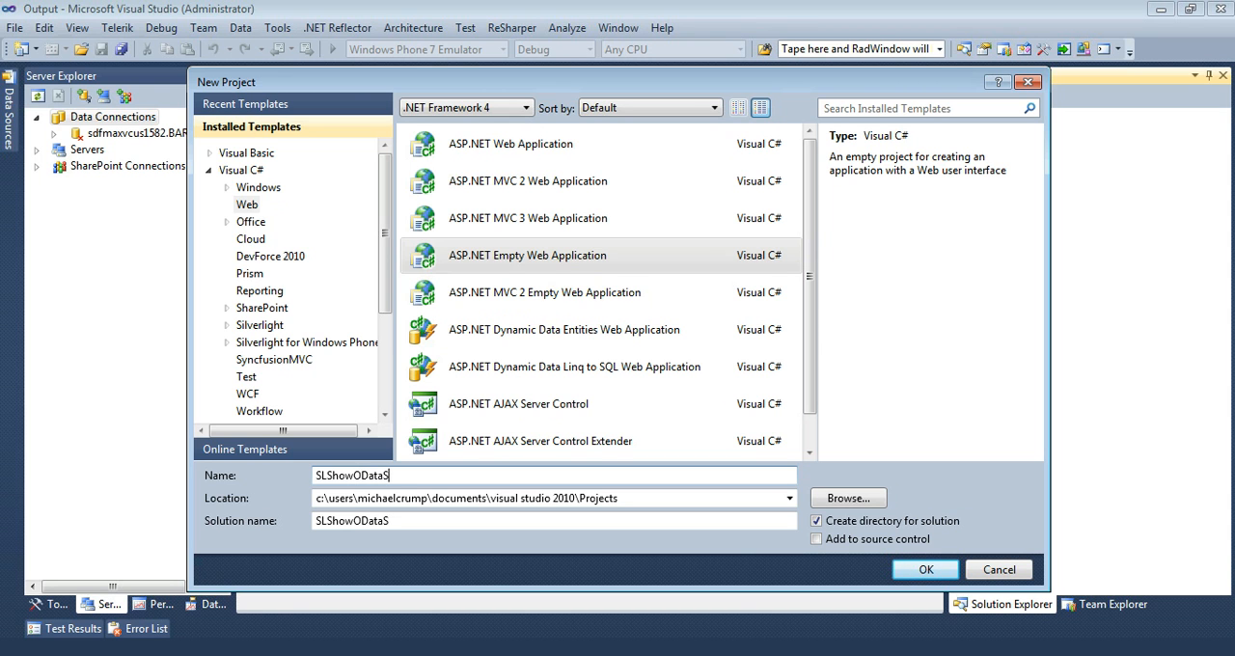
{"action": "type", "text": "P"}
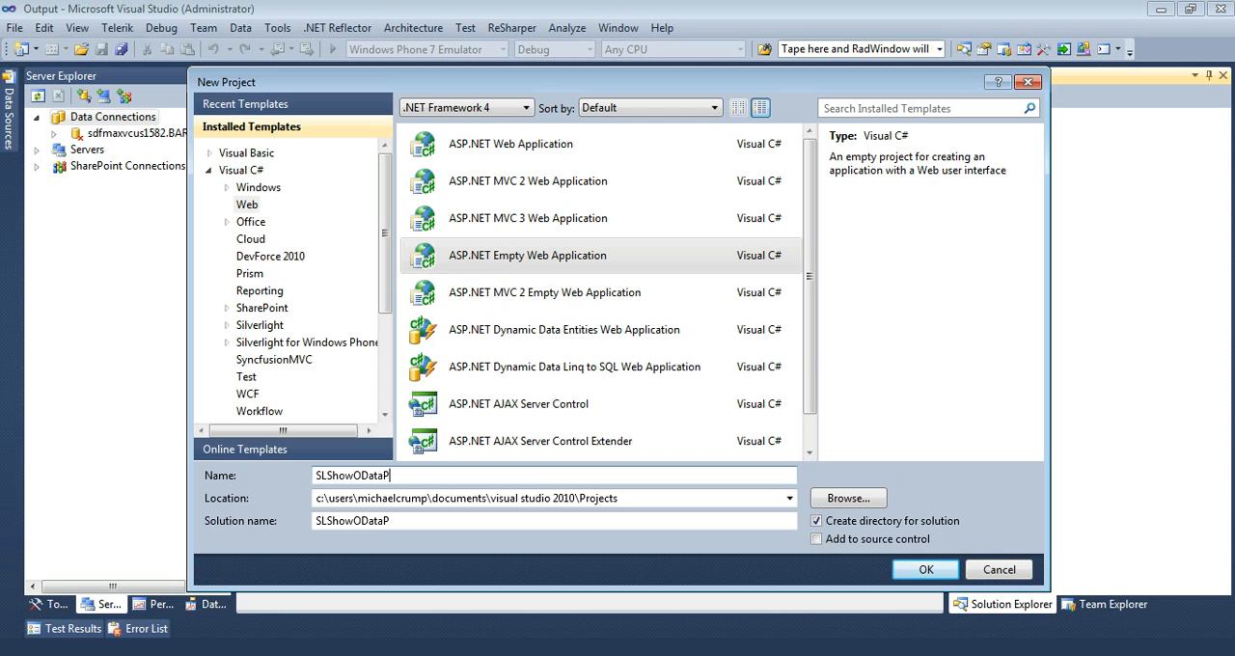
{"action": "type", "text": "1"}
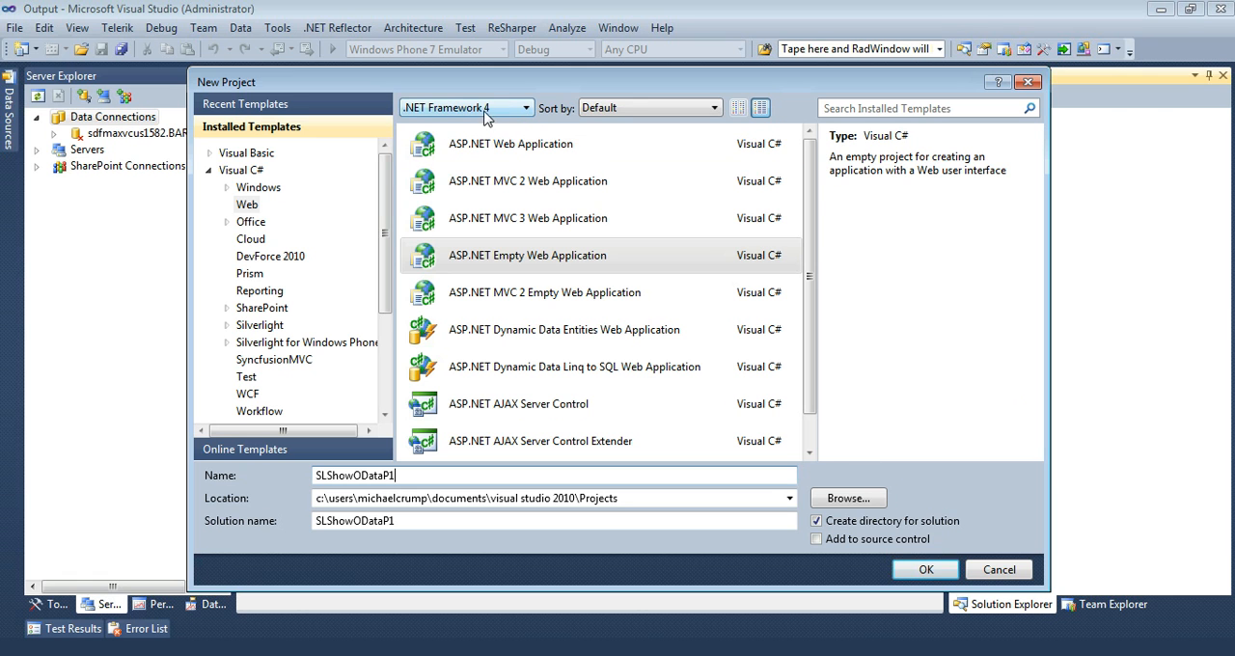
{"action": "left_click", "coordinate": [924, 570]}
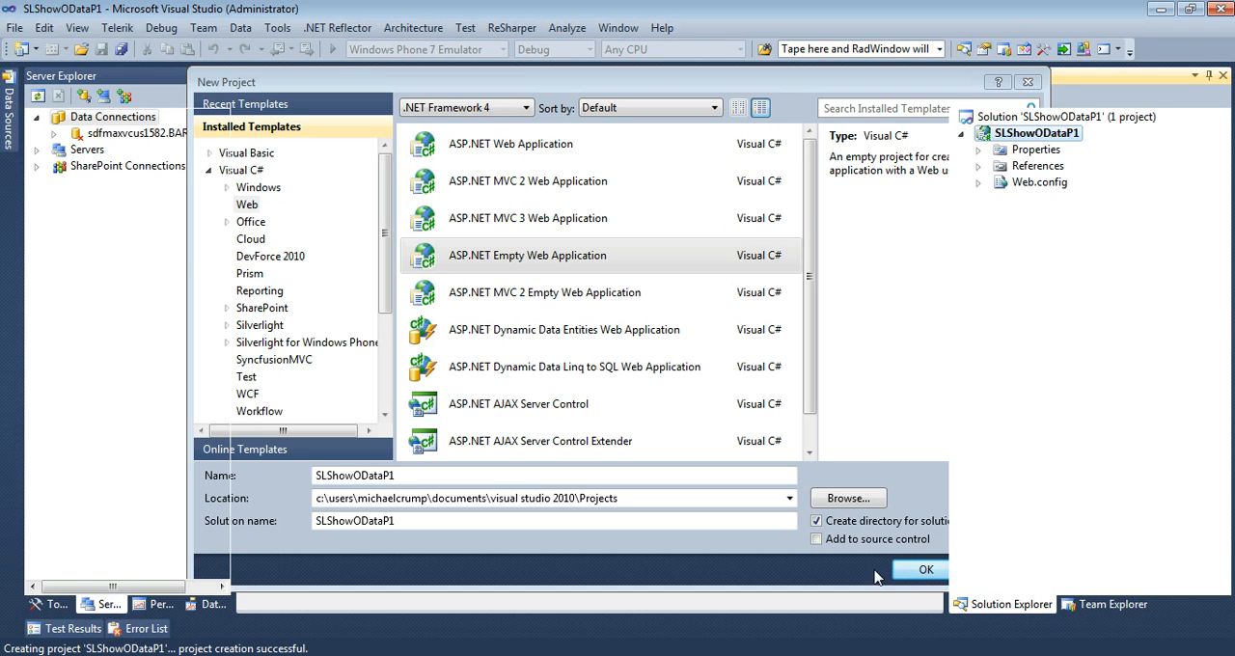
{"action": "left_click", "coordinate": [925, 570]}
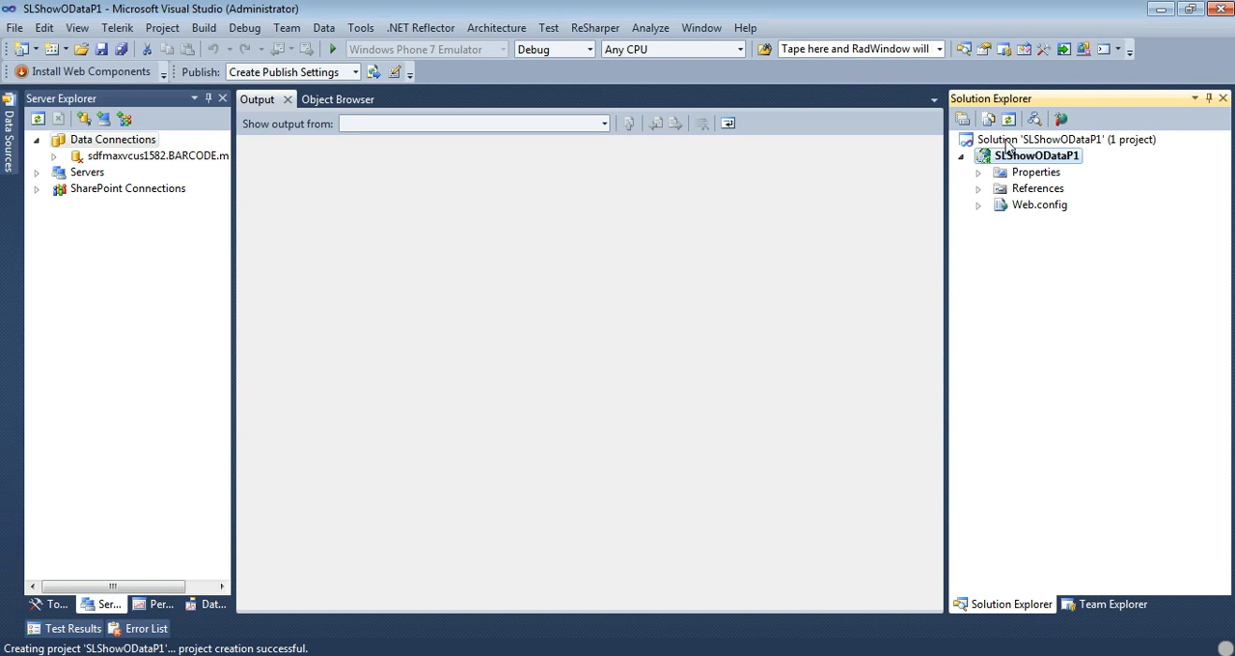
{"action": "mouse_move", "coordinate": [1035, 168]}
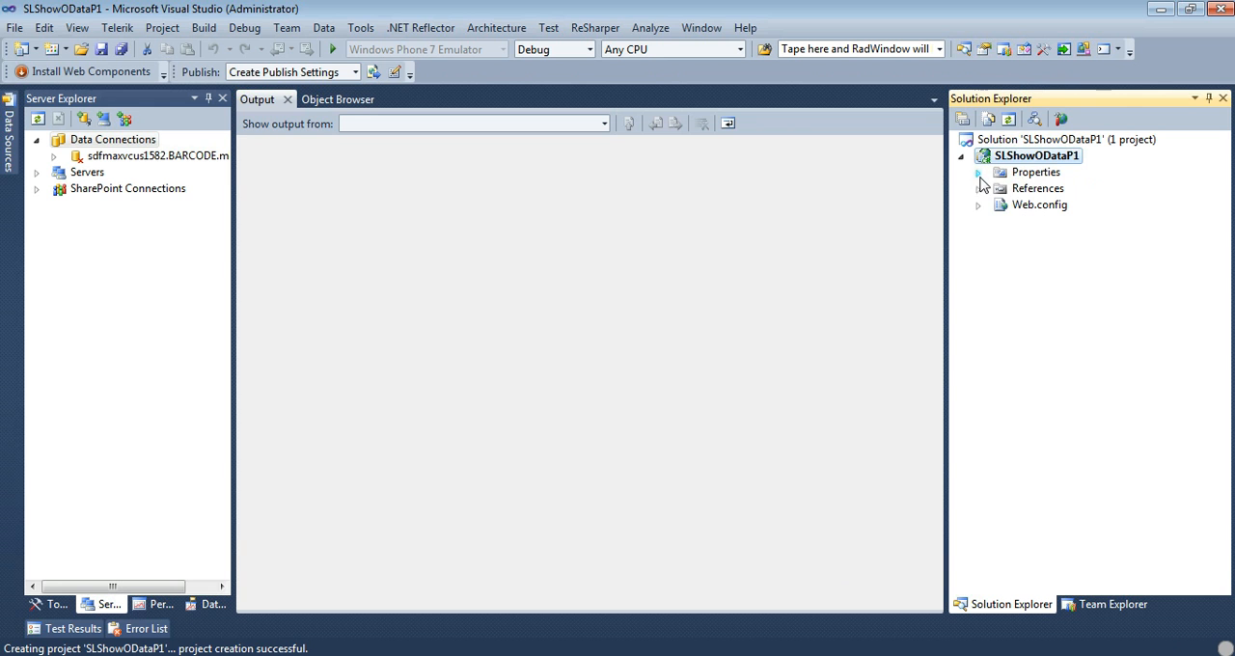
- Add a SQL Server Compact 4.0 Local Database item named Customers.sdf through Add > New Item
{"action": "right_click", "coordinate": [1039, 154]}
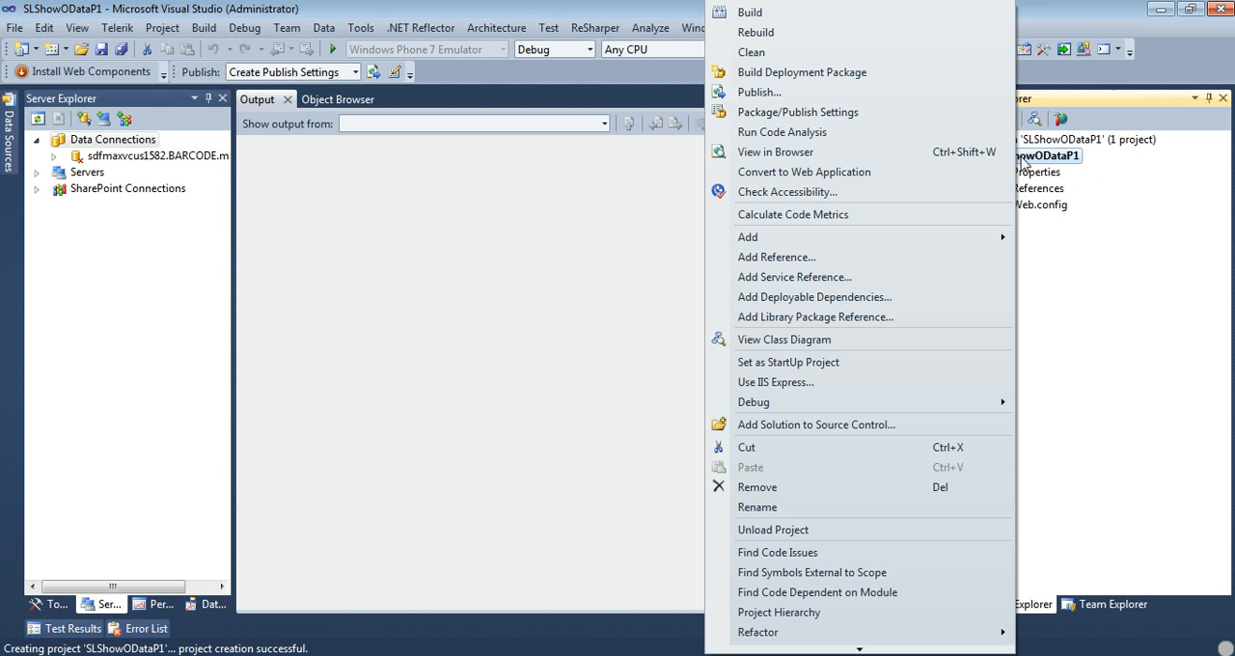
{"action": "left_click", "coordinate": [749, 237]}
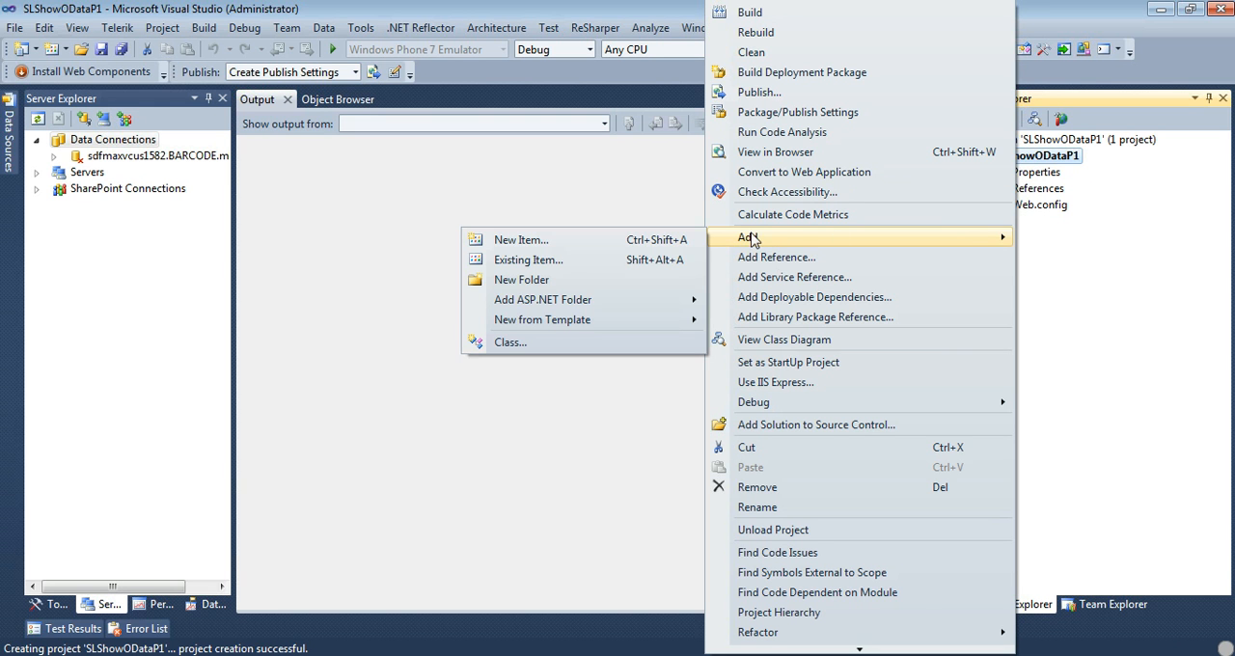
{"action": "left_click", "coordinate": [521, 239]}
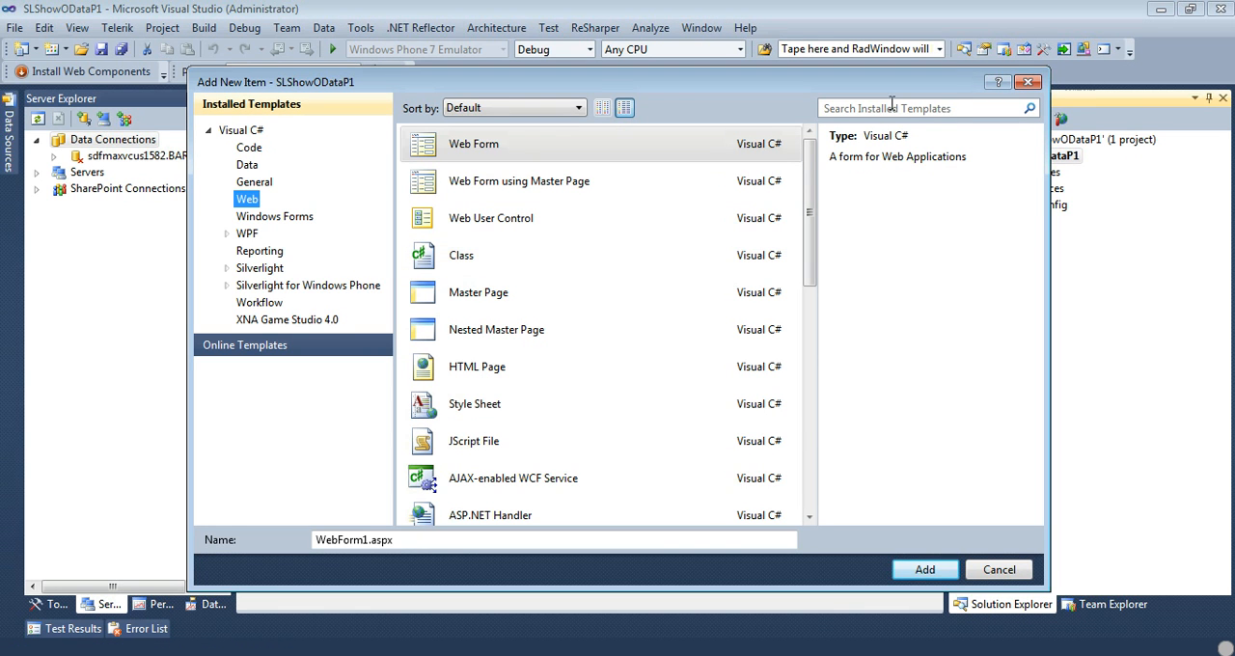
{"action": "type", "text": "compact"}
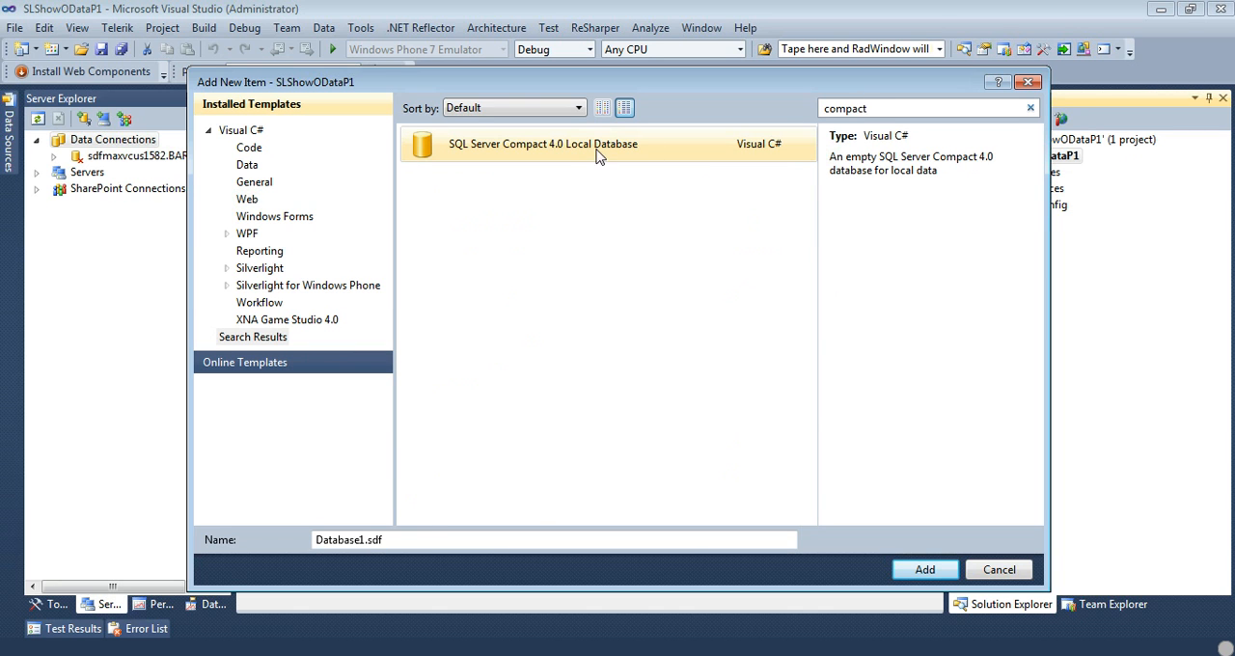
{"action": "left_click", "coordinate": [543, 143]}
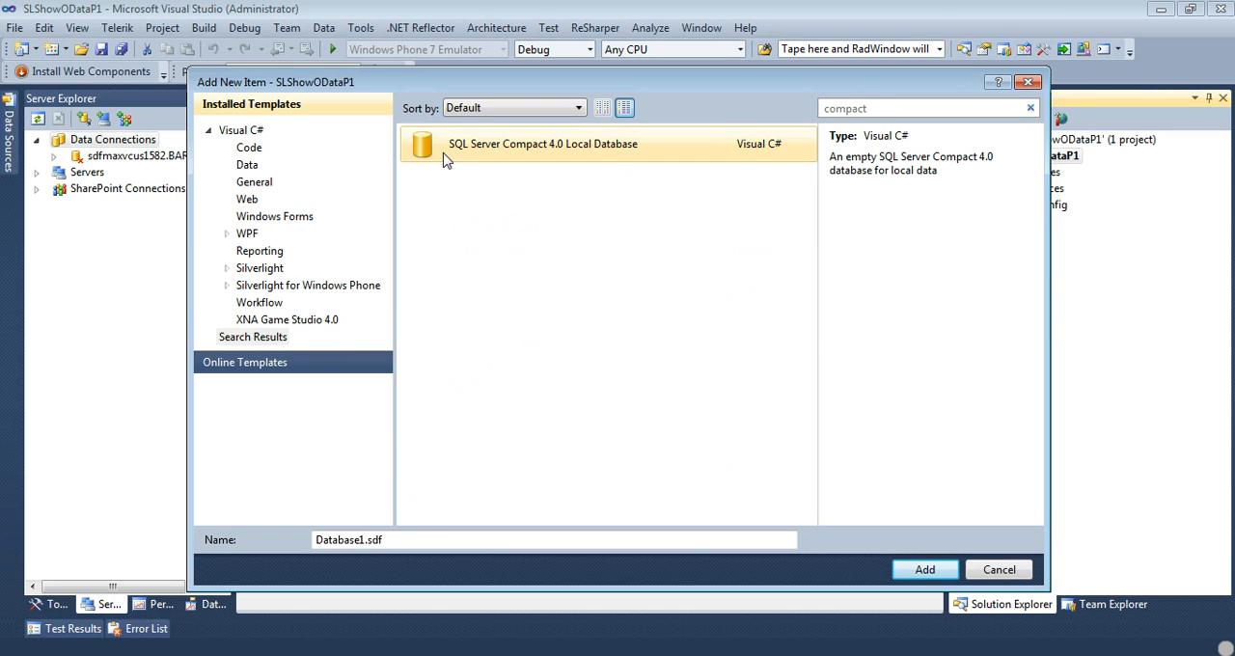
{"action": "mouse_move", "coordinate": [545, 162]}
{"action": "type", "text": "Customers"}
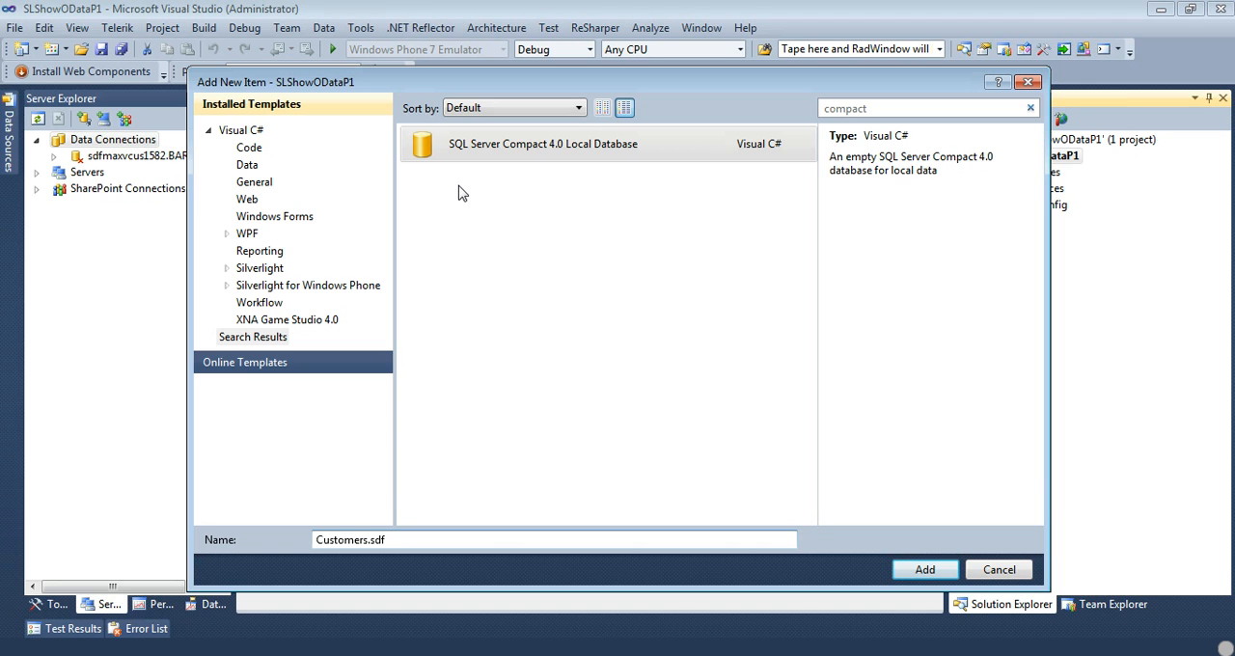
{"action": "mouse_move", "coordinate": [517, 176]}
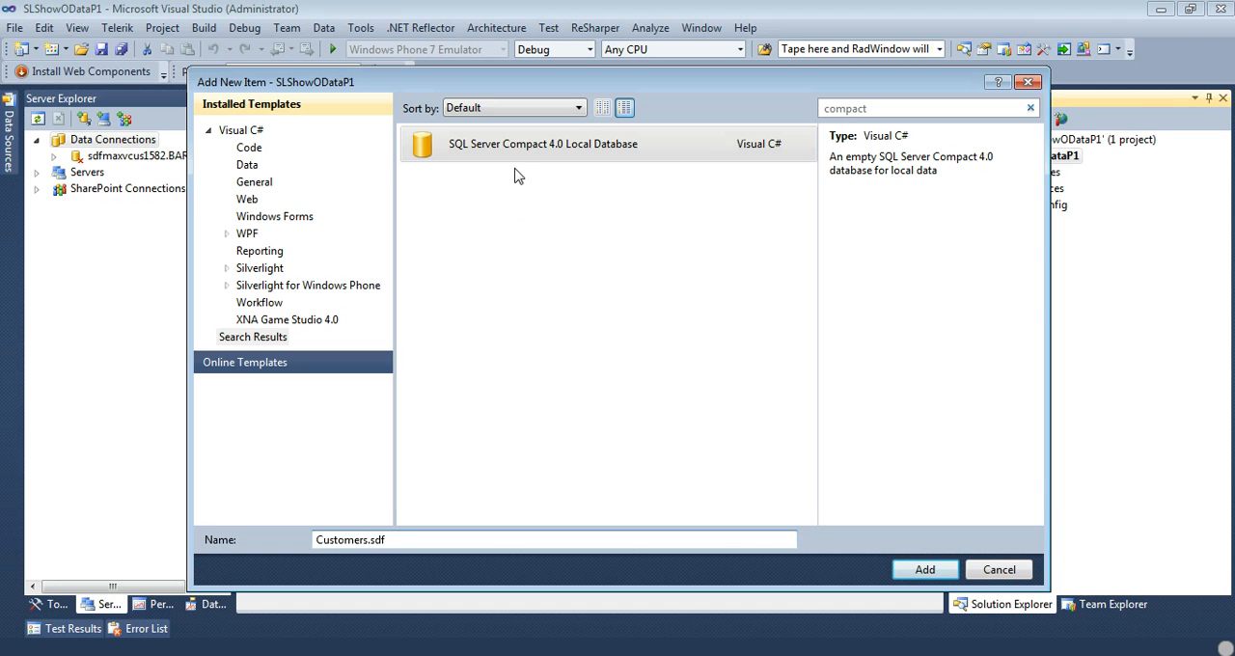
{"action": "mouse_move", "coordinate": [641, 341]}
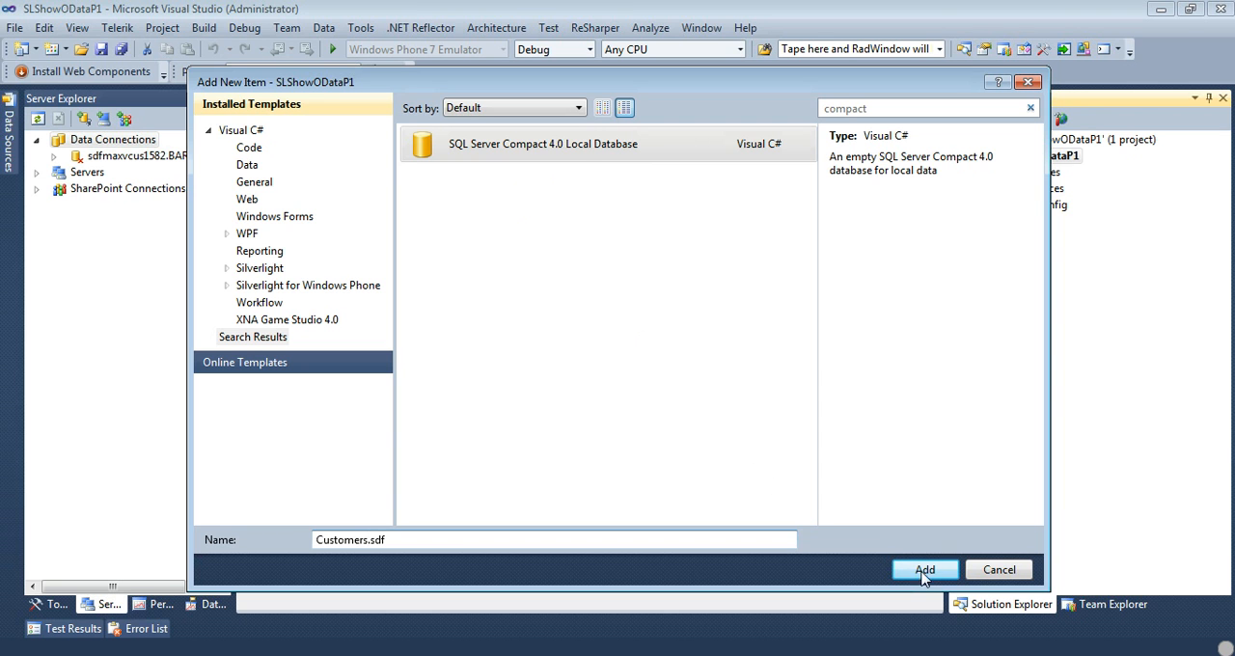
{"action": "left_click", "coordinate": [925, 570]}
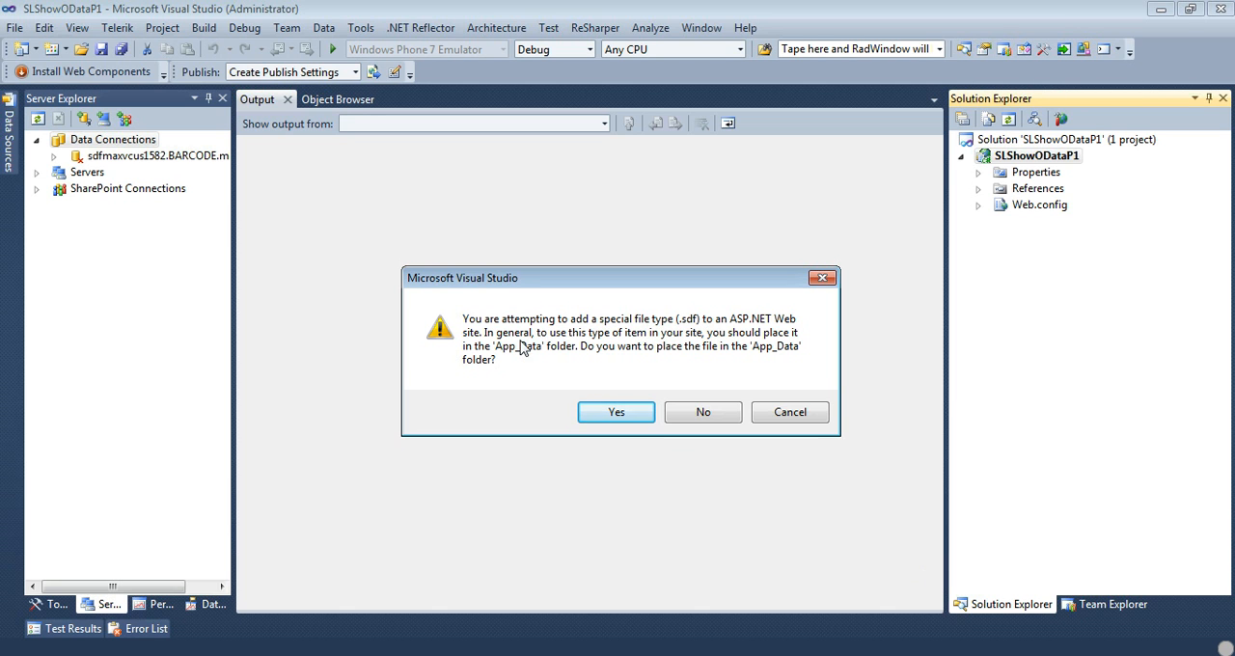
{"action": "mouse_move", "coordinate": [575, 348]}
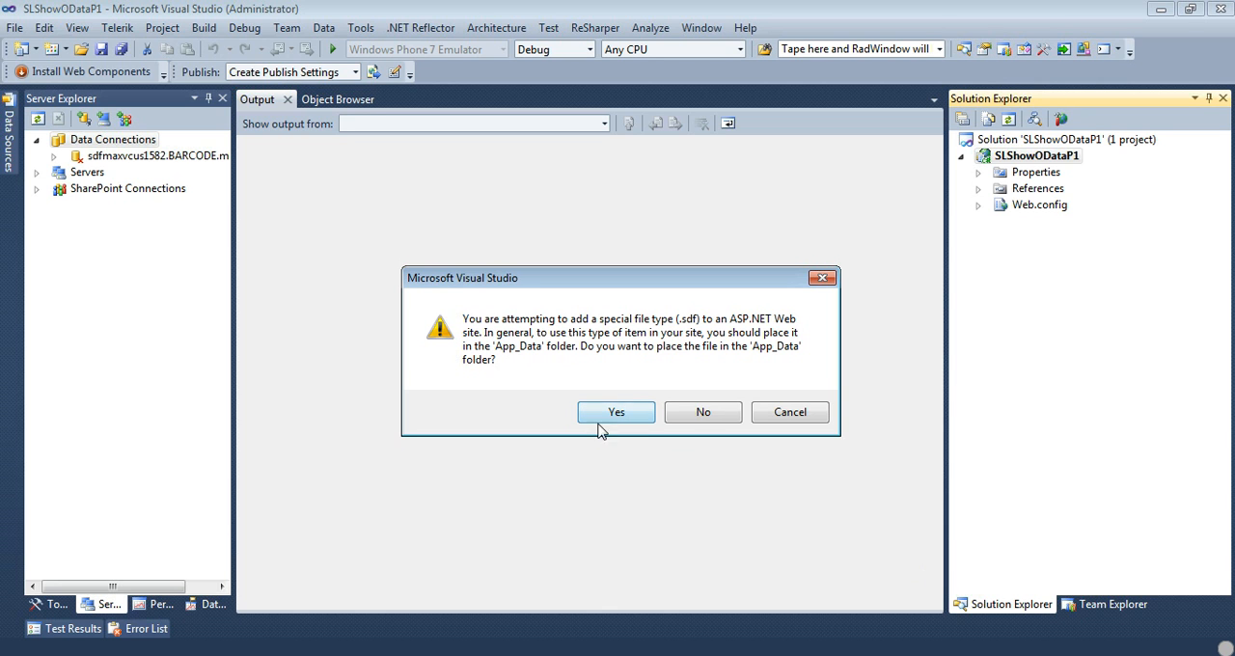
{"action": "mouse_move", "coordinate": [610, 475]}
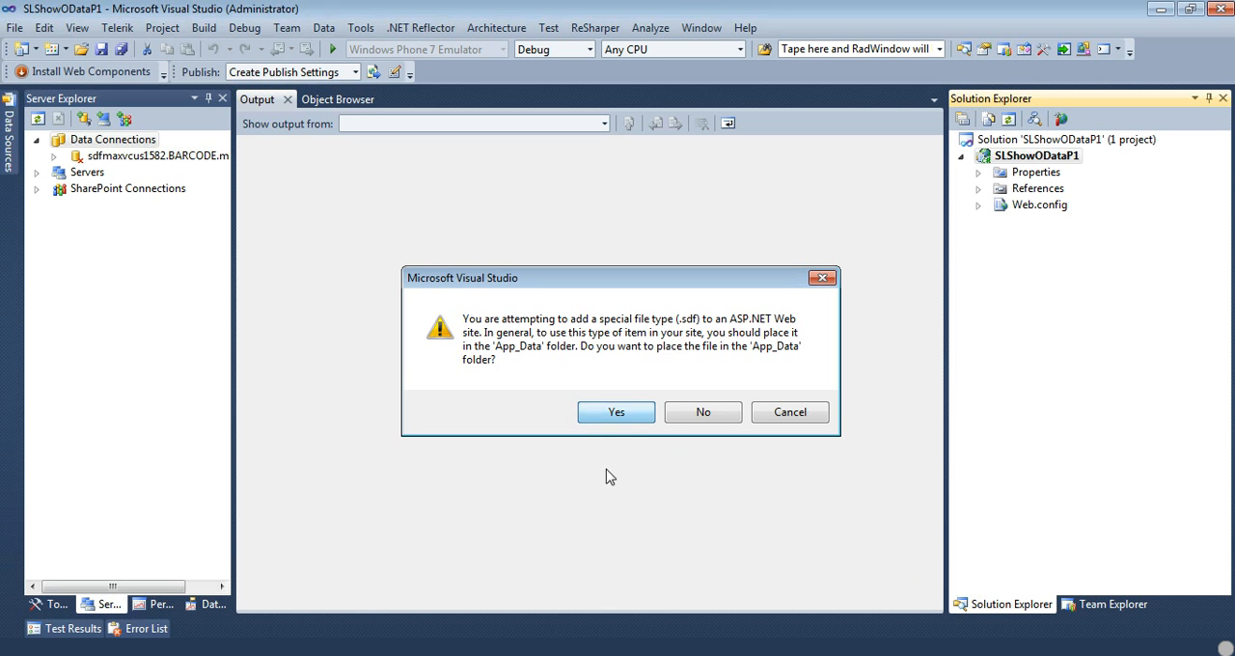
- Place Customers.sdf in App_Data and expand its Server Explorer connection to the Tables node
{"action": "left_click", "coordinate": [616, 413]}
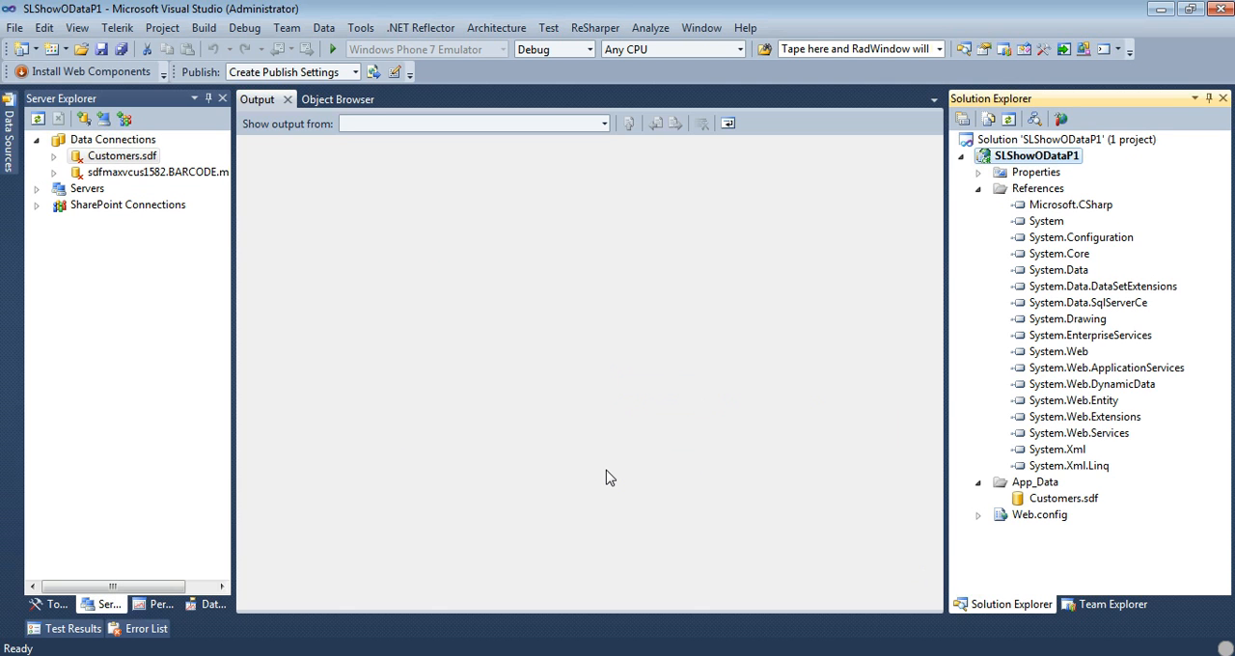
{"action": "left_click", "coordinate": [979, 189]}
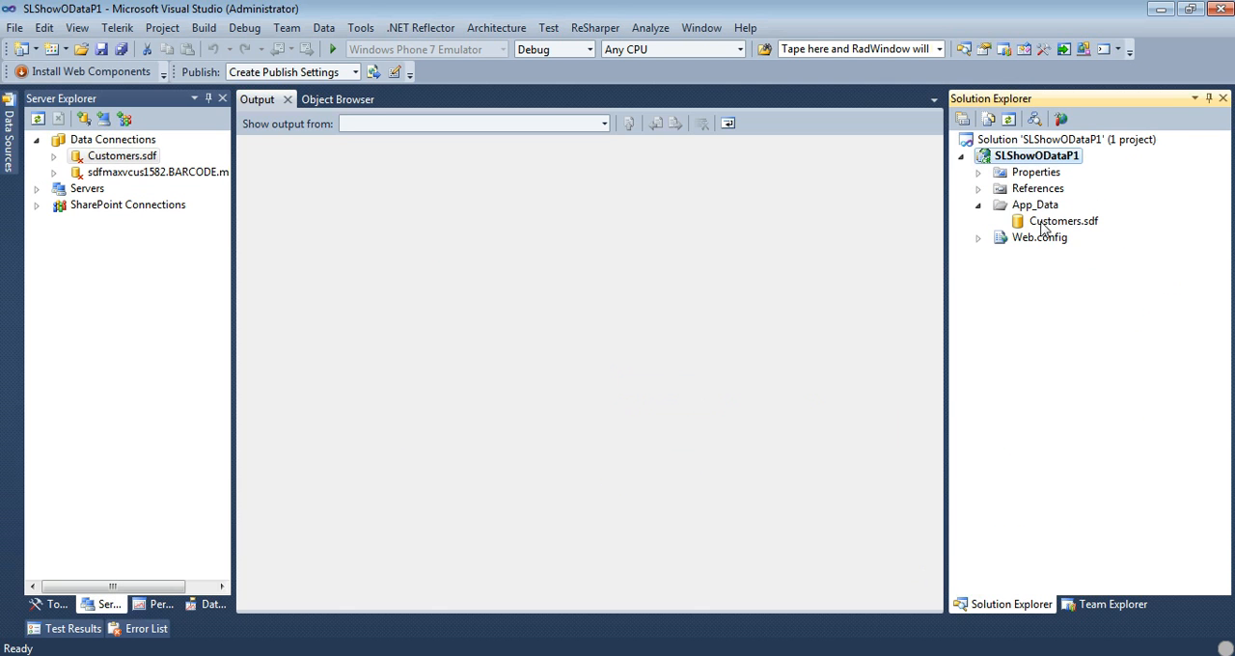
{"action": "left_click", "coordinate": [1064, 222]}
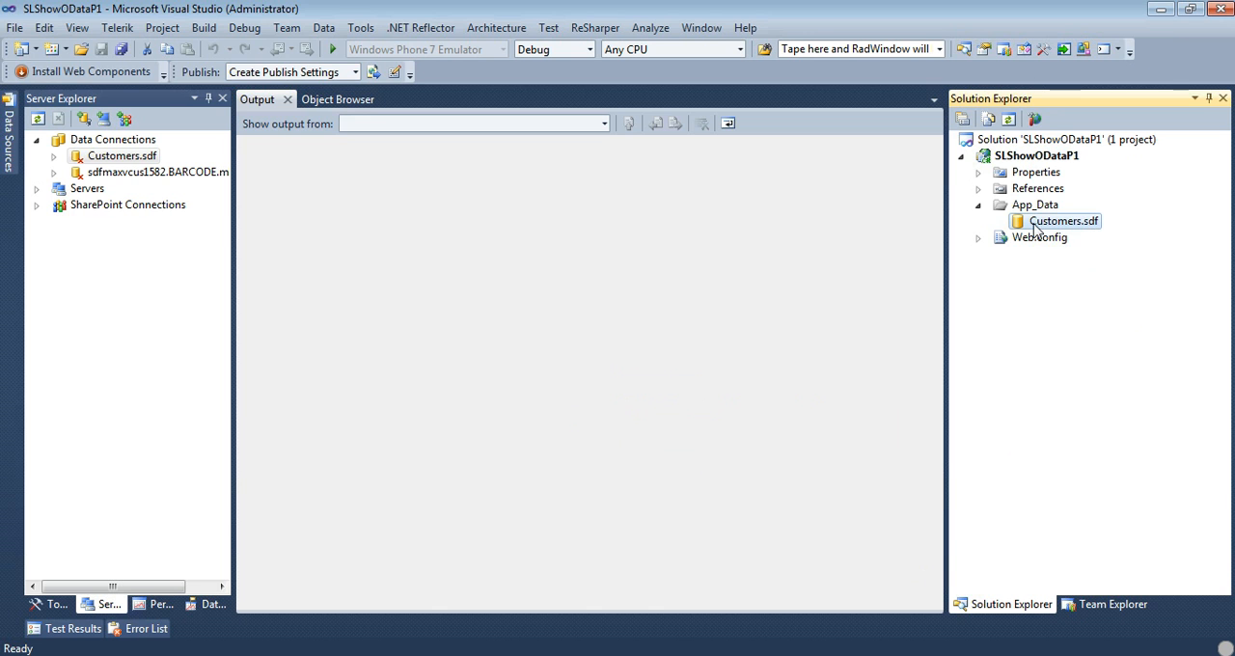
{"action": "left_click", "coordinate": [54, 154]}
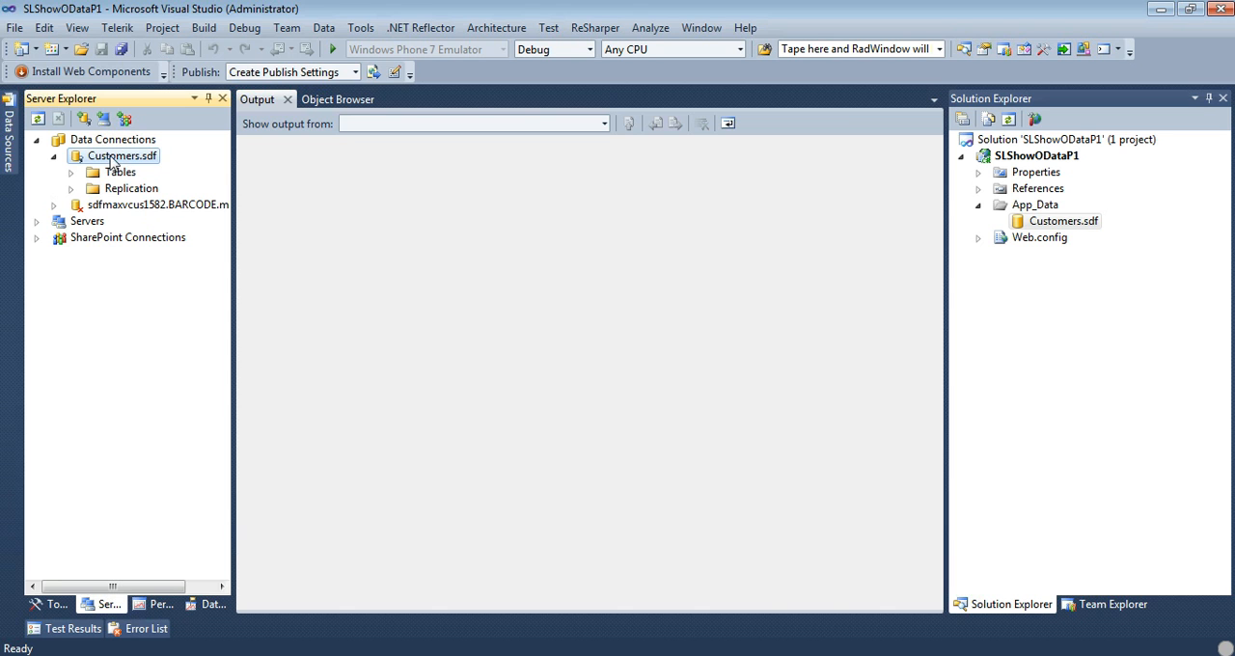
{"action": "mouse_move", "coordinate": [114, 185]}
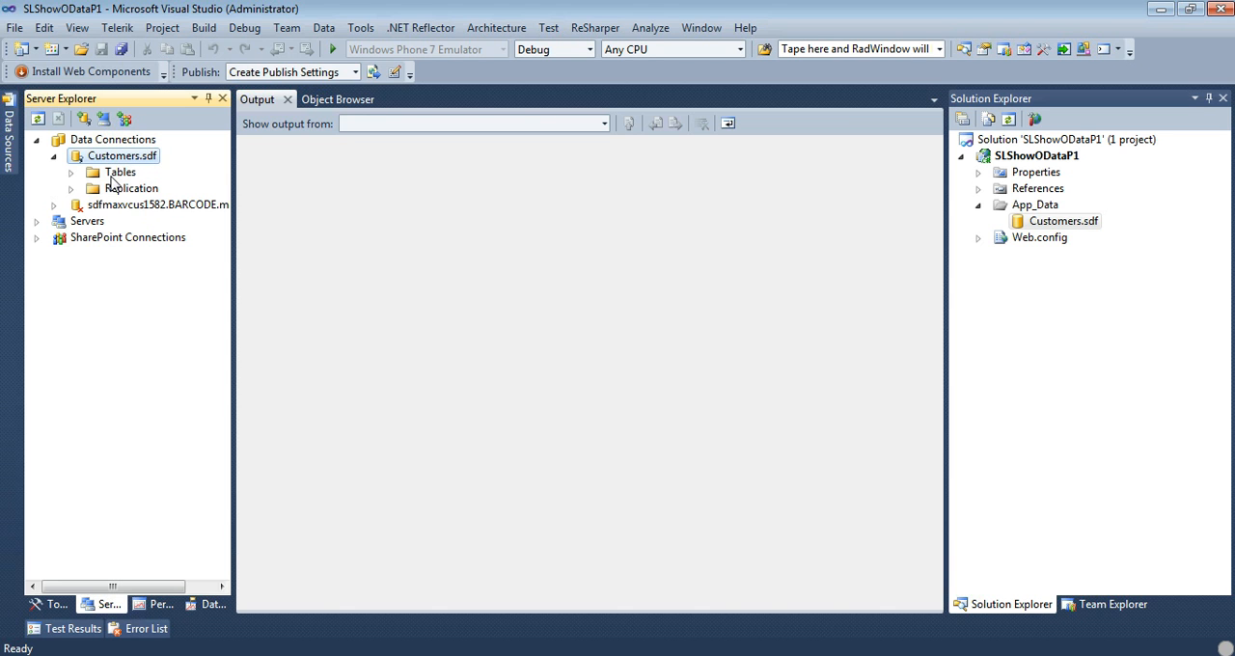
{"action": "mouse_move", "coordinate": [93, 202]}
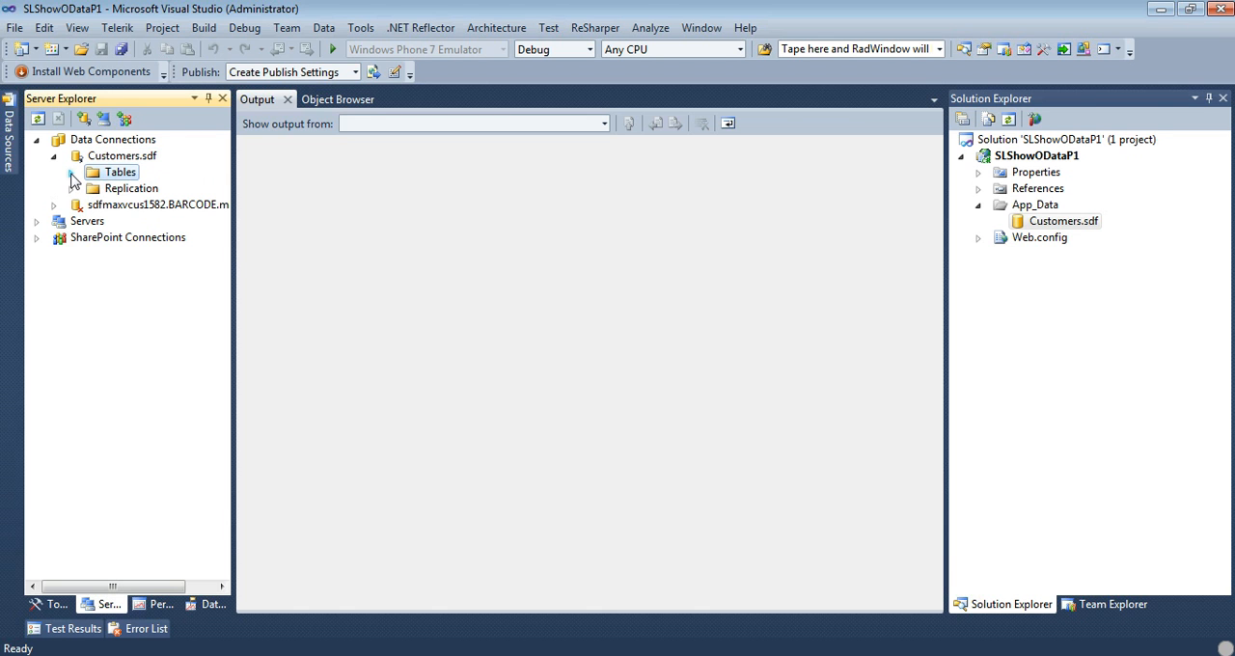
{"action": "right_click", "coordinate": [119, 172]}
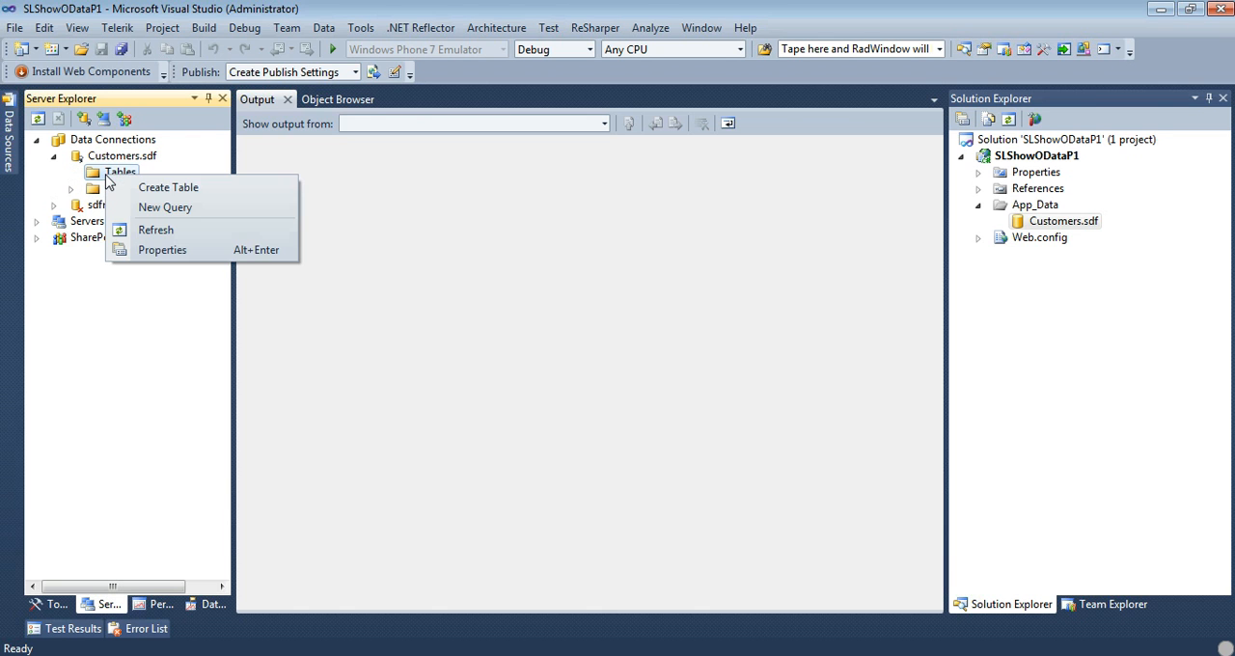
- Start a new table named CustomerInfo with an int ID column set as primary key
{"action": "left_click", "coordinate": [167, 187]}
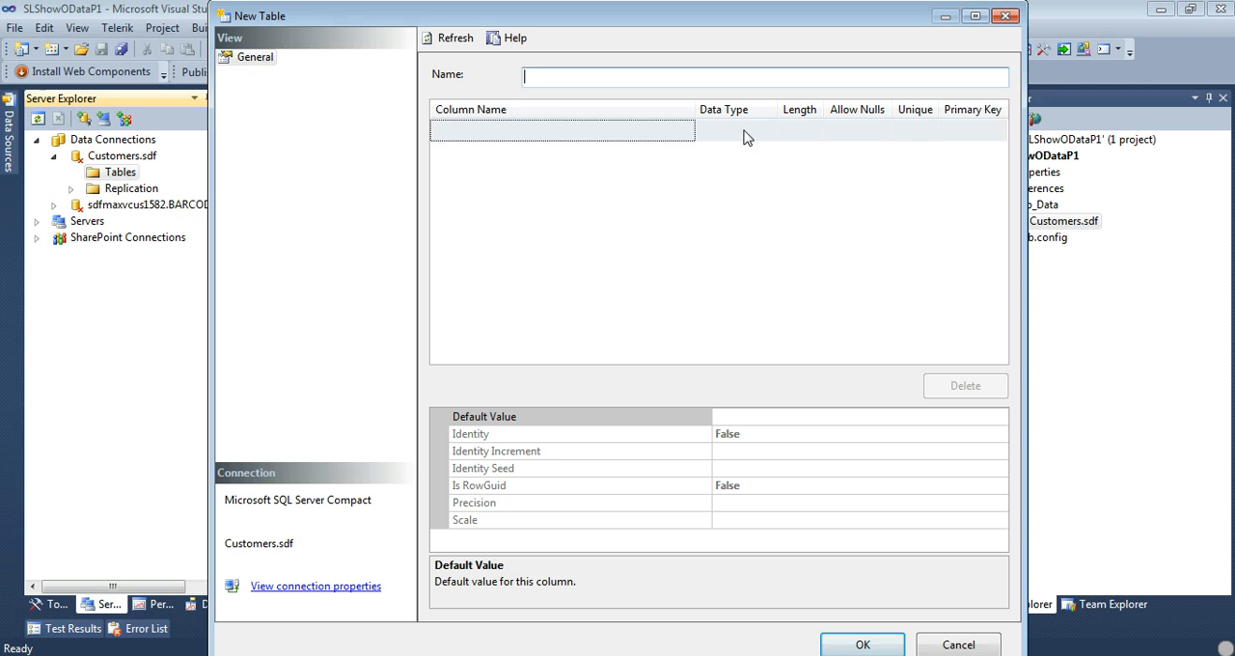
{"action": "mouse_move", "coordinate": [908, 127]}
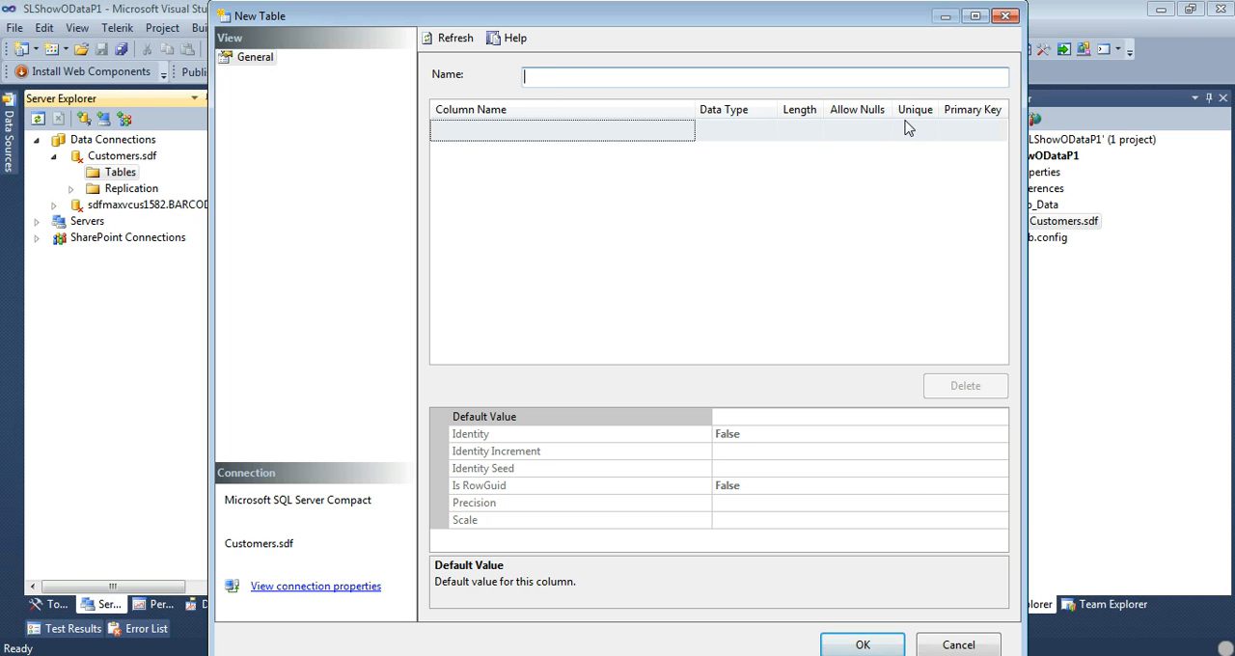
{"action": "type", "text": "CustomerInfo"}
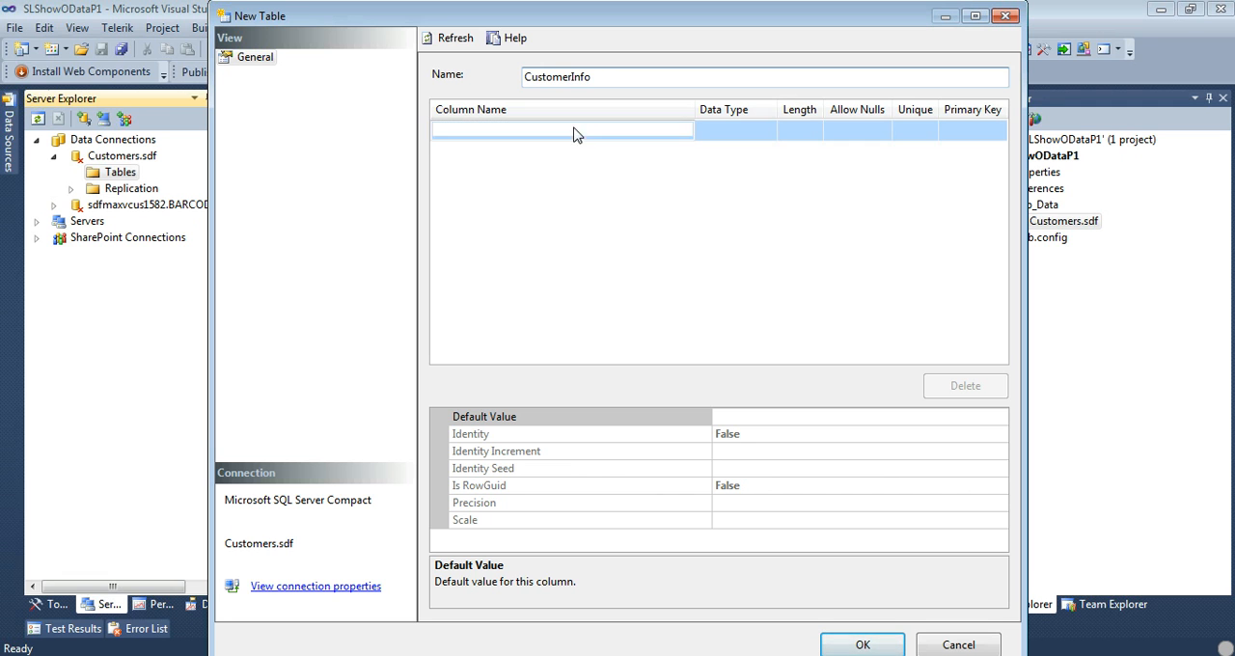
{"action": "type", "text": "ID"}
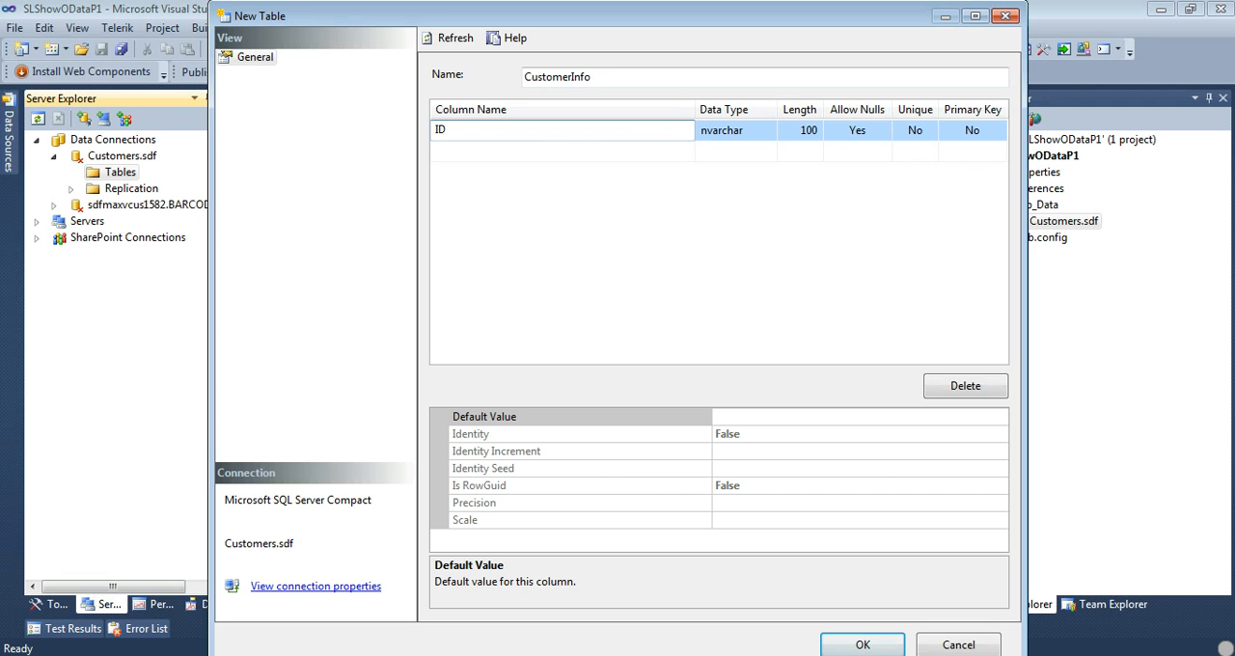
{"action": "mouse_move", "coordinate": [811, 147]}
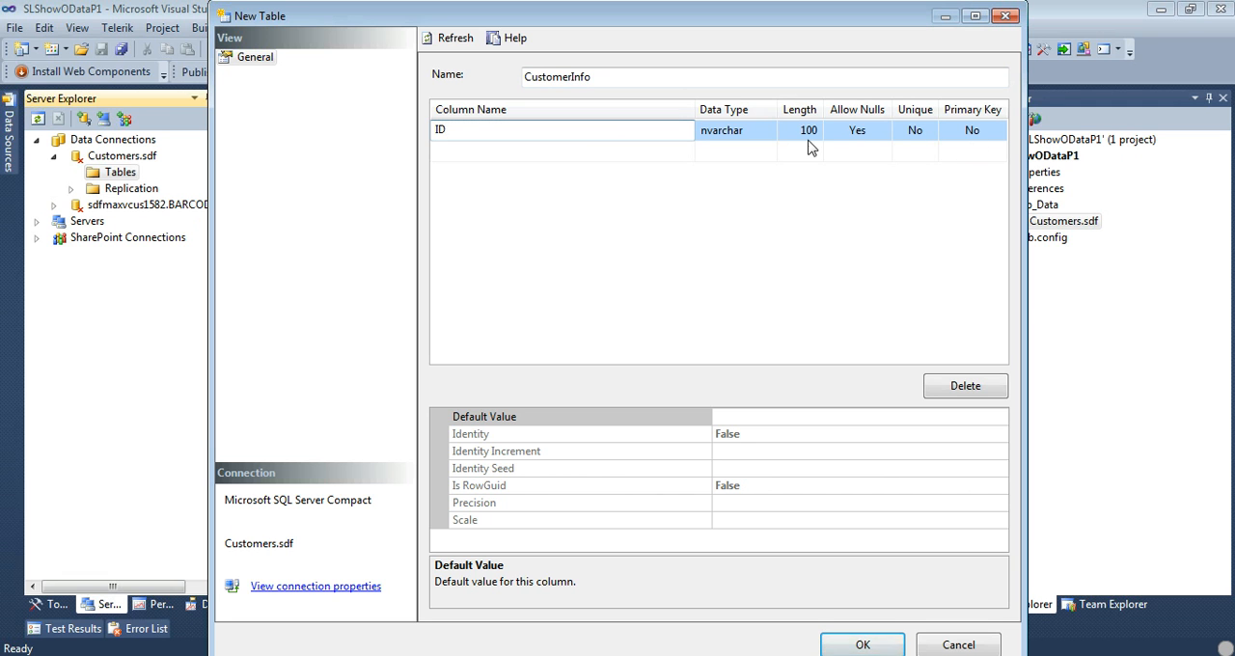
{"action": "left_click", "coordinate": [768, 131]}
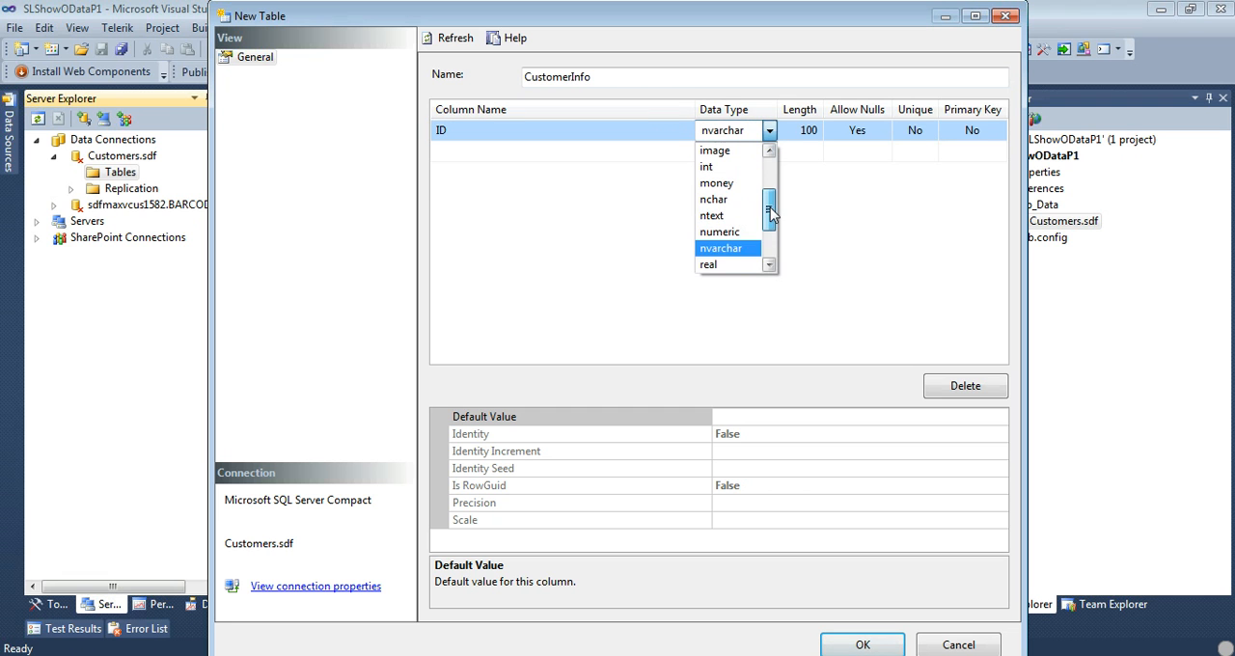
{"action": "left_click", "coordinate": [706, 166]}
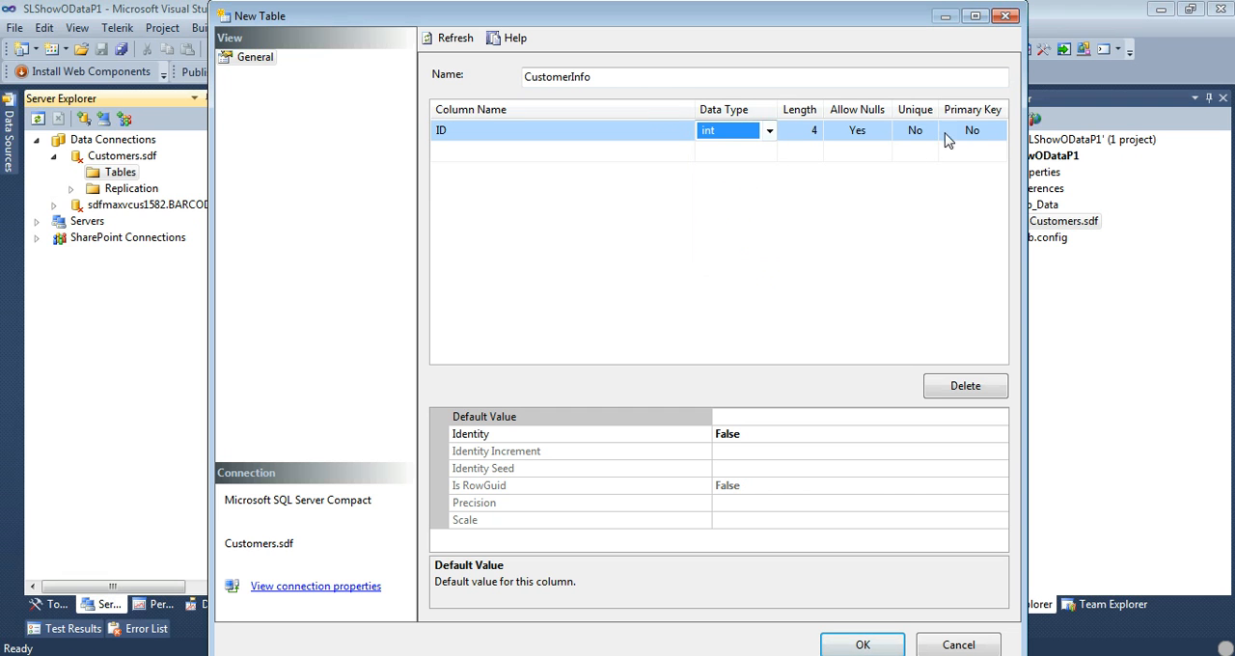
{"action": "left_click", "coordinate": [973, 131]}
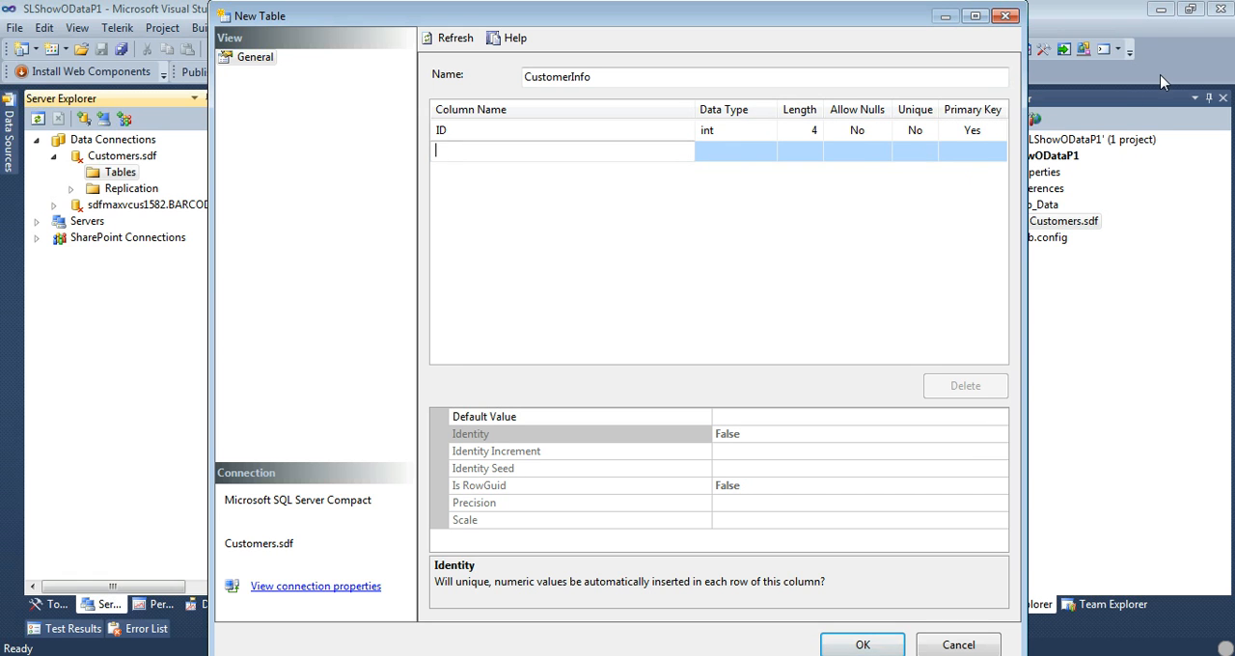
- Add FirstName, LastName, Address, City, State and Zip columns, create the table and expand it
{"action": "type", "text": "FirstNa"}
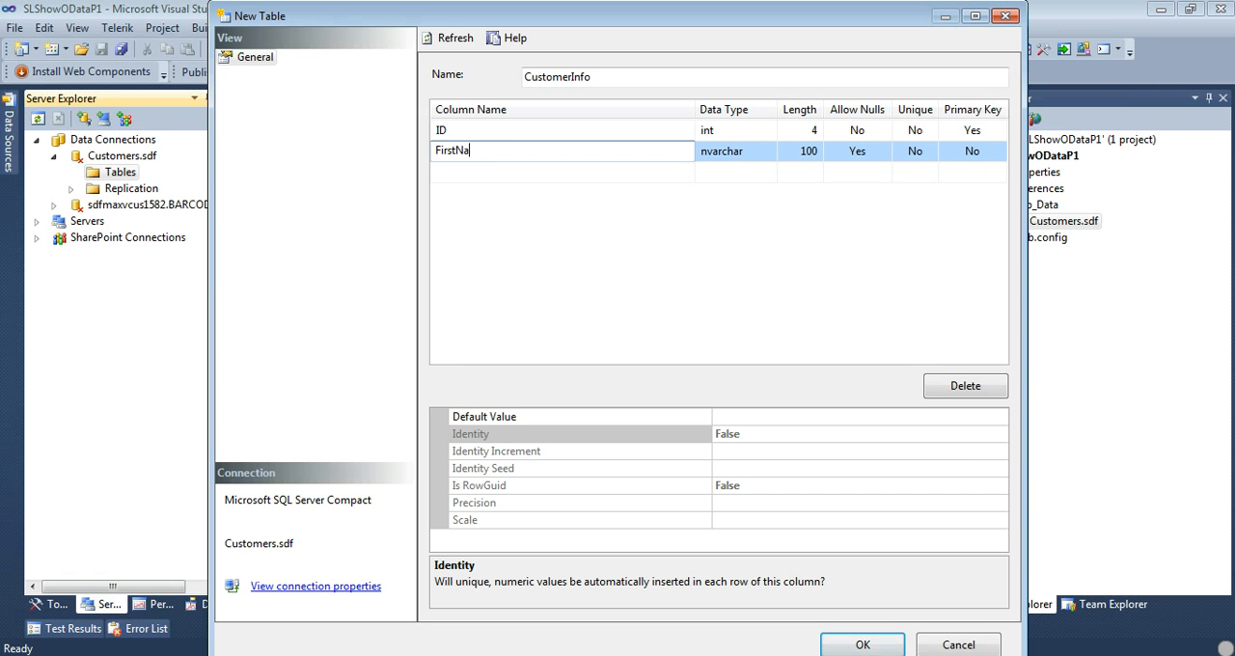
{"action": "type", "text": "me"}
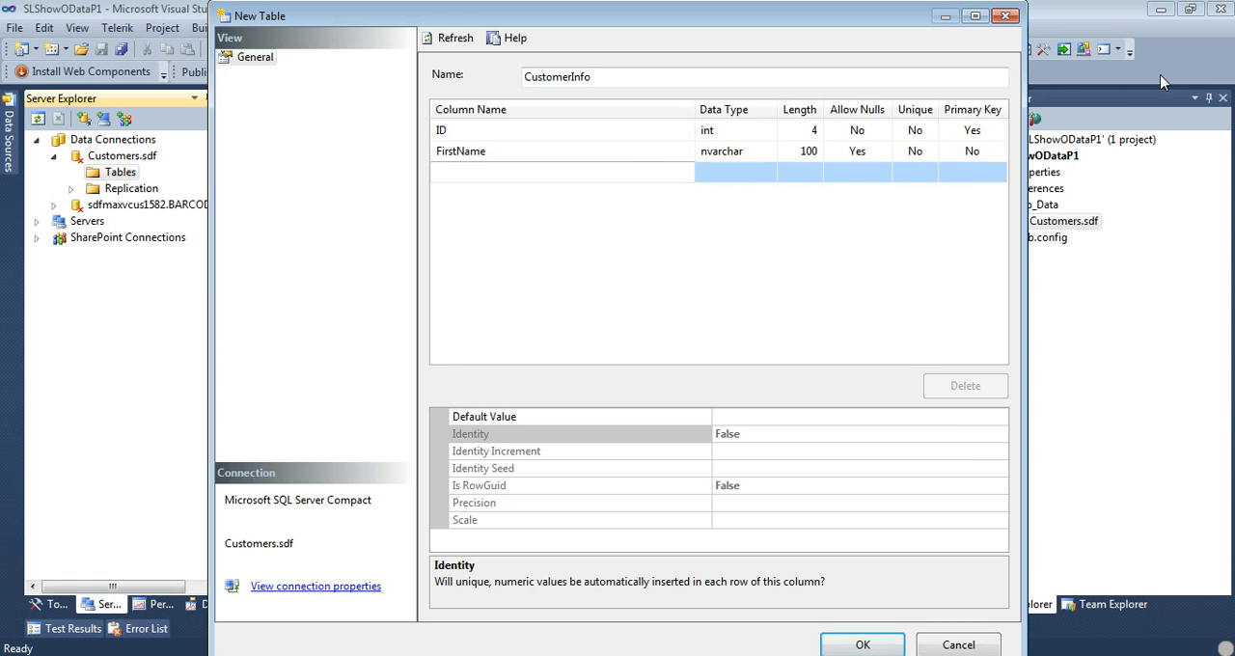
{"action": "type", "text": "LastName"}
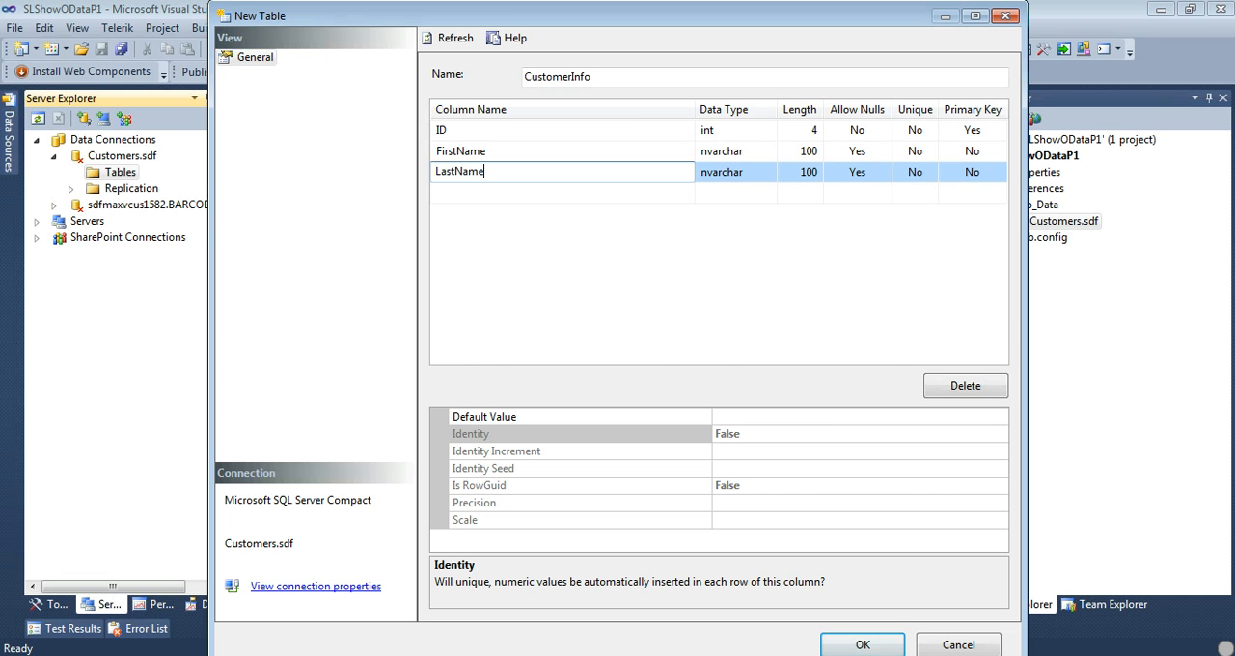
{"action": "type", "text": "City"}
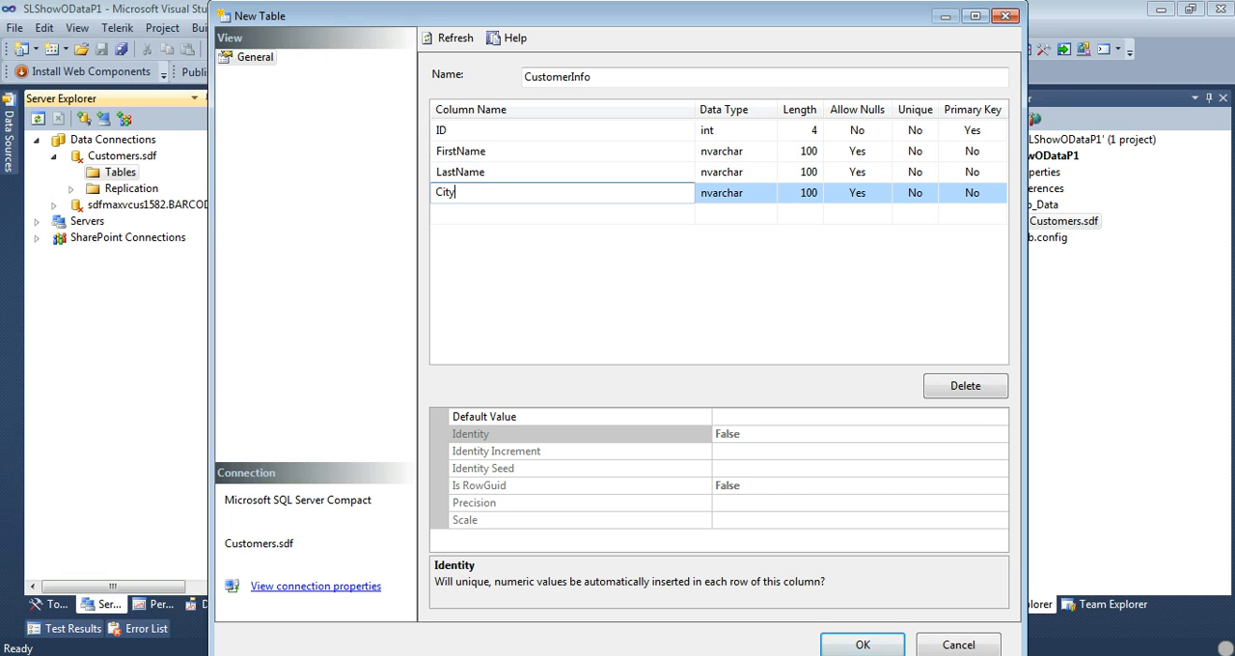
{"action": "type", "text": "St"}
{"action": "type", "text": "A"}
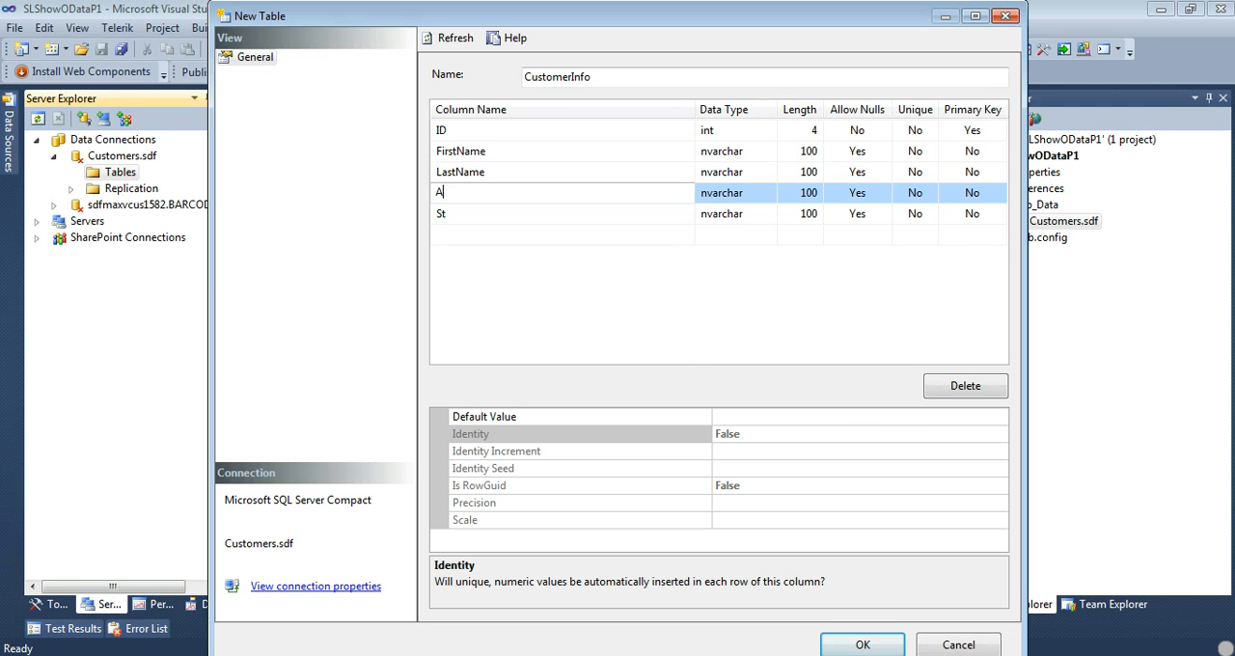
{"action": "type", "text": "ddress"}
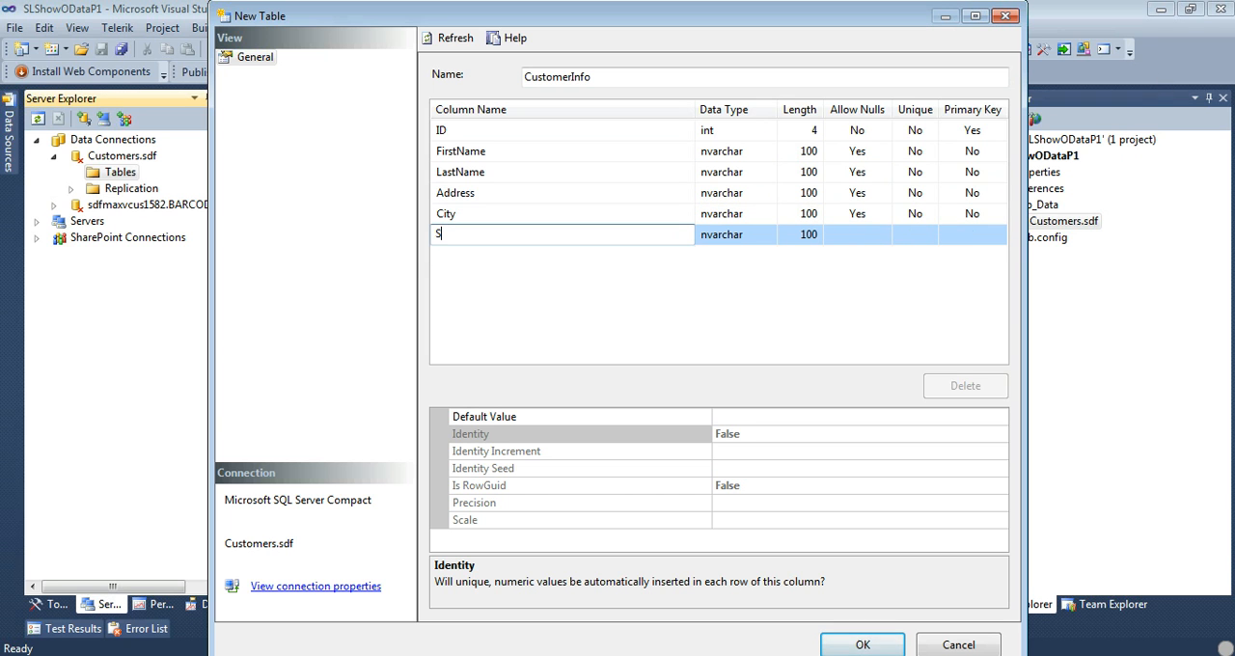
{"action": "type", "text": "tate"}
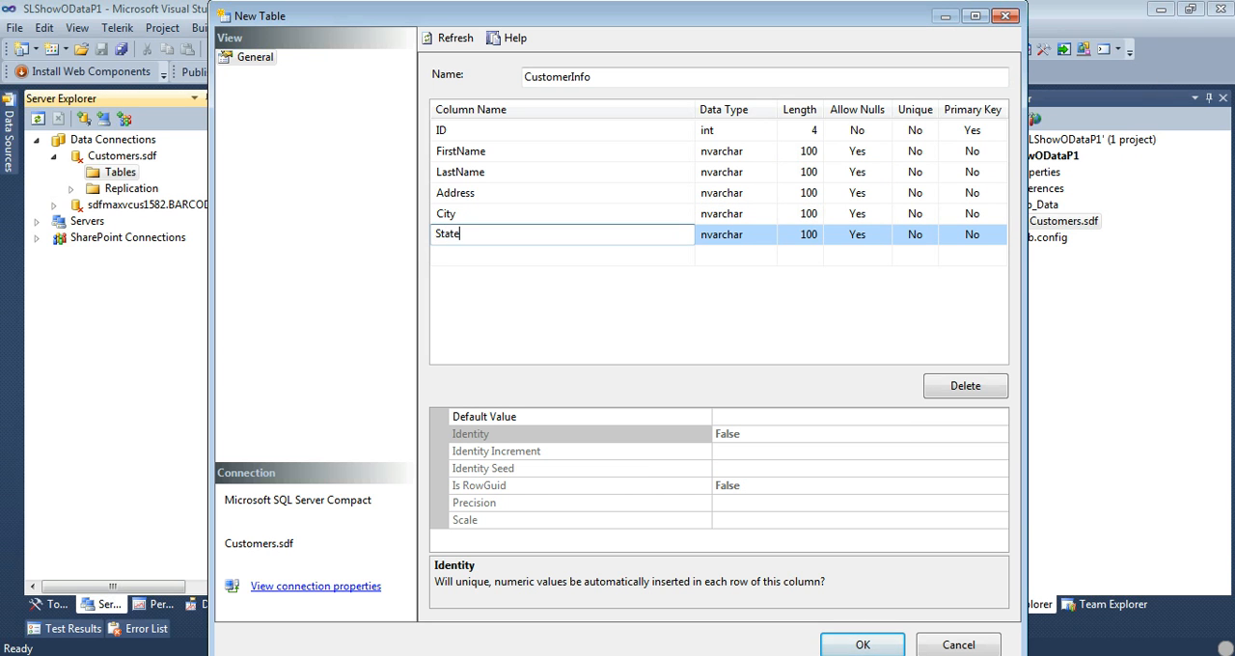
{"action": "type", "text": "Zip"}
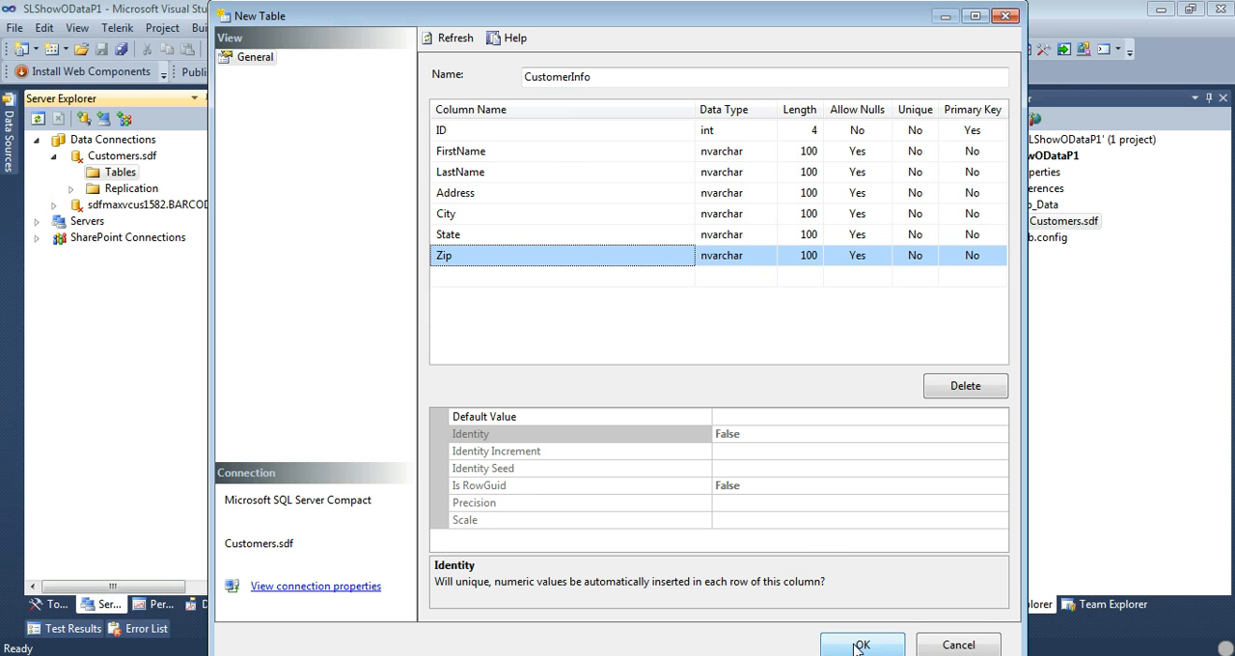
{"action": "left_click", "coordinate": [861, 645]}
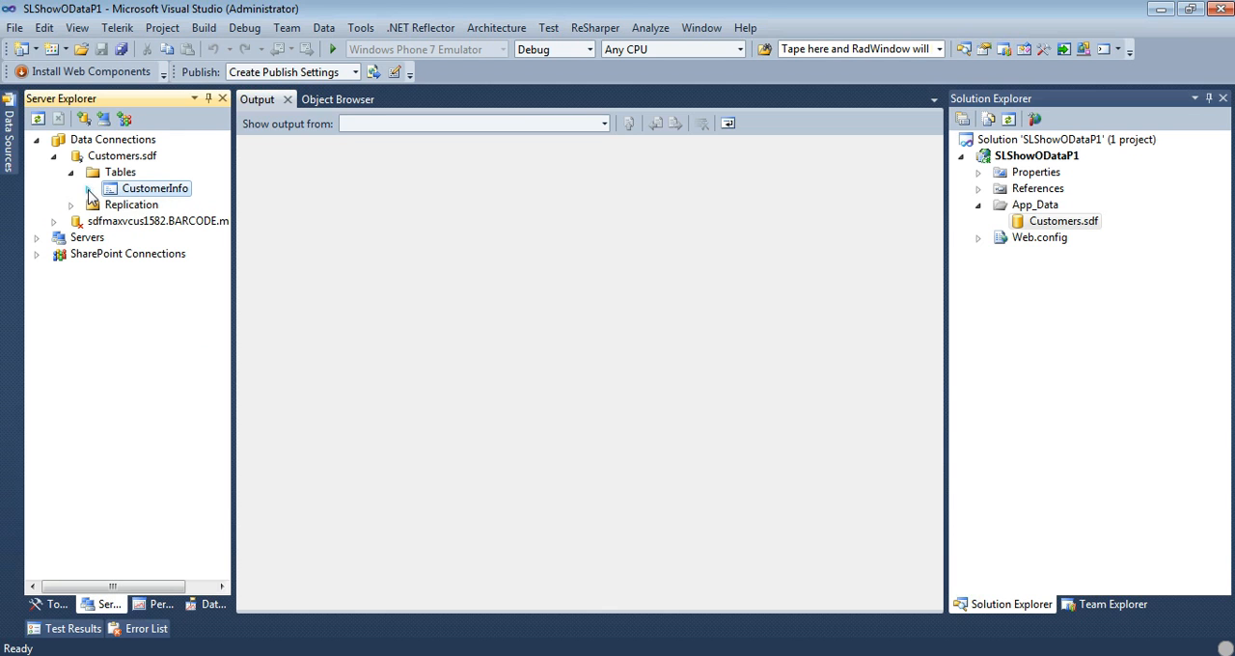
{"action": "left_click", "coordinate": [87, 189]}
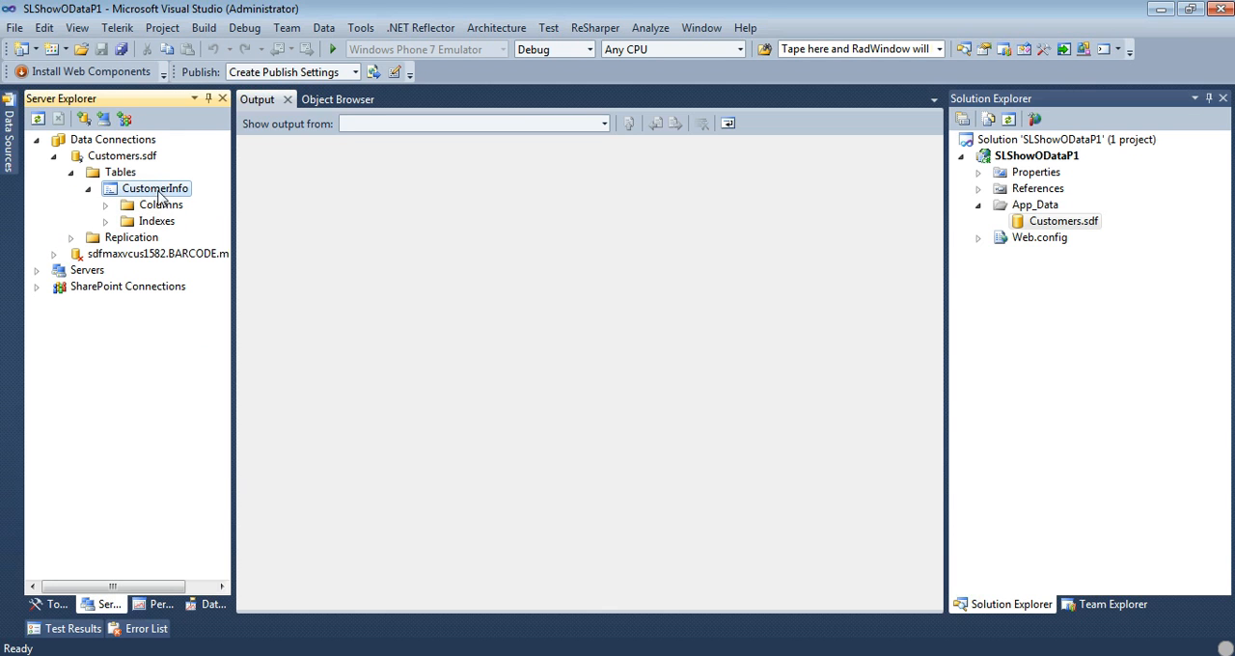
{"action": "mouse_move", "coordinate": [159, 197]}
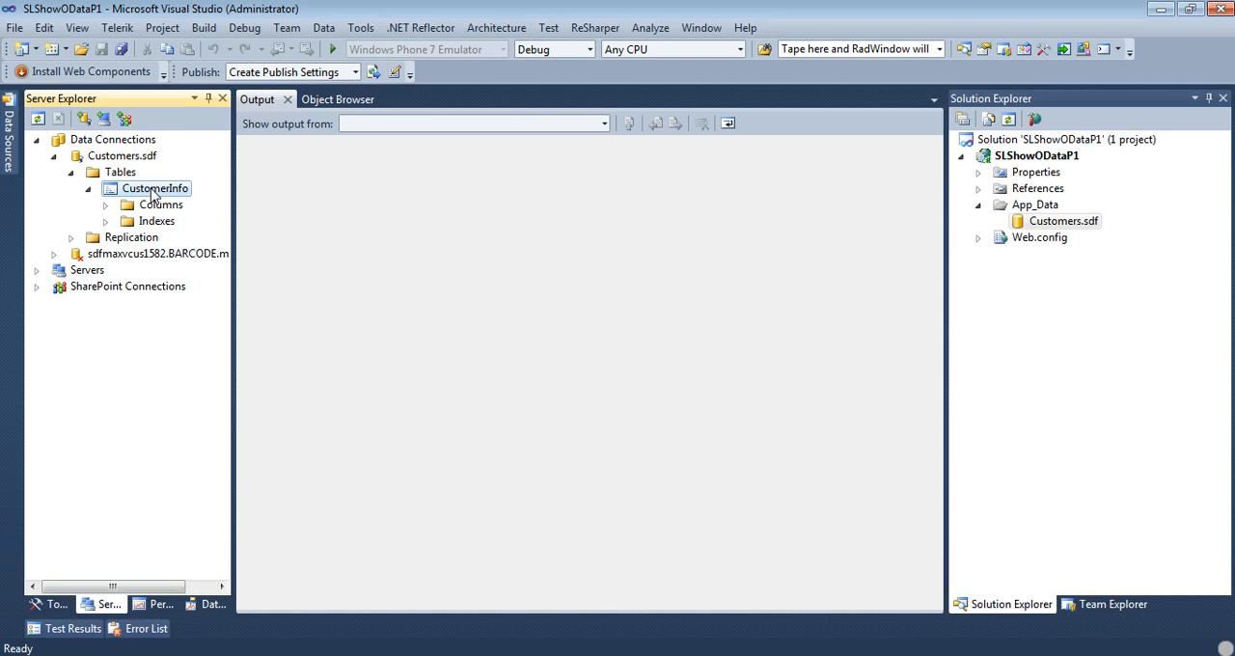
- Show CustomerInfo's table data and enter rows for Michael Crump (addy, 45454) and Jon Doe (addy2, KY)
{"action": "right_click", "coordinate": [155, 189]}
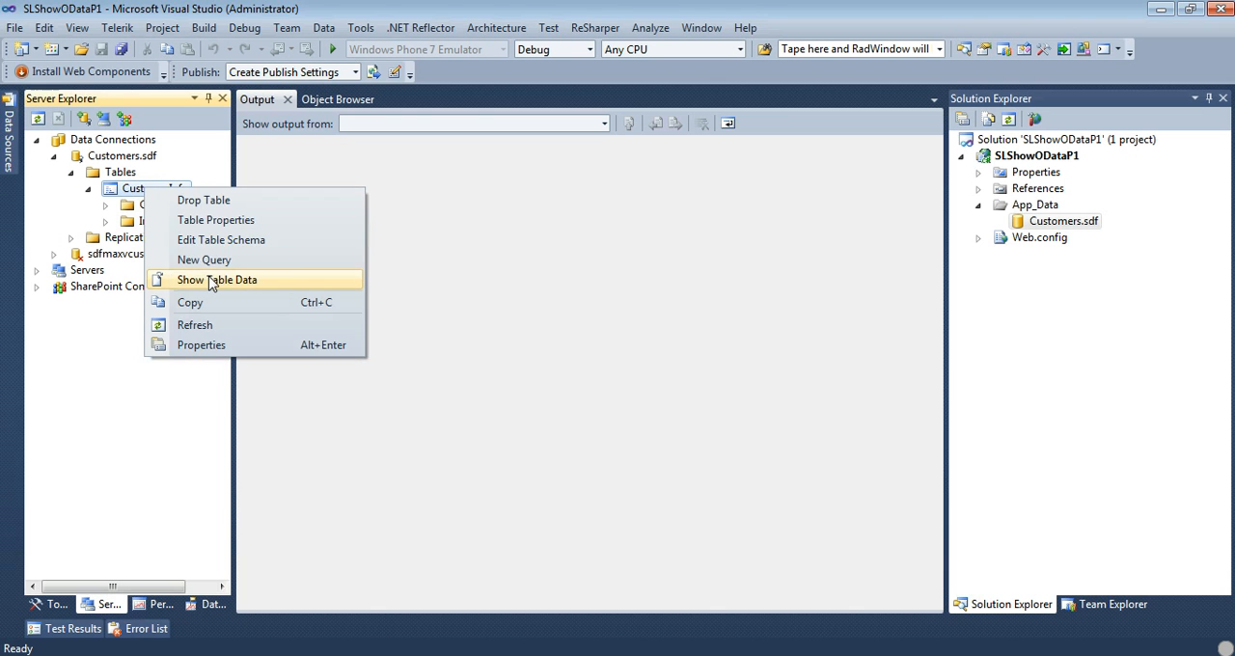
{"action": "left_click", "coordinate": [216, 280]}
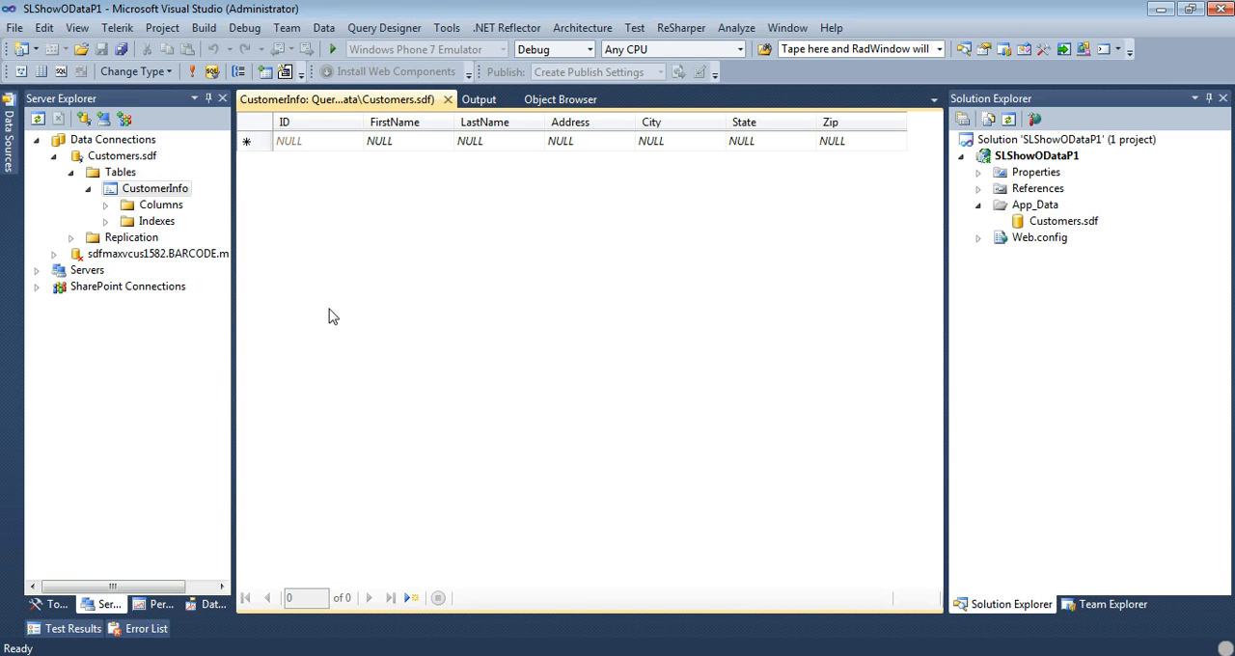
{"action": "mouse_move", "coordinate": [436, 156]}
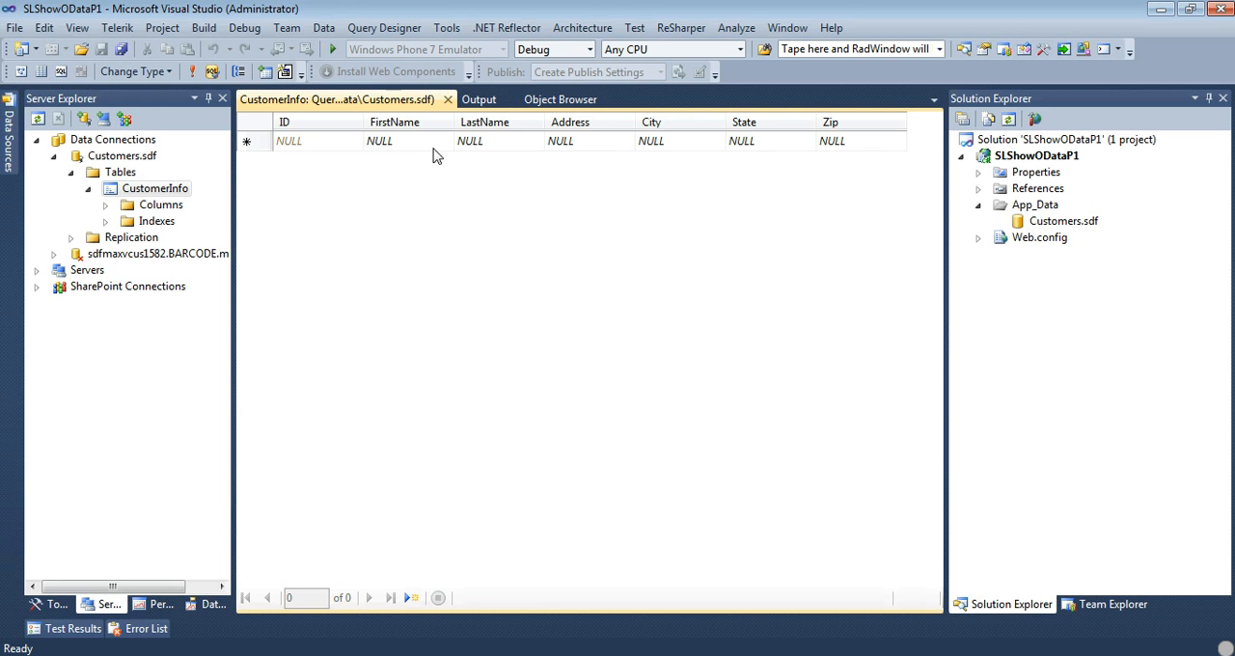
{"action": "type", "text": "Michae"}
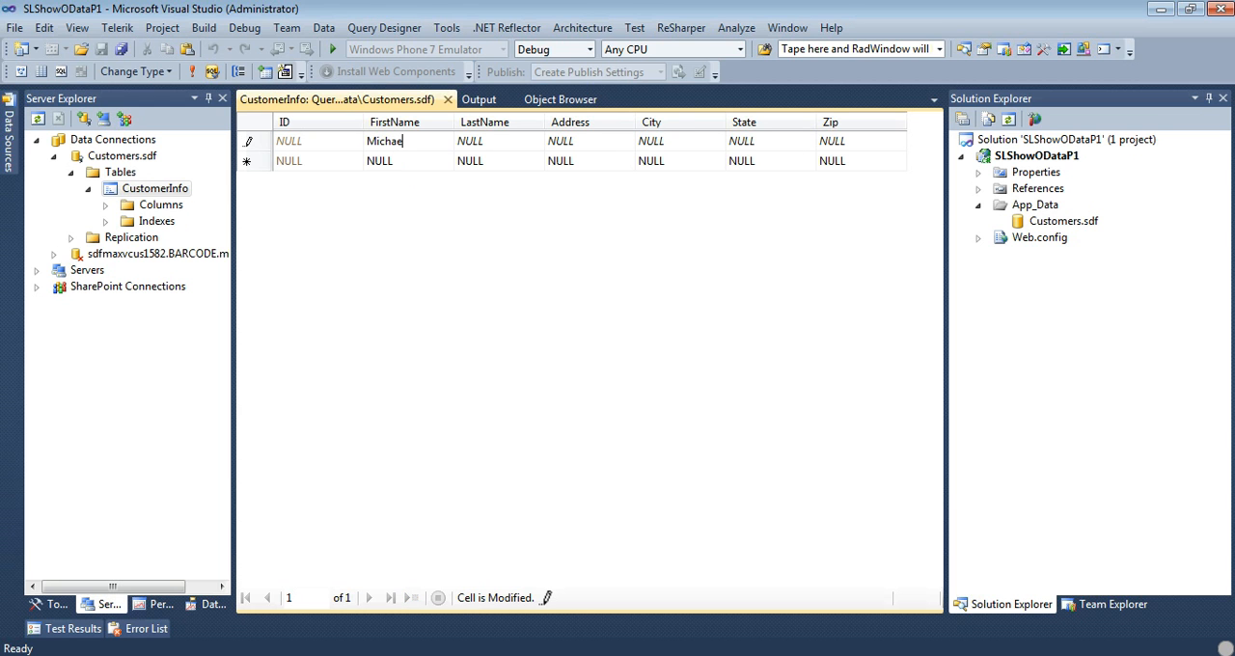
{"action": "type", "text": "Crump"}
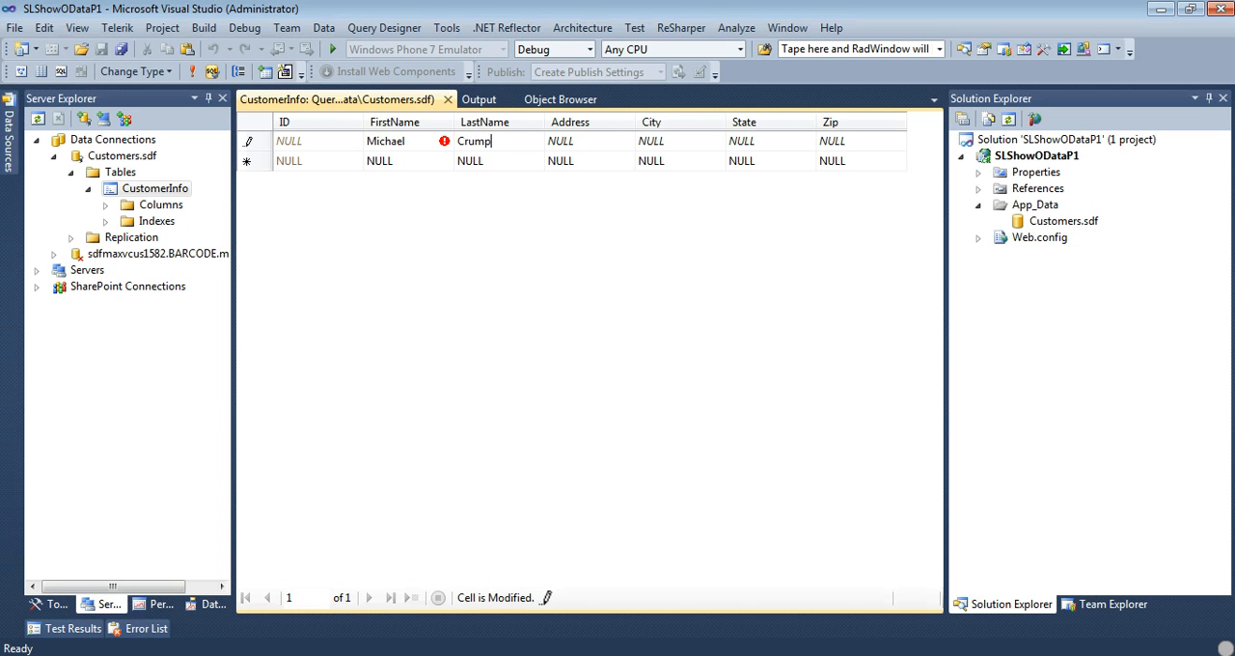
{"action": "left_click", "coordinate": [560, 141]}
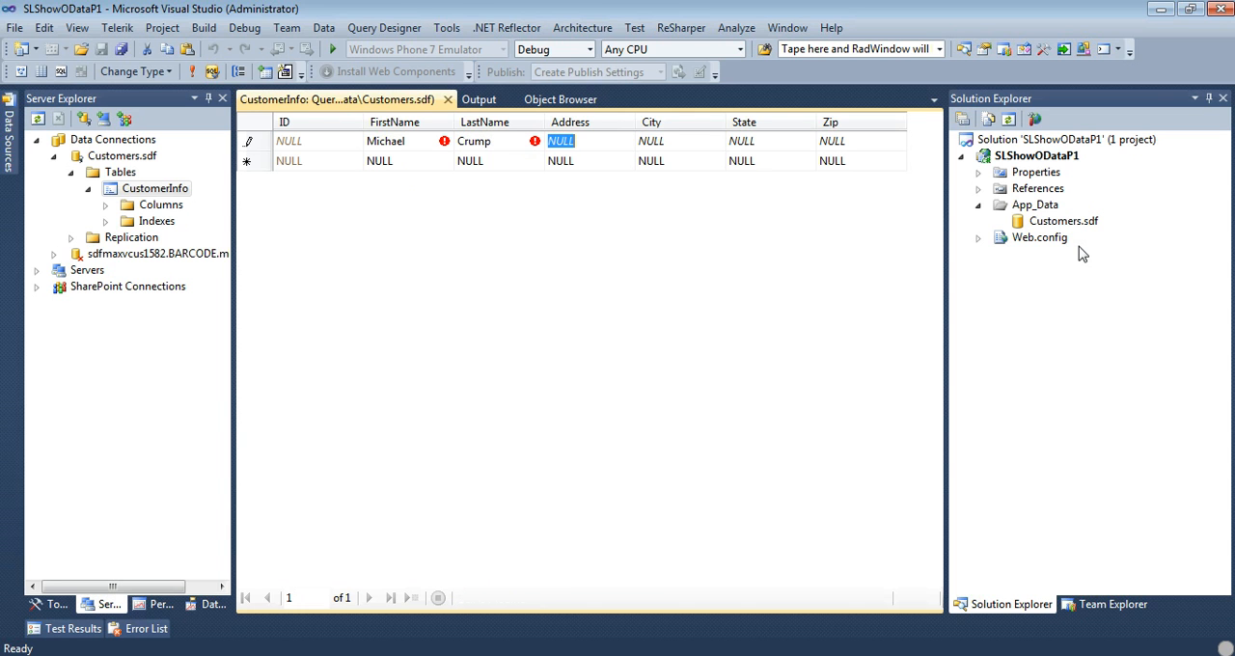
{"action": "type", "text": "addy"}
{"action": "left_click", "coordinate": [770, 141]}
{"action": "type", "text": "AL"}
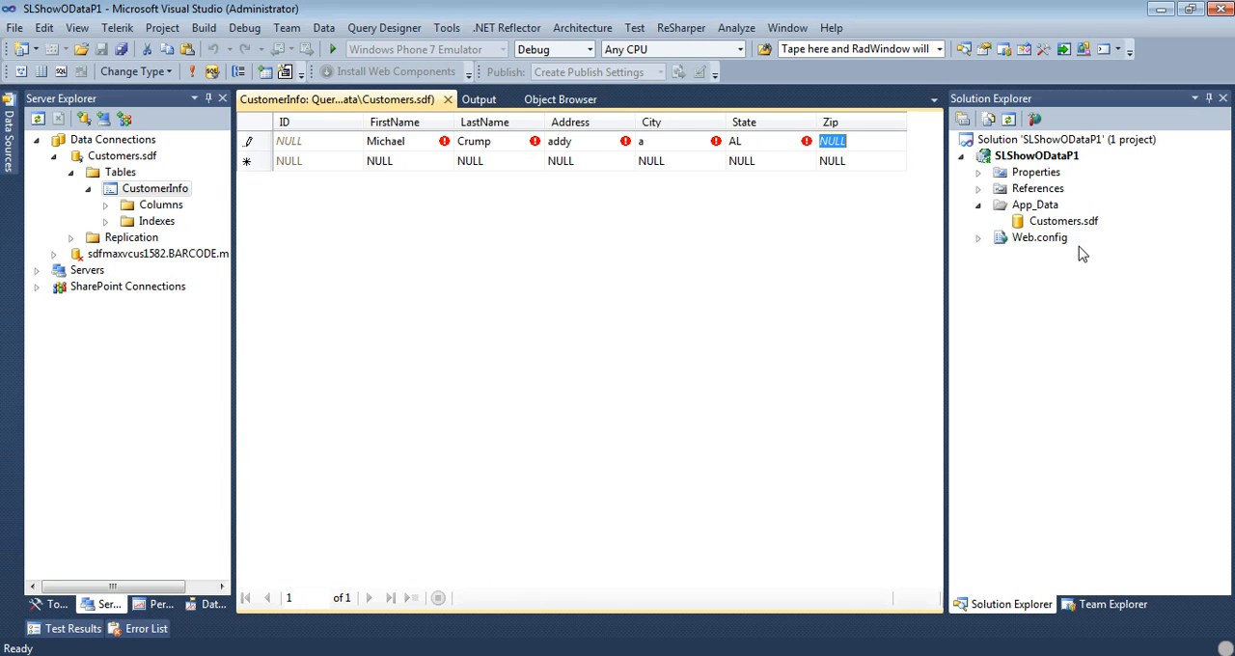
{"action": "type", "text": "45454"}
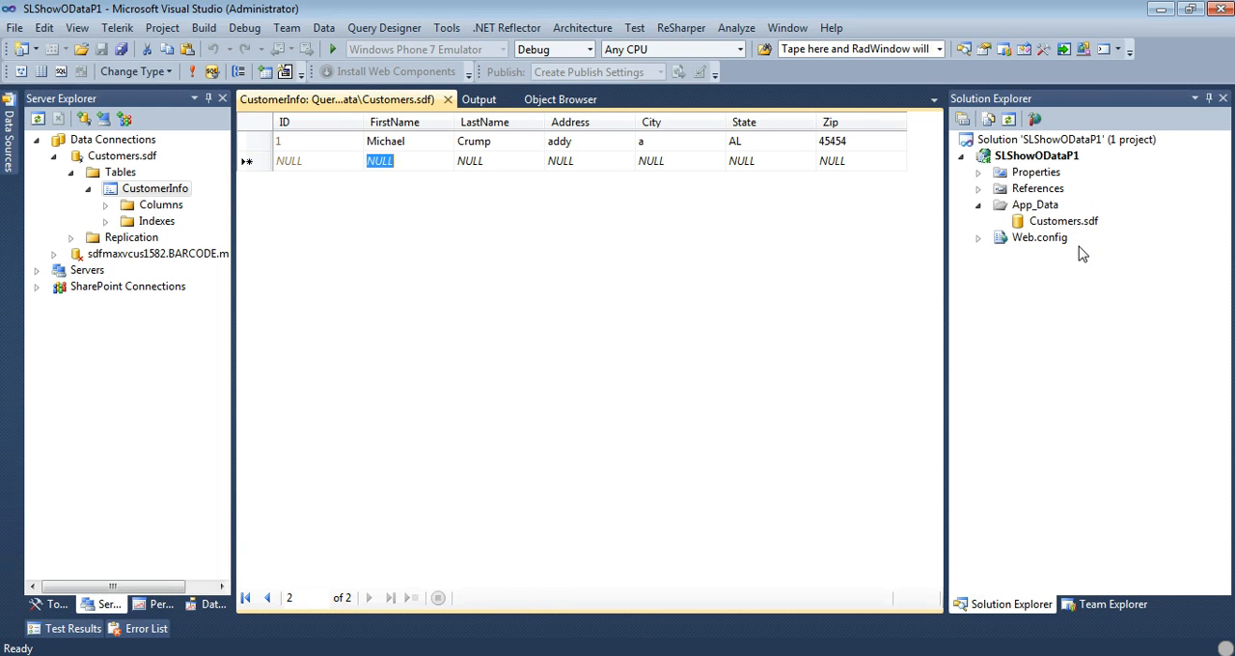
{"action": "type", "text": "Jon"}
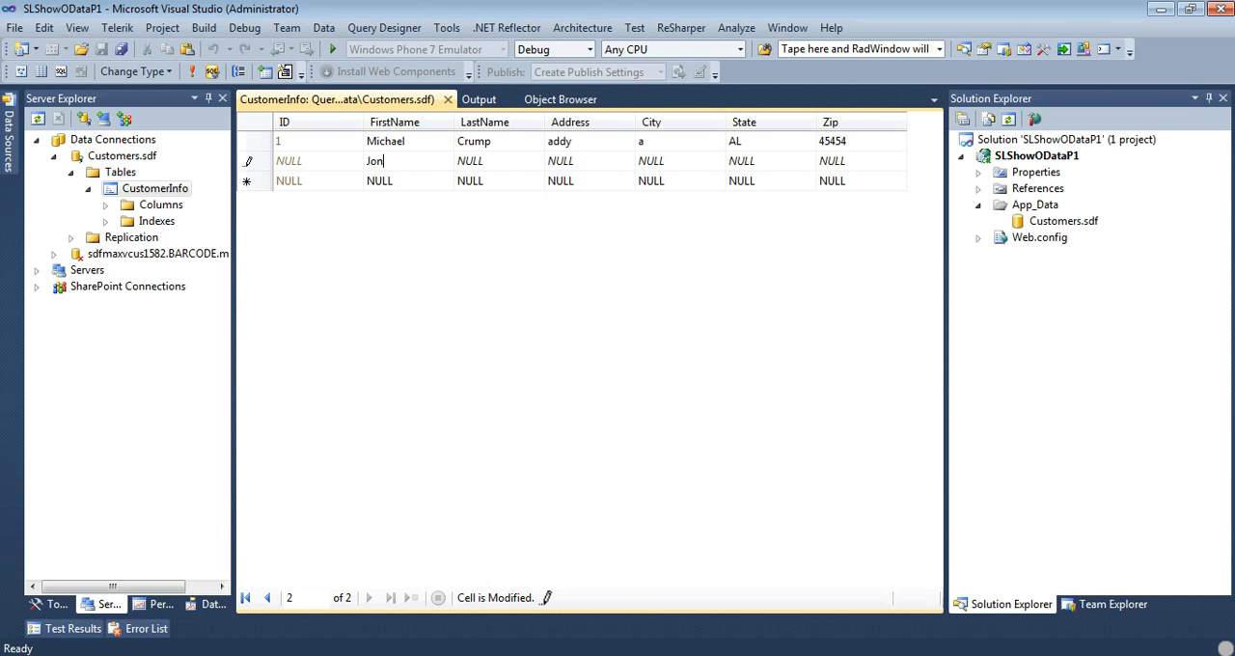
{"action": "type", "text": "Doe"}
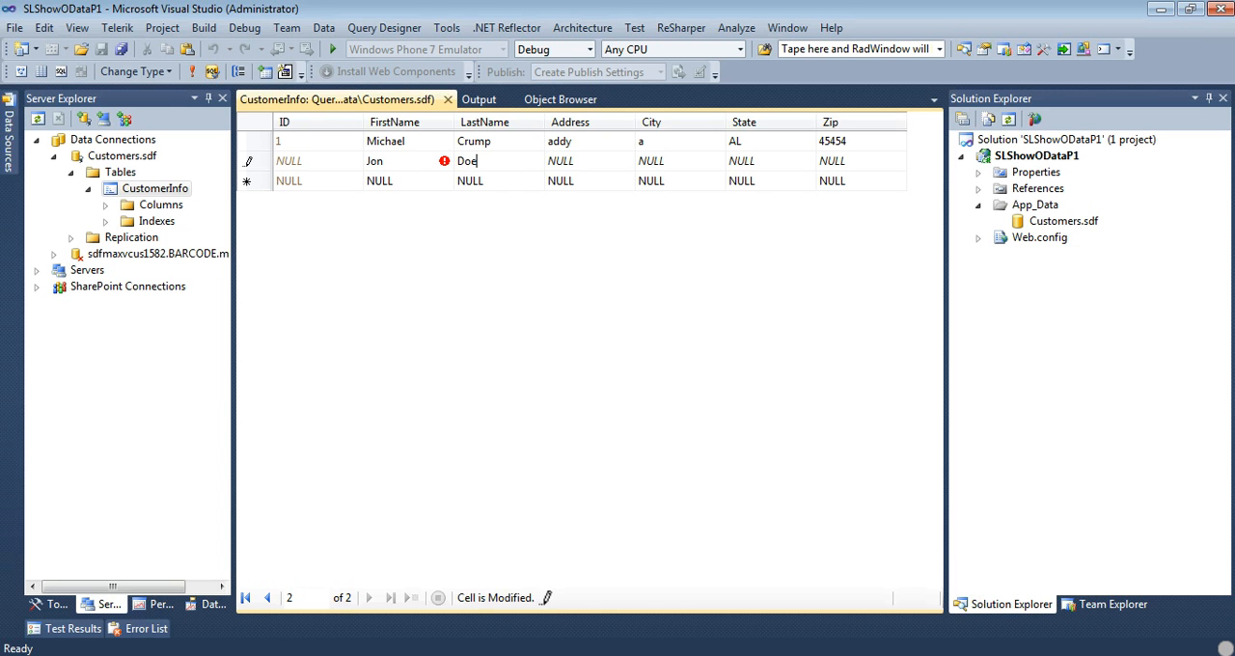
{"action": "type", "text": "addy2"}
{"action": "left_click", "coordinate": [680, 160]}
{"action": "type", "text": "b"}
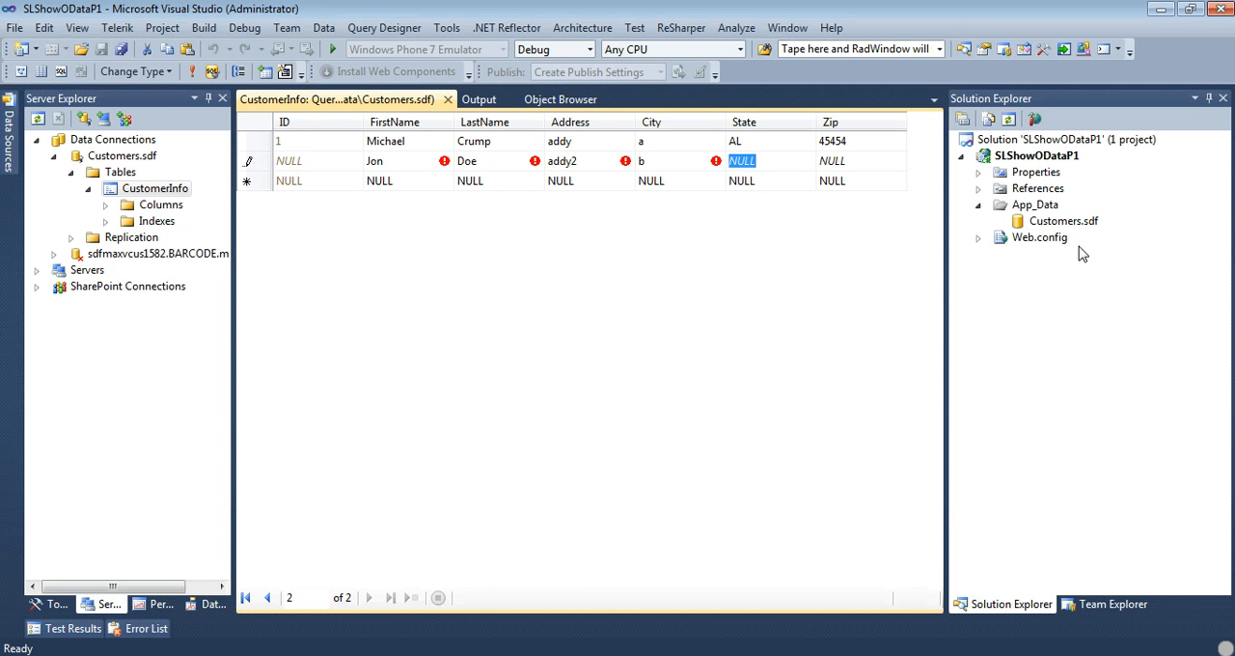
{"action": "type", "text": "KY"}
{"action": "left_click", "coordinate": [861, 160]}
{"action": "type", "text": "44444"}
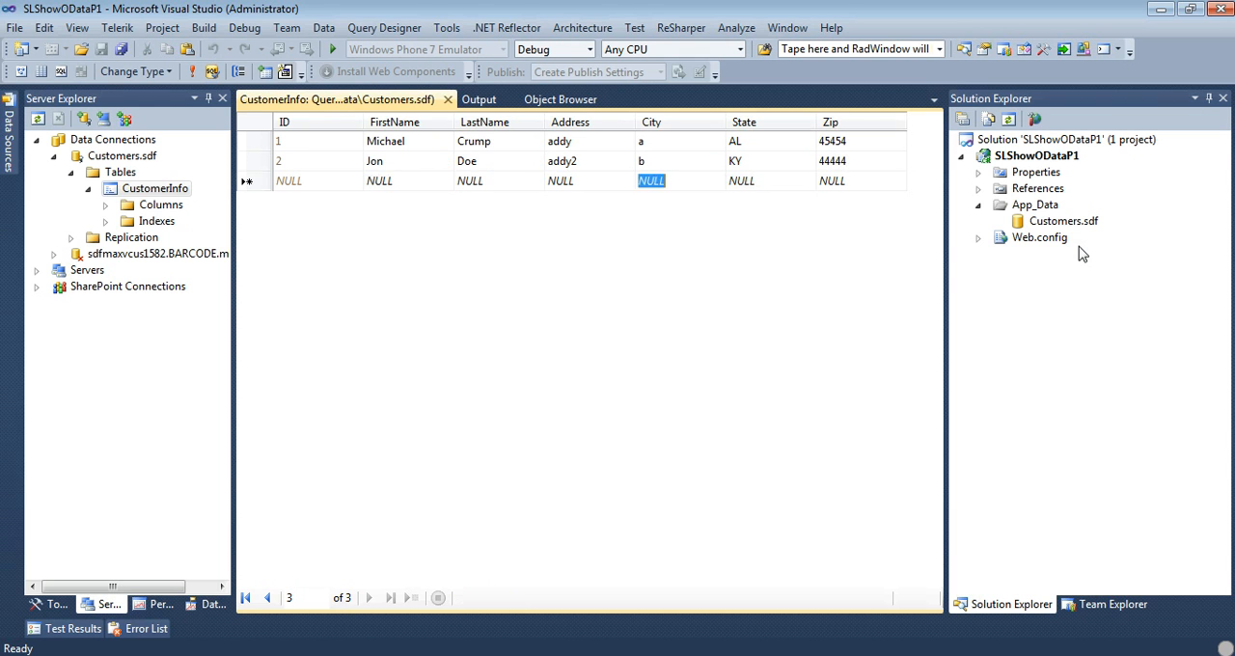
- Enter rows for Emily Parker, Jane Doe (addy4, FL, 432) and Ridley Crumpton (AL, 343535)
{"action": "type", "text": "Em"}
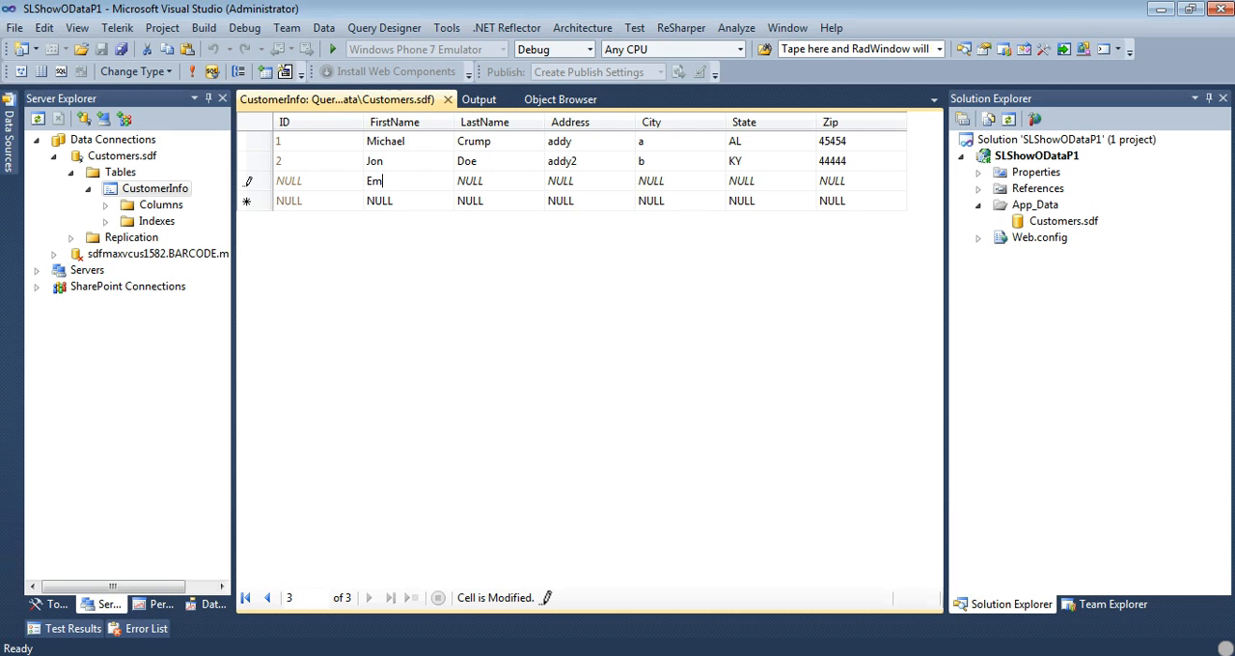
{"action": "type", "text": "ily"}
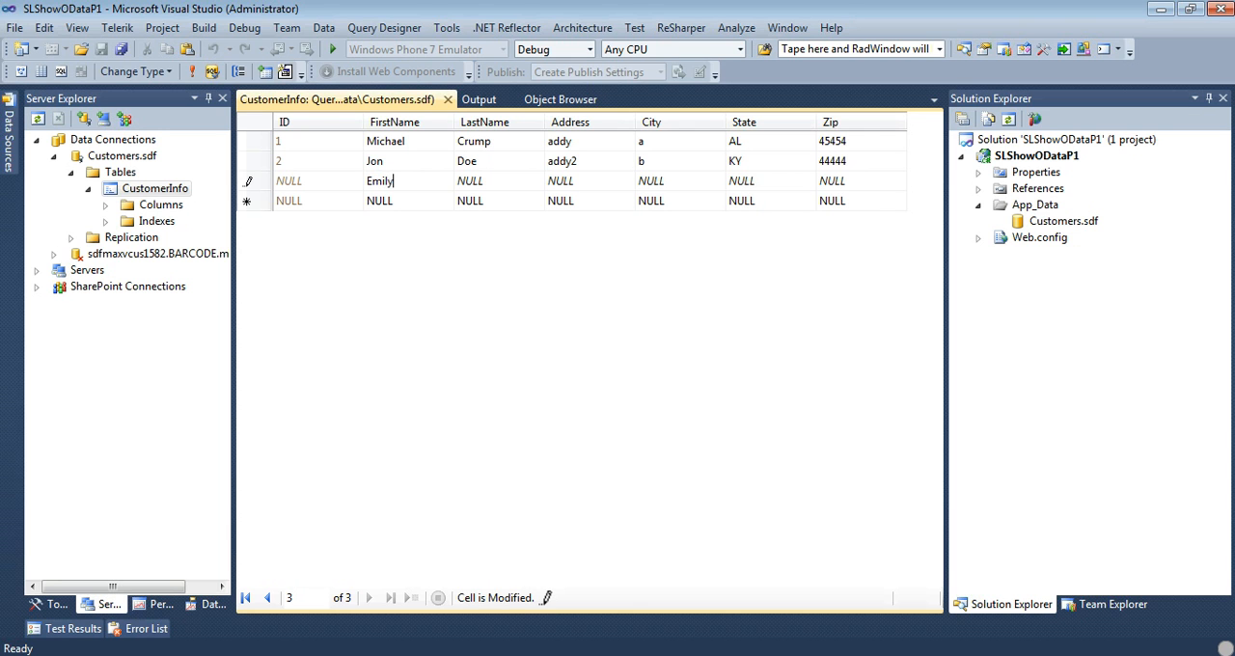
{"action": "type", "text": "Parker"}
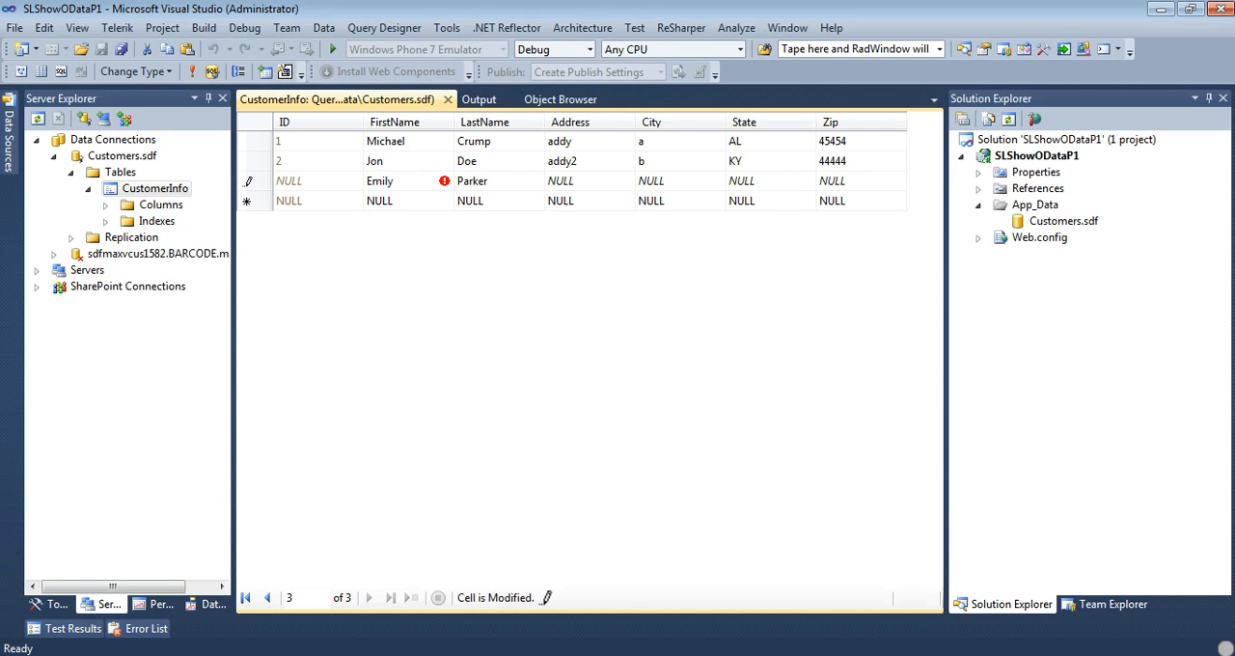
{"action": "type", "text": "ad"}
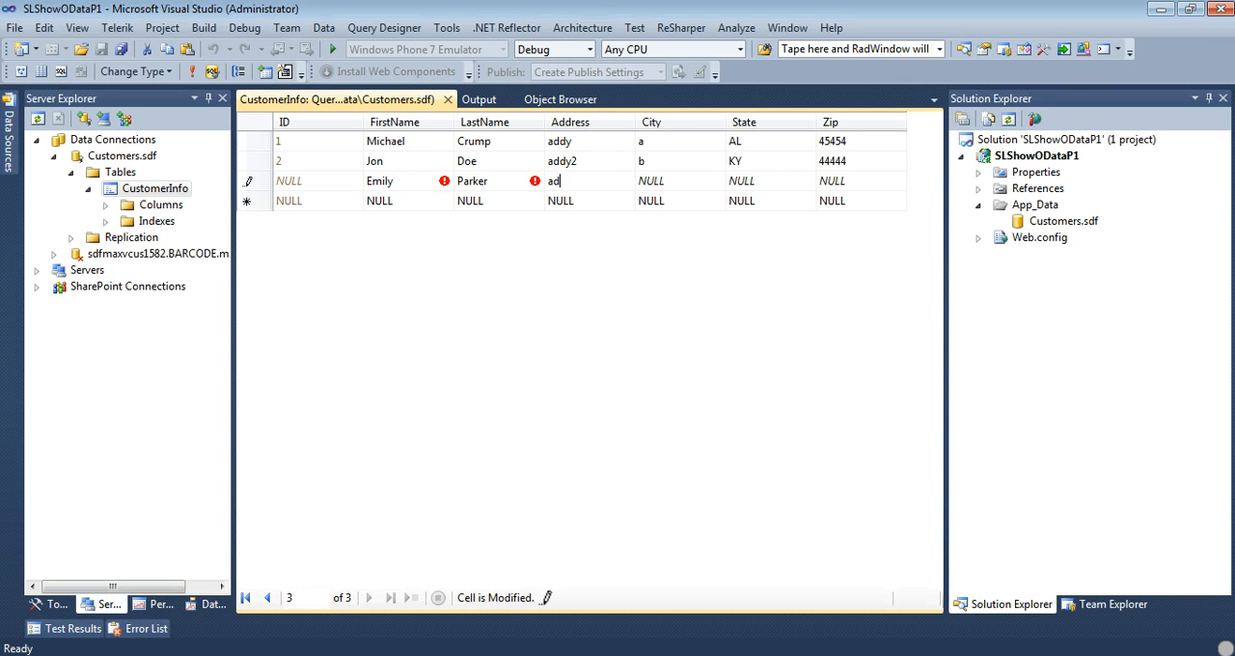
{"action": "type", "text": "b"}
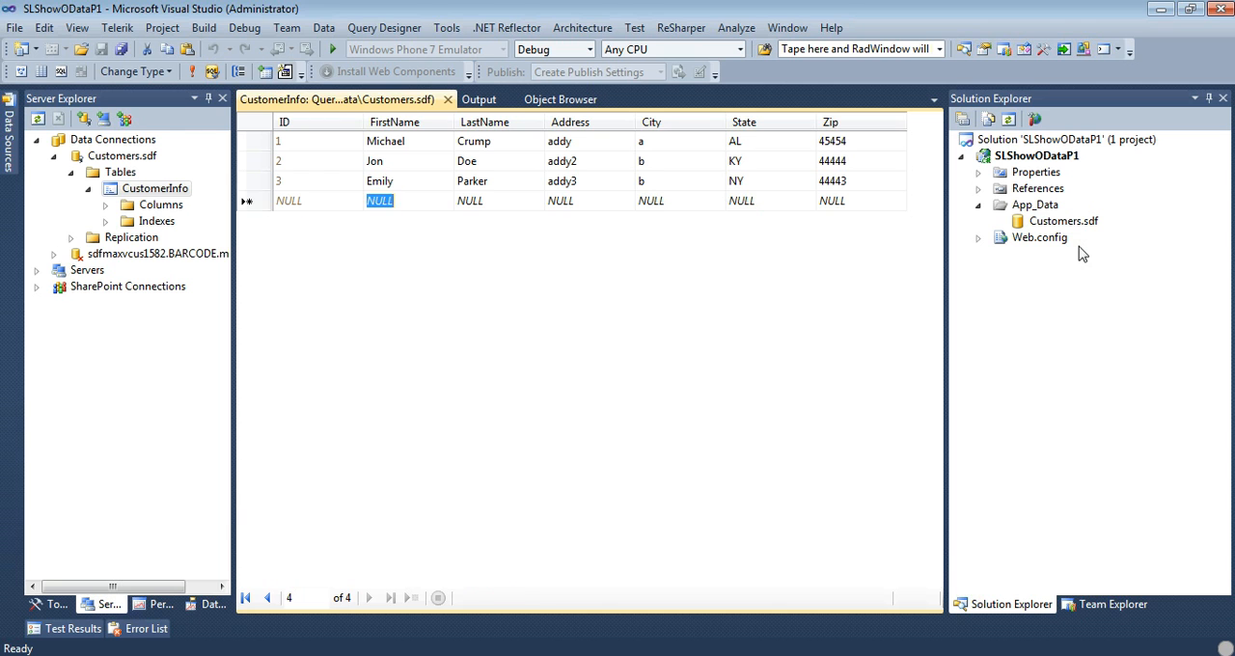
{"action": "type", "text": "Jane"}
{"action": "left_click", "coordinate": [500, 201]}
{"action": "type", "text": "Doe"}
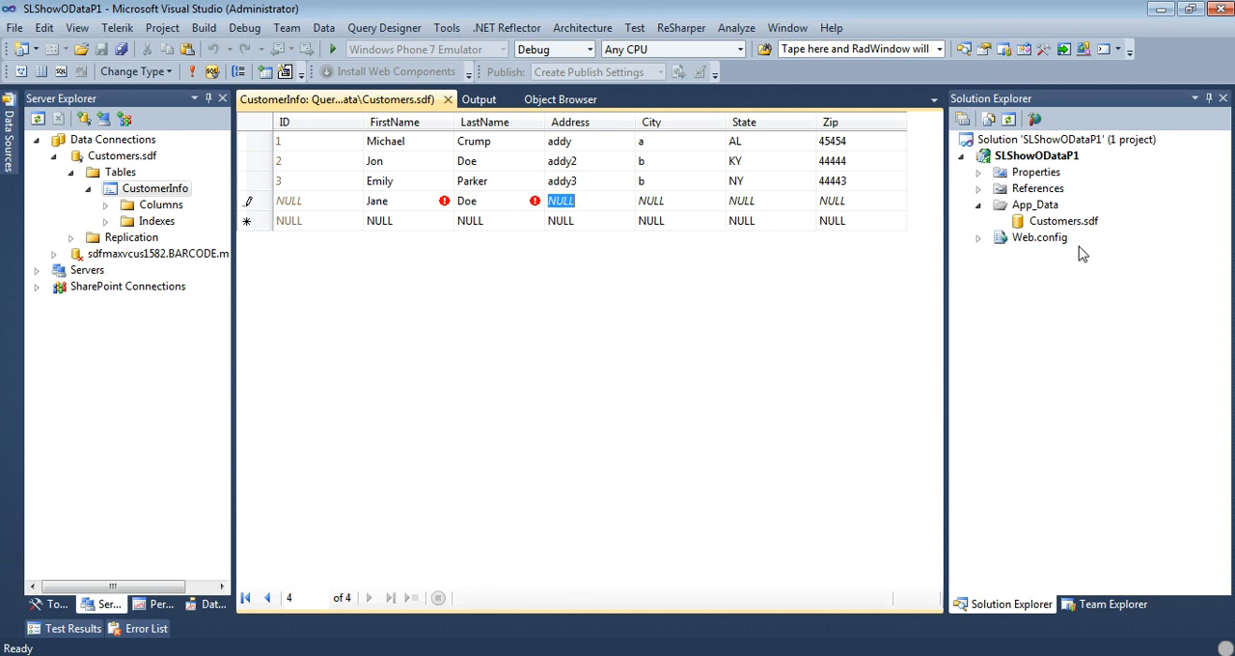
{"action": "type", "text": "addy4"}
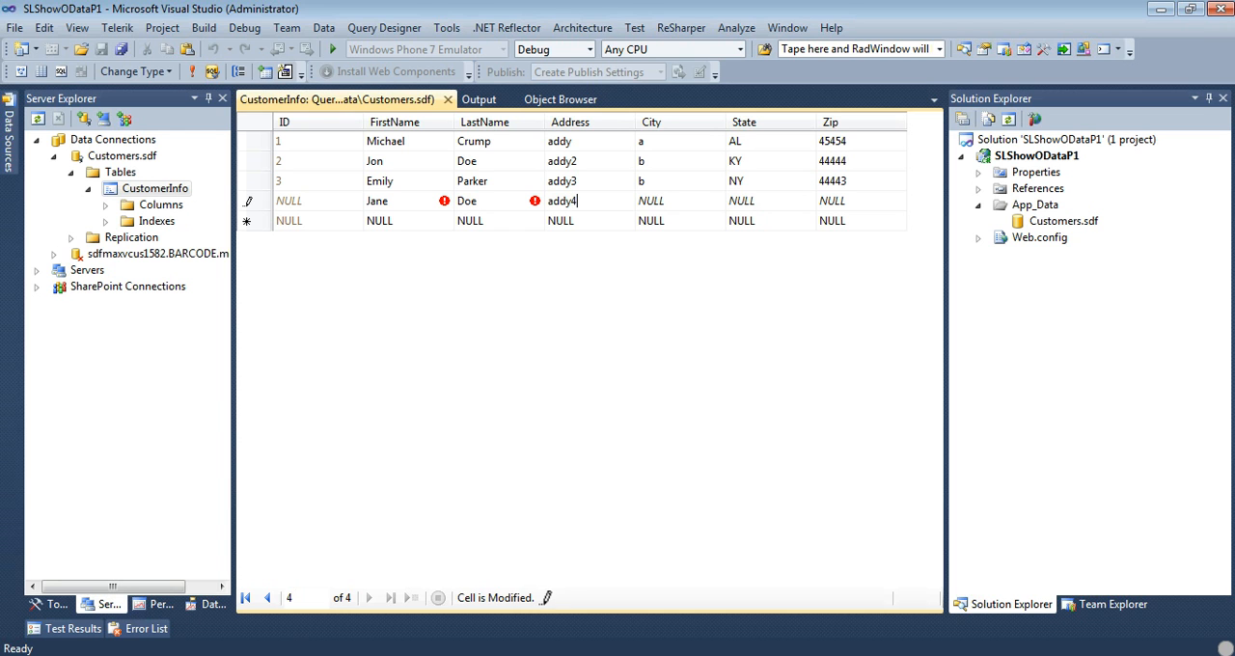
{"action": "type", "text": "c"}
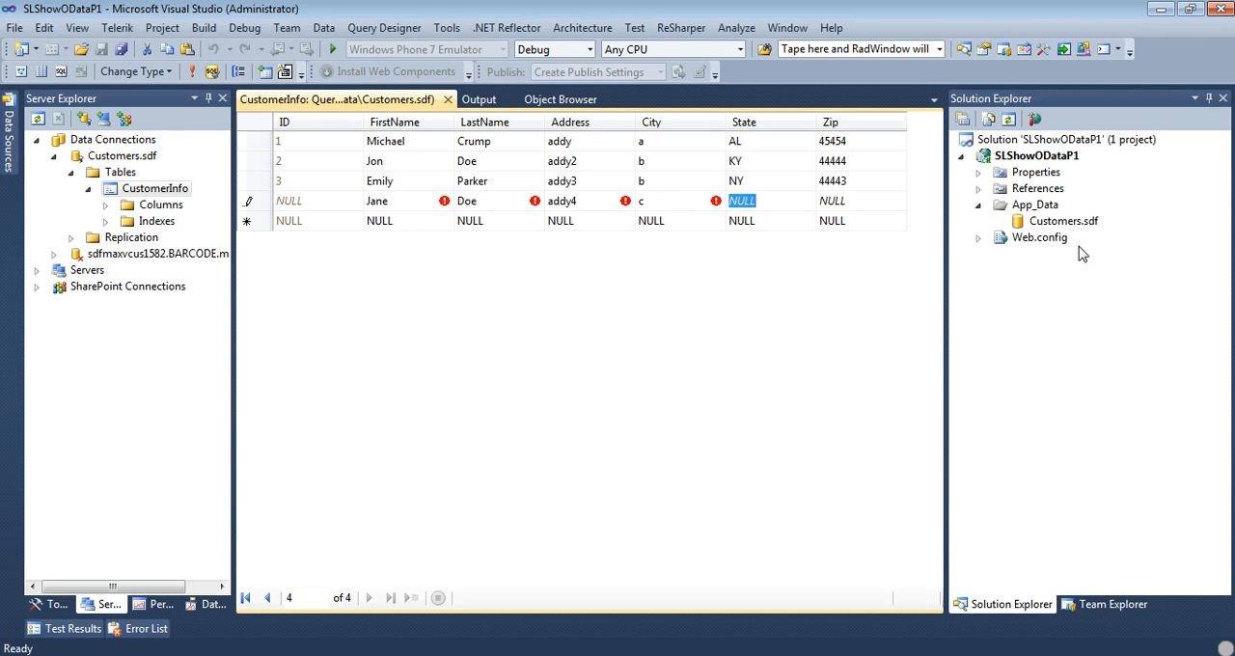
{"action": "type", "text": "FL"}
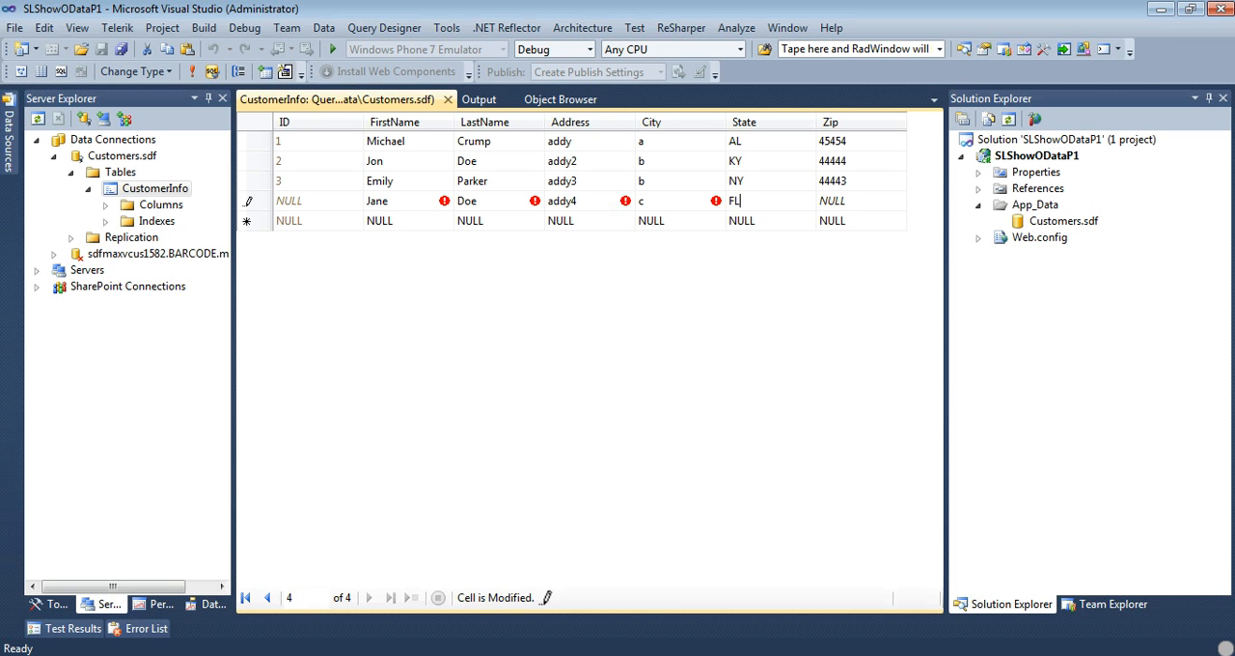
{"action": "type", "text": "43222"}
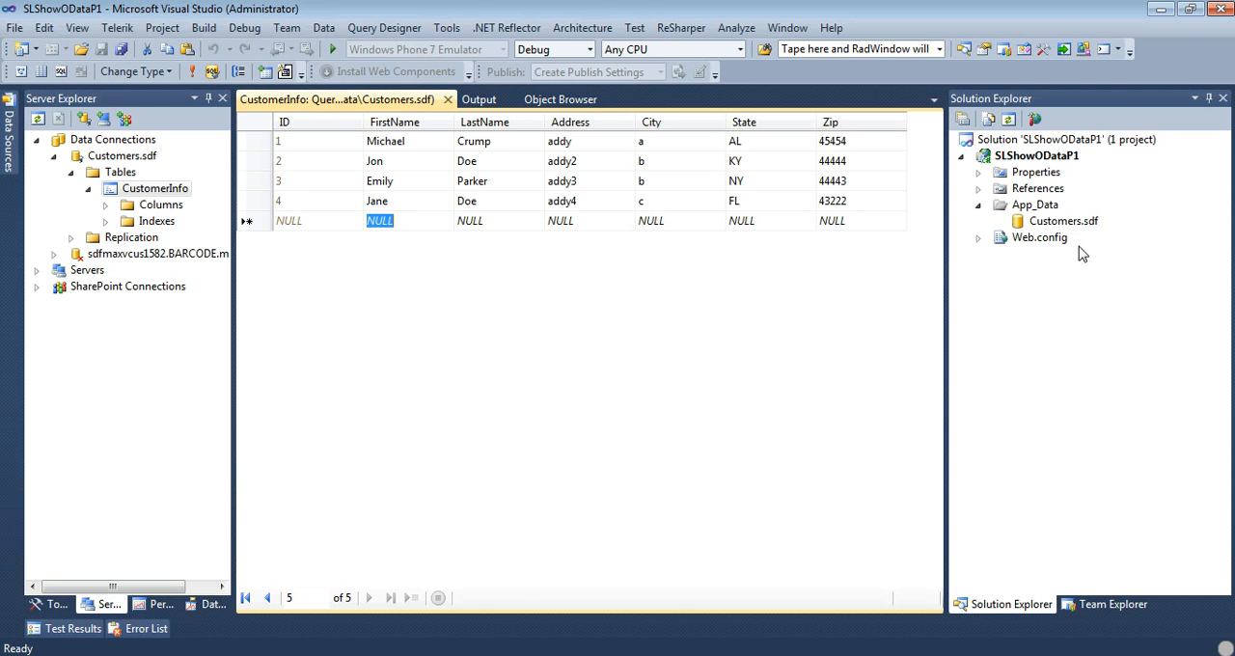
{"action": "type", "text": "Ridley"}
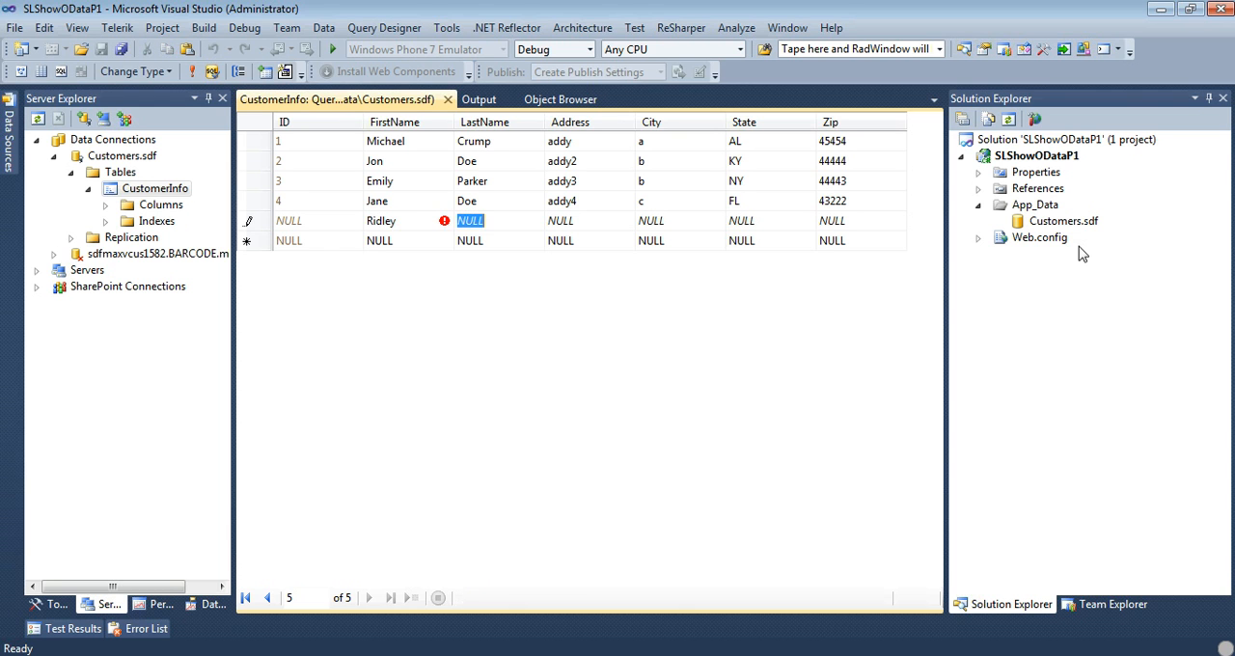
{"action": "type", "text": "Crumpton"}
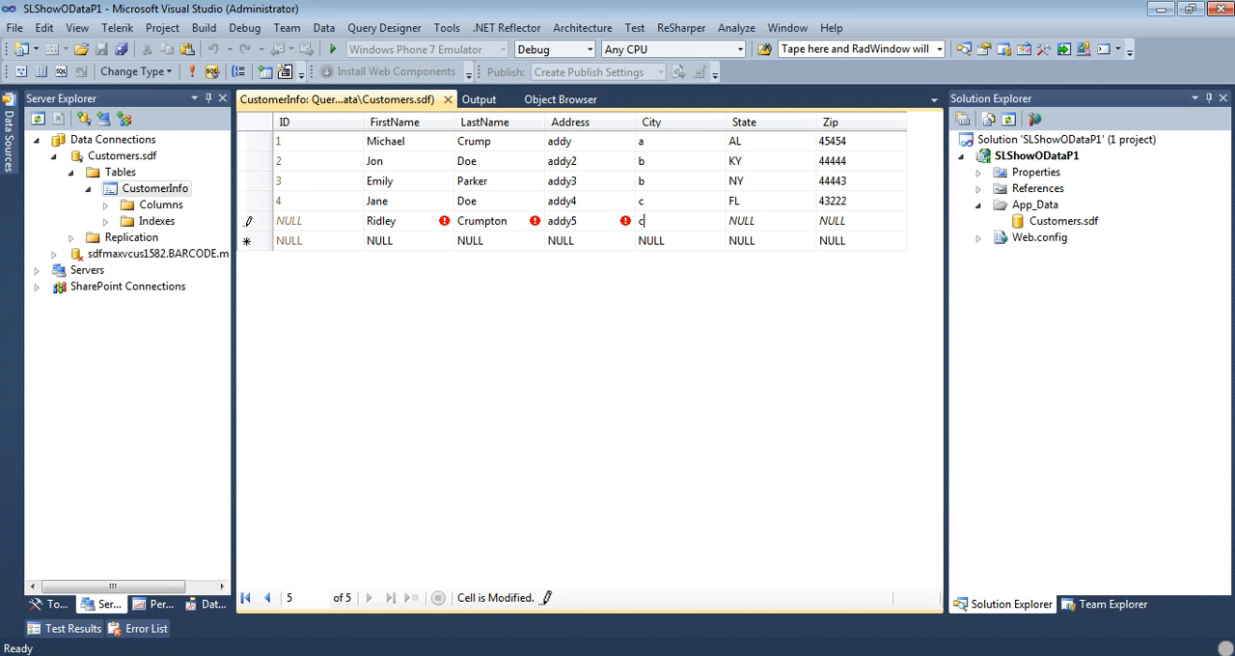
{"action": "type", "text": "AL"}
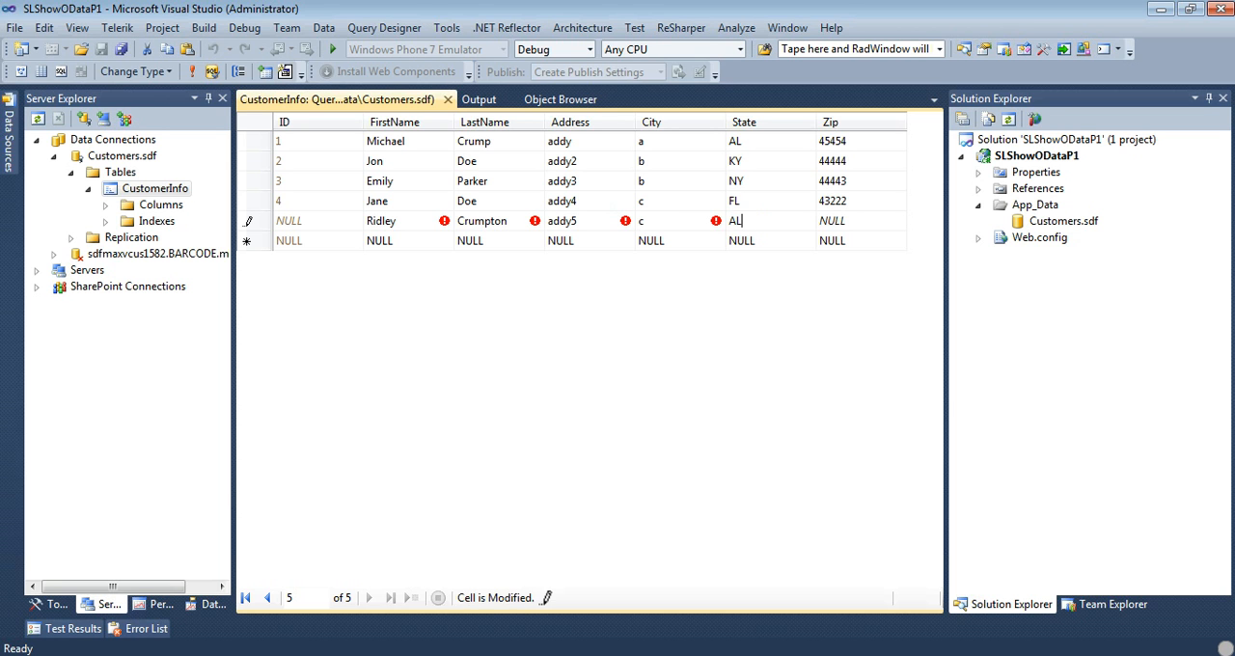
{"action": "type", "text": "343535"}
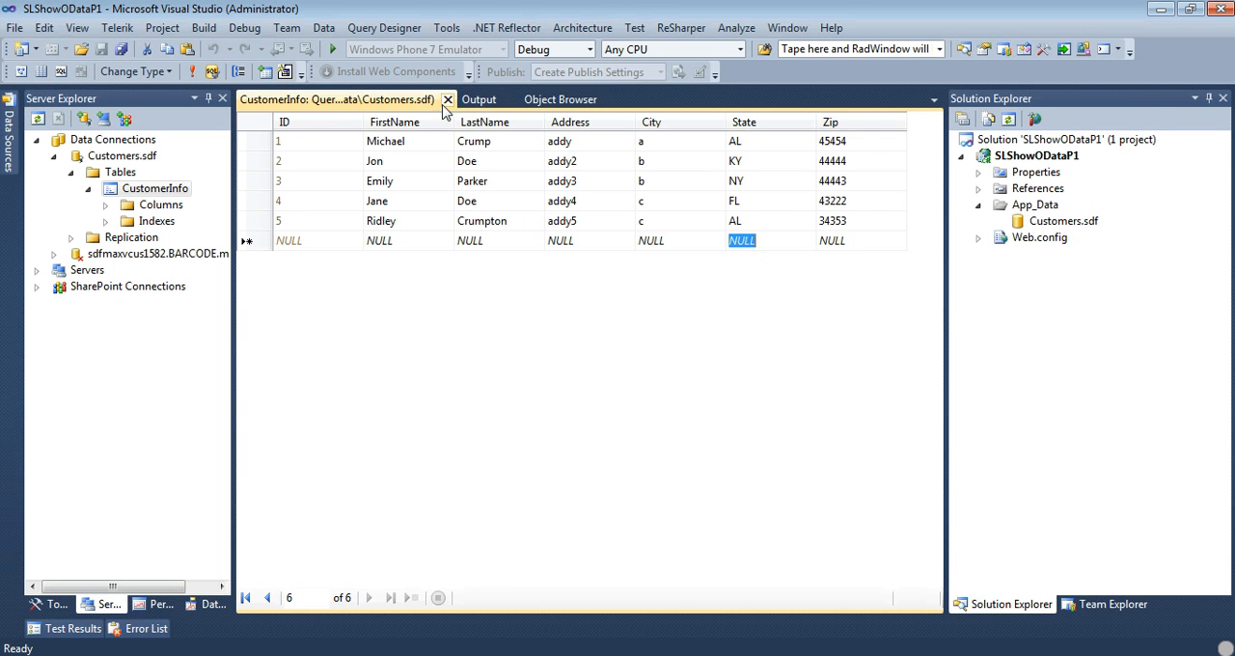
- Reopen CustomerInfo's table data to verify the five saved rows, then close the view
{"action": "left_click", "coordinate": [447, 99]}
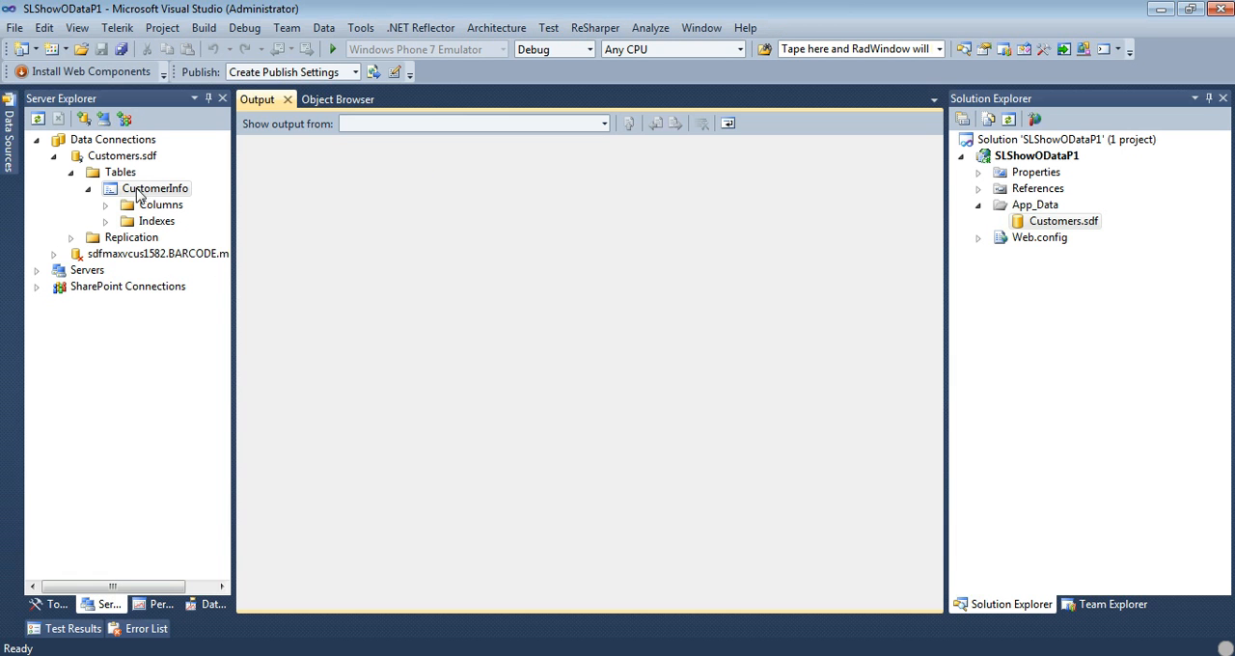
{"action": "right_click", "coordinate": [155, 189]}
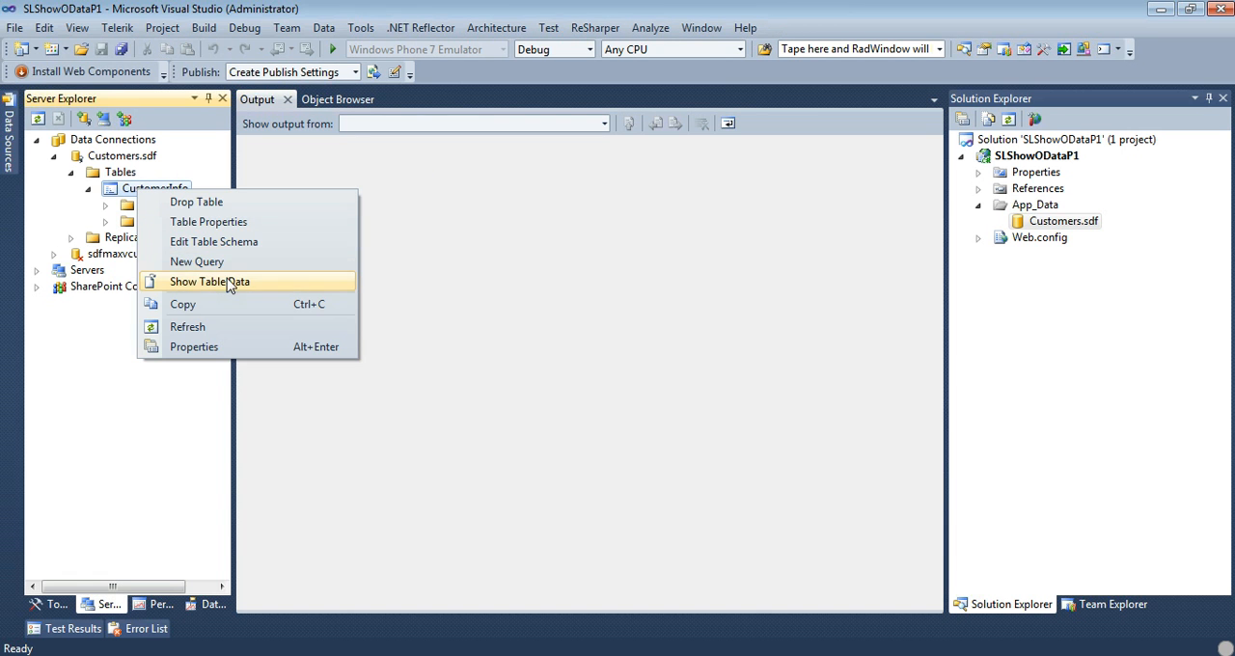
{"action": "left_click", "coordinate": [208, 282]}
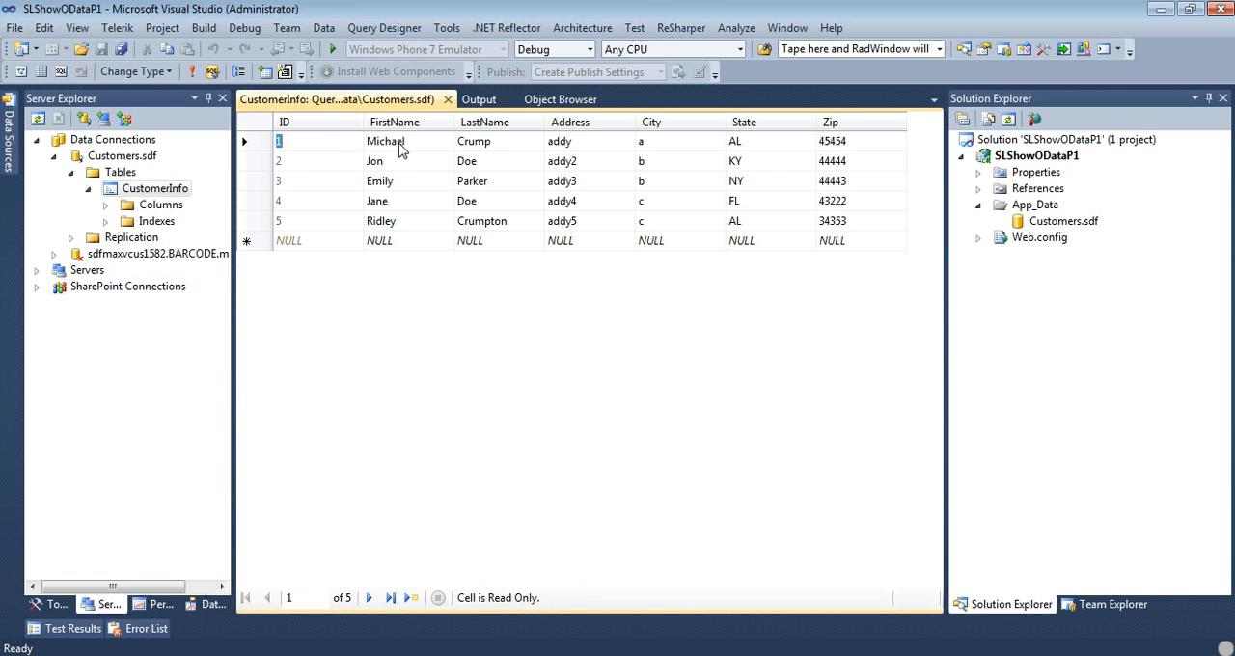
{"action": "mouse_move", "coordinate": [828, 156]}
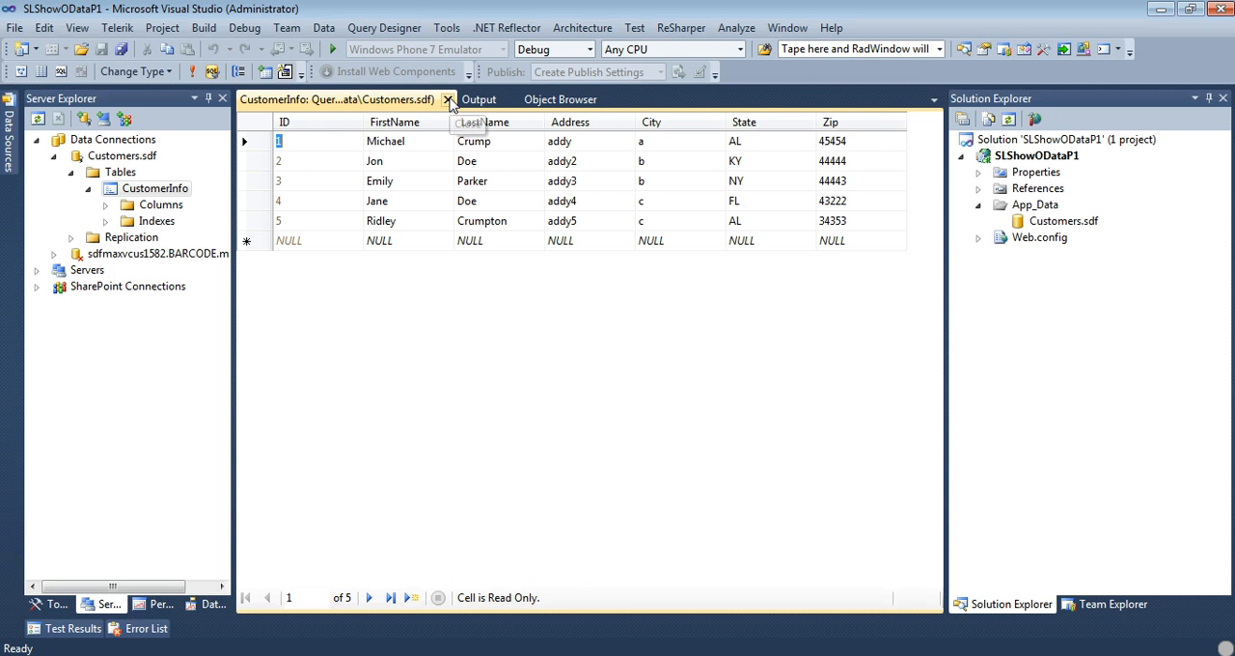
{"action": "left_click", "coordinate": [448, 99]}
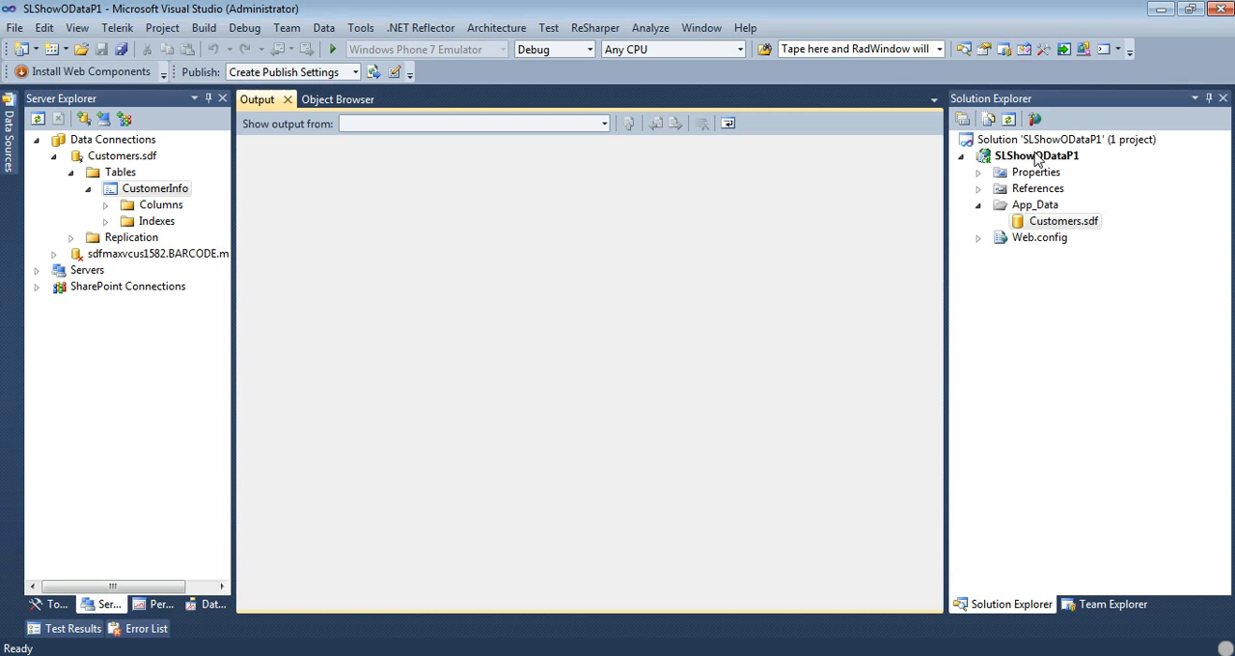
- In Add New Item for the project, filter to 'entity' and select the ADO.NET Entity Data Model template
{"action": "right_click", "coordinate": [1036, 154]}
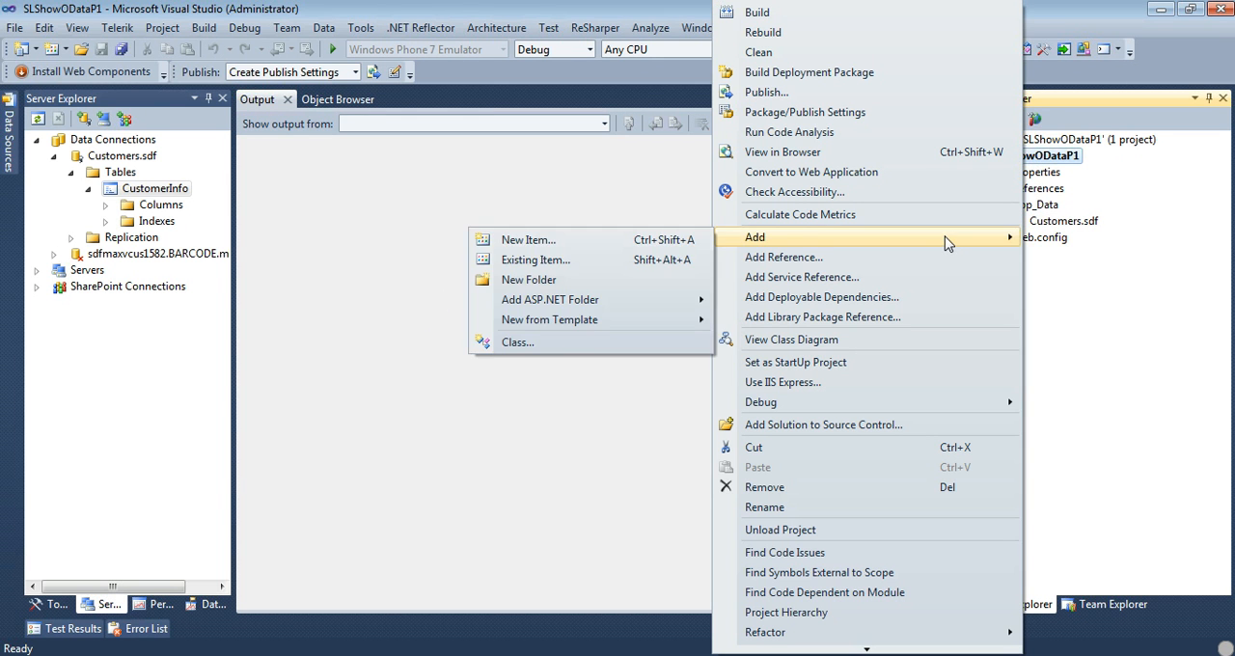
{"action": "mouse_move", "coordinate": [529, 239]}
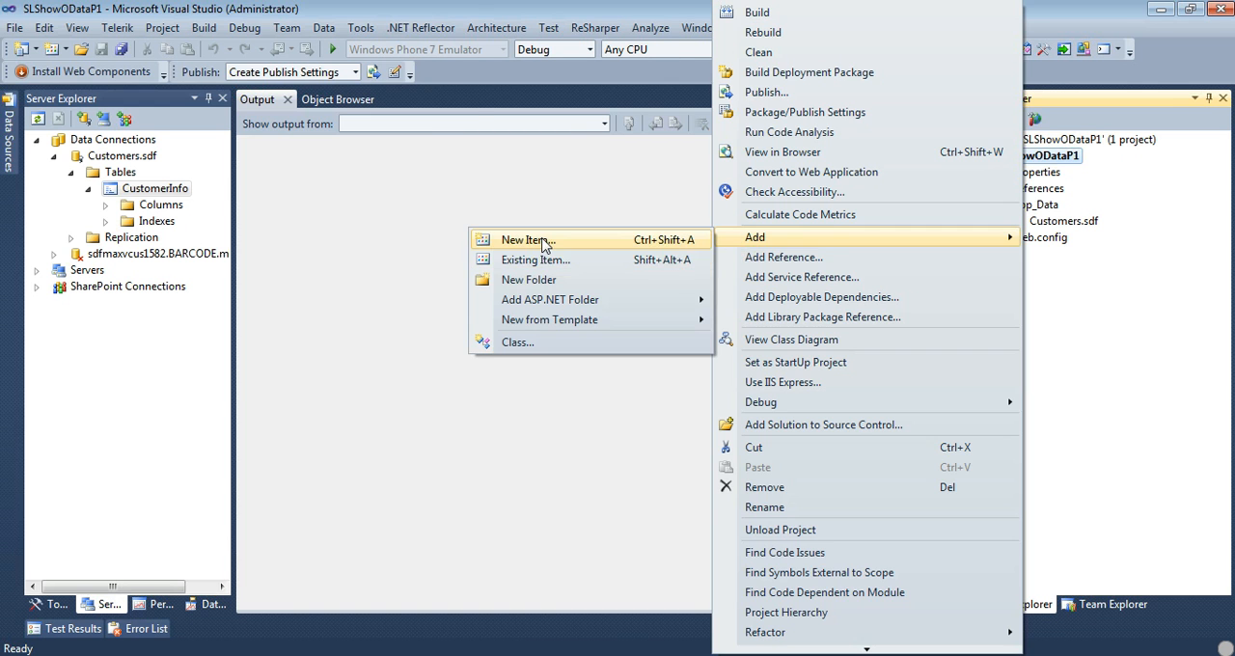
{"action": "left_click", "coordinate": [529, 239]}
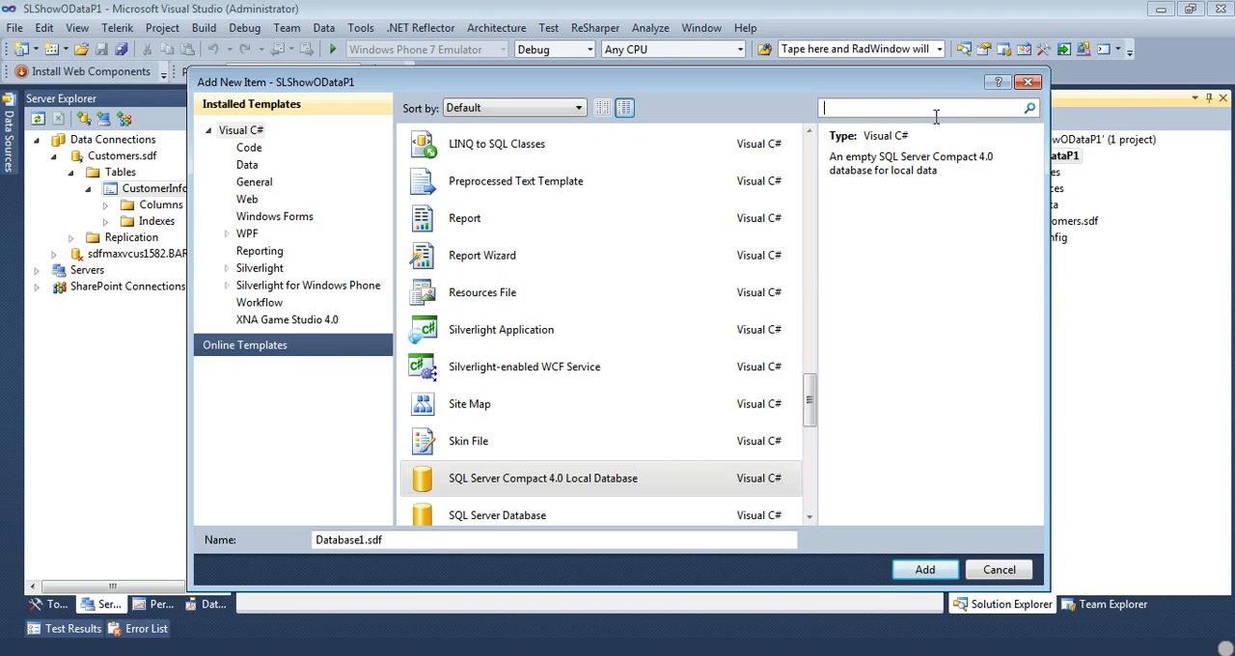
{"action": "type", "text": "entity"}
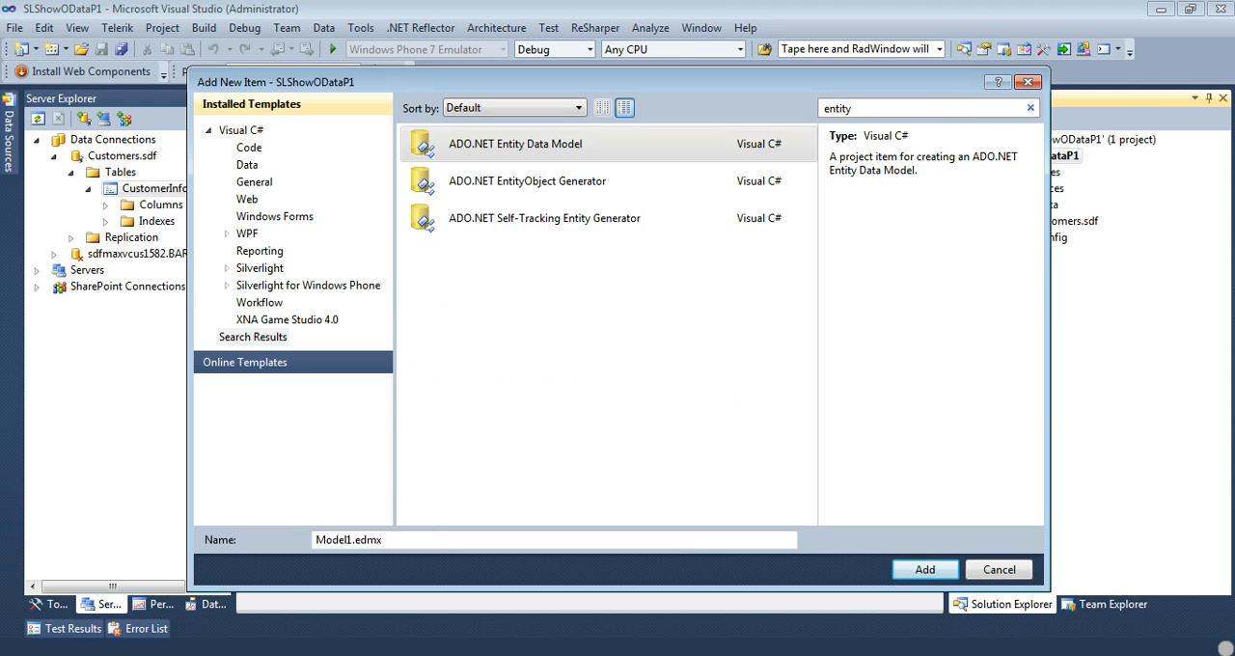
{"action": "left_click", "coordinate": [515, 143]}
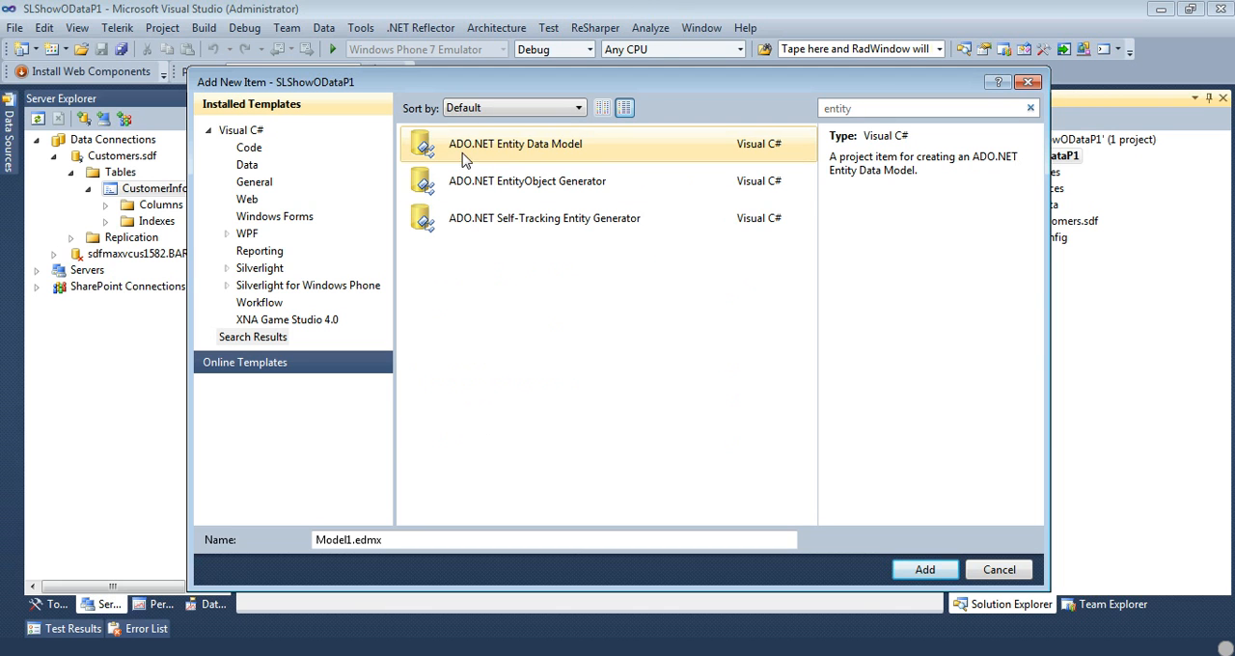
{"action": "mouse_move", "coordinate": [536, 160]}
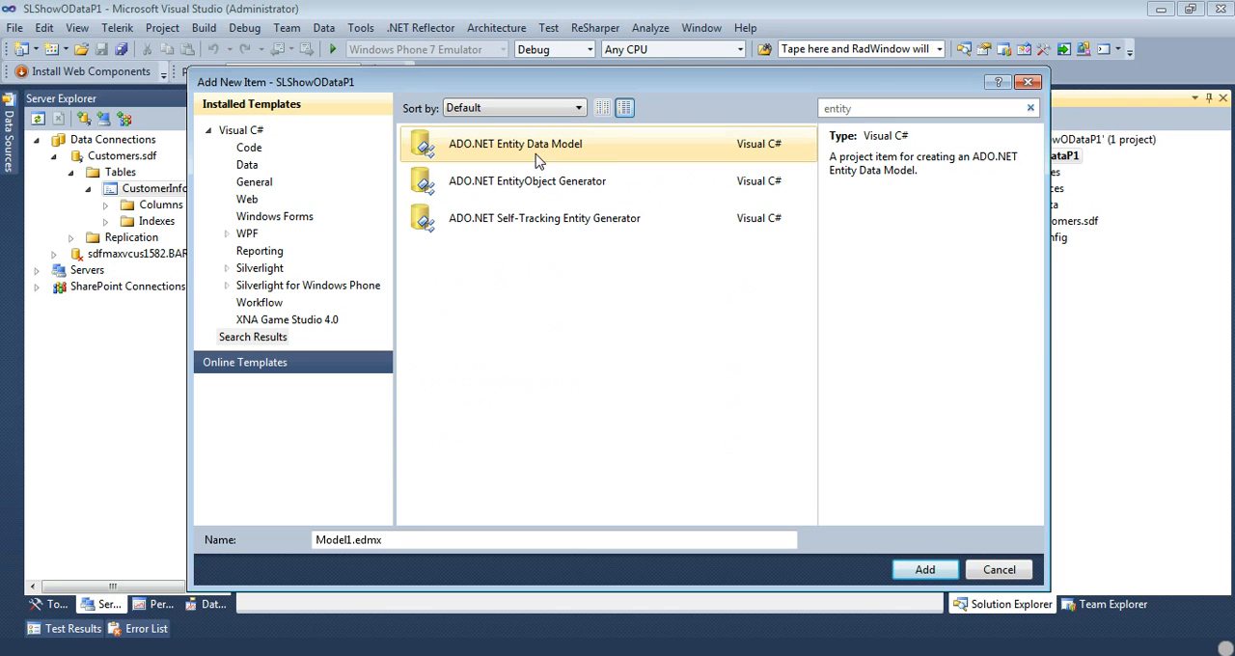
{"action": "mouse_move", "coordinate": [749, 216]}
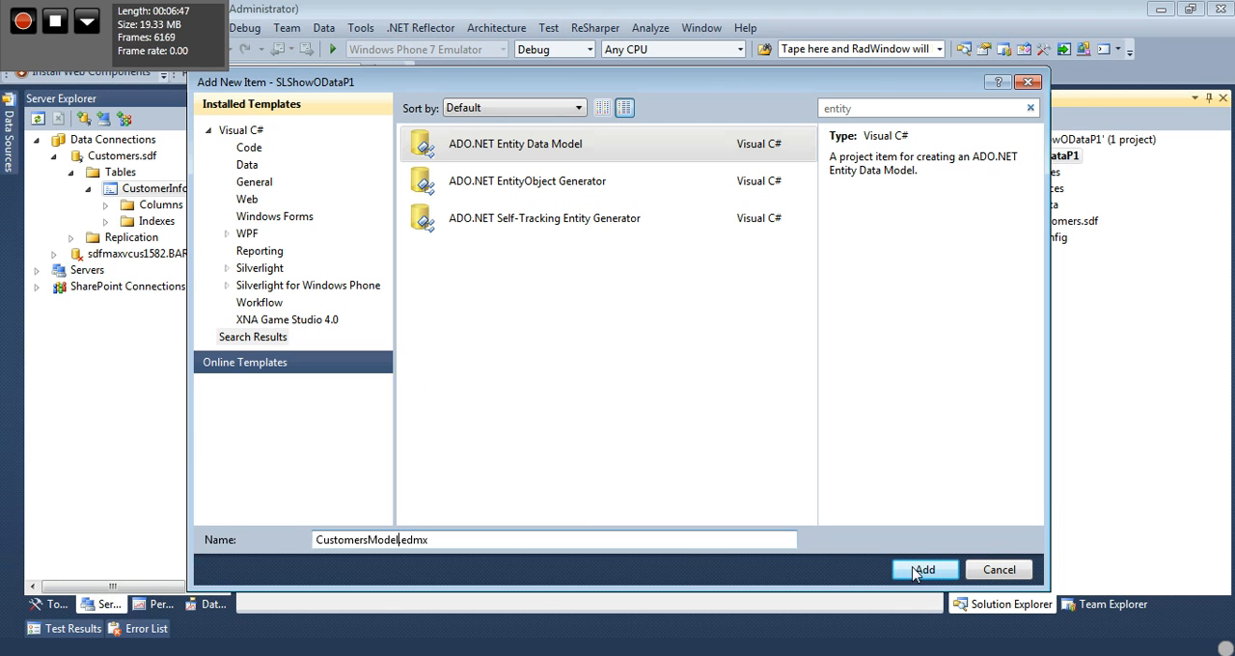
- Run the Entity Data Model Wizard from the Customers.sdf database and check the CustomerInfo table
{"action": "left_click", "coordinate": [923, 569]}
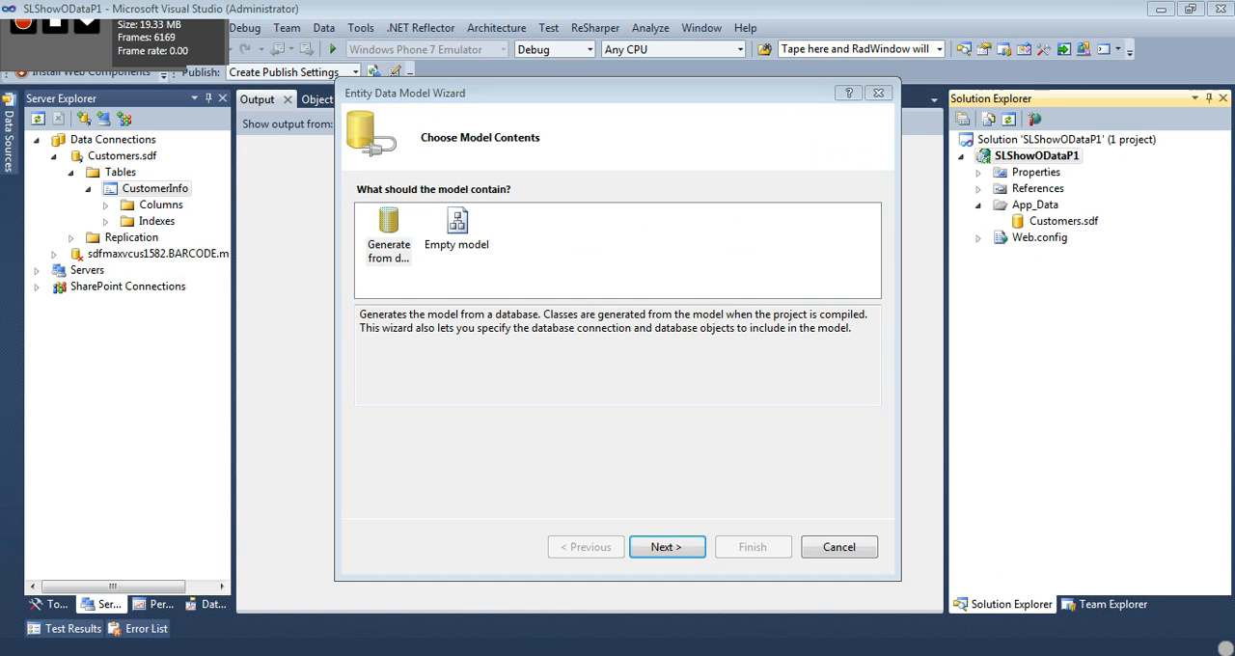
{"action": "left_click", "coordinate": [388, 227]}
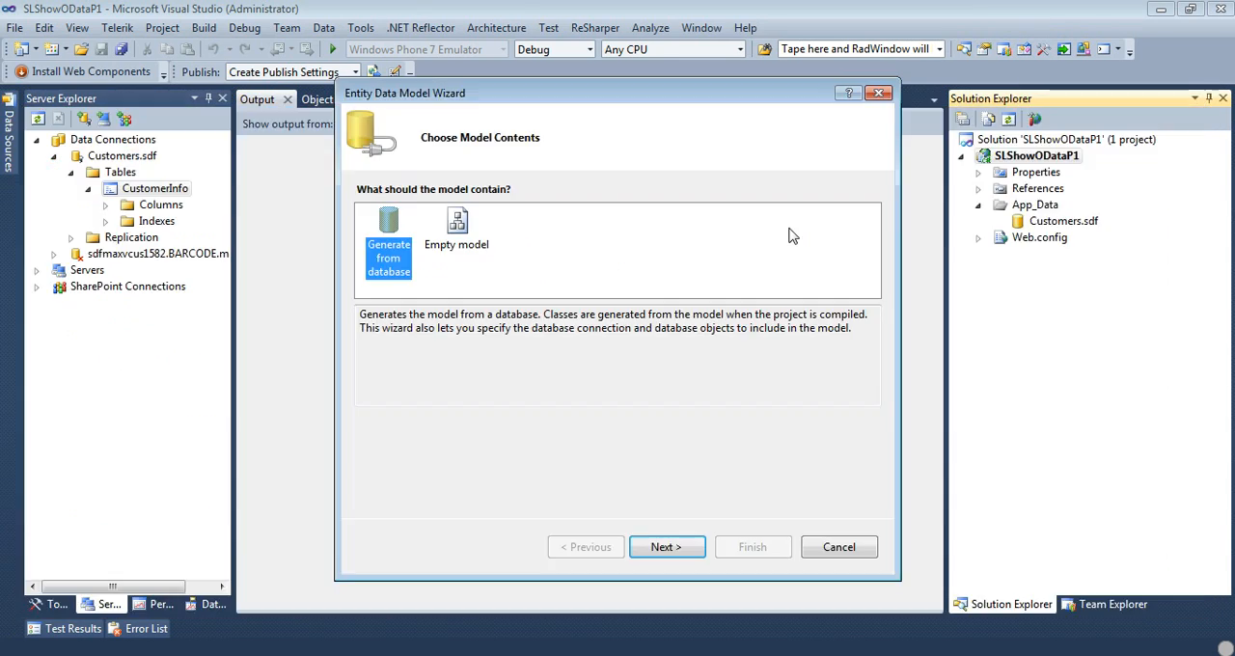
{"action": "mouse_move", "coordinate": [436, 286]}
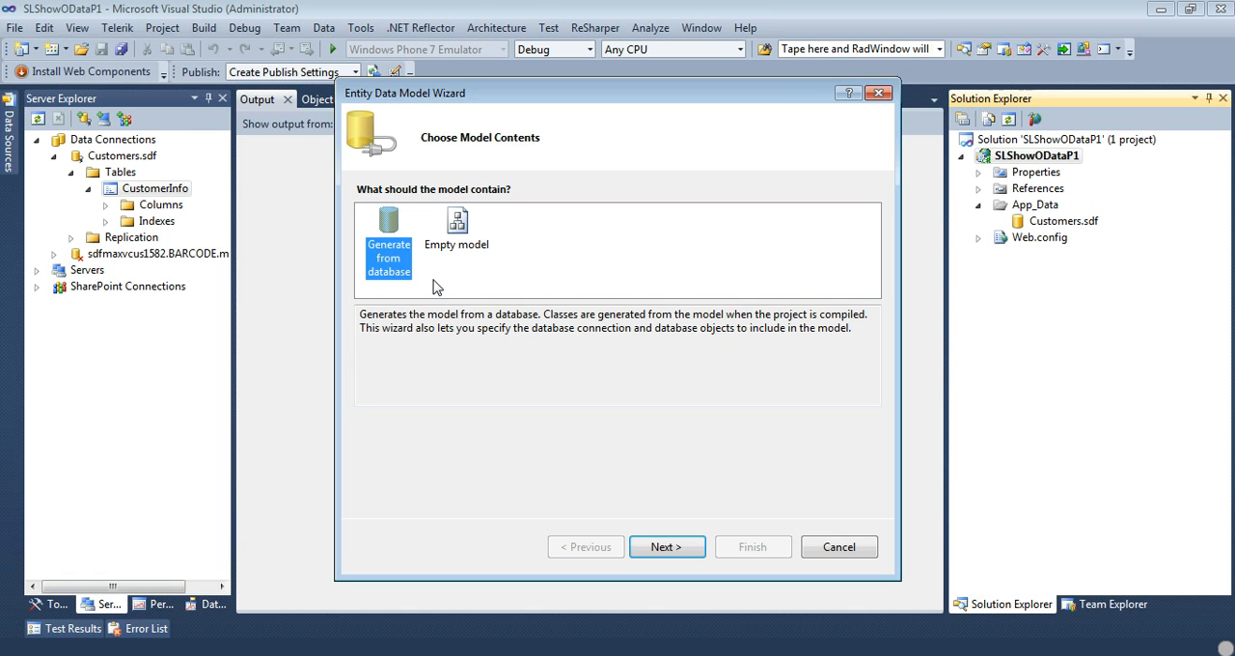
{"action": "mouse_move", "coordinate": [668, 548]}
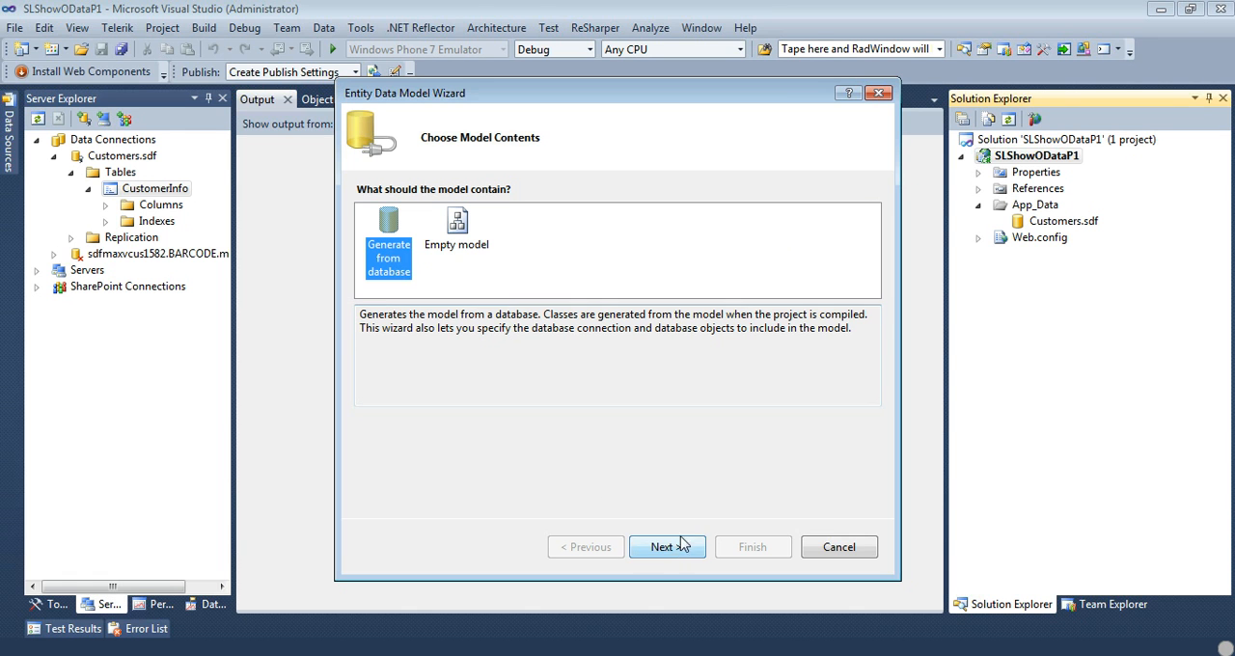
{"action": "left_click", "coordinate": [668, 548]}
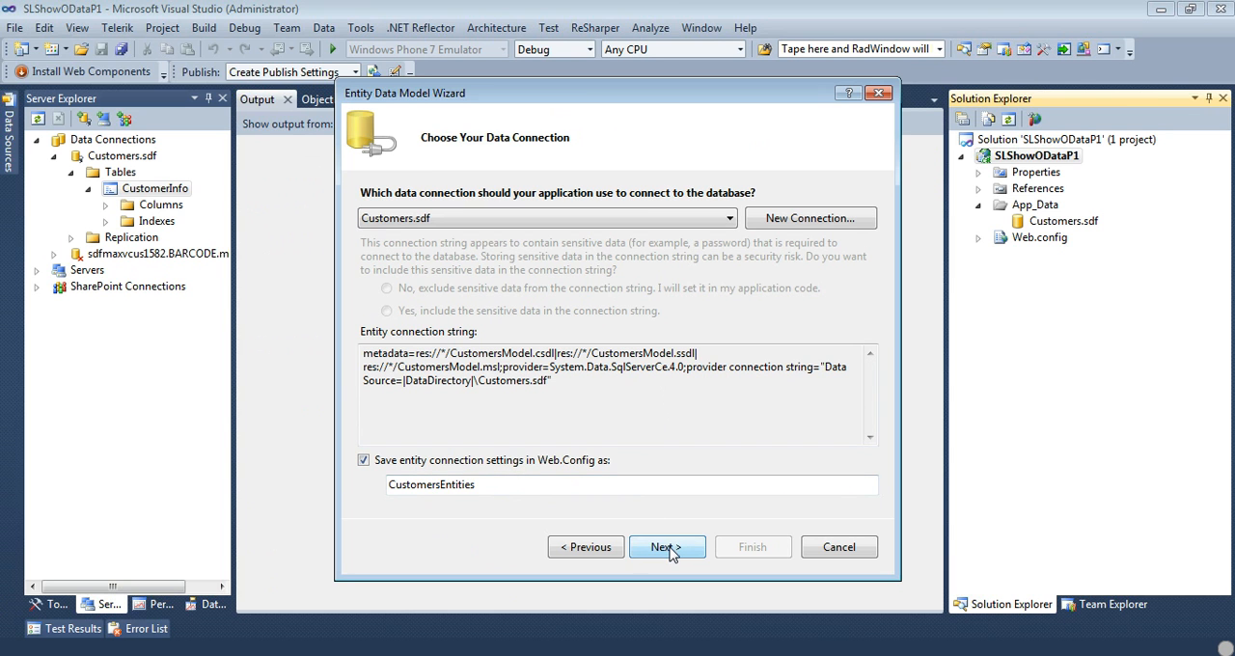
{"action": "left_click", "coordinate": [668, 548]}
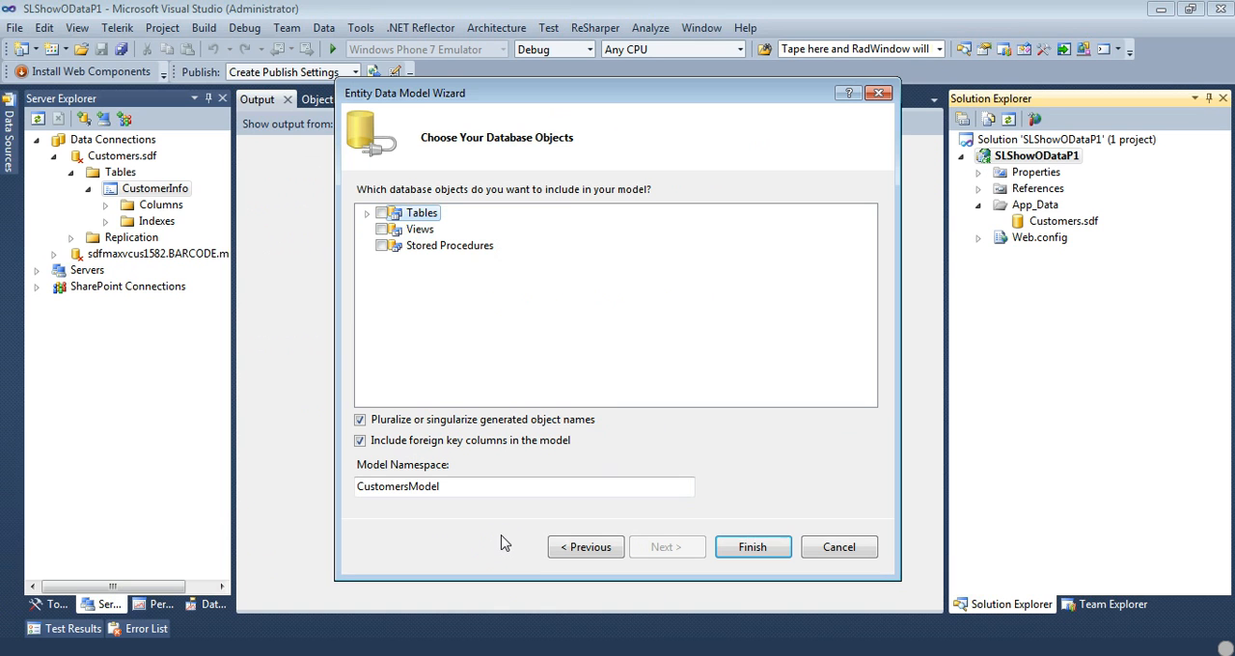
{"action": "mouse_move", "coordinate": [467, 158]}
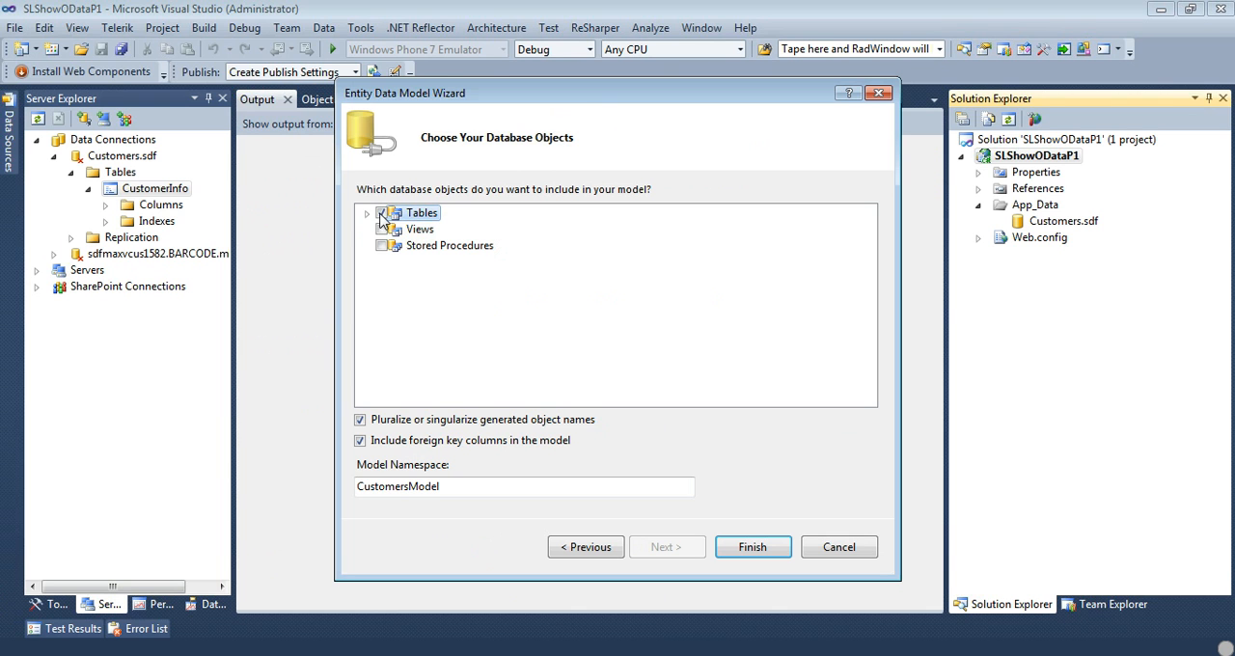
{"action": "left_click", "coordinate": [382, 212]}
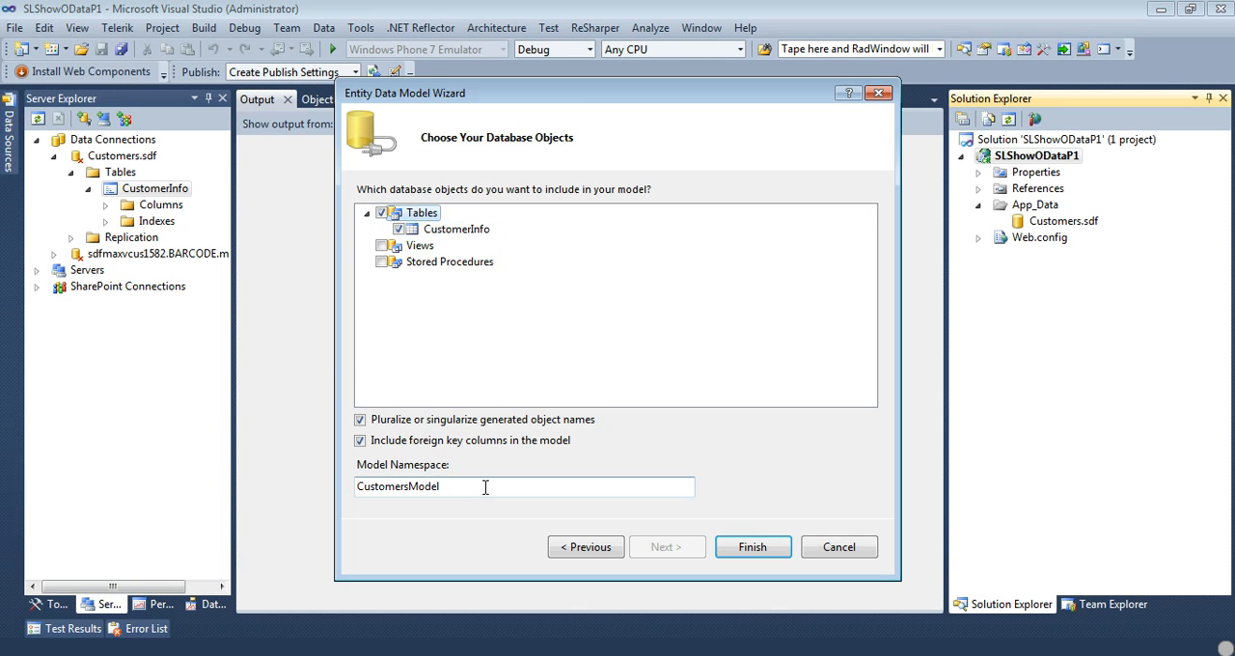
{"action": "mouse_move", "coordinate": [430, 432]}
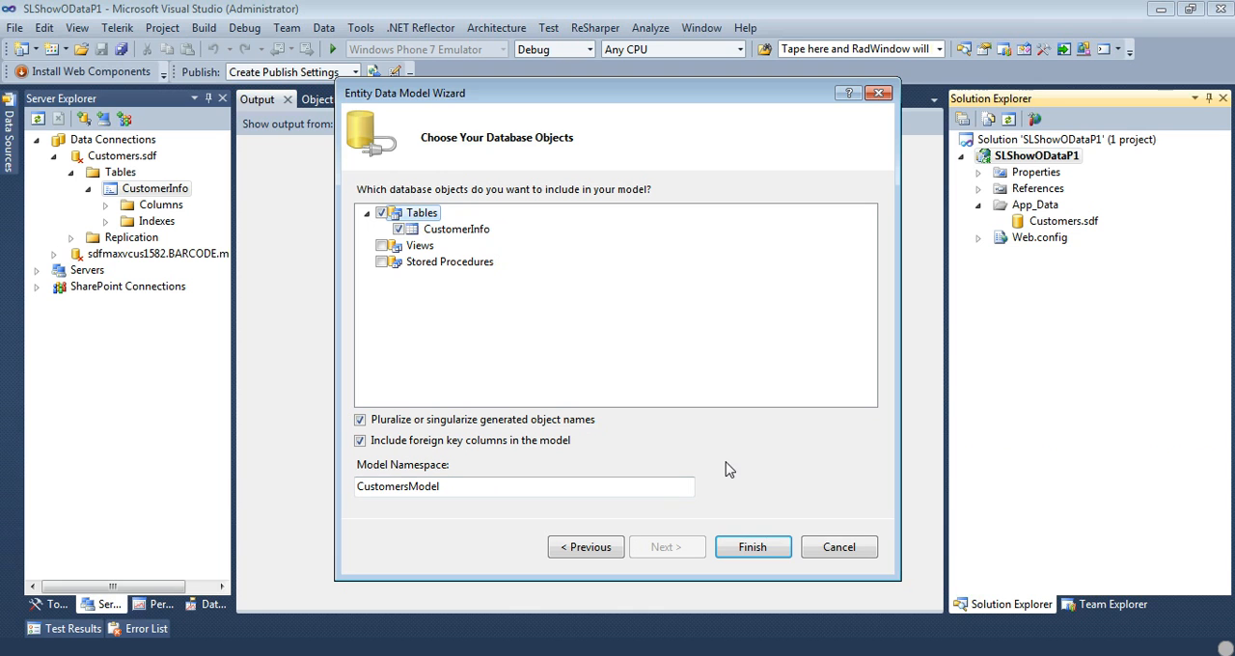
{"action": "mouse_move", "coordinate": [186, 199]}
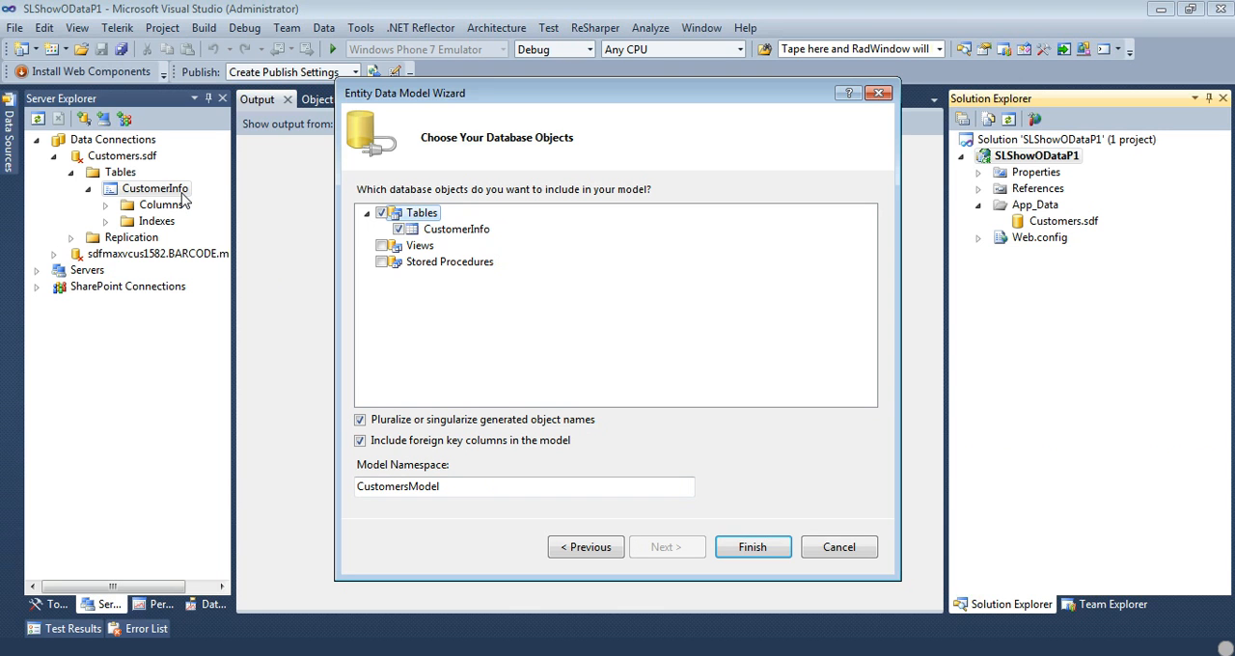
{"action": "mouse_move", "coordinate": [324, 367]}
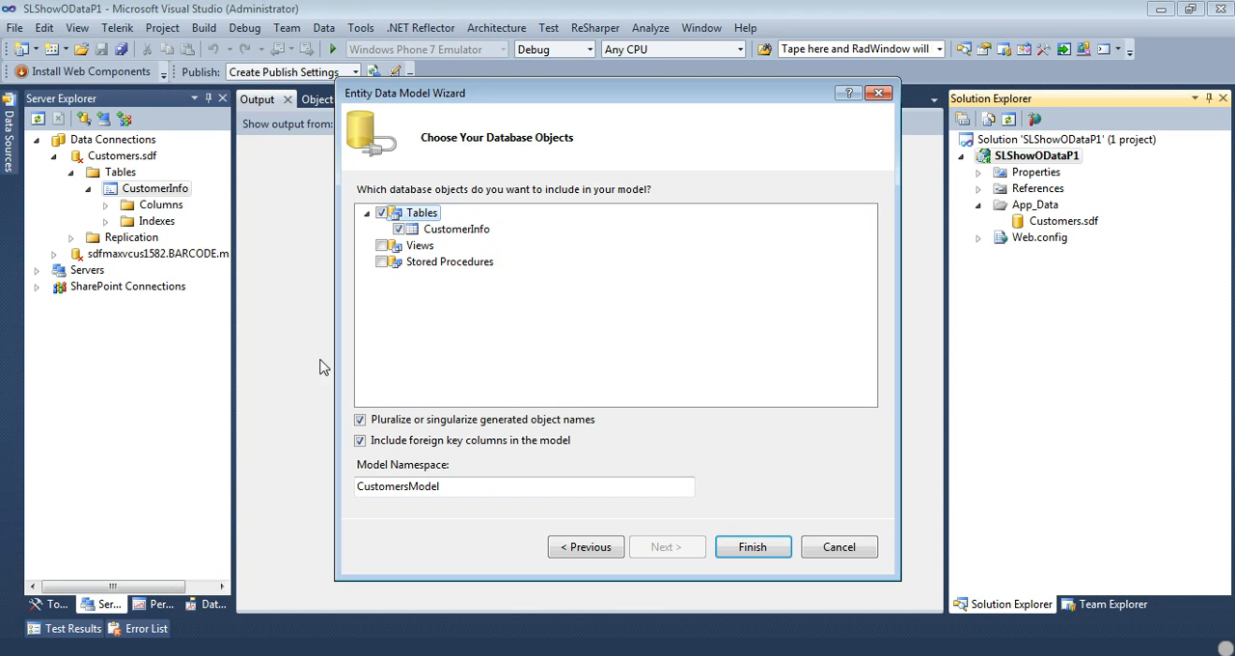
{"action": "left_click", "coordinate": [483, 487]}
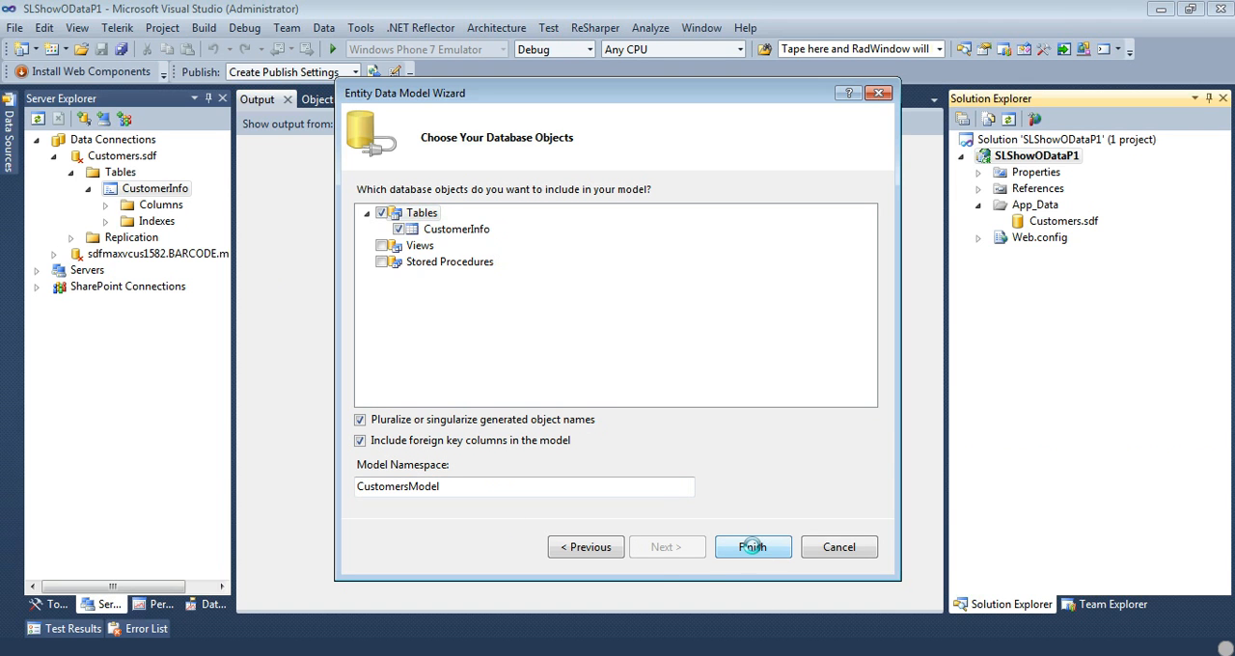
- Finish generating CustomersModel.edmx and inspect the generated CustomersModel.Designer.cs code
{"action": "left_click", "coordinate": [753, 548]}
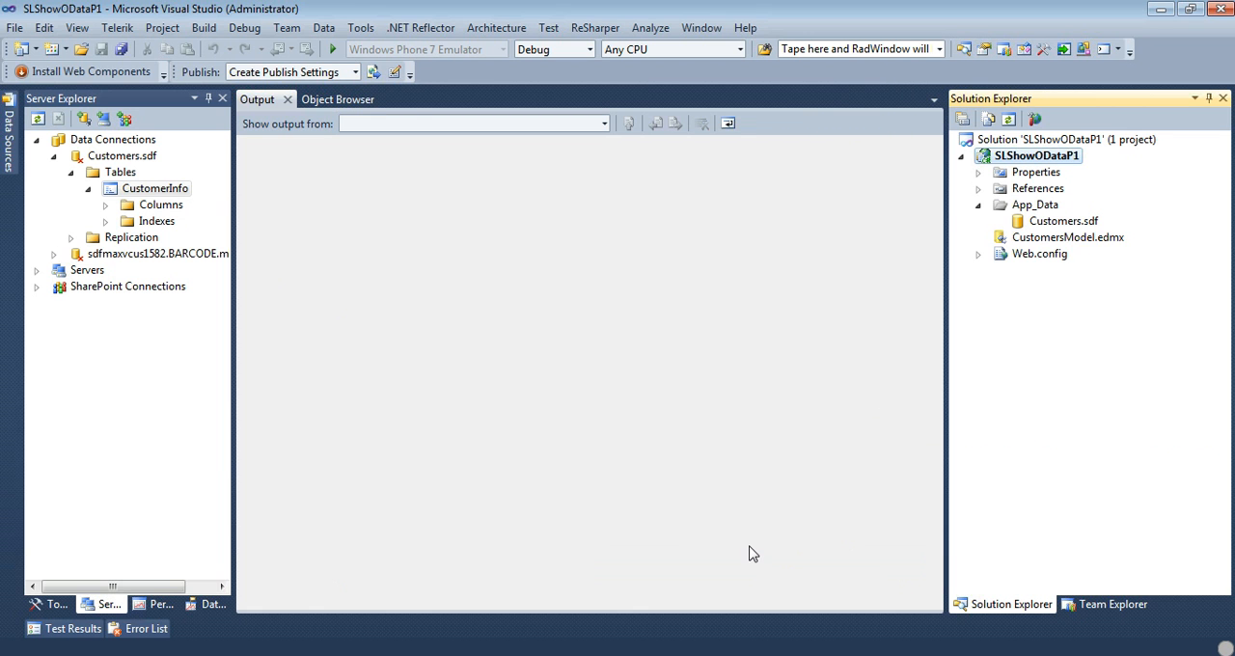
{"action": "double_click", "coordinate": [1069, 237]}
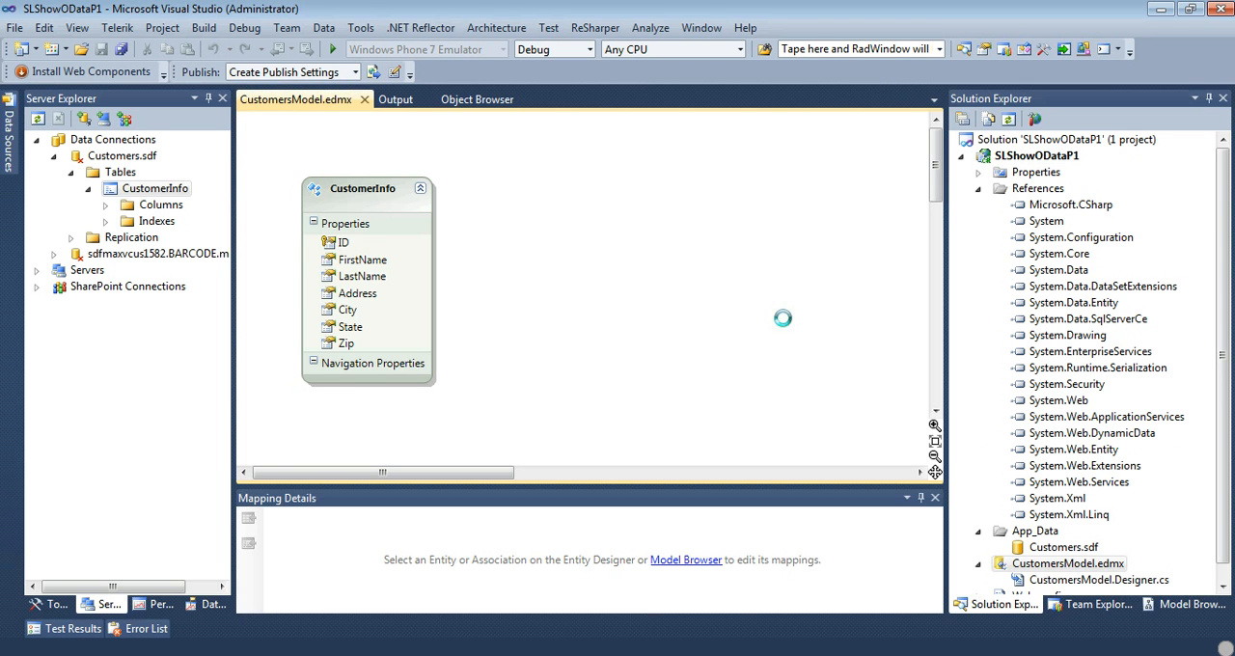
{"action": "left_click", "coordinate": [362, 189]}
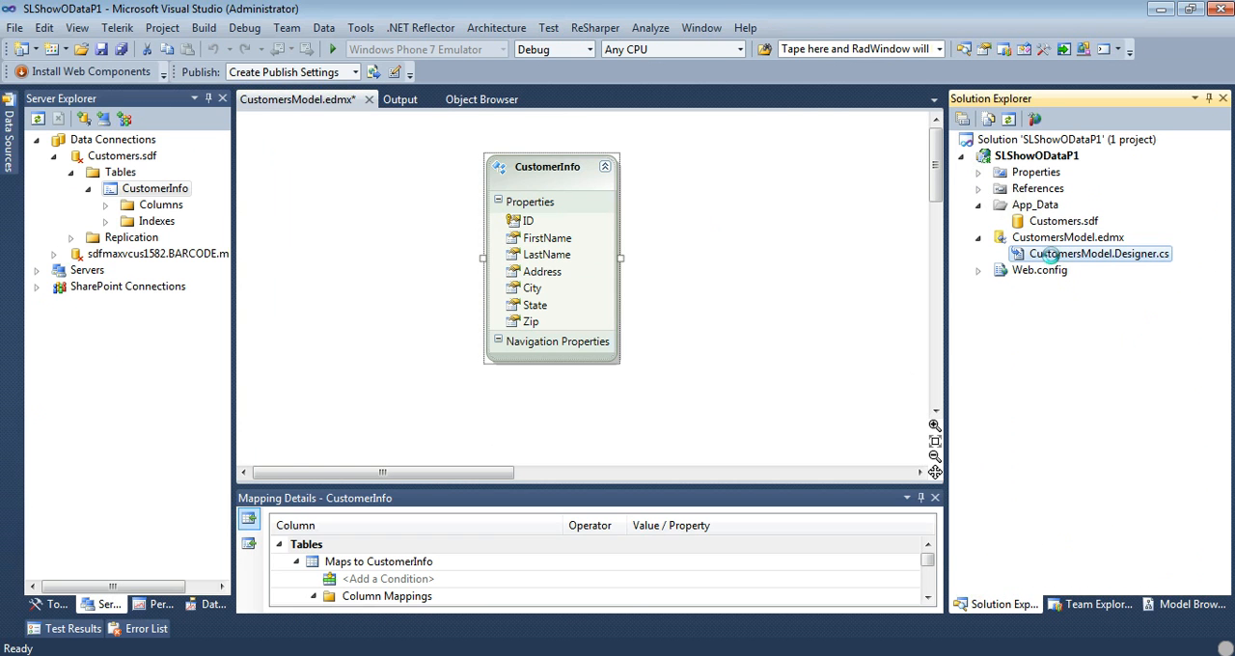
{"action": "double_click", "coordinate": [1100, 253]}
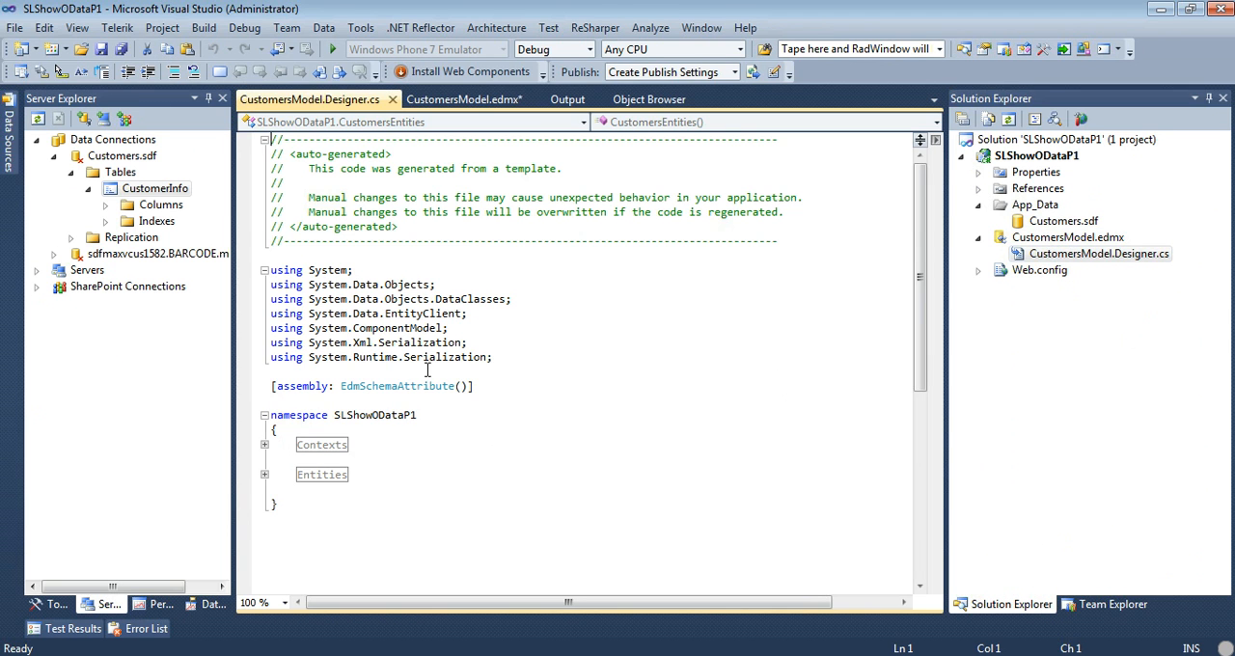
{"action": "left_click", "coordinate": [263, 444]}
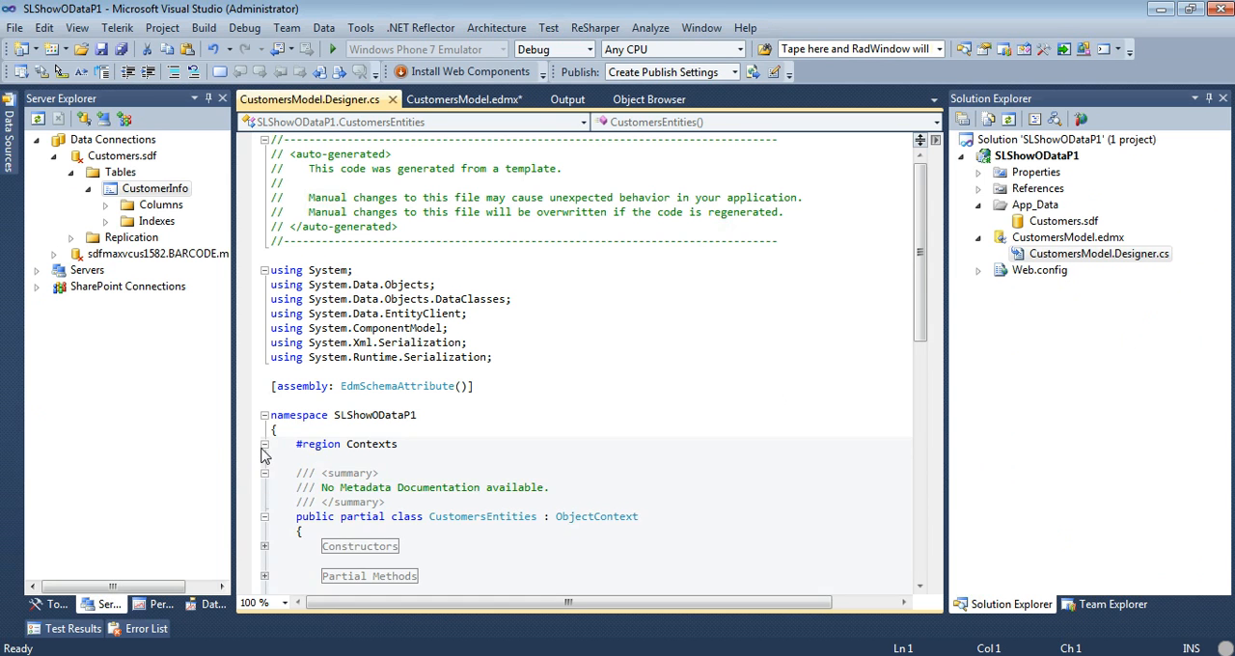
{"action": "left_click", "coordinate": [264, 444]}
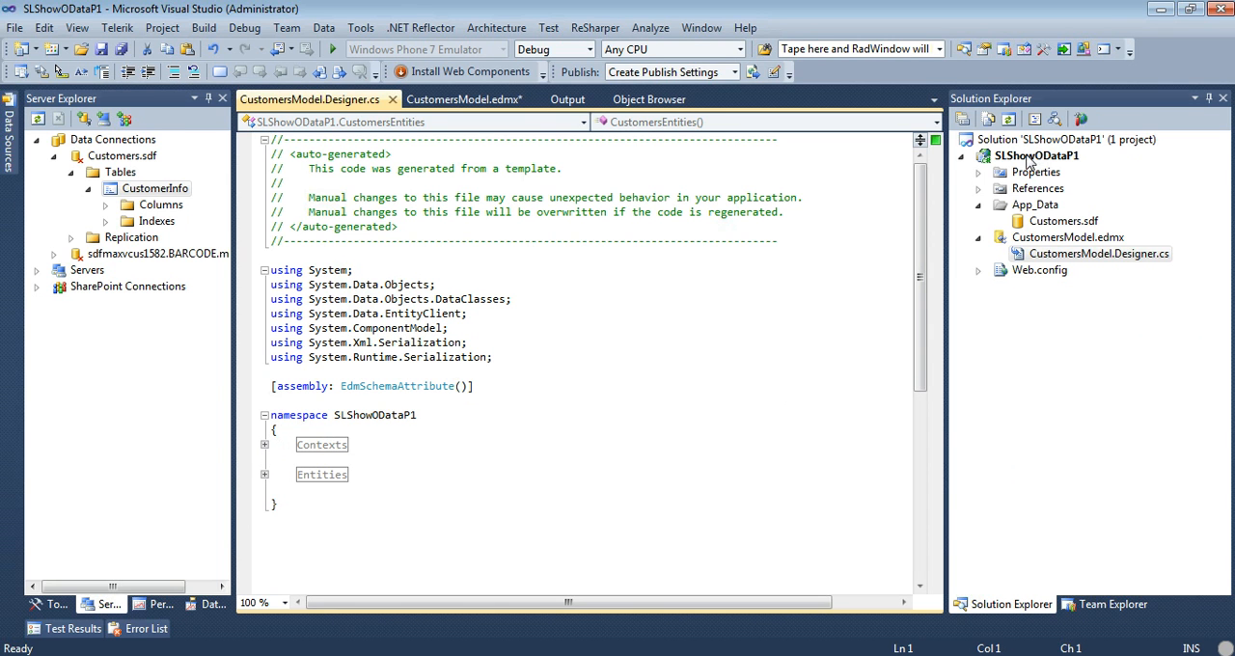
{"action": "left_click", "coordinate": [1034, 154]}
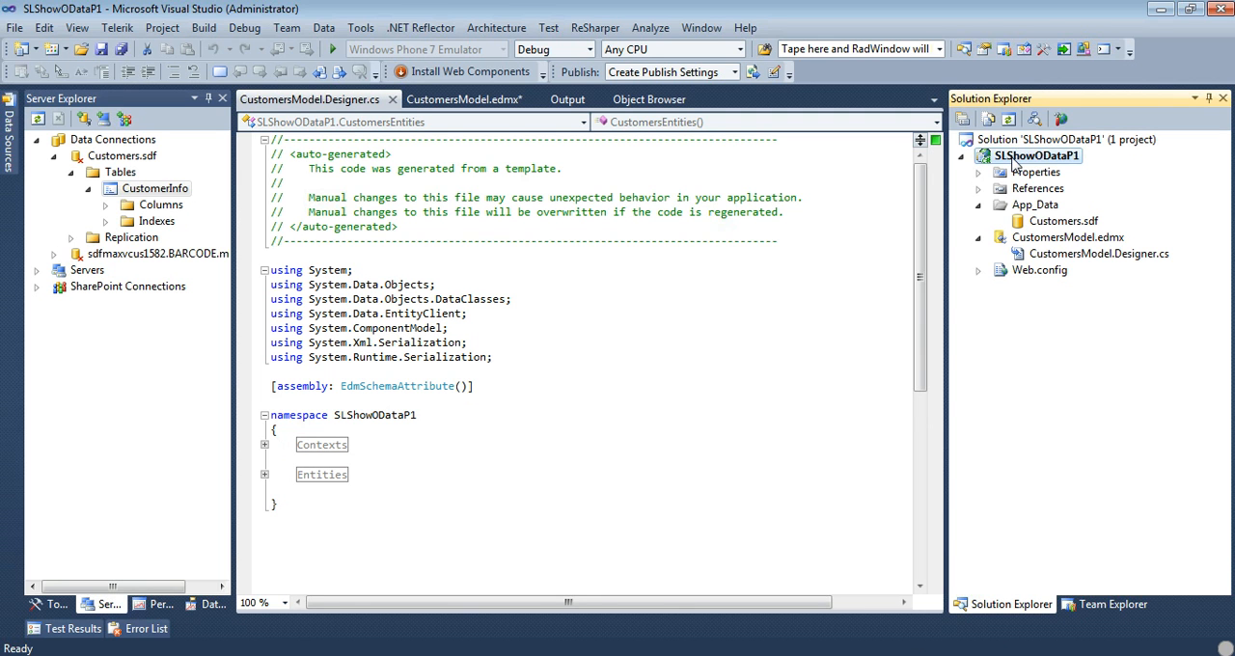
{"action": "mouse_move", "coordinate": [1013, 164]}
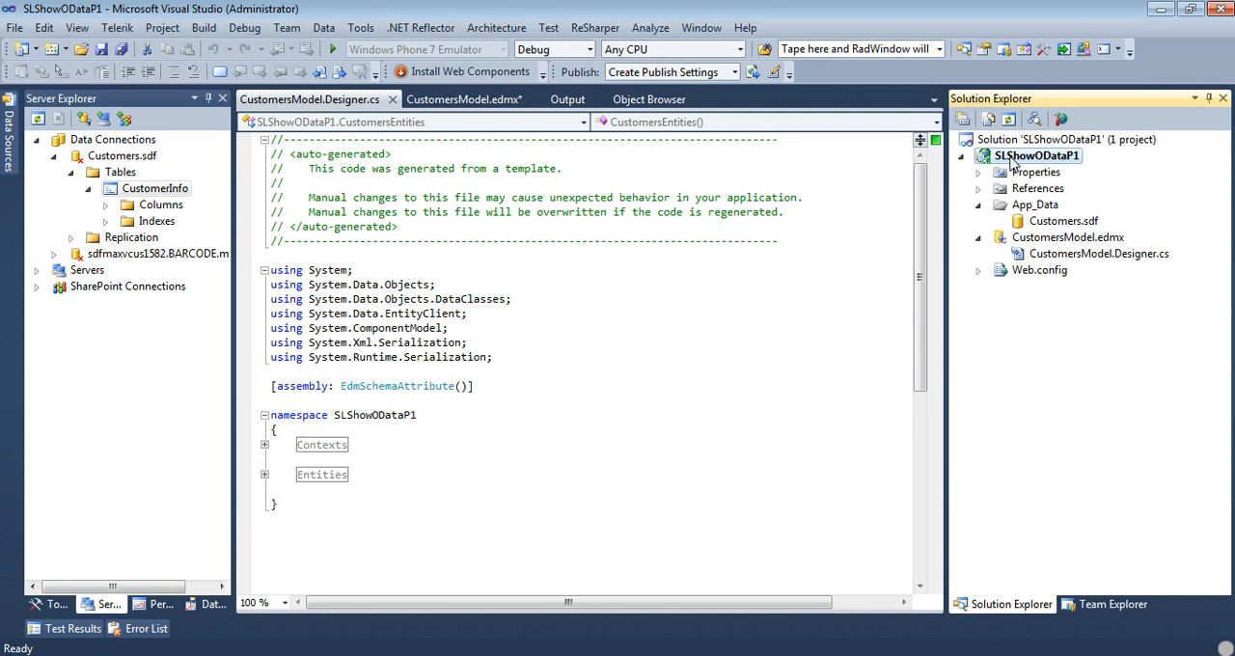
- Add a WCF Data Service item named CustomerService.svc to the project via Add > New Item
{"action": "right_click", "coordinate": [1038, 154]}
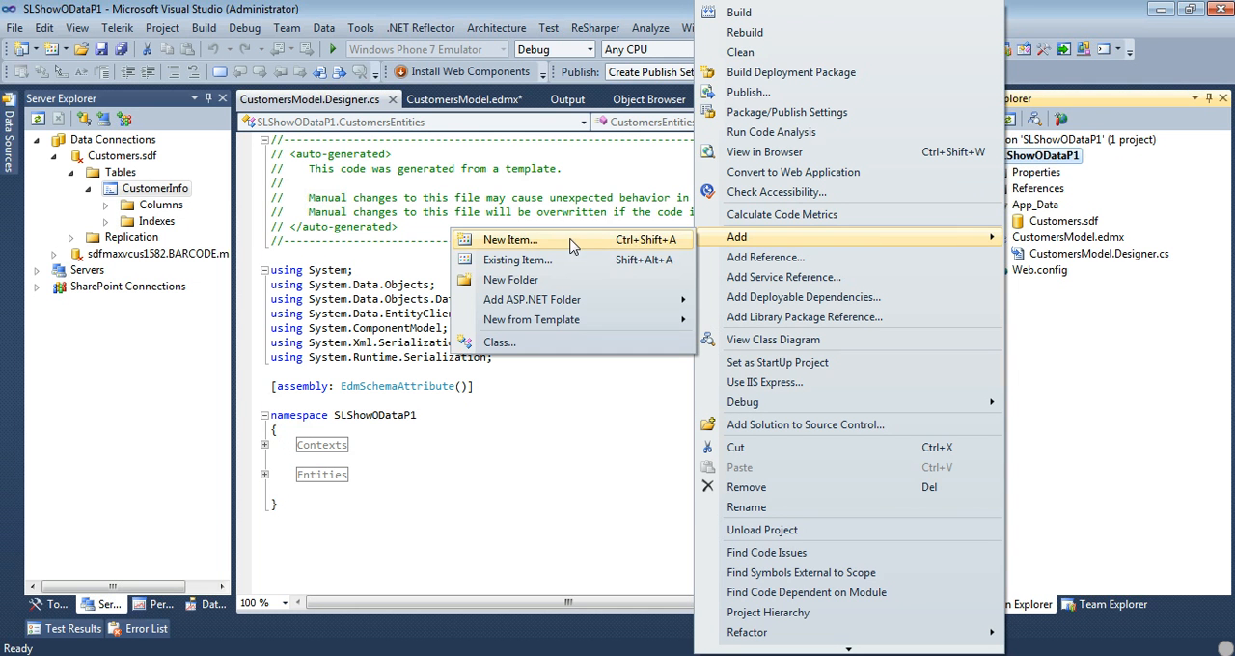
{"action": "left_click", "coordinate": [509, 239]}
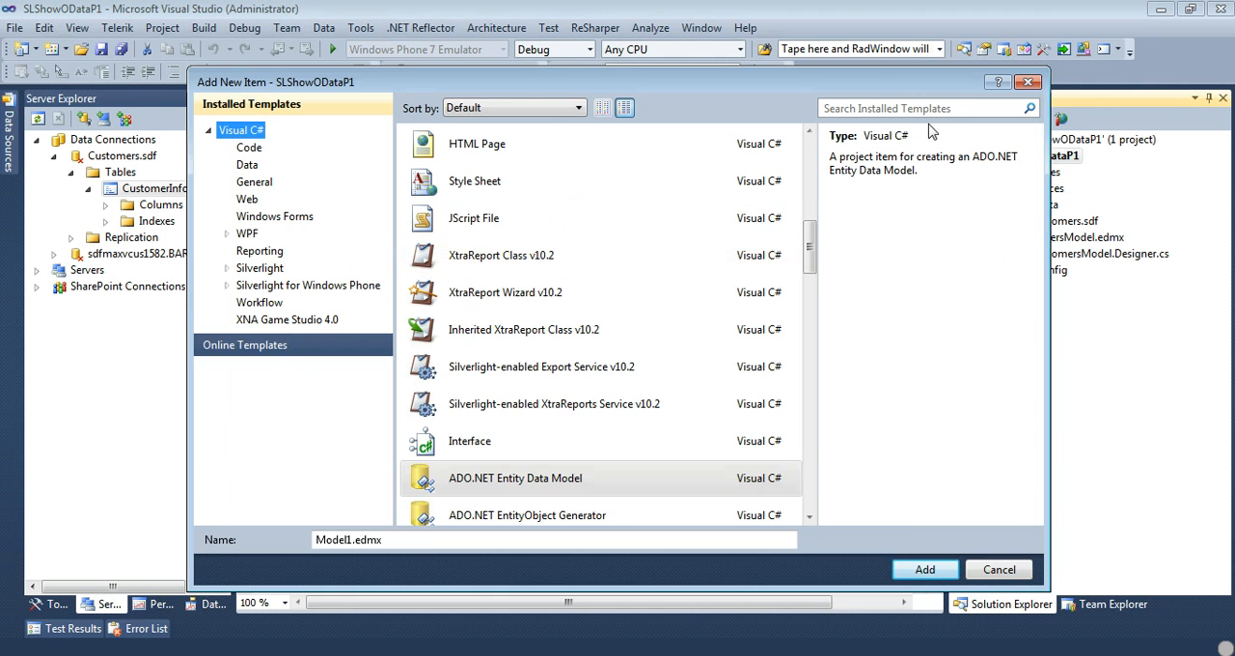
{"action": "type", "text": "wcf"}
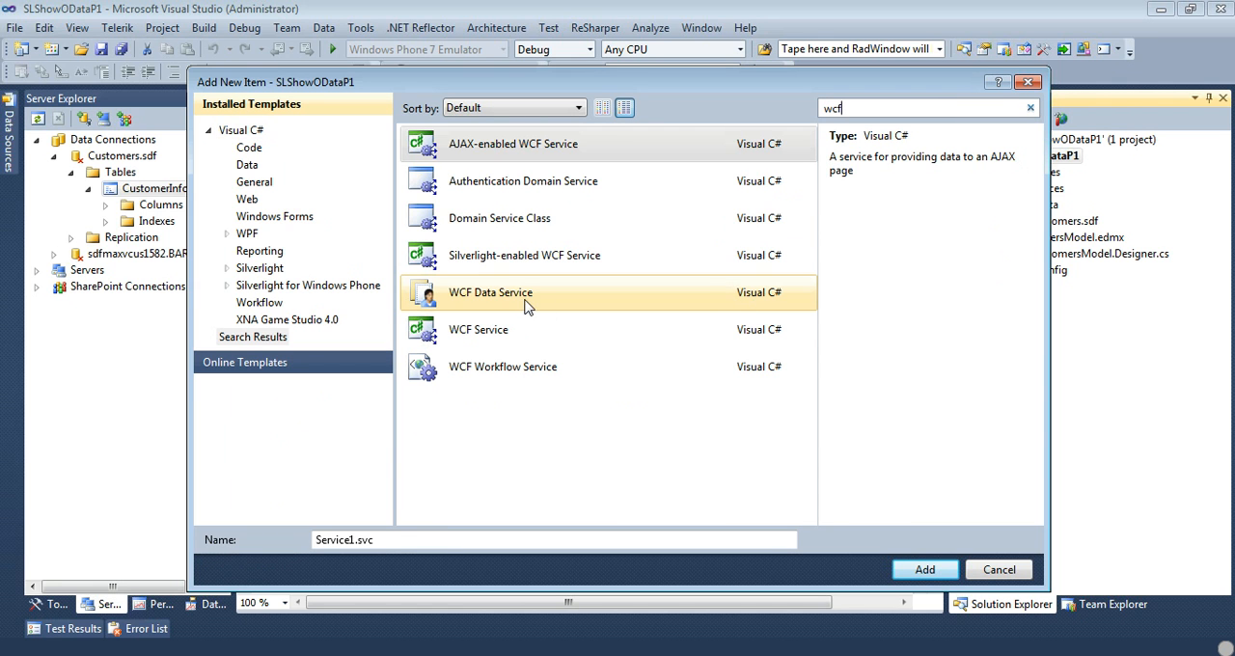
{"action": "left_click", "coordinate": [491, 293]}
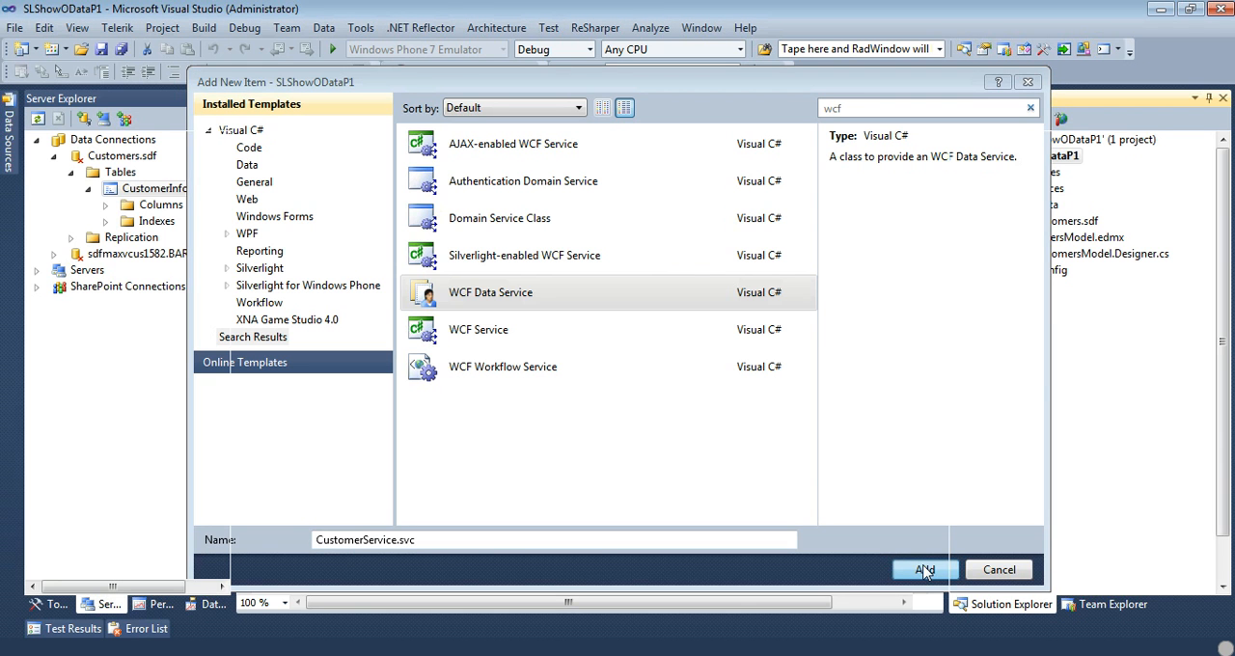
{"action": "left_click", "coordinate": [923, 570]}
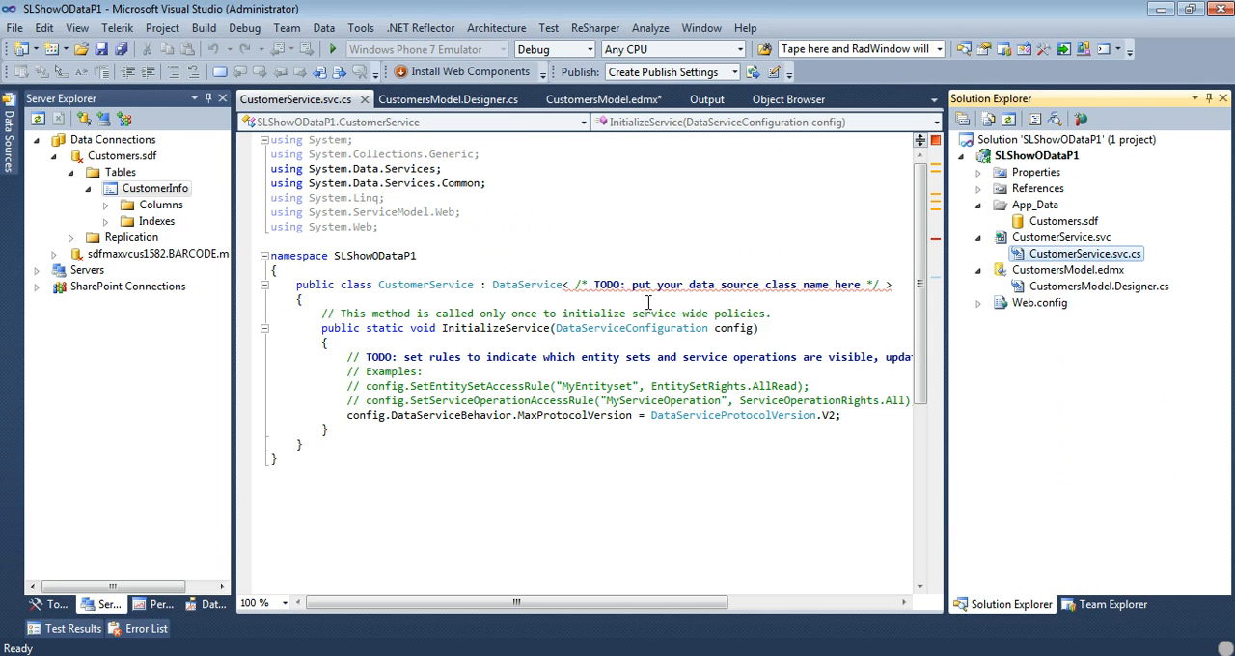
{"action": "mouse_move", "coordinate": [527, 286]}
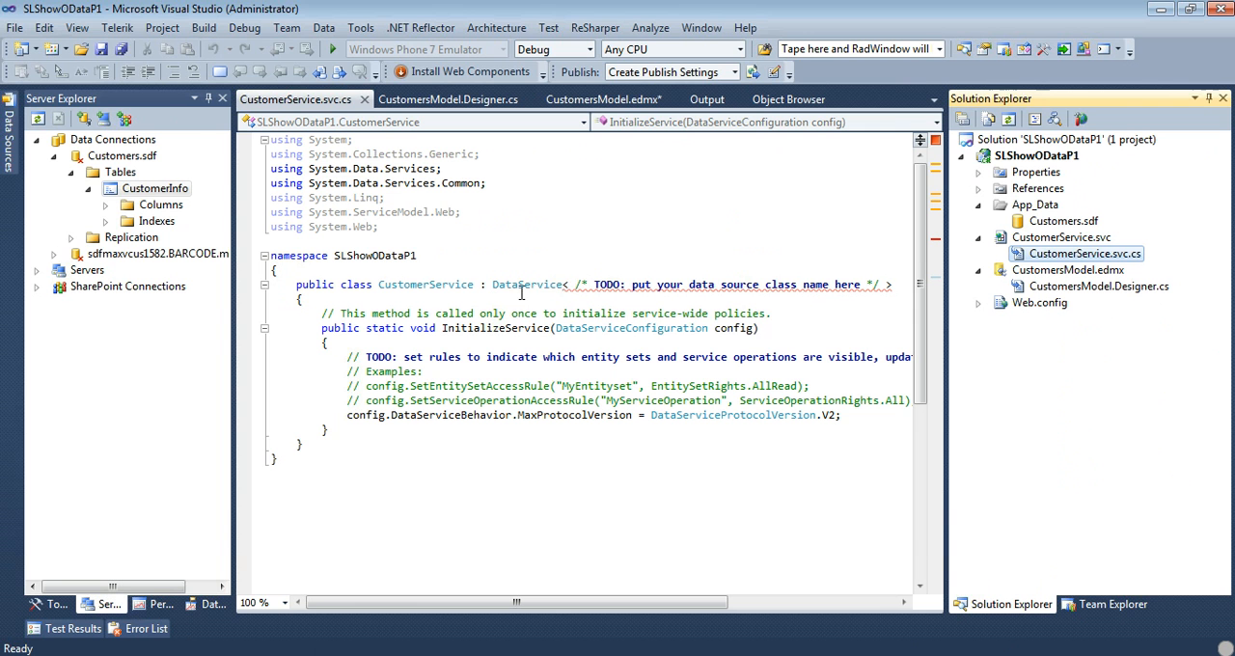
{"action": "mouse_move", "coordinate": [527, 284]}
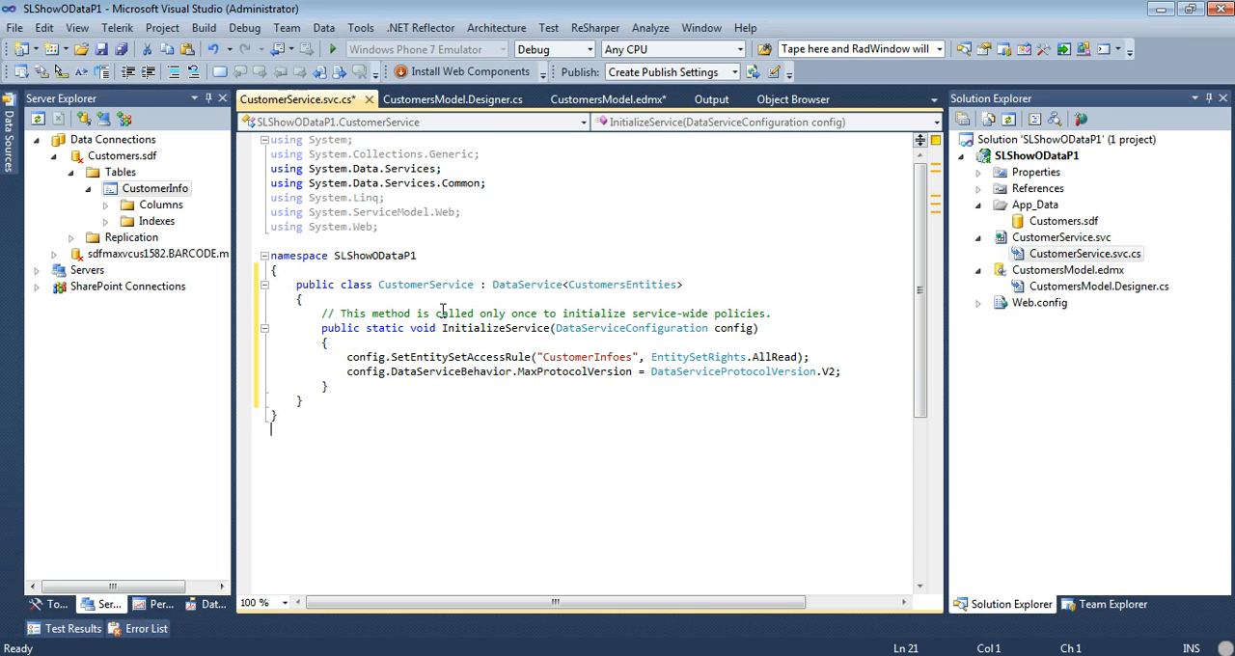
{"action": "mouse_move", "coordinate": [527, 284]}
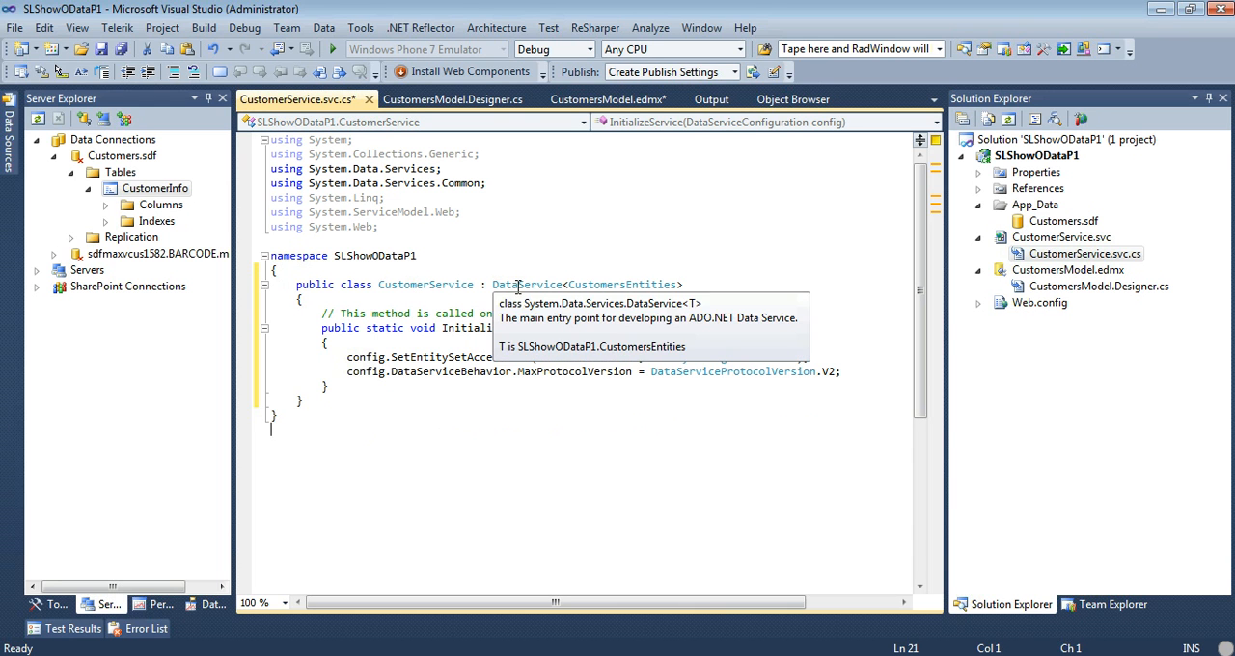
{"action": "mouse_move", "coordinate": [610, 284]}
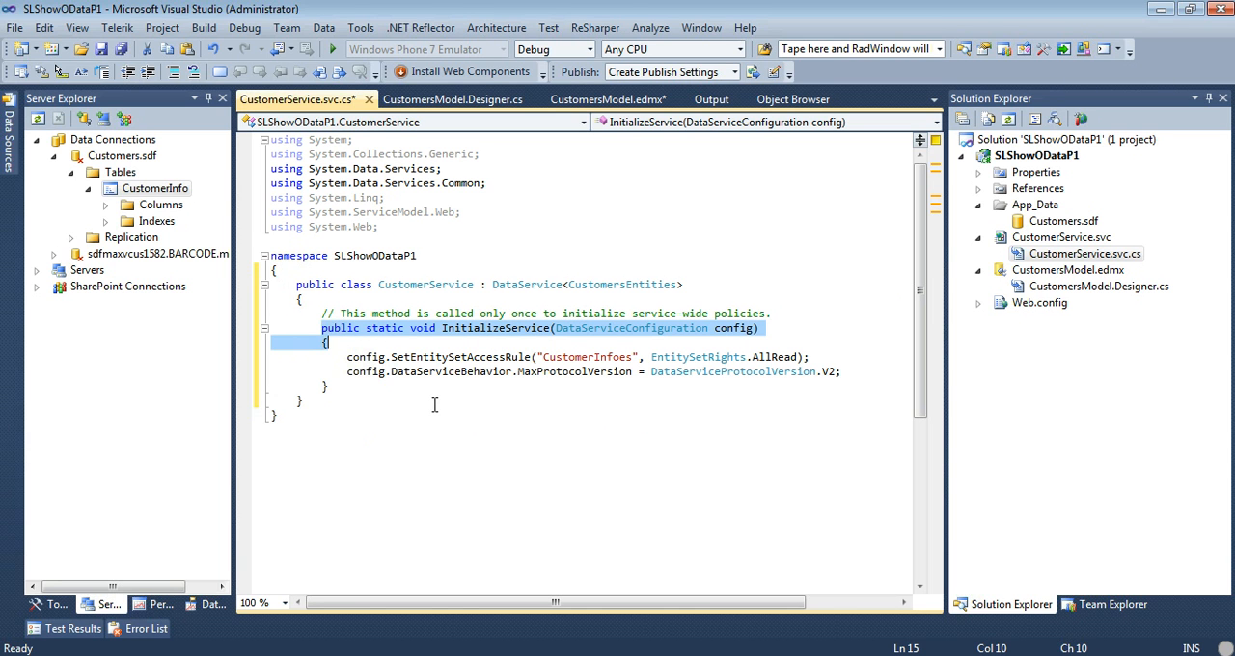
{"action": "mouse_move", "coordinate": [518, 357]}
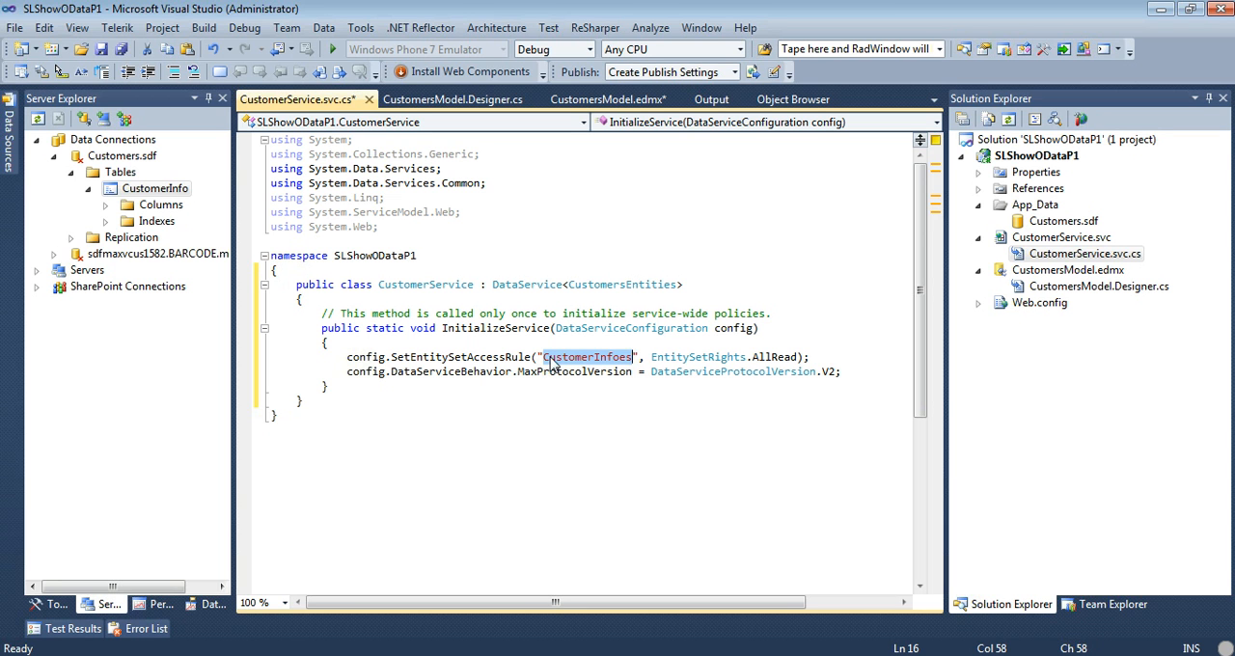
{"action": "mouse_move", "coordinate": [697, 357]}
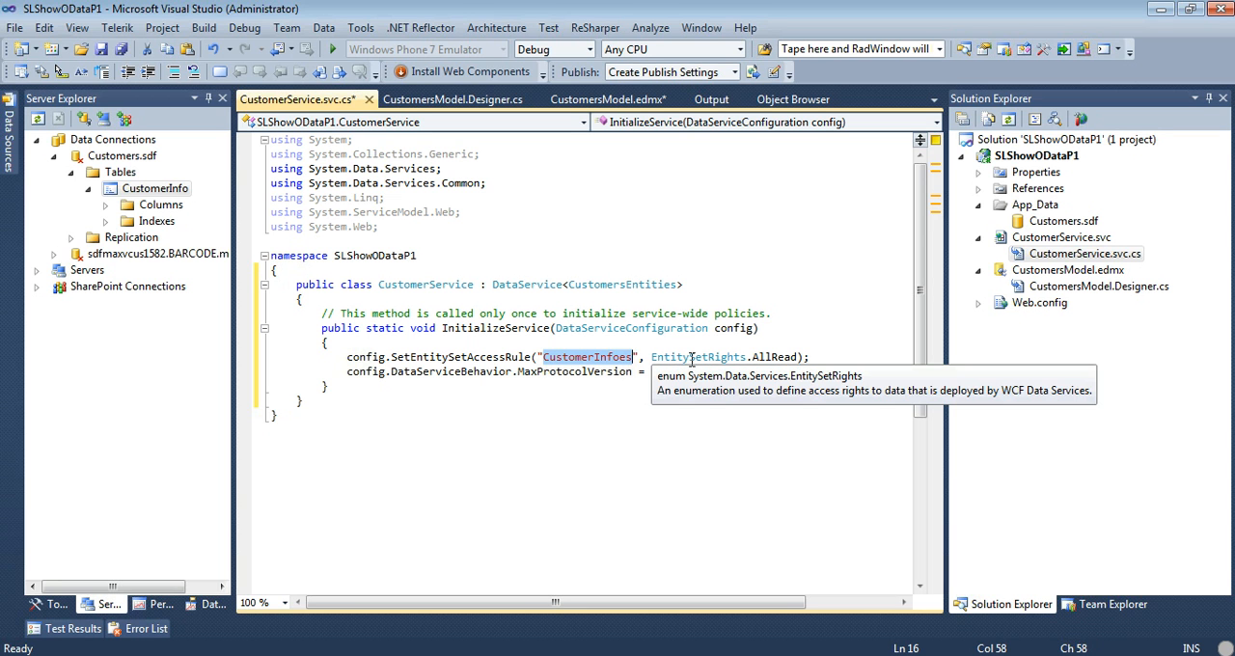
{"action": "mouse_move", "coordinate": [774, 357]}
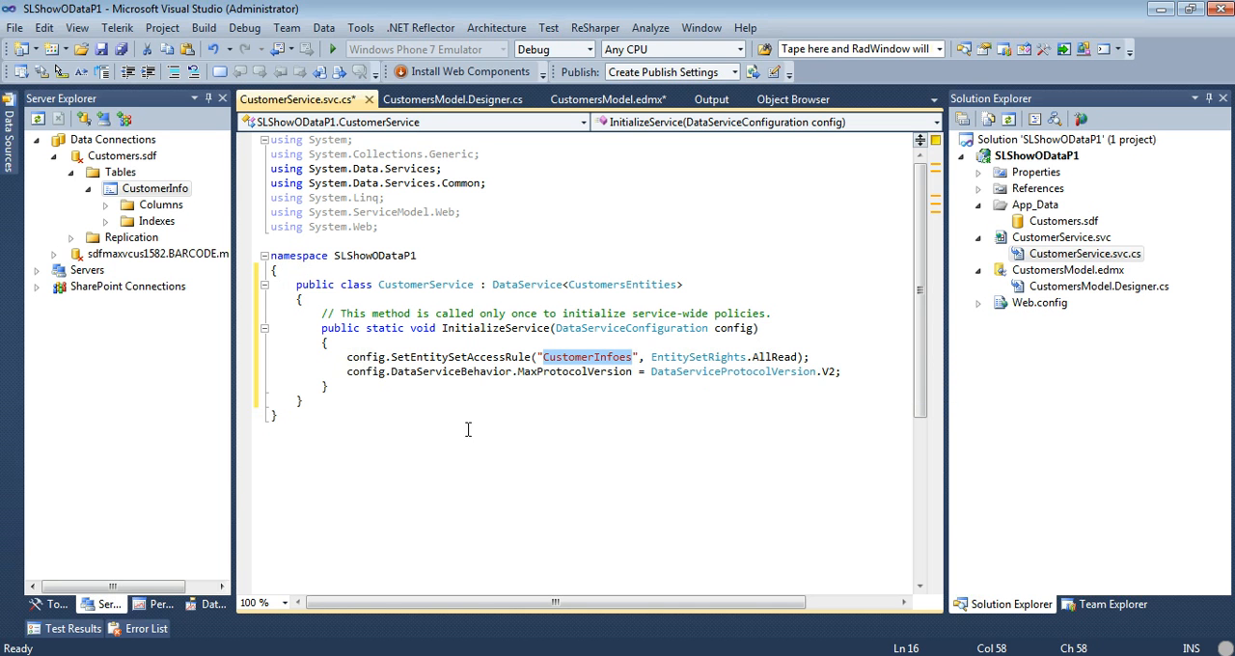
{"action": "mouse_move", "coordinate": [454, 370]}
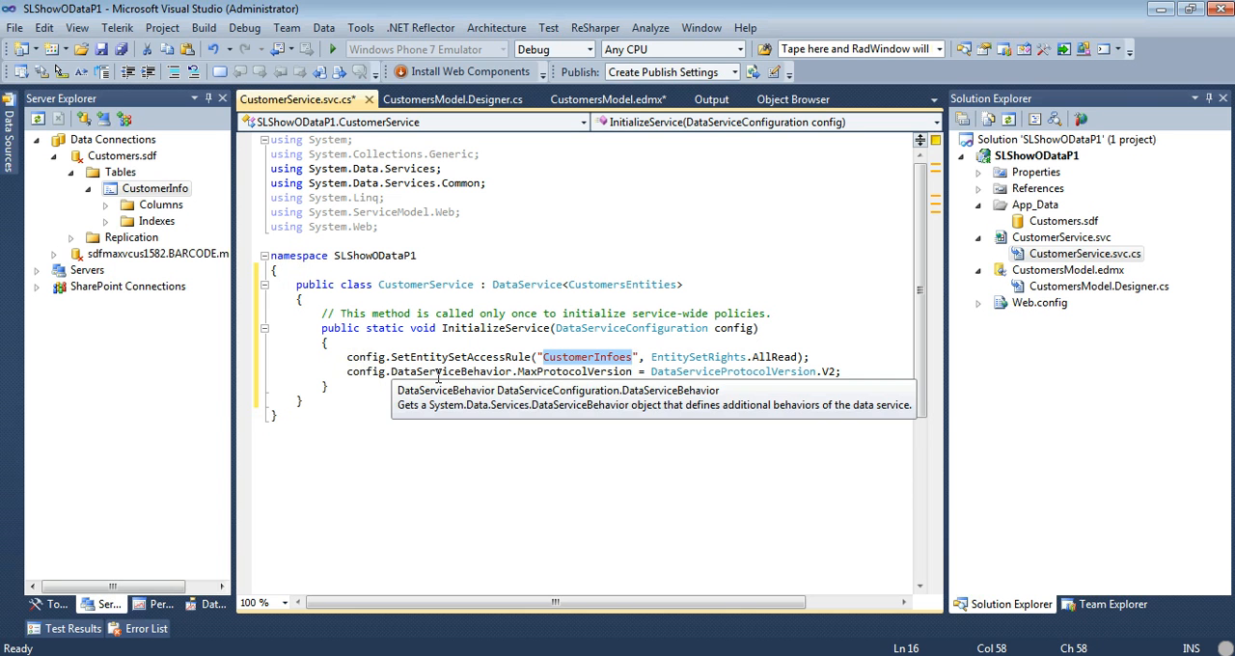
{"action": "mouse_move", "coordinate": [828, 371]}
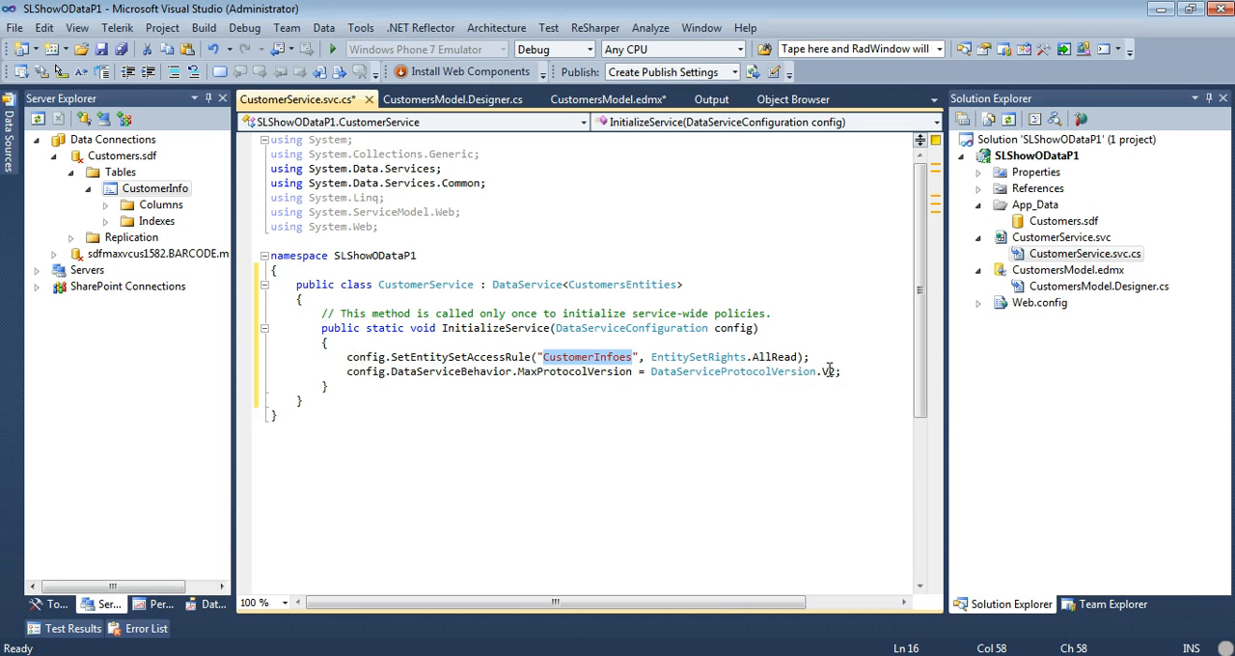
{"action": "mouse_move", "coordinate": [781, 370]}
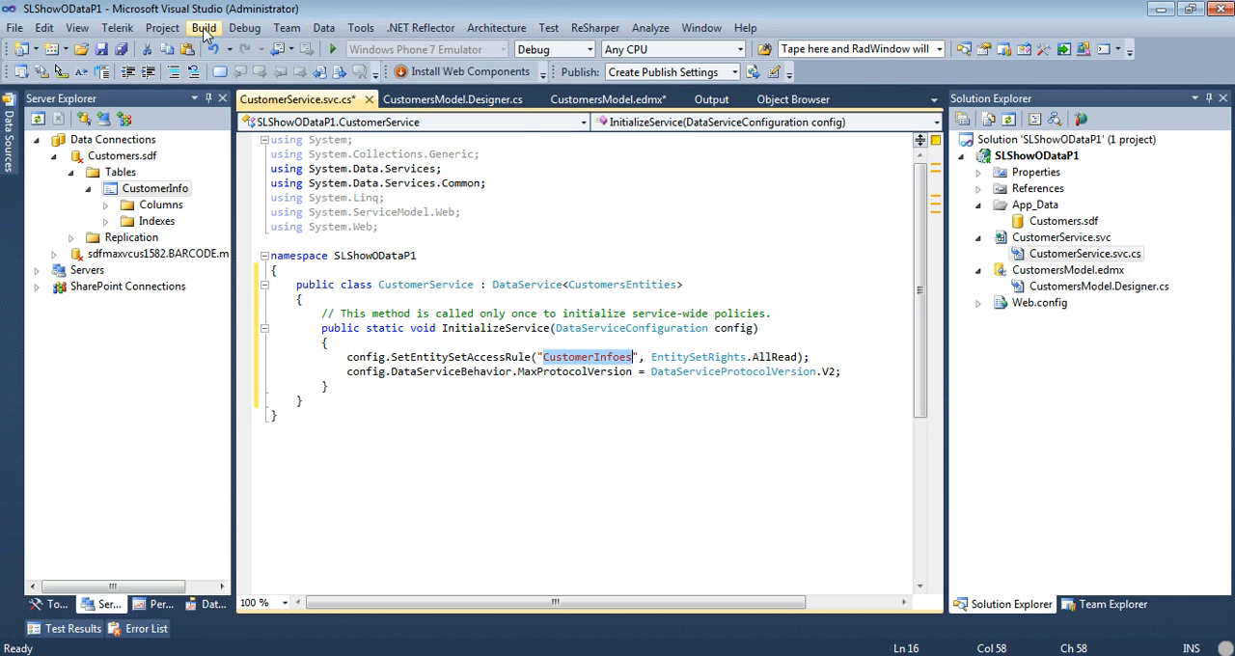
- Build the solution and launch CustomerService.svc with View in Browser from Solution Explorer
{"action": "left_click", "coordinate": [205, 27]}
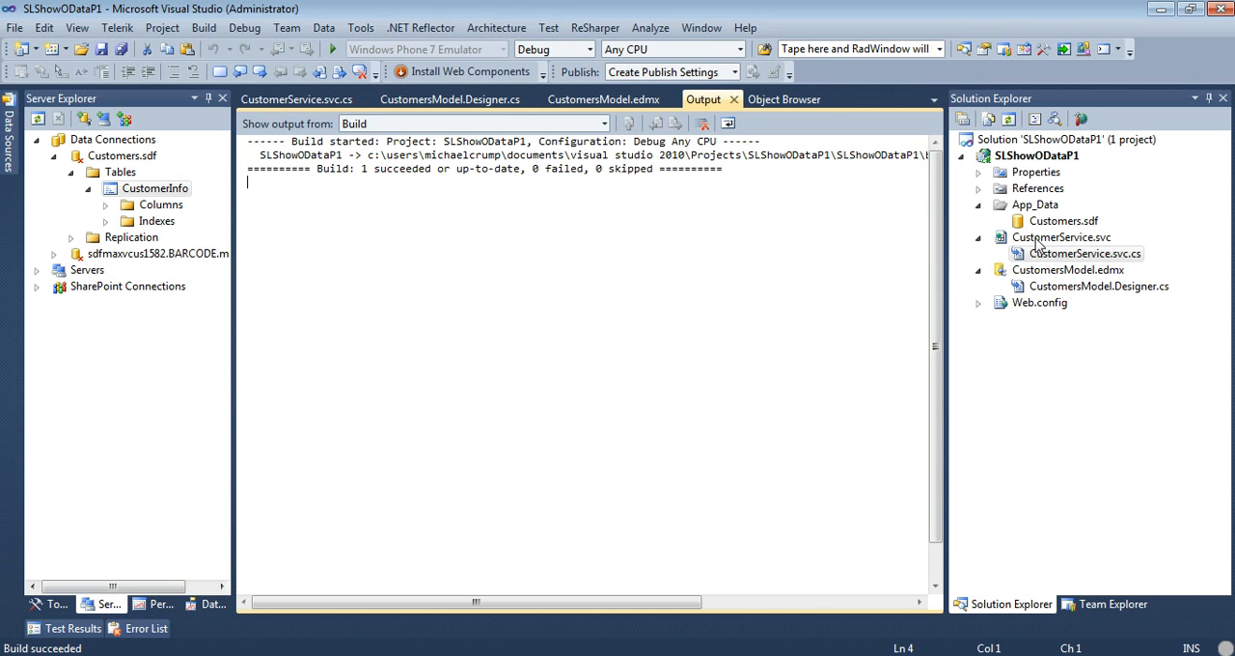
{"action": "right_click", "coordinate": [1062, 235]}
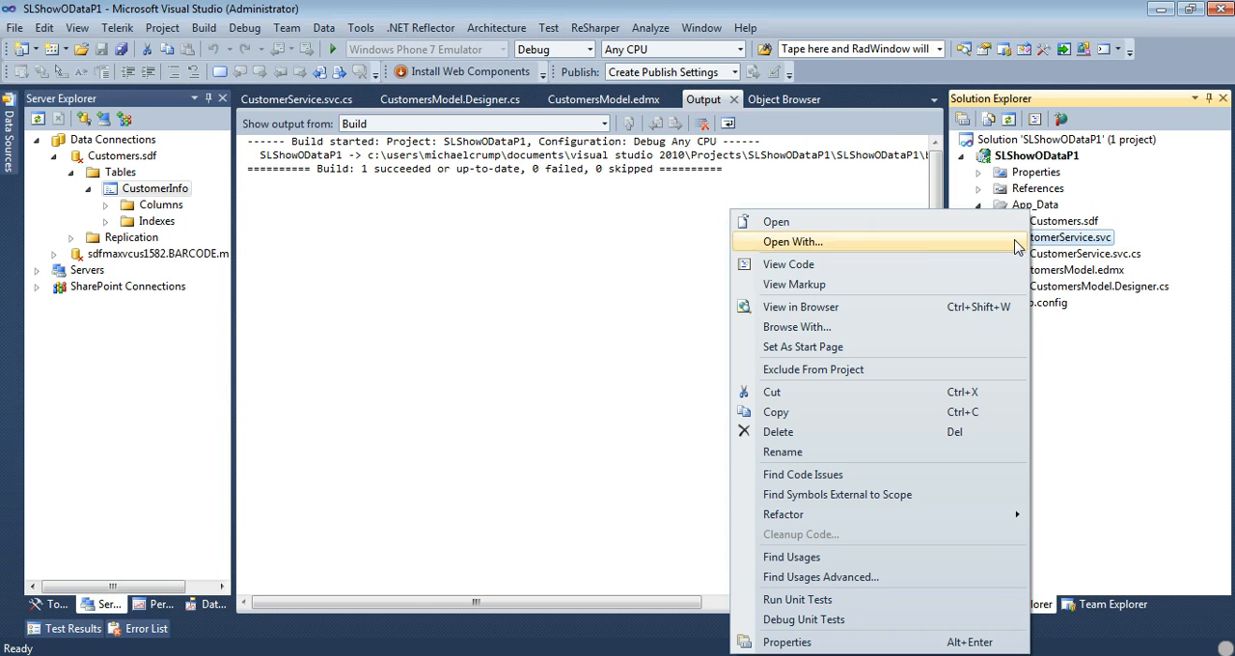
{"action": "mouse_move", "coordinate": [820, 307]}
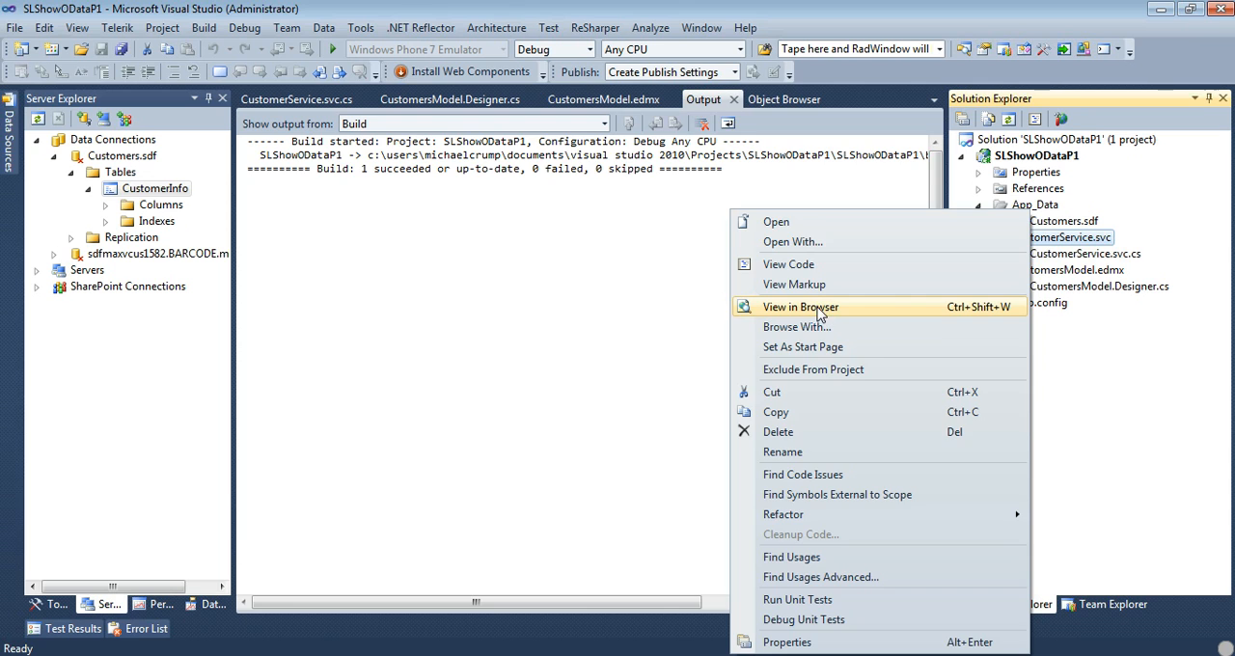
{"action": "left_click", "coordinate": [799, 307]}
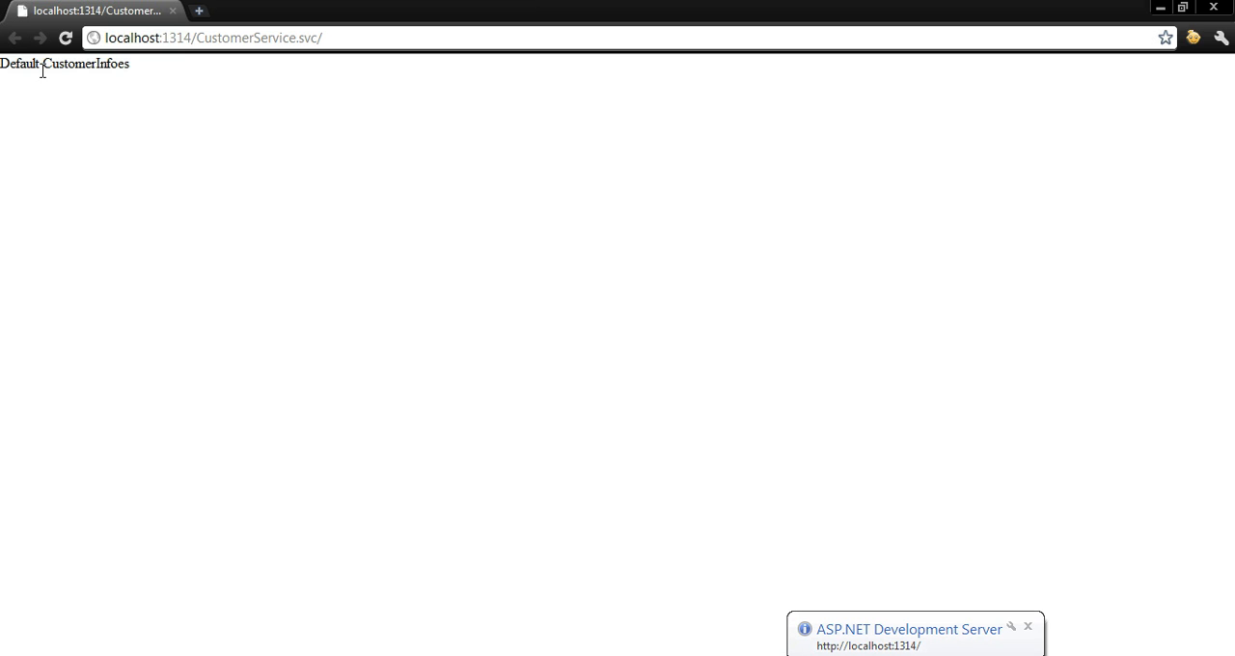
- View the service root's raw XML source in Chrome and select the CustomerInfoes collection line
{"action": "right_click", "coordinate": [249, 222]}
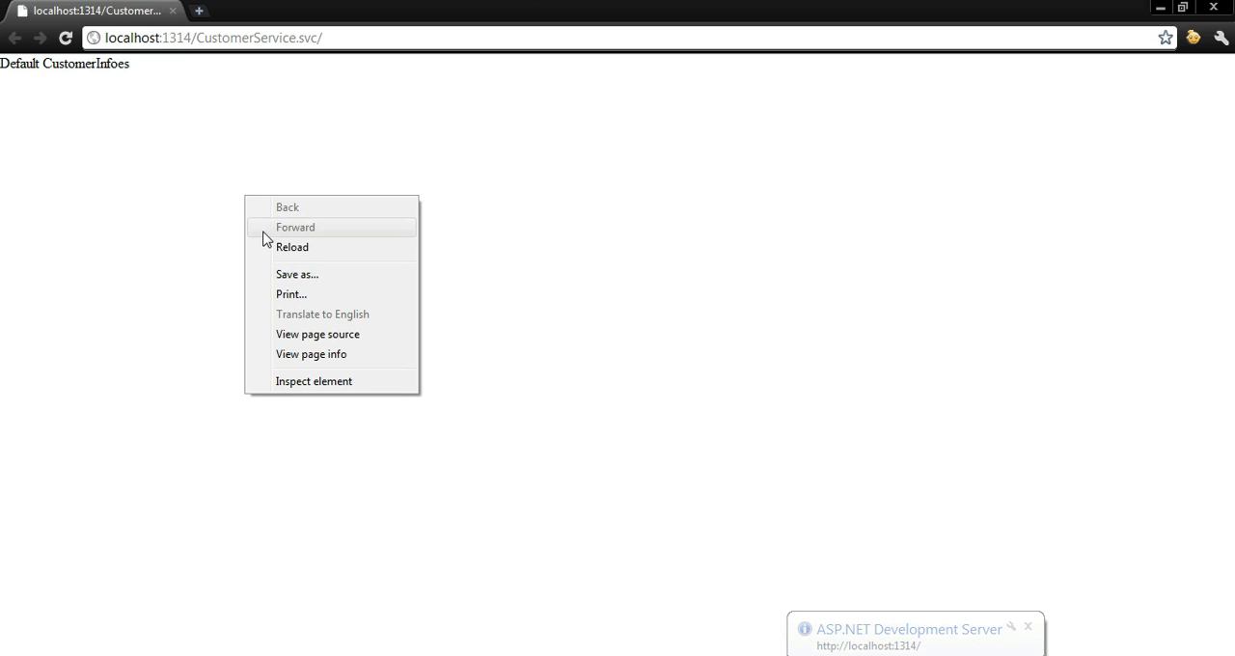
{"action": "left_click", "coordinate": [316, 334]}
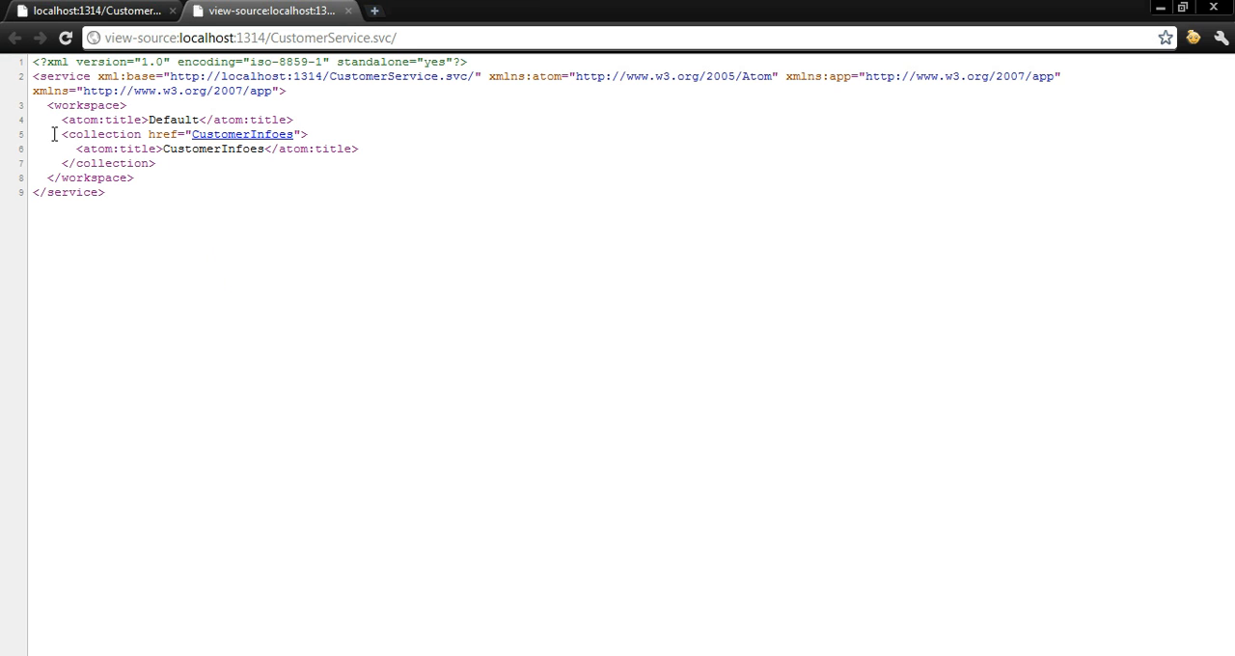
{"action": "triple_click", "coordinate": [144, 135]}
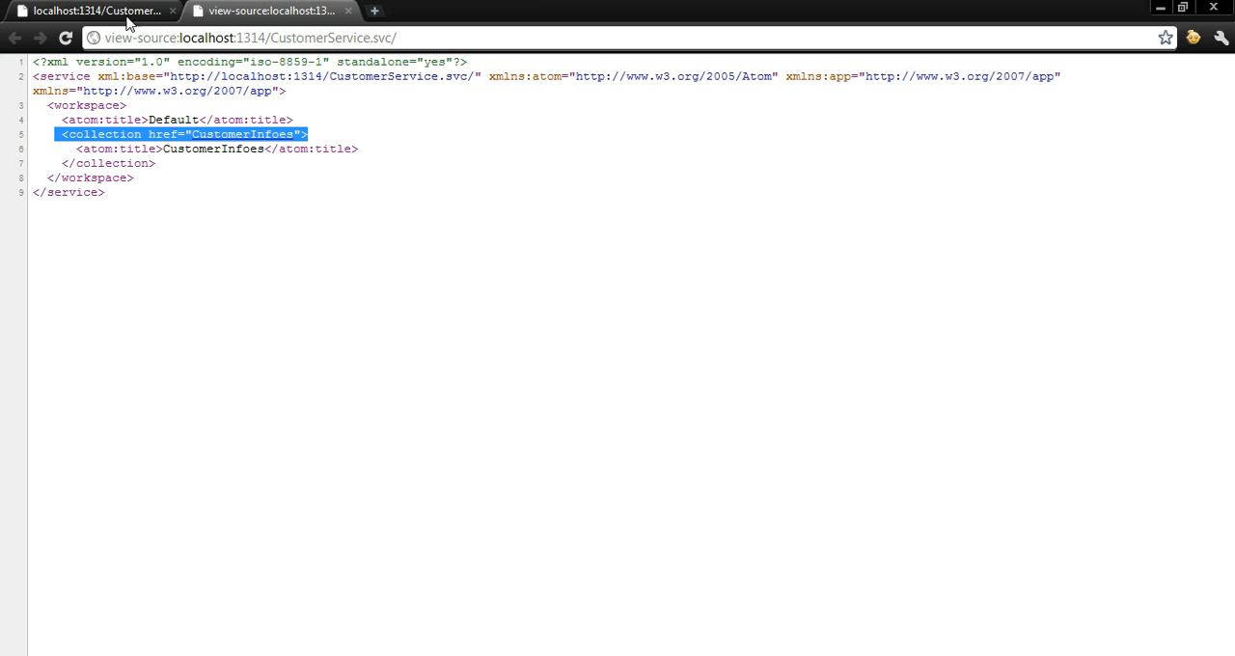
{"action": "left_click", "coordinate": [96, 12]}
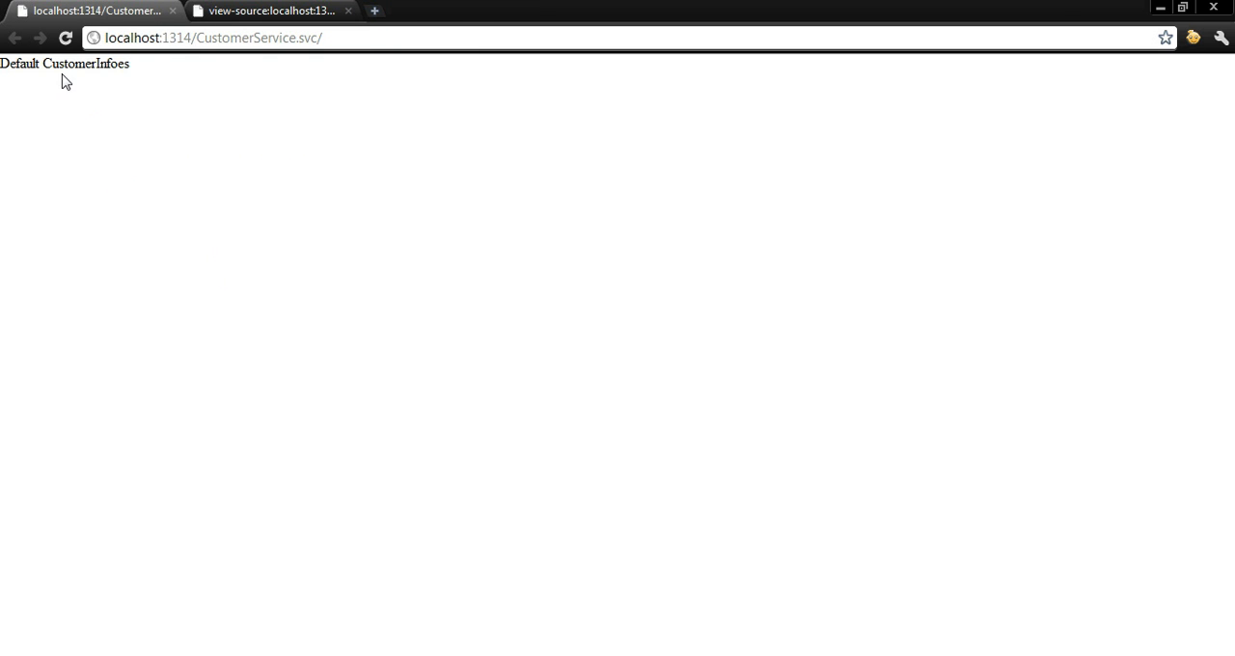
{"action": "left_click", "coordinate": [270, 11]}
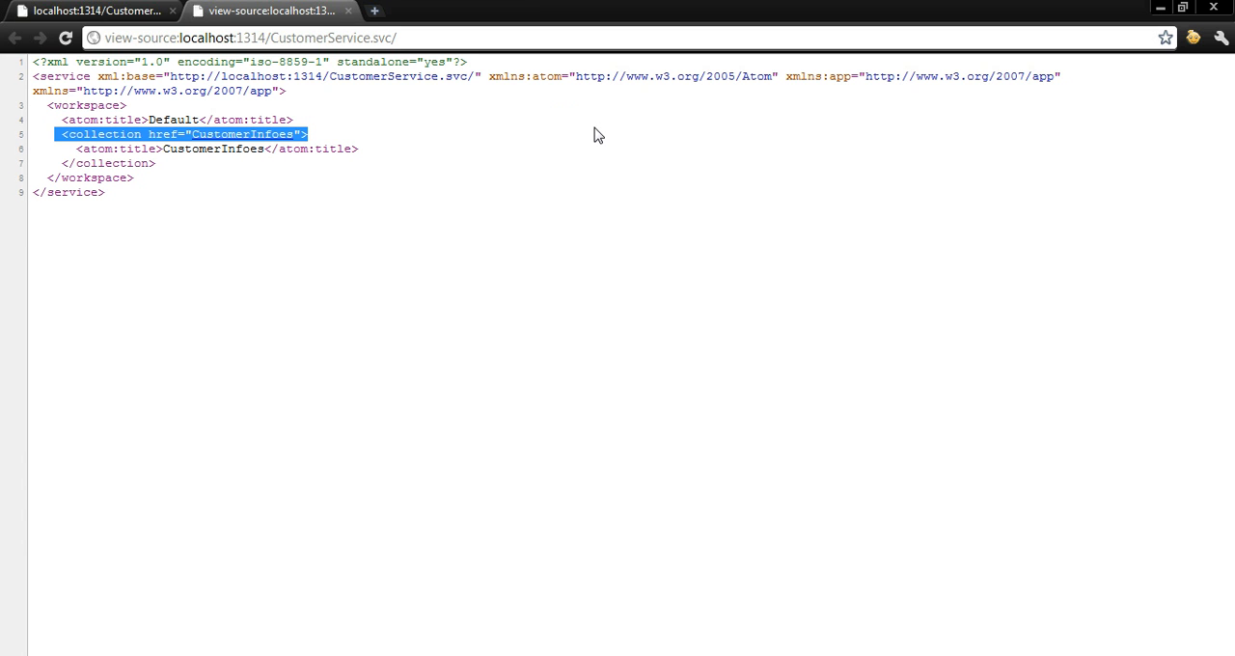
{"action": "mouse_move", "coordinate": [236, 114]}
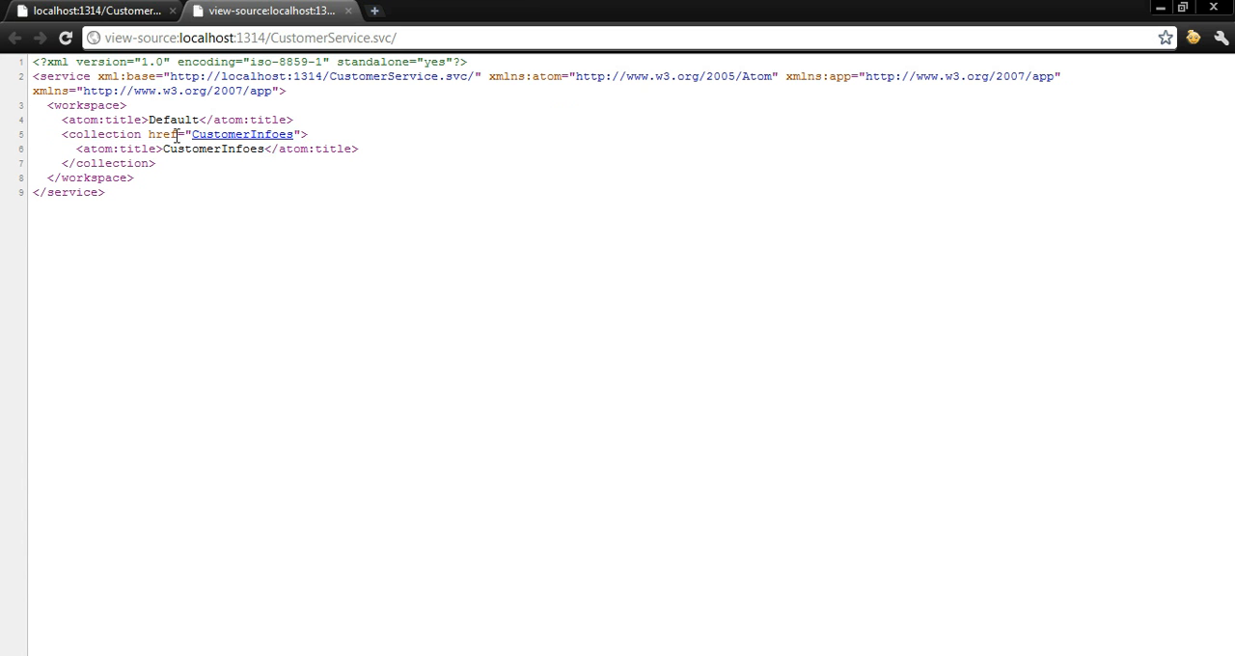
- Select the CustomerInfoes href, then pick the CustomerInfoes feed link in the Notepad snippets
{"action": "left_click_drag", "start_coordinate": [62, 135], "coordinate": [243, 135]}
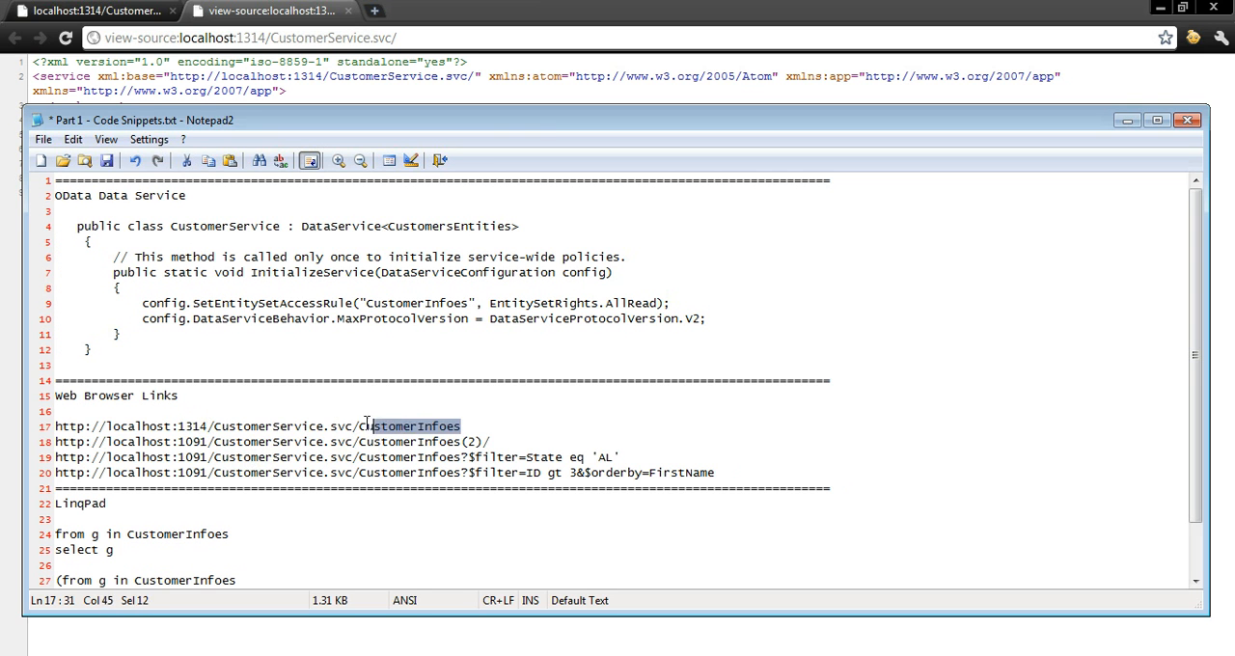
{"action": "triple_click", "coordinate": [193, 425]}
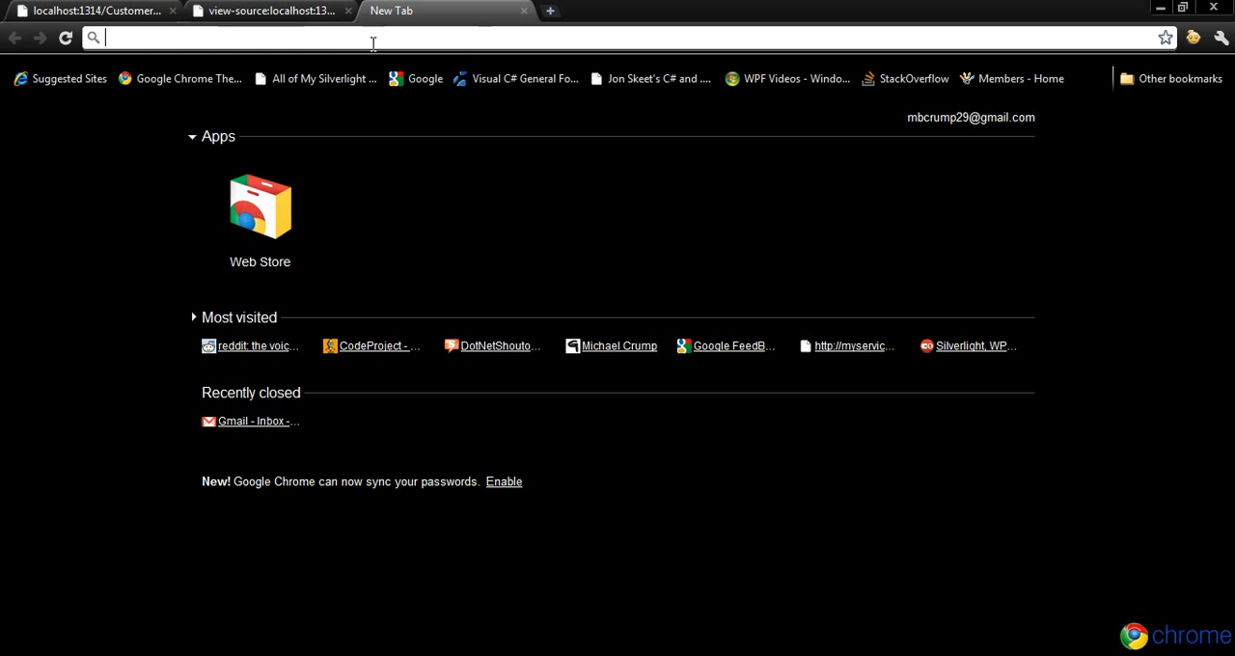
- Load localhost:1314/CustomerService.svc/CustomerInfoes and highlight the second customer's name properties
{"action": "type", "text": "localhost:1314/CustomerService.svc/CustomerInfos"}
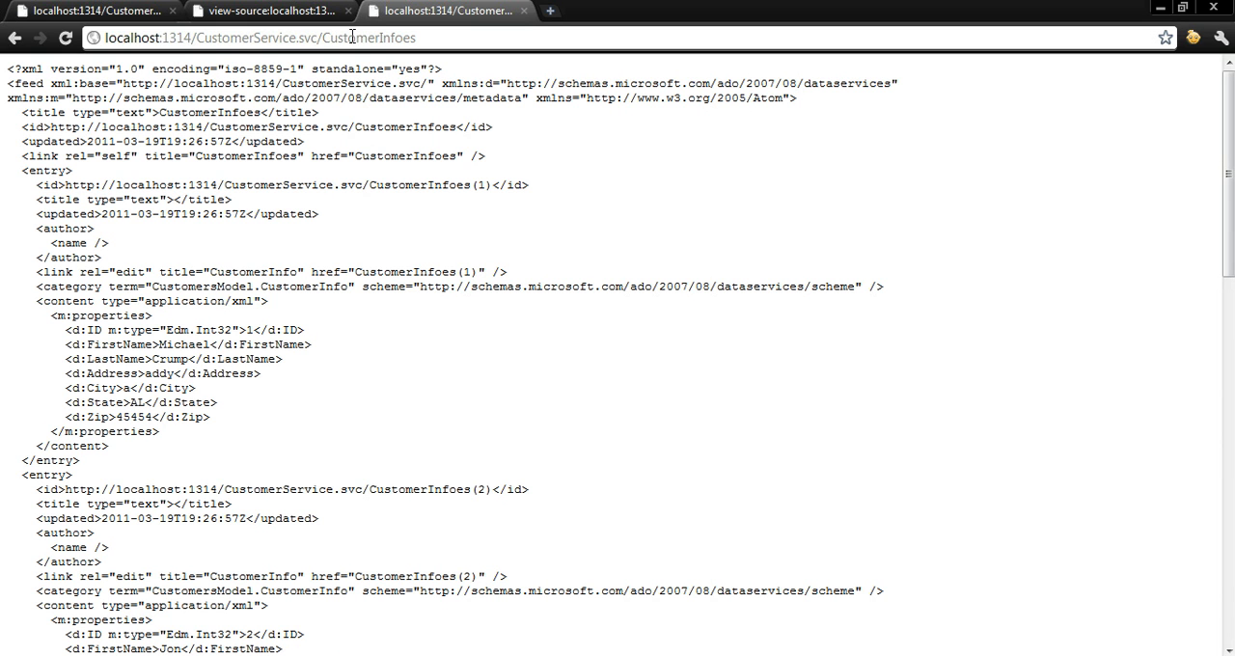
{"action": "scroll", "scroll_direction": "down", "scroll_amount": 3}
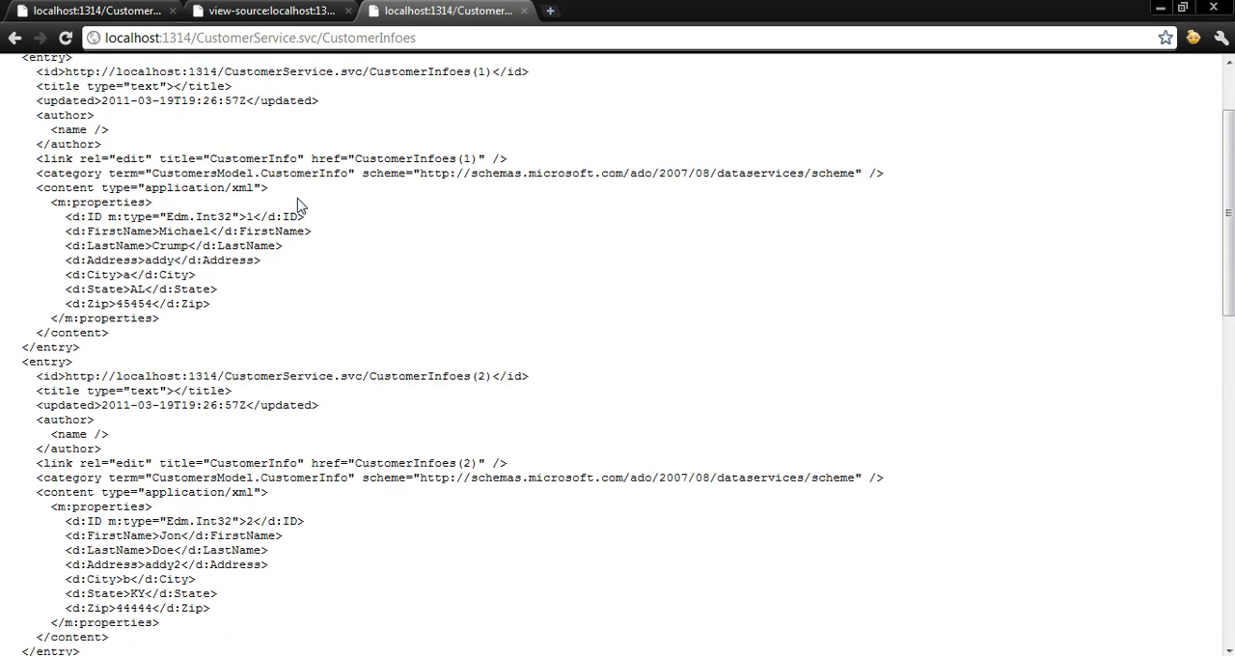
{"action": "scroll", "scroll_direction": "down", "scroll_amount": 3}
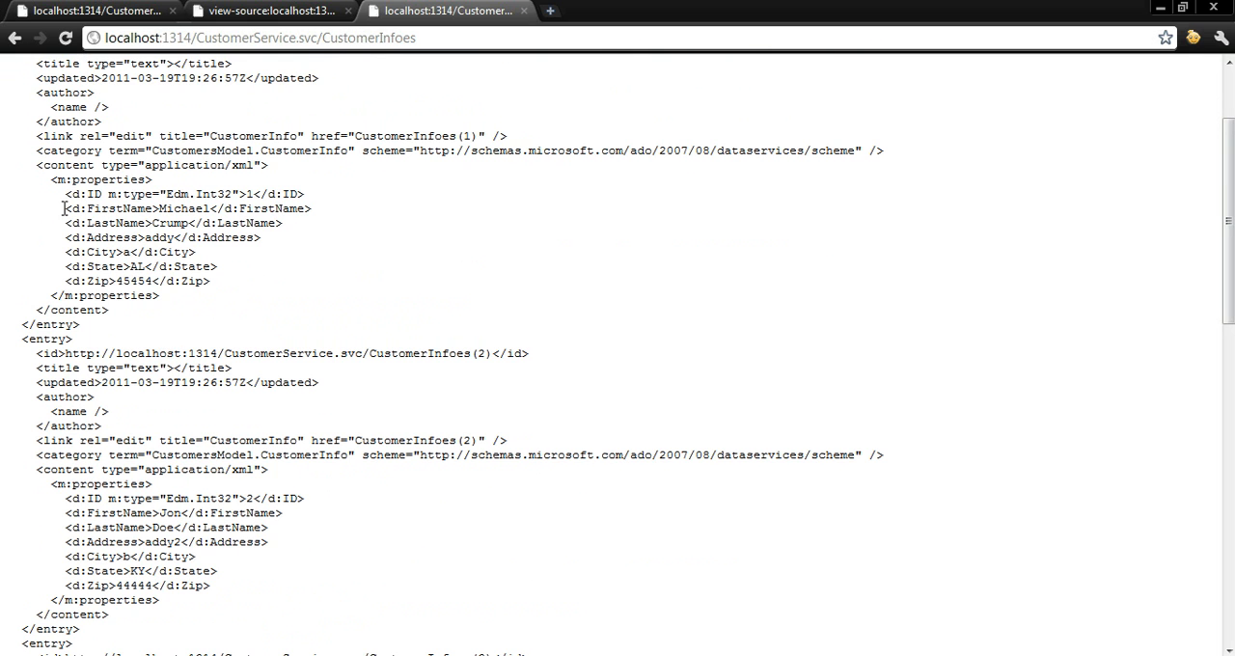
{"action": "left_click_drag", "start_coordinate": [62, 209], "coordinate": [282, 223]}
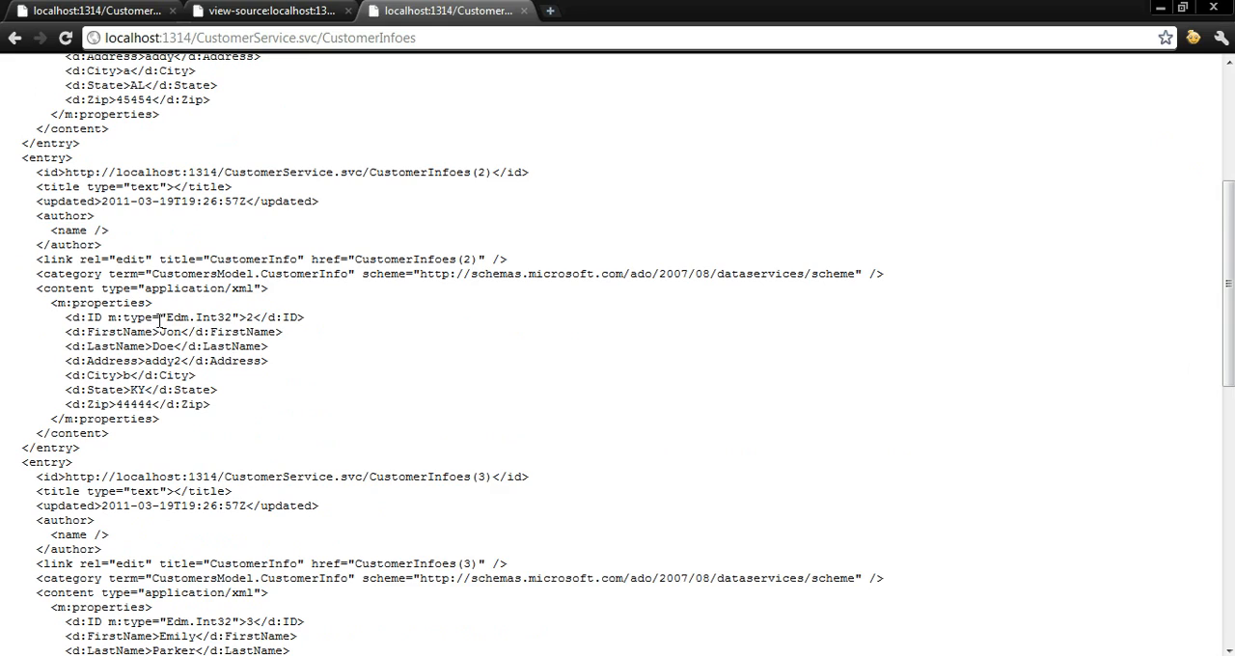
{"action": "left_click_drag", "start_coordinate": [155, 332], "coordinate": [193, 348]}
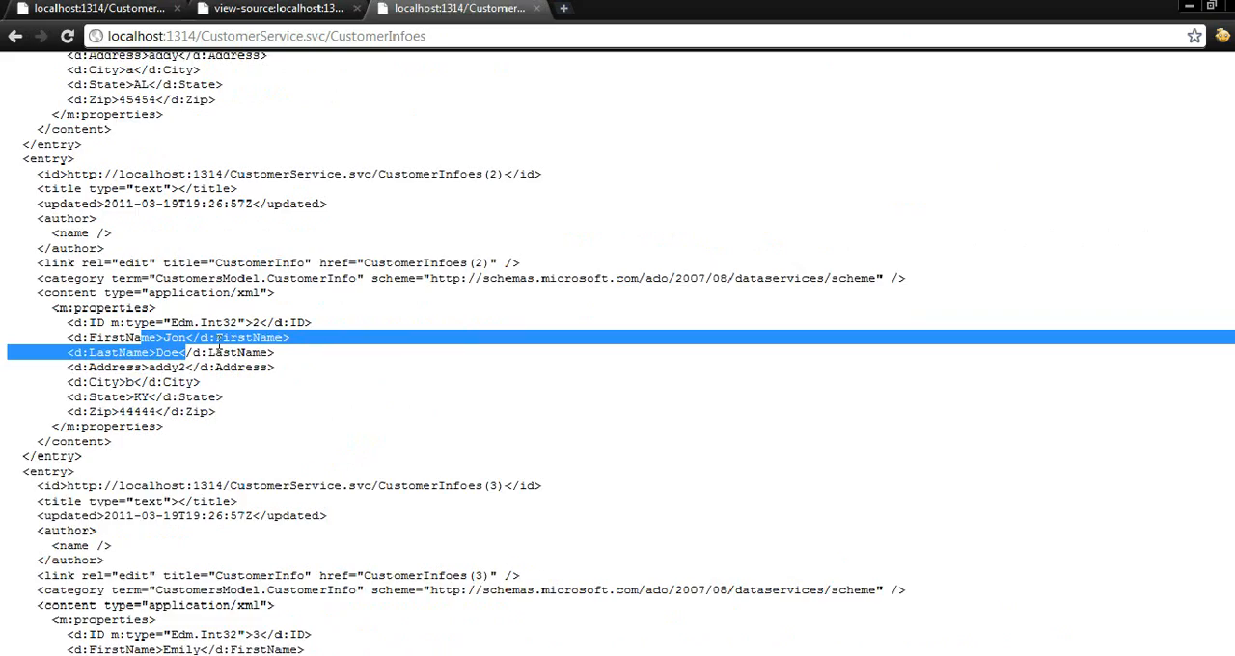
{"action": "scroll", "scroll_direction": "down", "scroll_amount": 3}
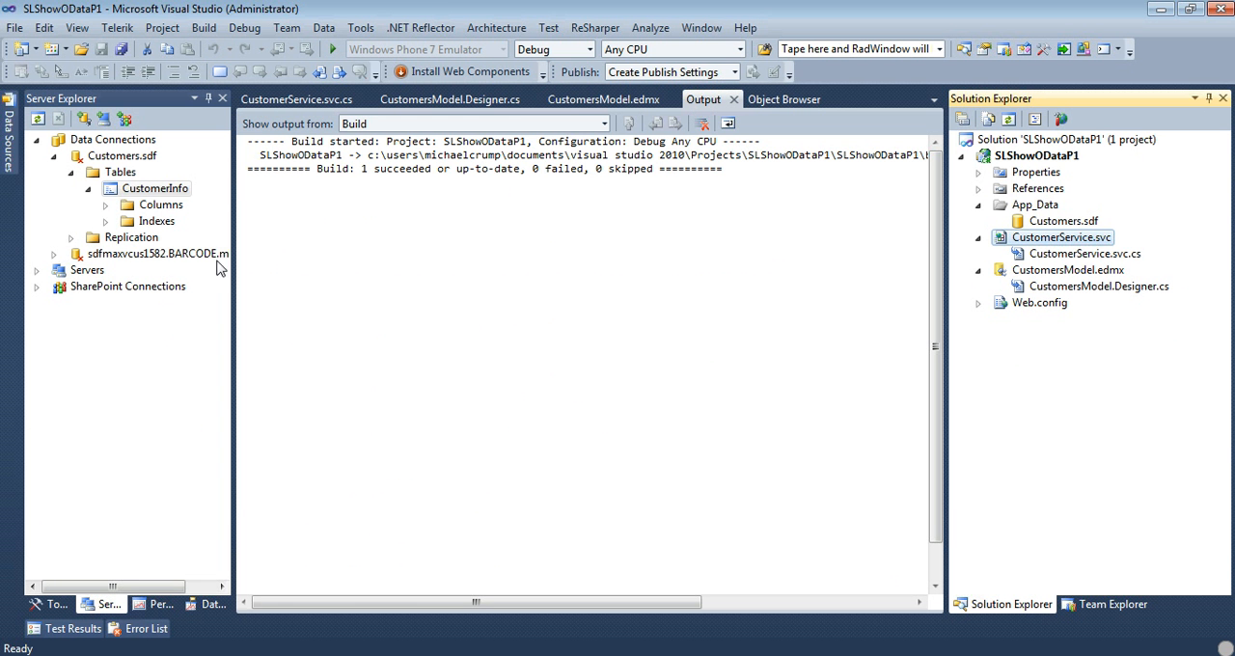
- Show Table Data on the CustomerInfo table in Server Explorer, listing its five customers
{"action": "right_click", "coordinate": [157, 189]}
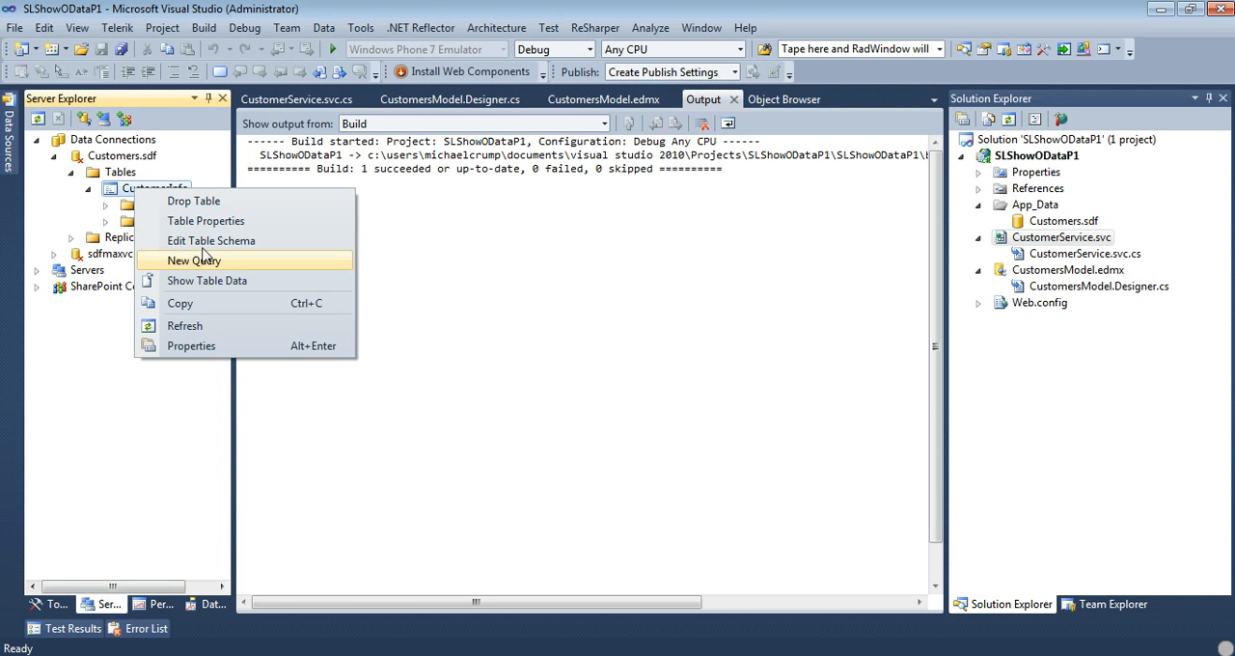
{"action": "mouse_move", "coordinate": [210, 240]}
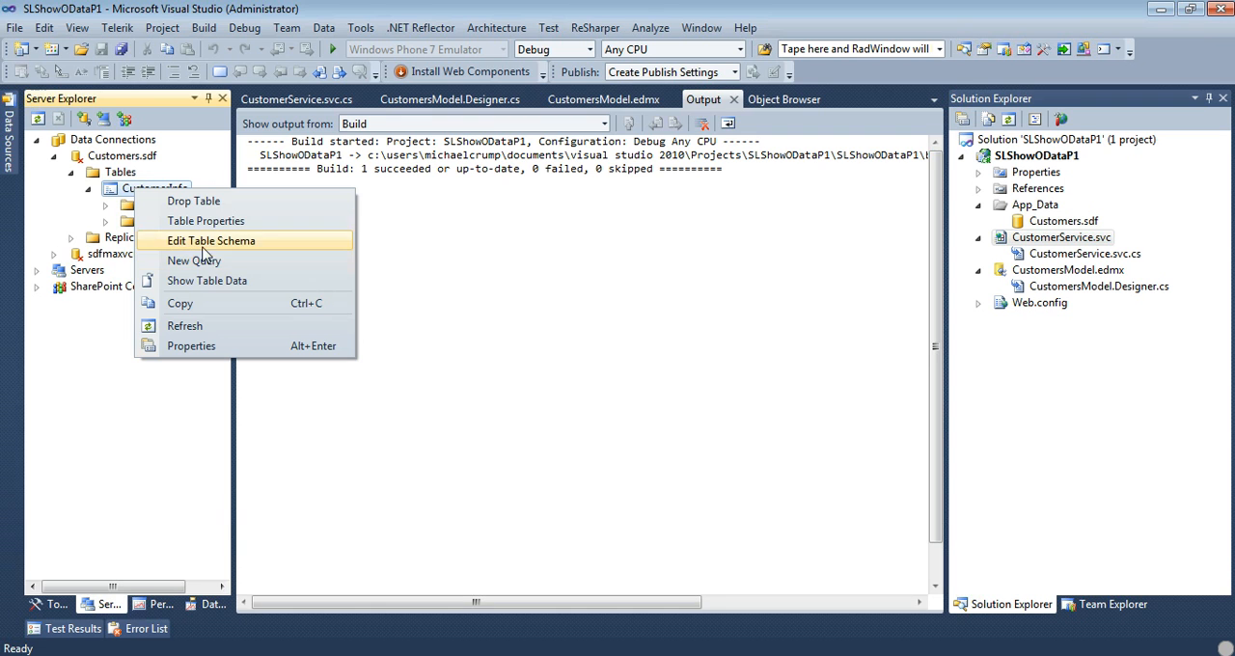
{"action": "left_click", "coordinate": [206, 280]}
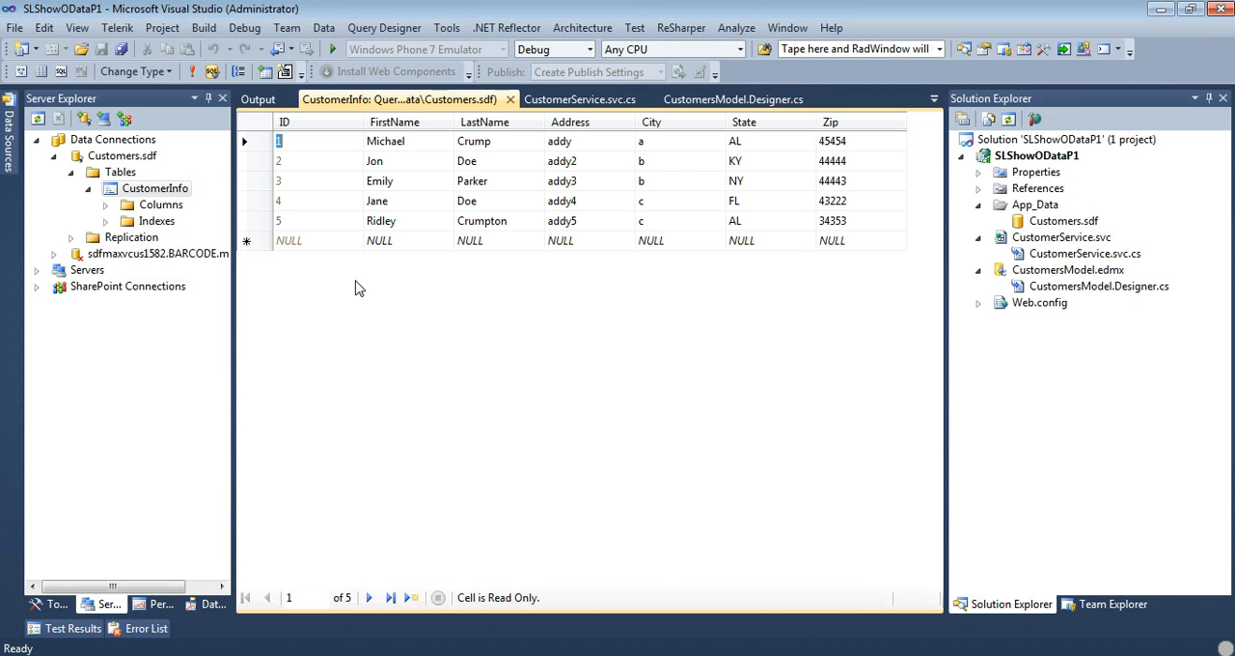
{"action": "mouse_move", "coordinate": [406, 251]}
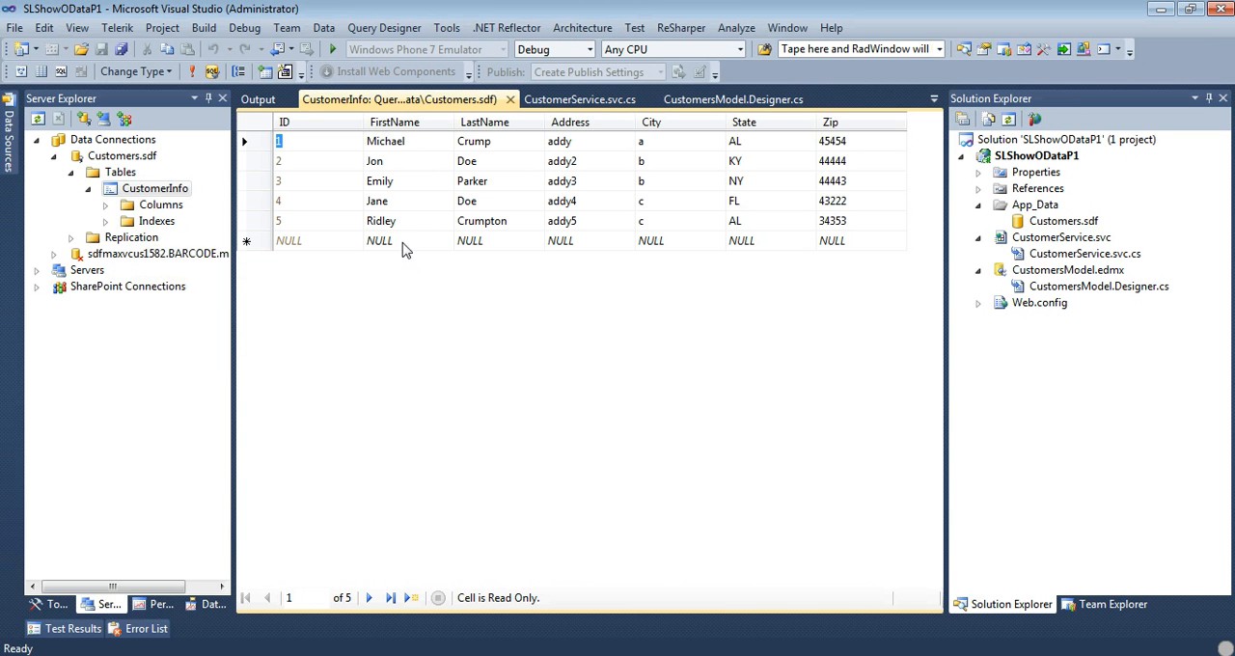
{"action": "mouse_move", "coordinate": [550, 502]}
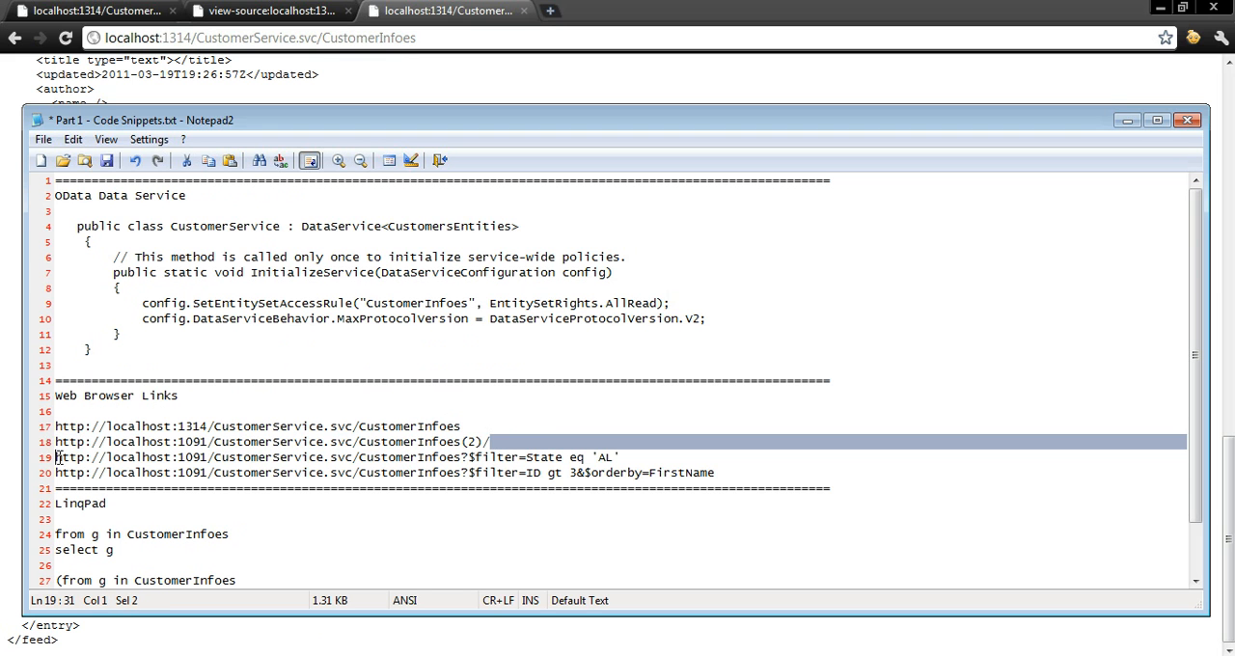
- Load localhost:1314/CustomerService.svc/CustomerInfoes(2)/ in a new Chrome tab to return one entry
{"action": "double_click", "coordinate": [193, 442]}
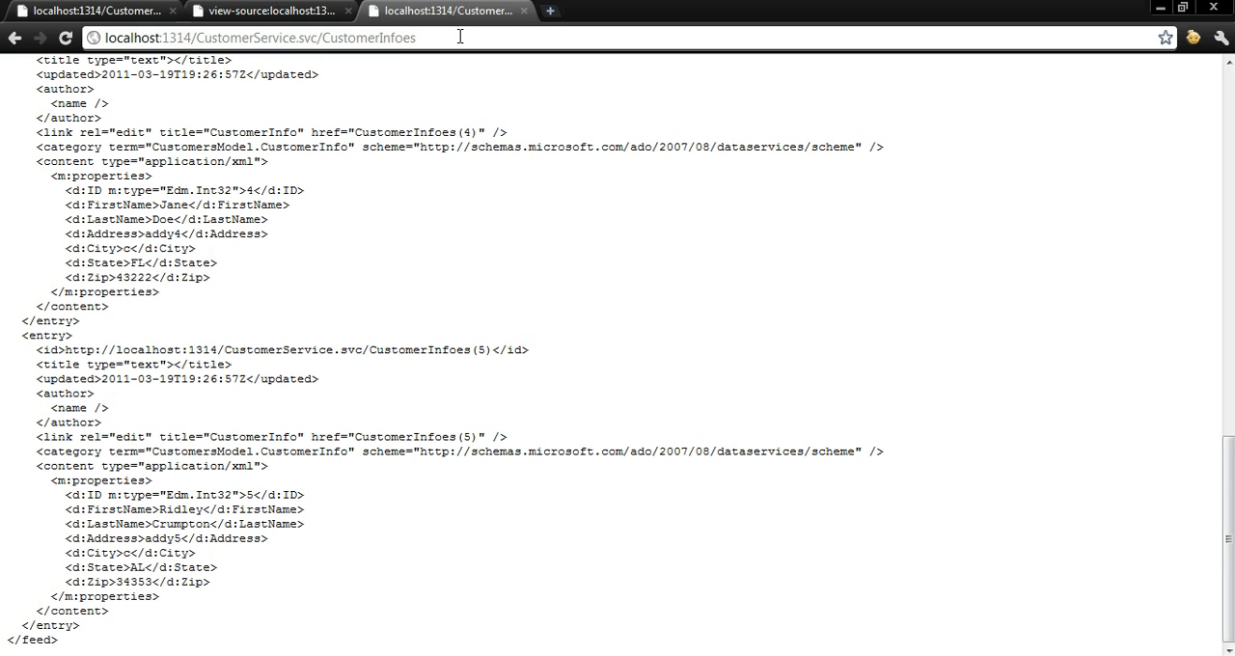
{"action": "left_click", "coordinate": [550, 11]}
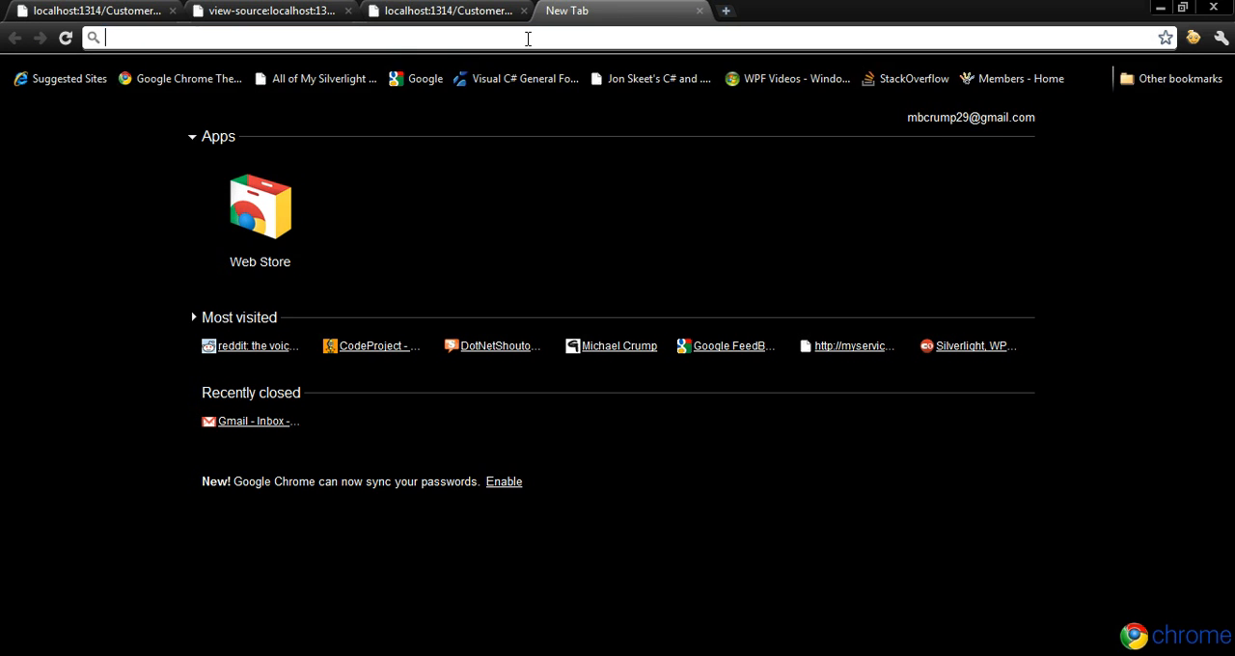
{"action": "type", "text": "localhost:1314/CustomerService.svc/CustomerInfoes(2)/"}
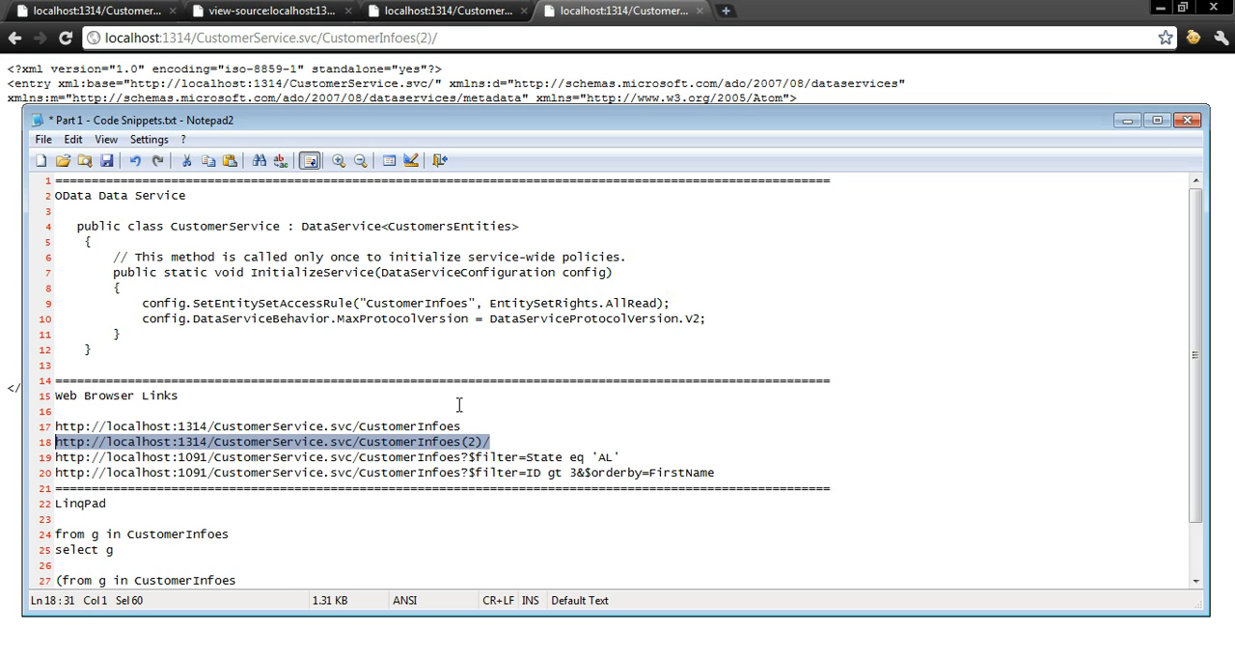
{"action": "mouse_move", "coordinate": [215, 459]}
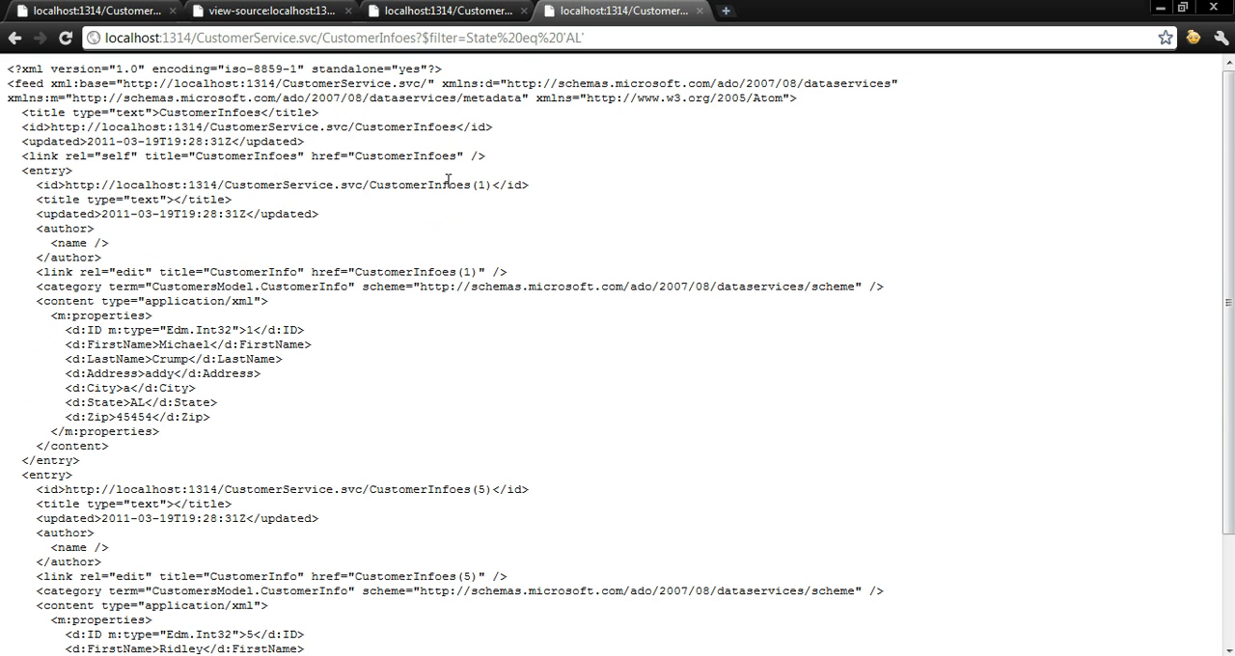
{"action": "scroll", "scroll_direction": "down", "scroll_amount": 3}
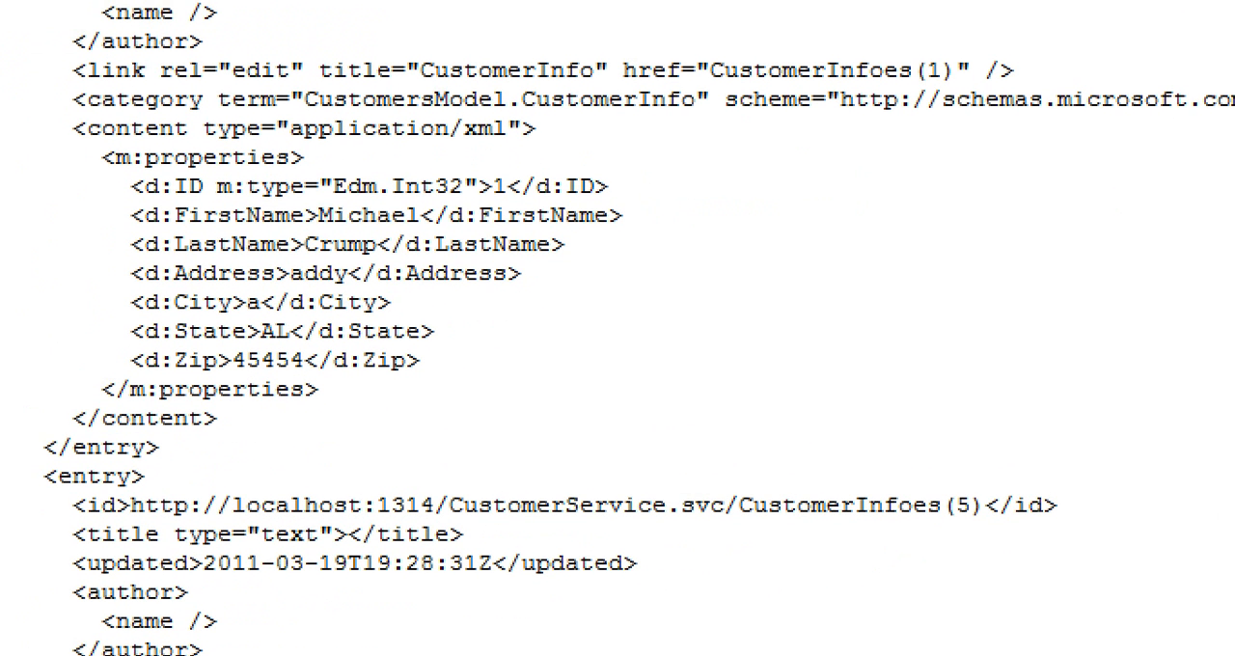
{"action": "mouse_move", "coordinate": [120, 347]}
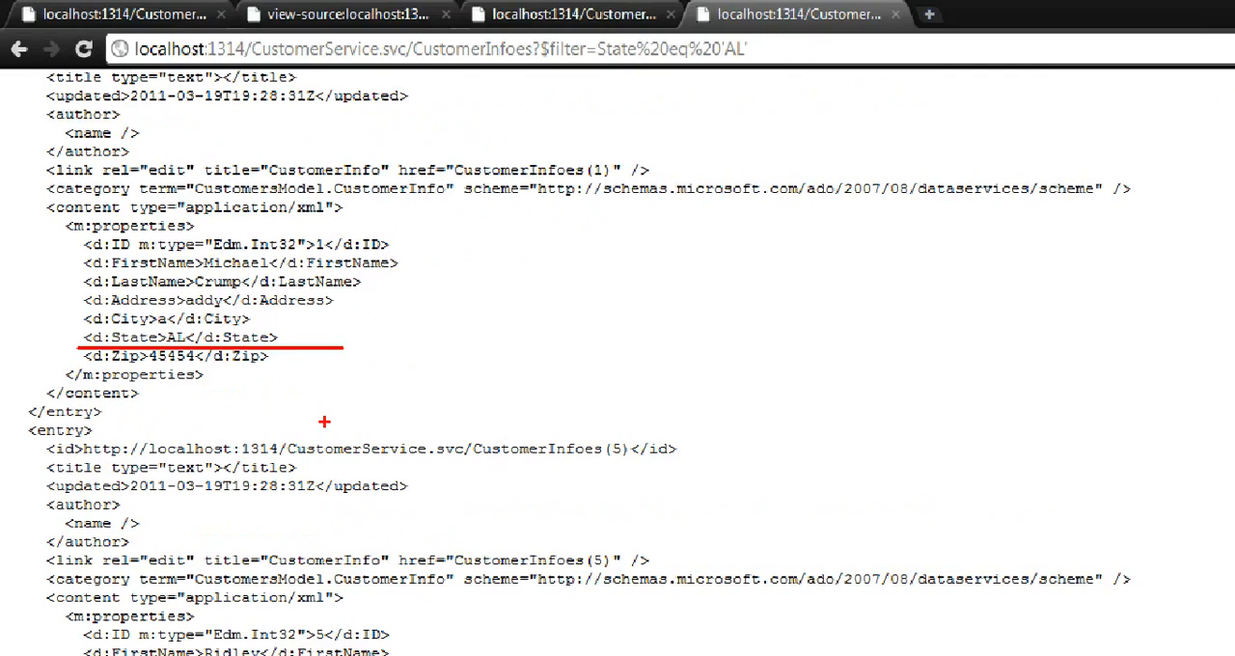
{"action": "scroll", "scroll_direction": "down", "scroll_amount": 3}
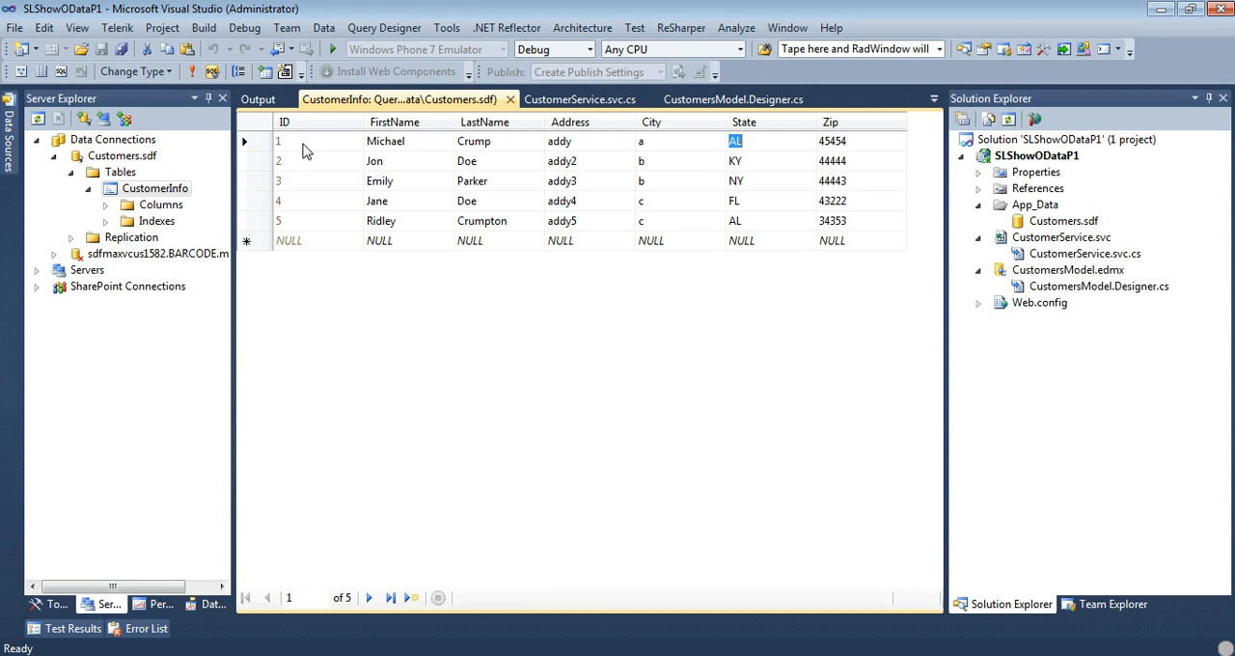
{"action": "mouse_move", "coordinate": [340, 150]}
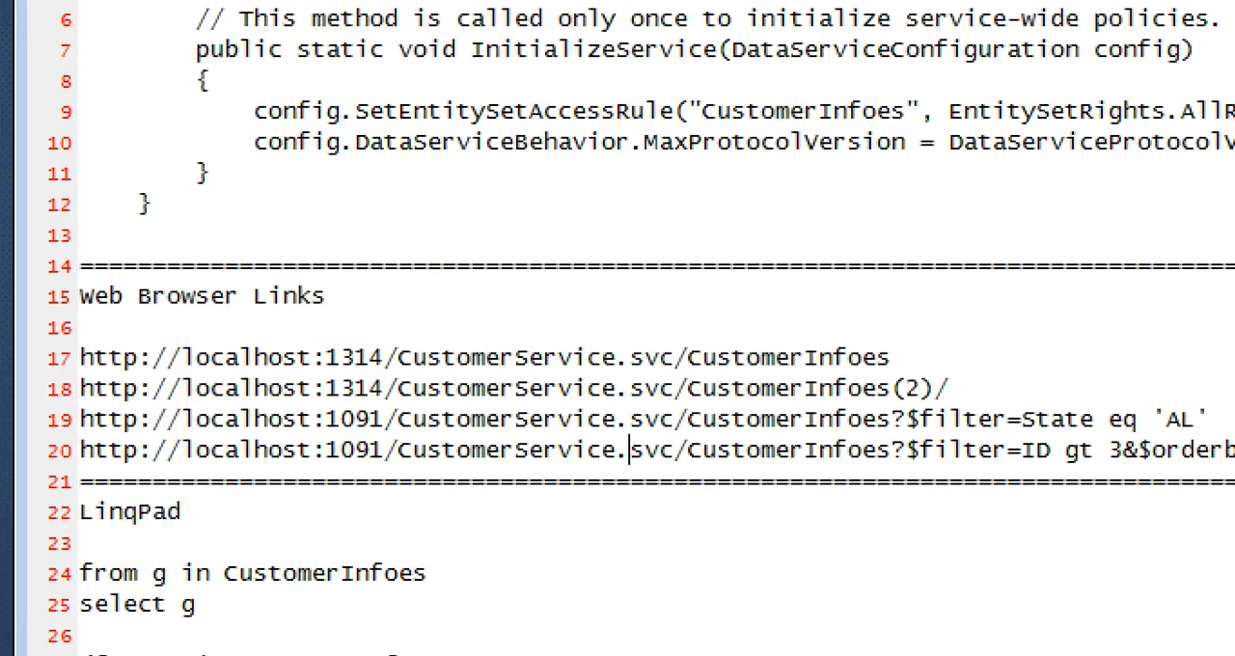
- Scroll the snippets file to the $filter=ID gt 3&$orderby=FirstName feed link
{"action": "scroll", "scroll_direction": "down", "scroll_amount": 3}
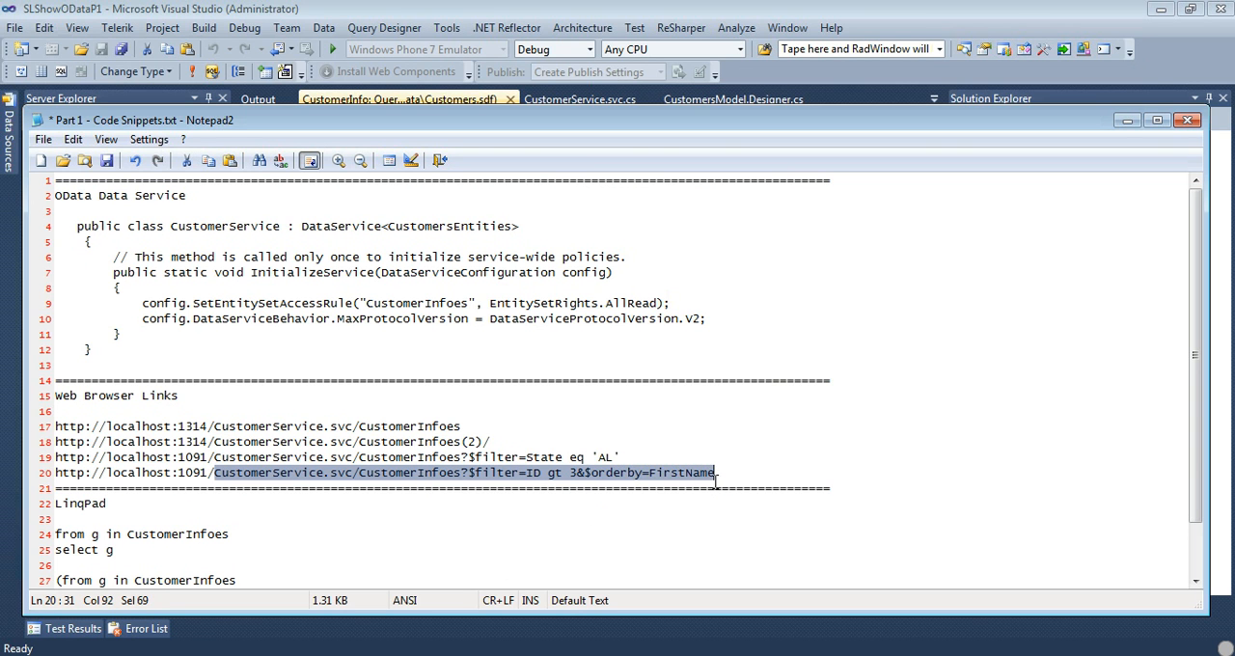
{"action": "mouse_move", "coordinate": [714, 506]}
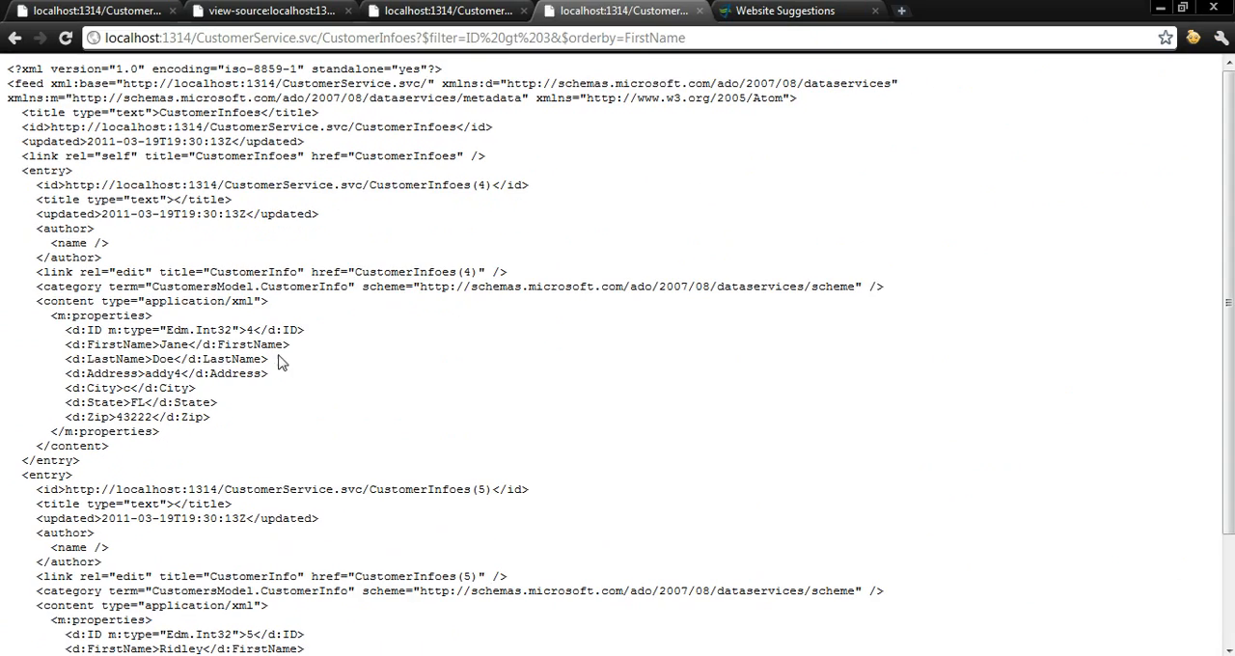
- Mark Jane as the first entry returned by the ID gt 3 query ordered by FirstName and review the rest
{"action": "double_click", "coordinate": [174, 344]}
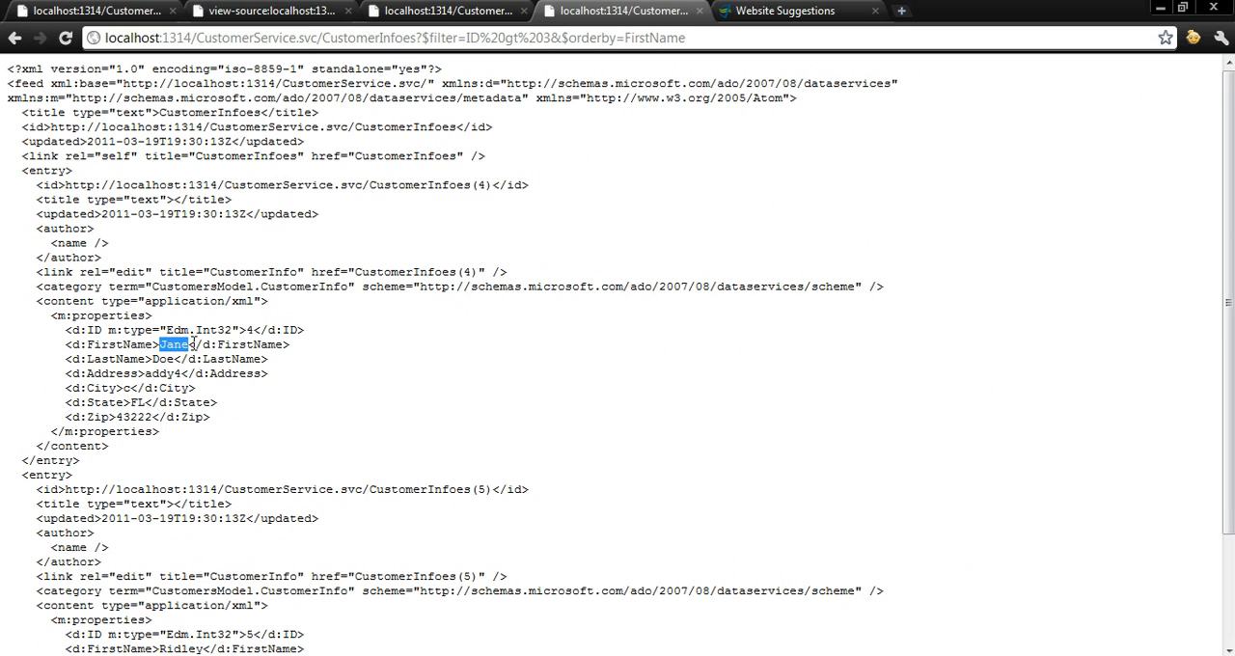
{"action": "scroll", "scroll_direction": "down", "scroll_amount": 3}
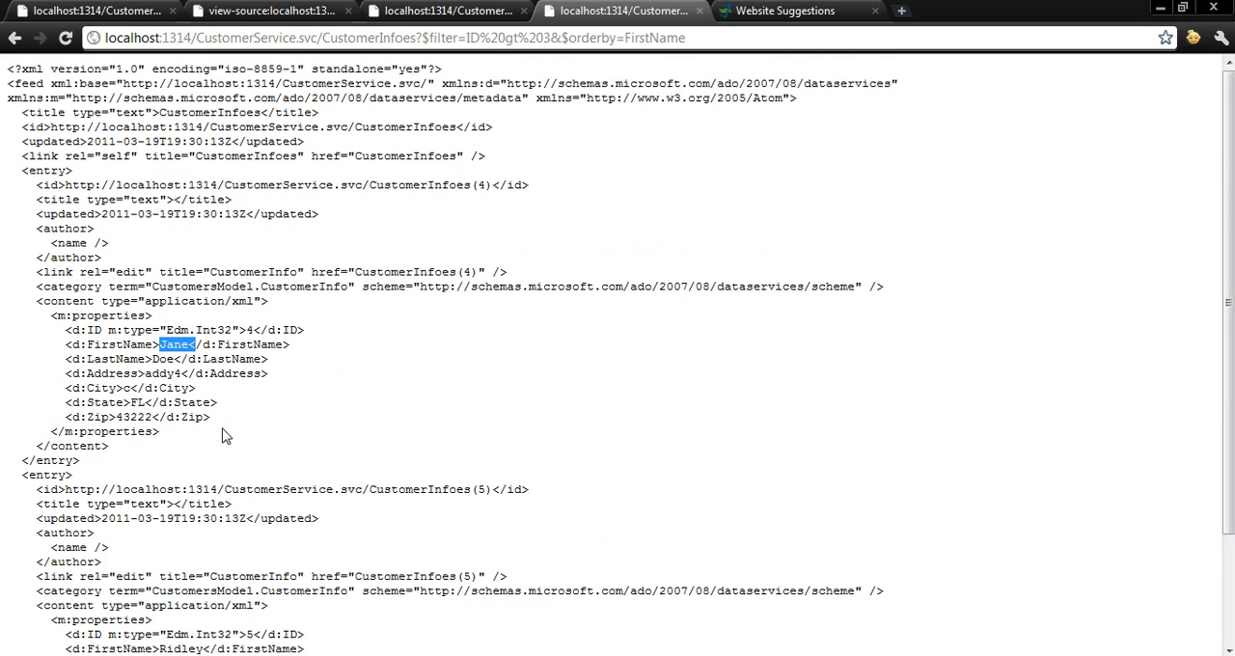
{"action": "scroll", "scroll_direction": "down", "scroll_amount": 3}
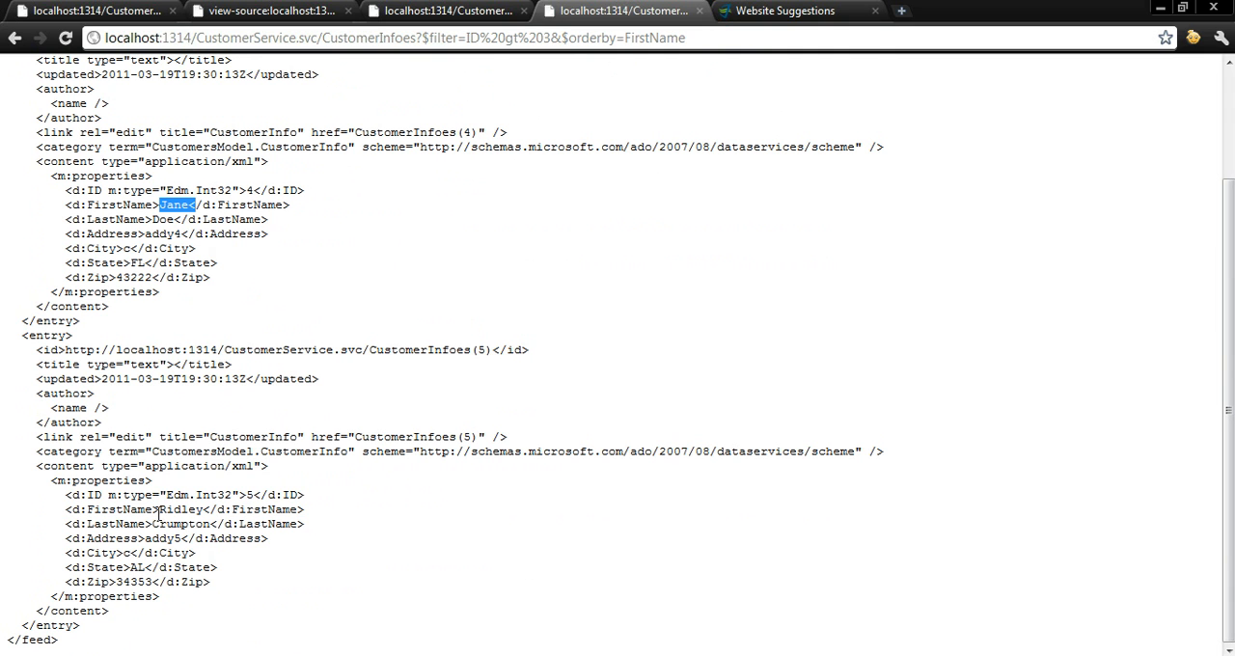
{"action": "mouse_move", "coordinate": [162, 509]}
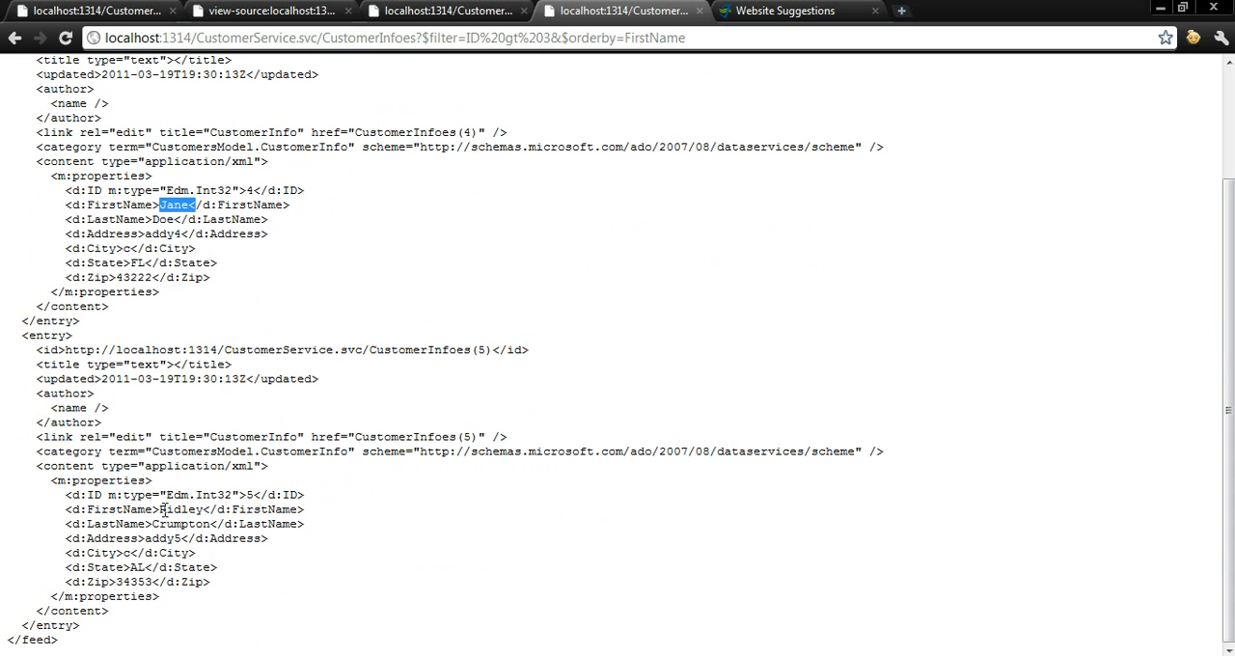
{"action": "scroll", "scroll_direction": "up", "scroll_amount": 3}
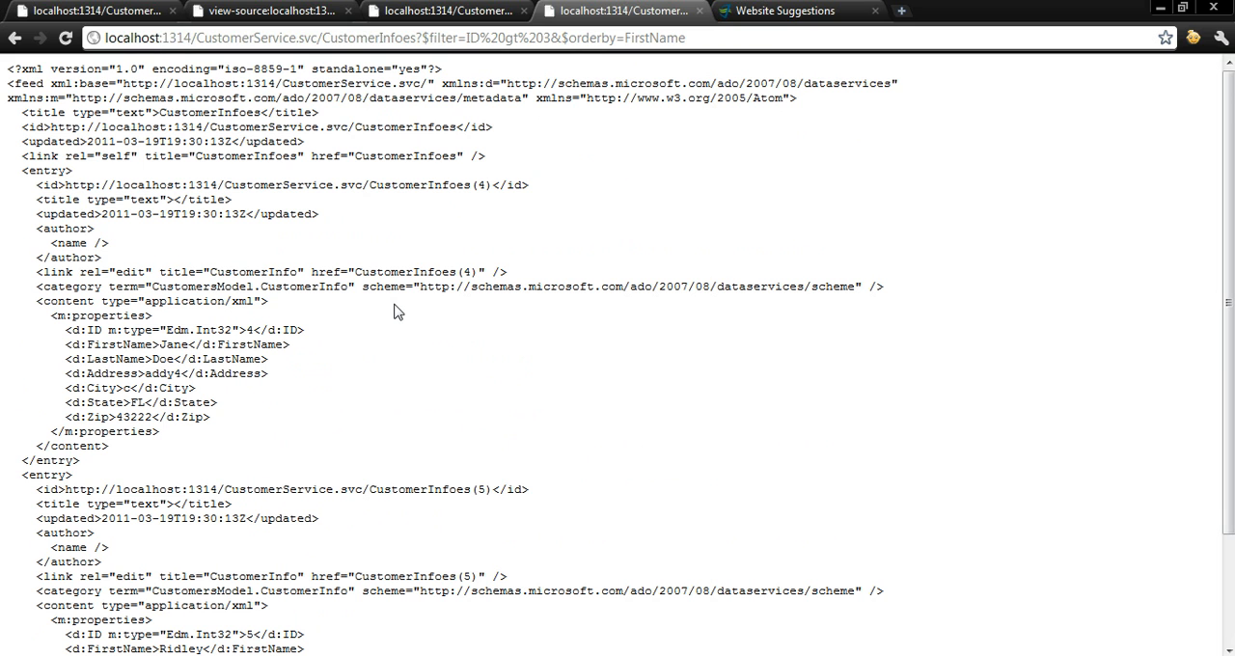
{"action": "mouse_move", "coordinate": [325, 460]}
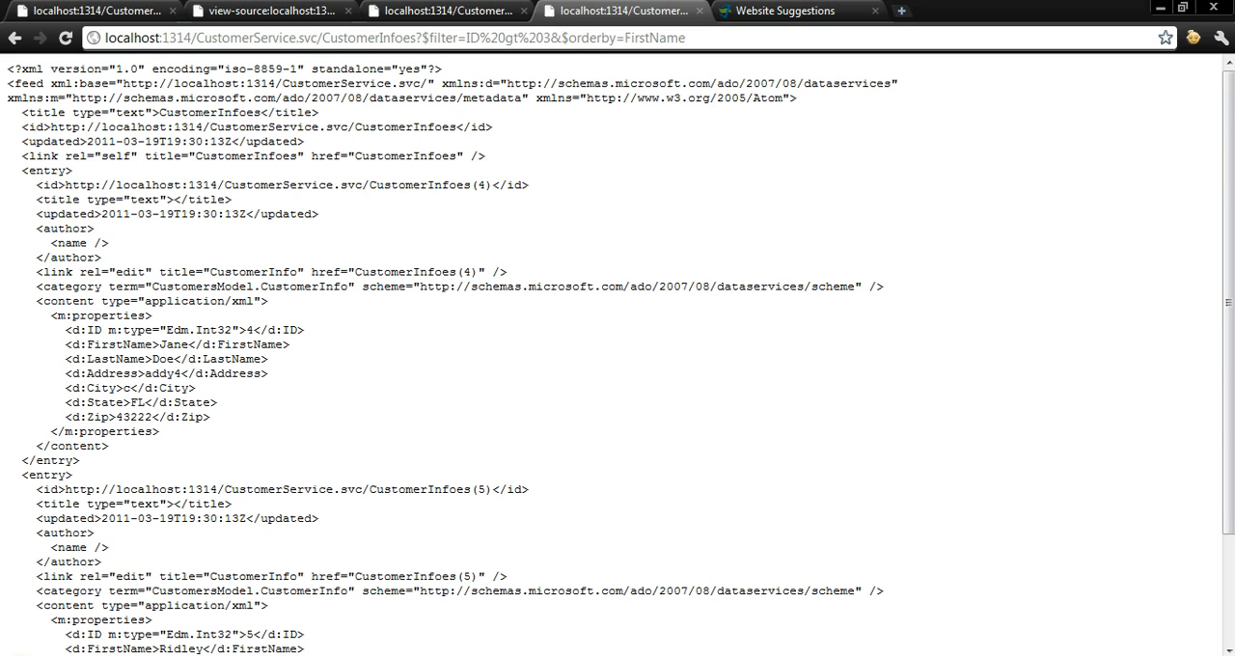
- Bring up the Windows Start menu's list of programs
{"action": "left_click", "coordinate": [10, 654]}
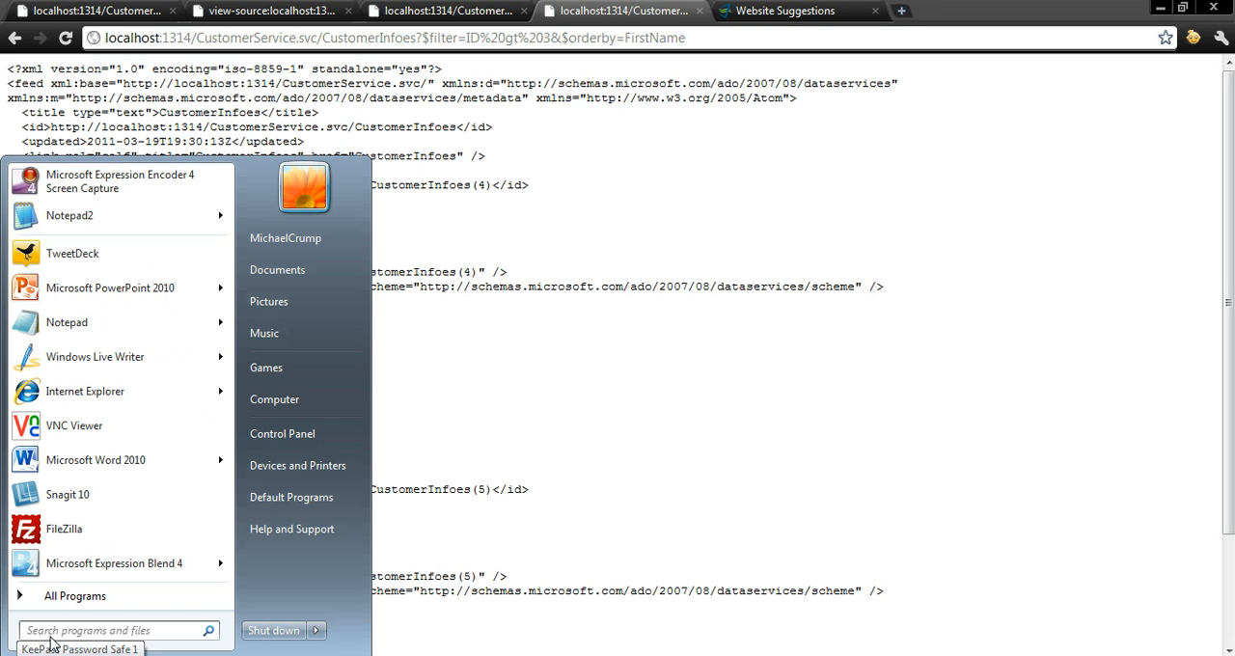
- Launch LINQPad from Start search and begin a new WCF Data Services (OData) connection
{"action": "type", "text": "linqpad"}
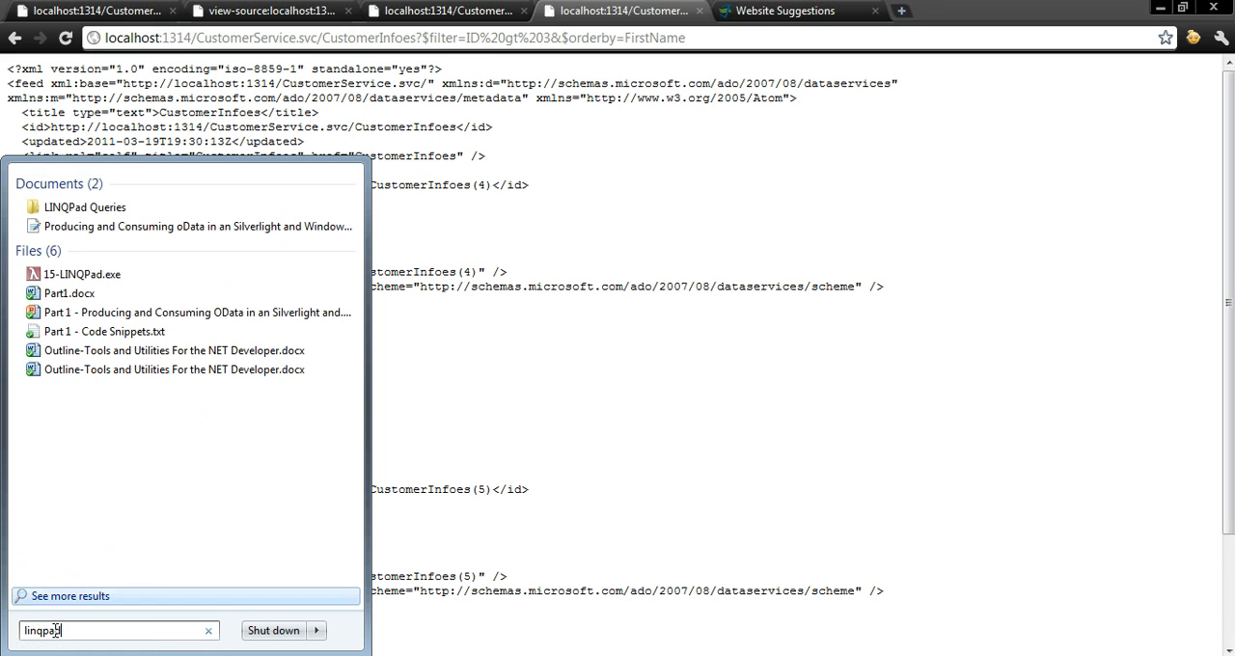
{"action": "left_click", "coordinate": [81, 274]}
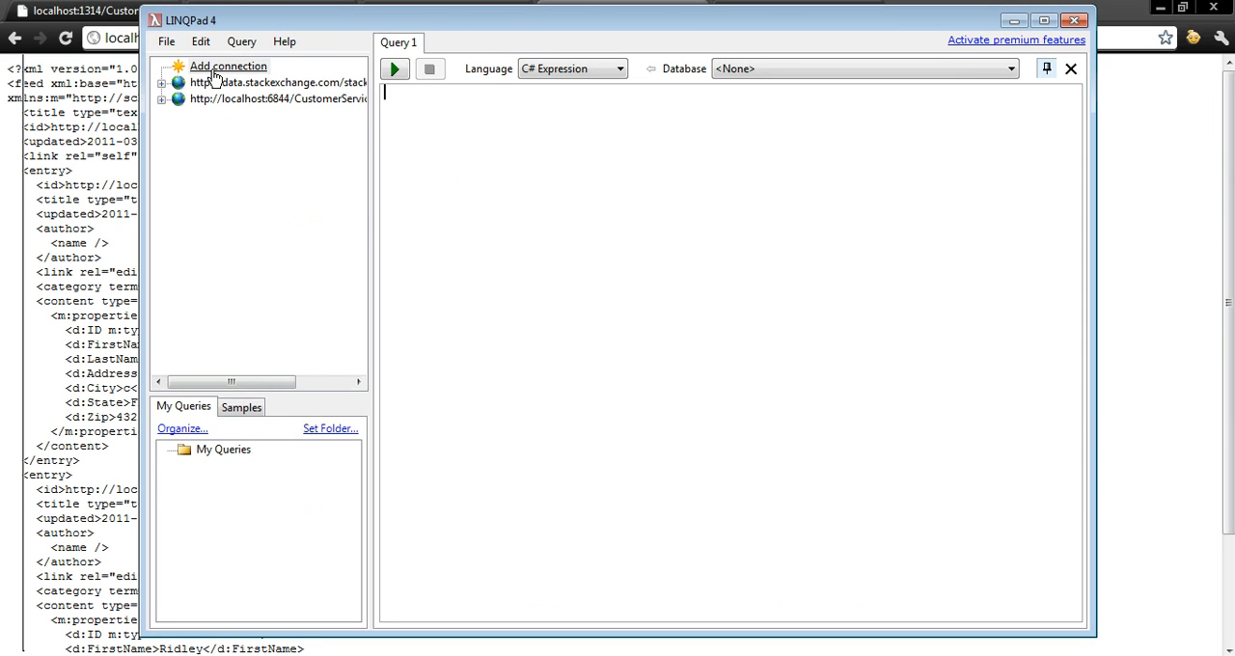
{"action": "left_click", "coordinate": [228, 66]}
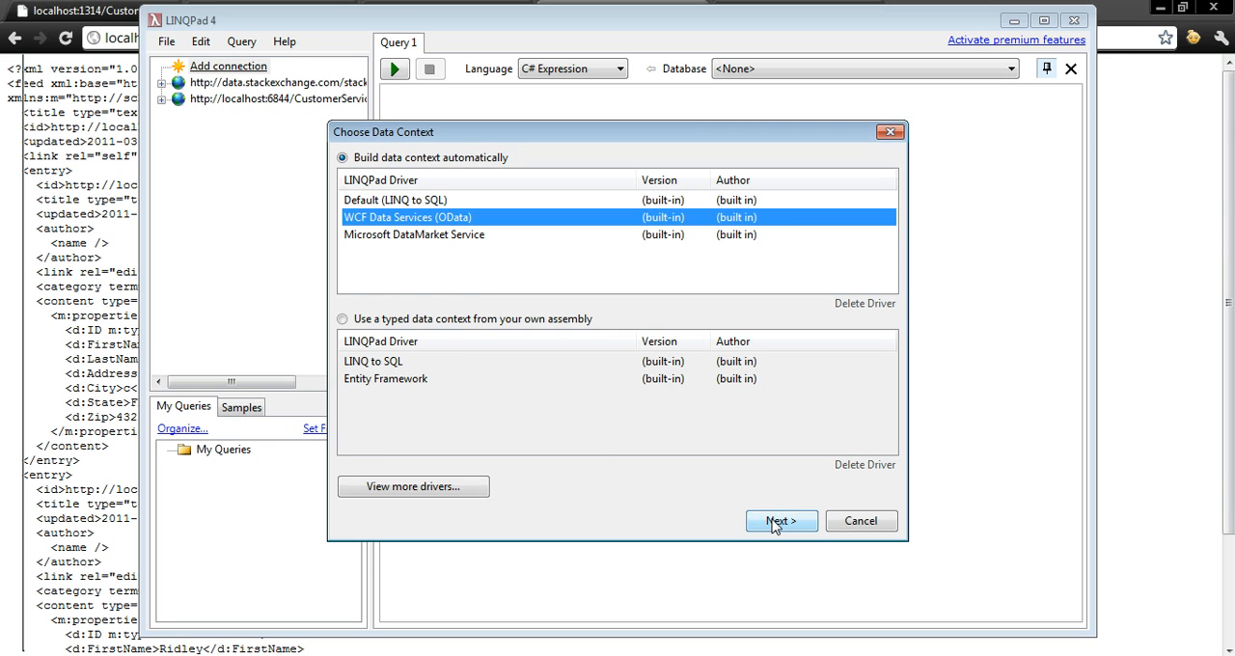
{"action": "left_click", "coordinate": [780, 521]}
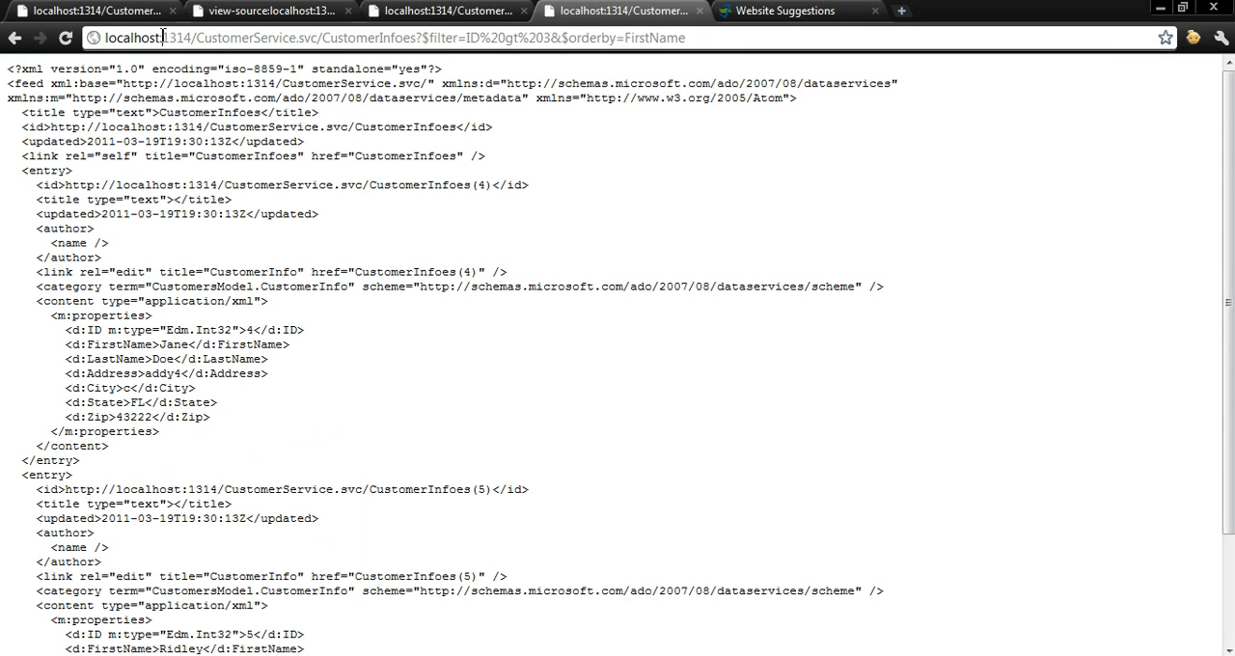
{"action": "double_click", "coordinate": [178, 38]}
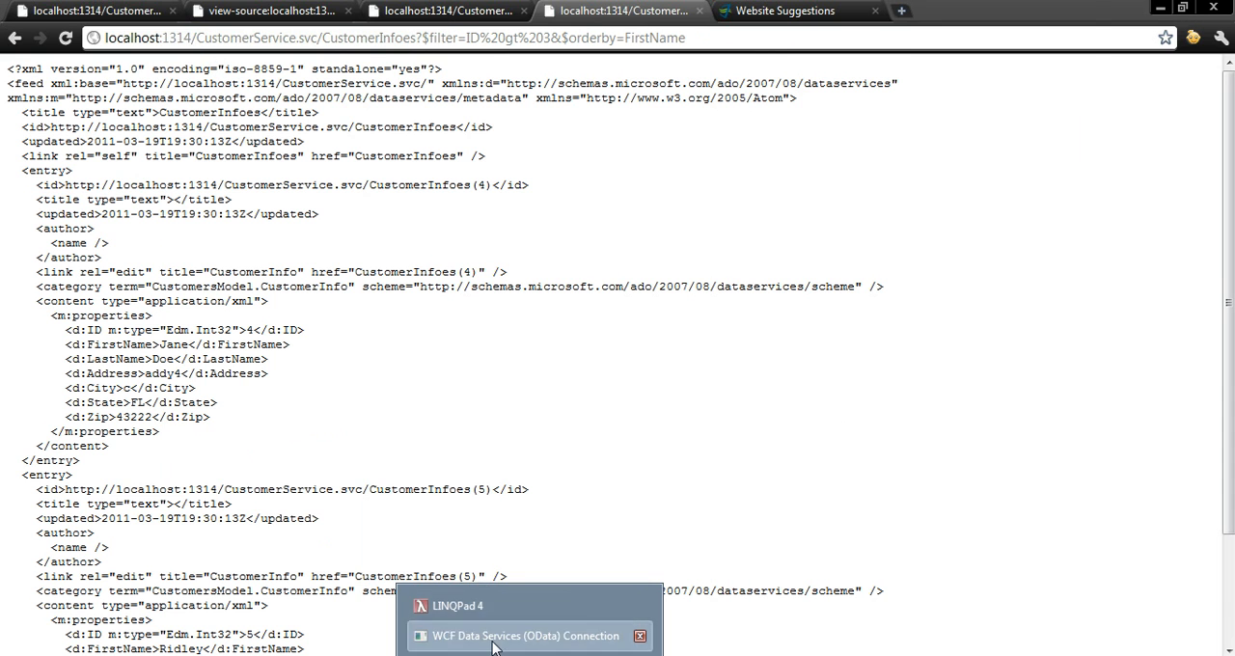
{"action": "left_click", "coordinate": [525, 635]}
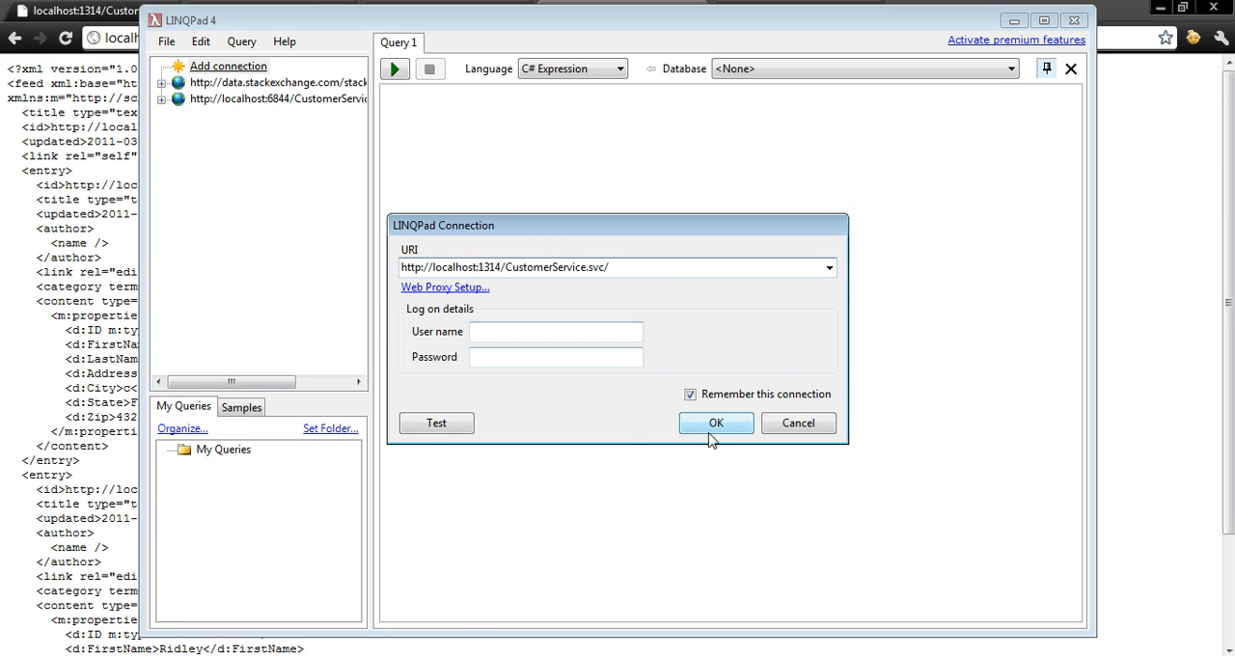
{"action": "left_click", "coordinate": [437, 423]}
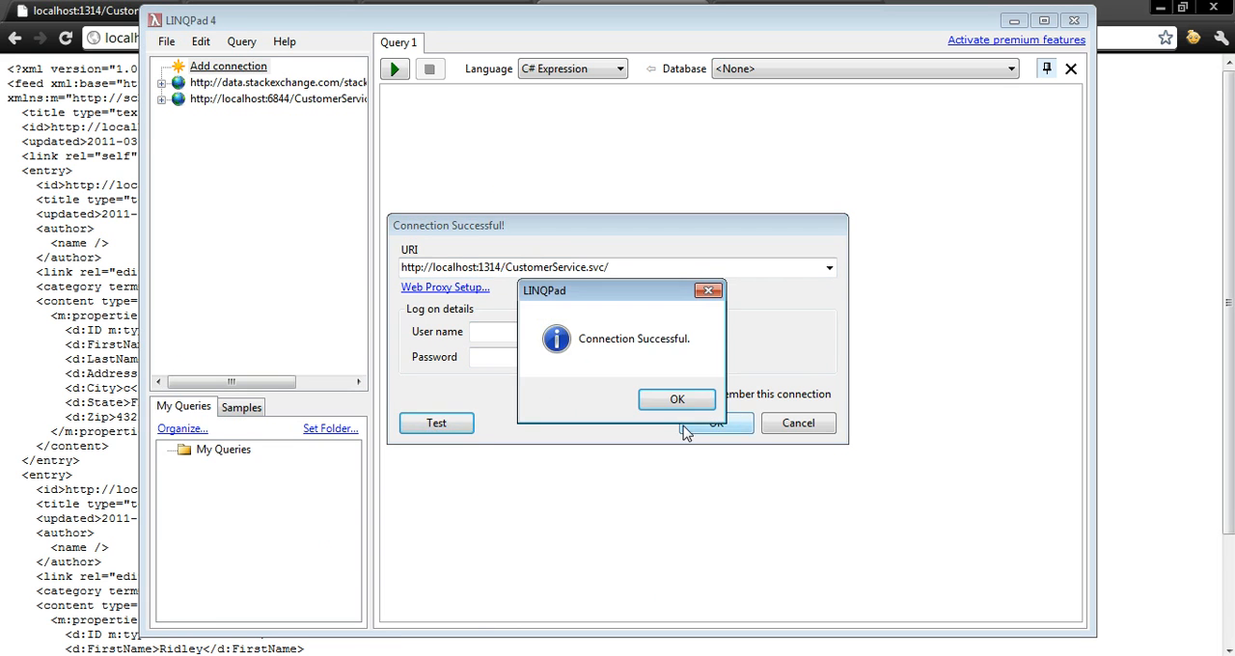
{"action": "left_click", "coordinate": [676, 399]}
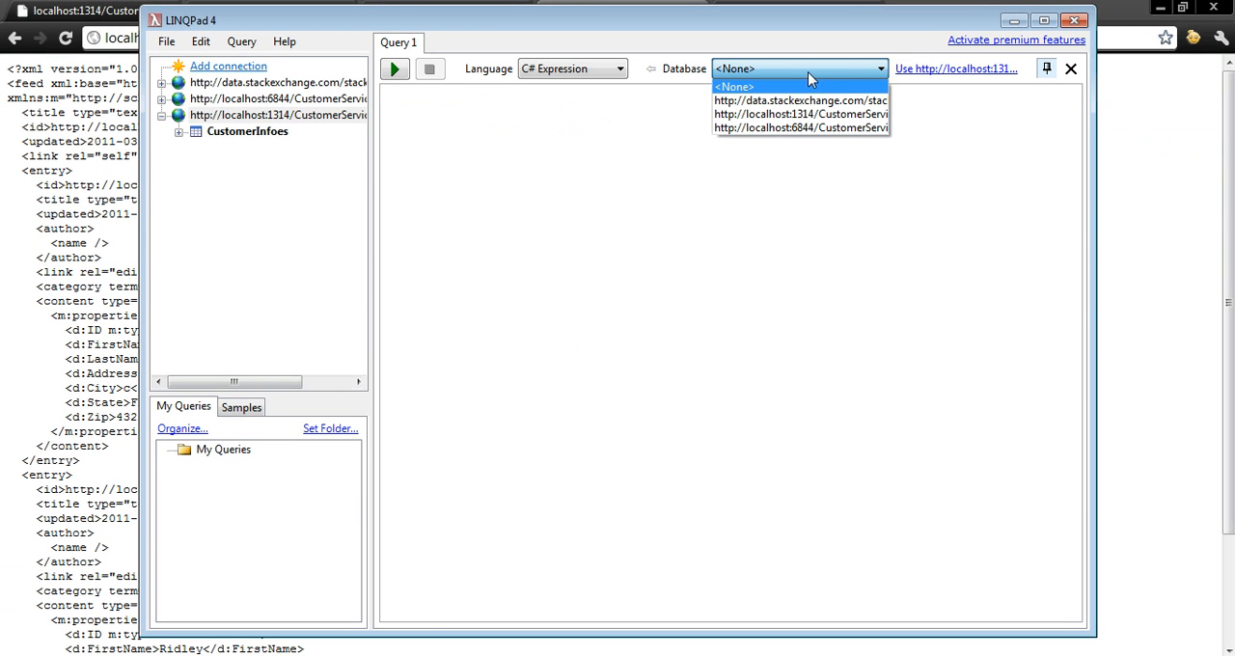
- Select the localhost:1314 connection and run the CustomerInfoes ID above 2 orderby FirstName query
{"action": "left_click", "coordinate": [799, 114]}
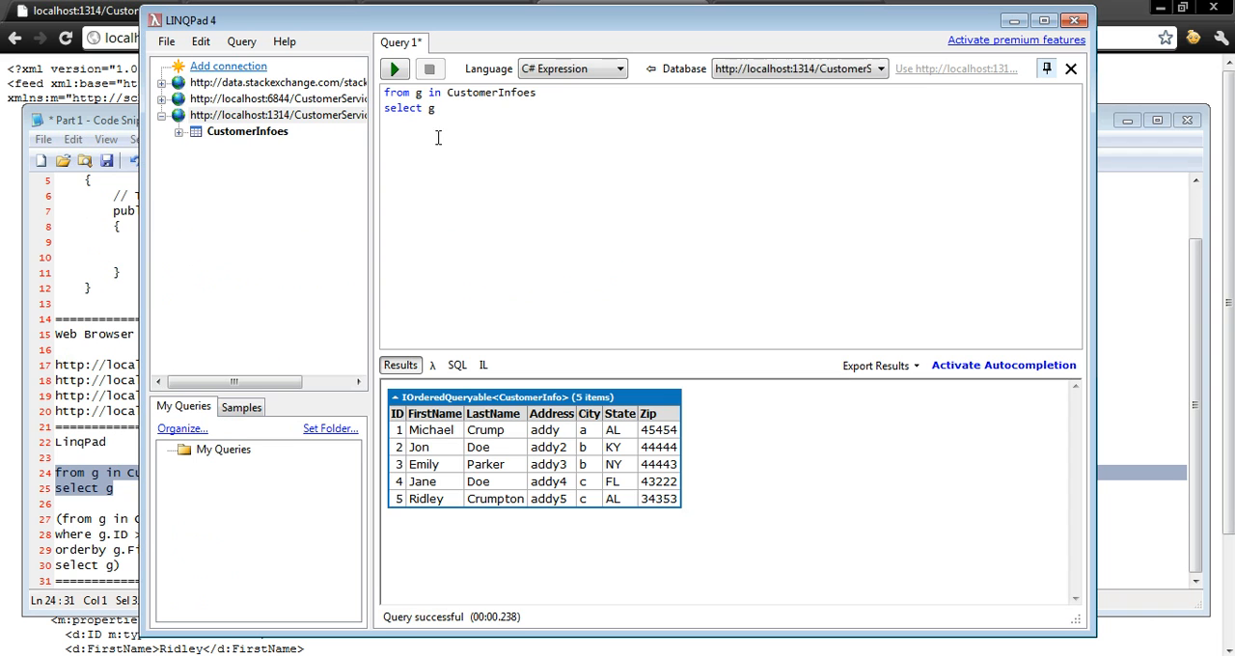
{"action": "mouse_move", "coordinate": [429, 517]}
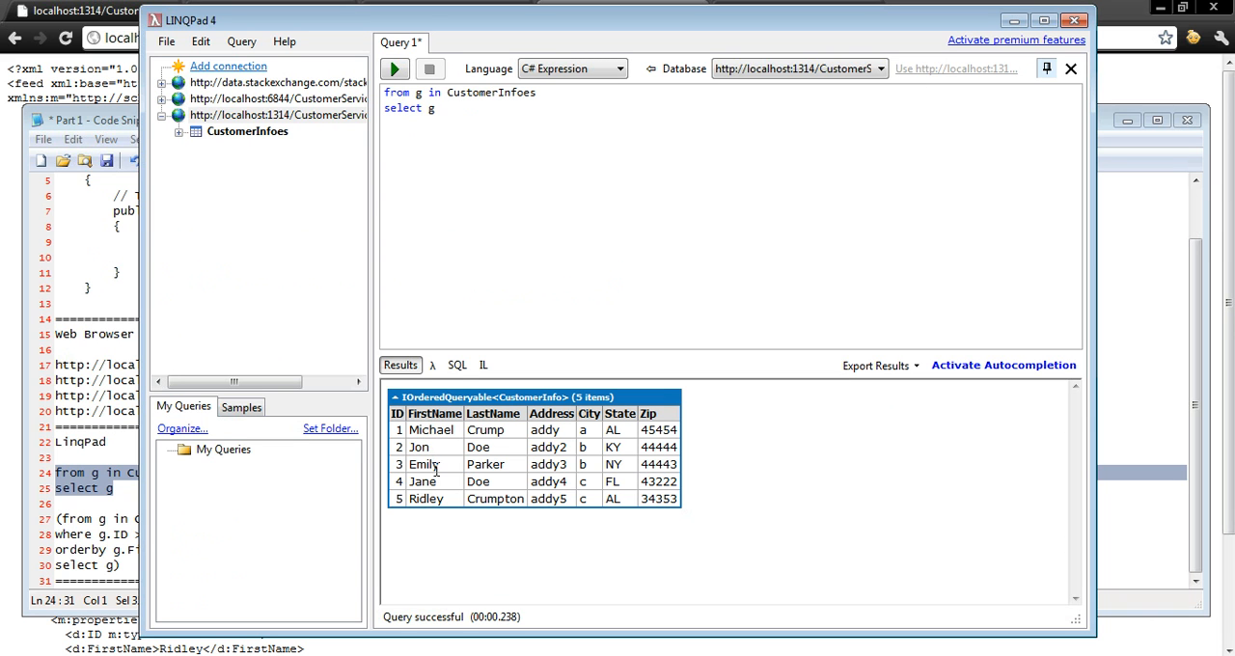
{"action": "mouse_move", "coordinate": [437, 470]}
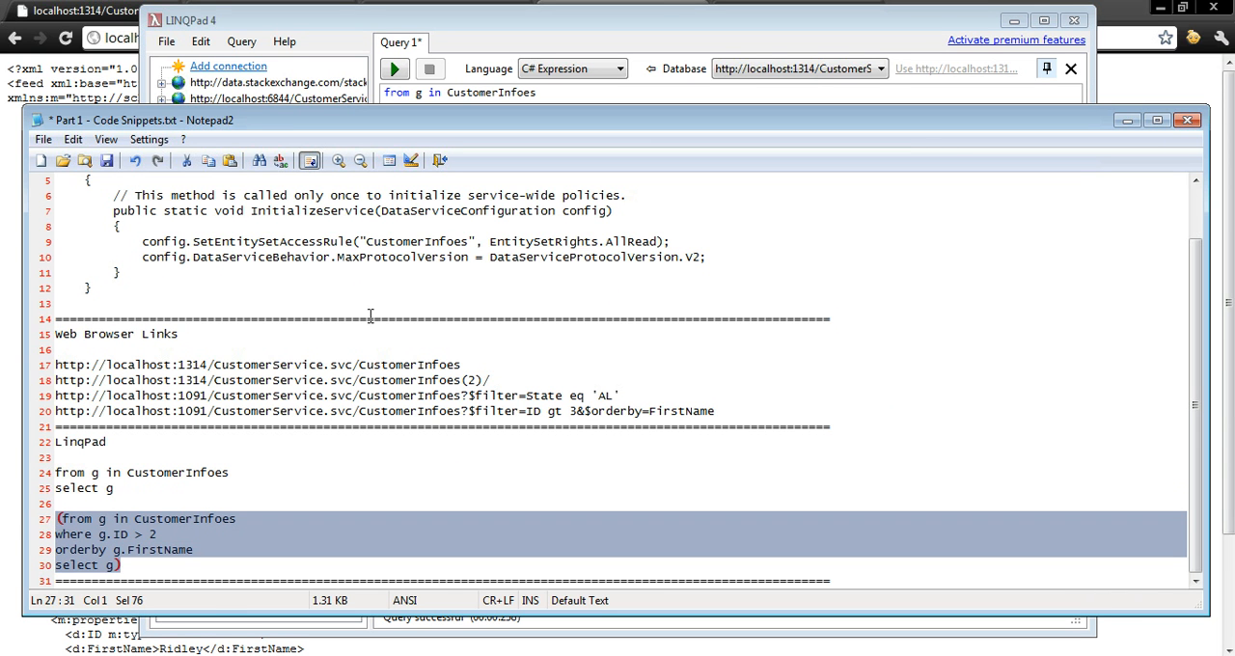
{"action": "left_click", "coordinate": [393, 70]}
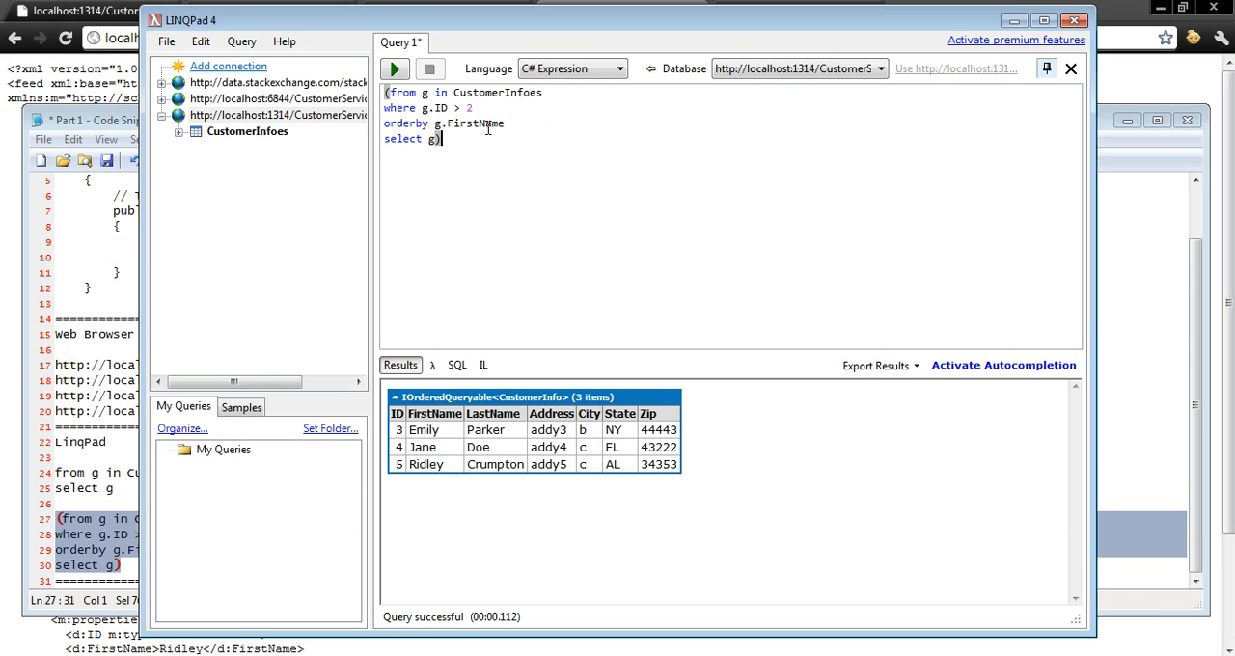
{"action": "mouse_move", "coordinate": [453, 442]}
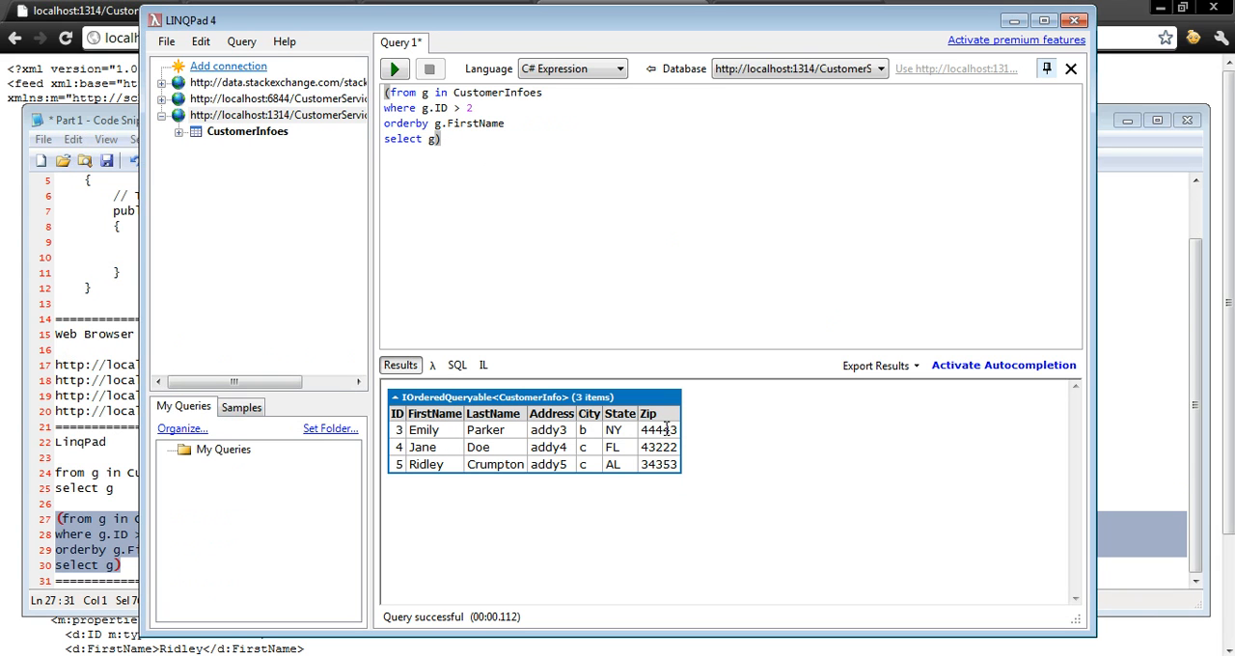
{"action": "mouse_move", "coordinate": [427, 428]}
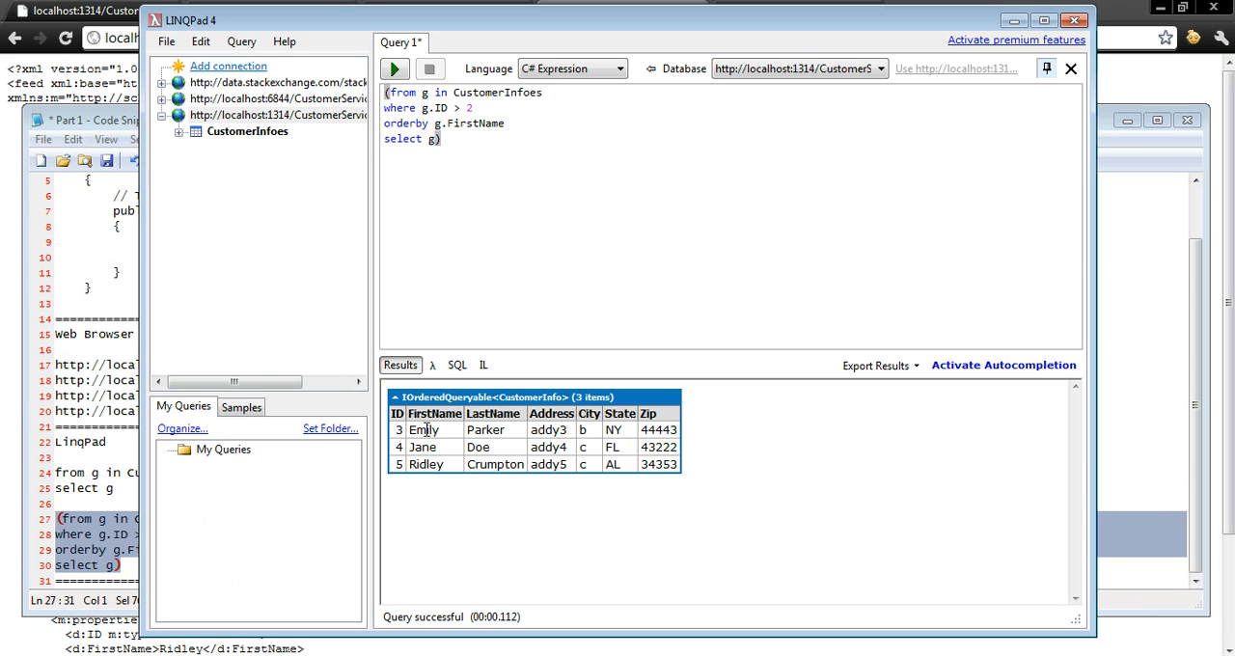
{"action": "mouse_move", "coordinate": [454, 506]}
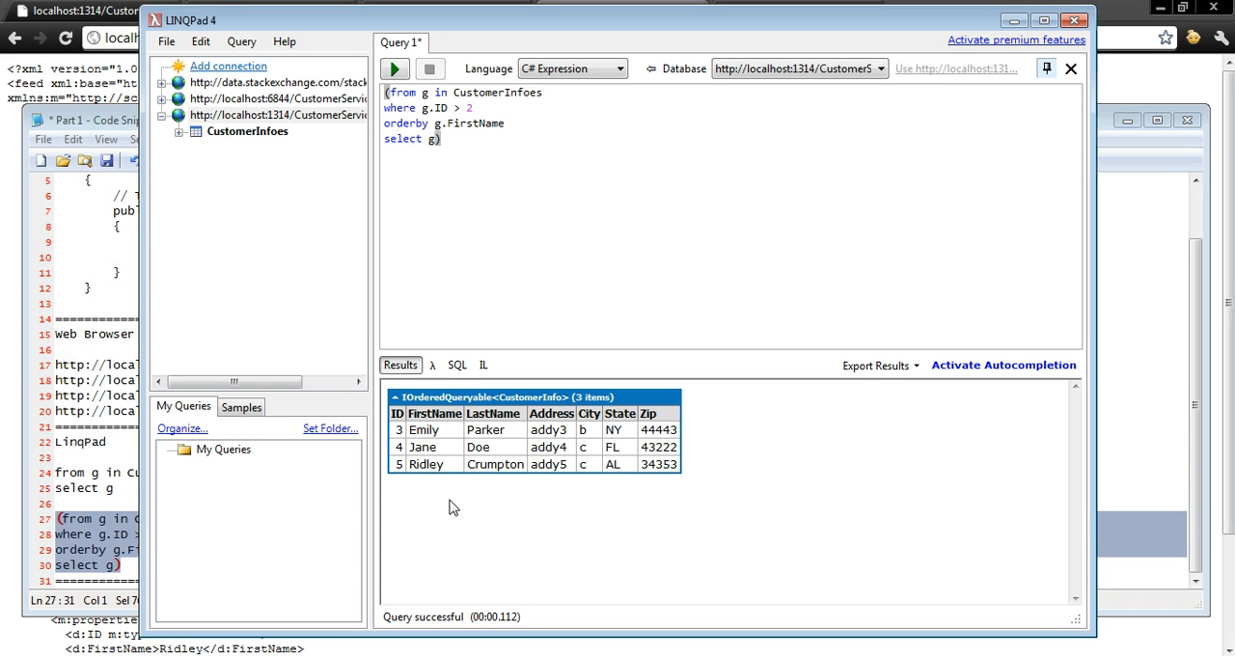